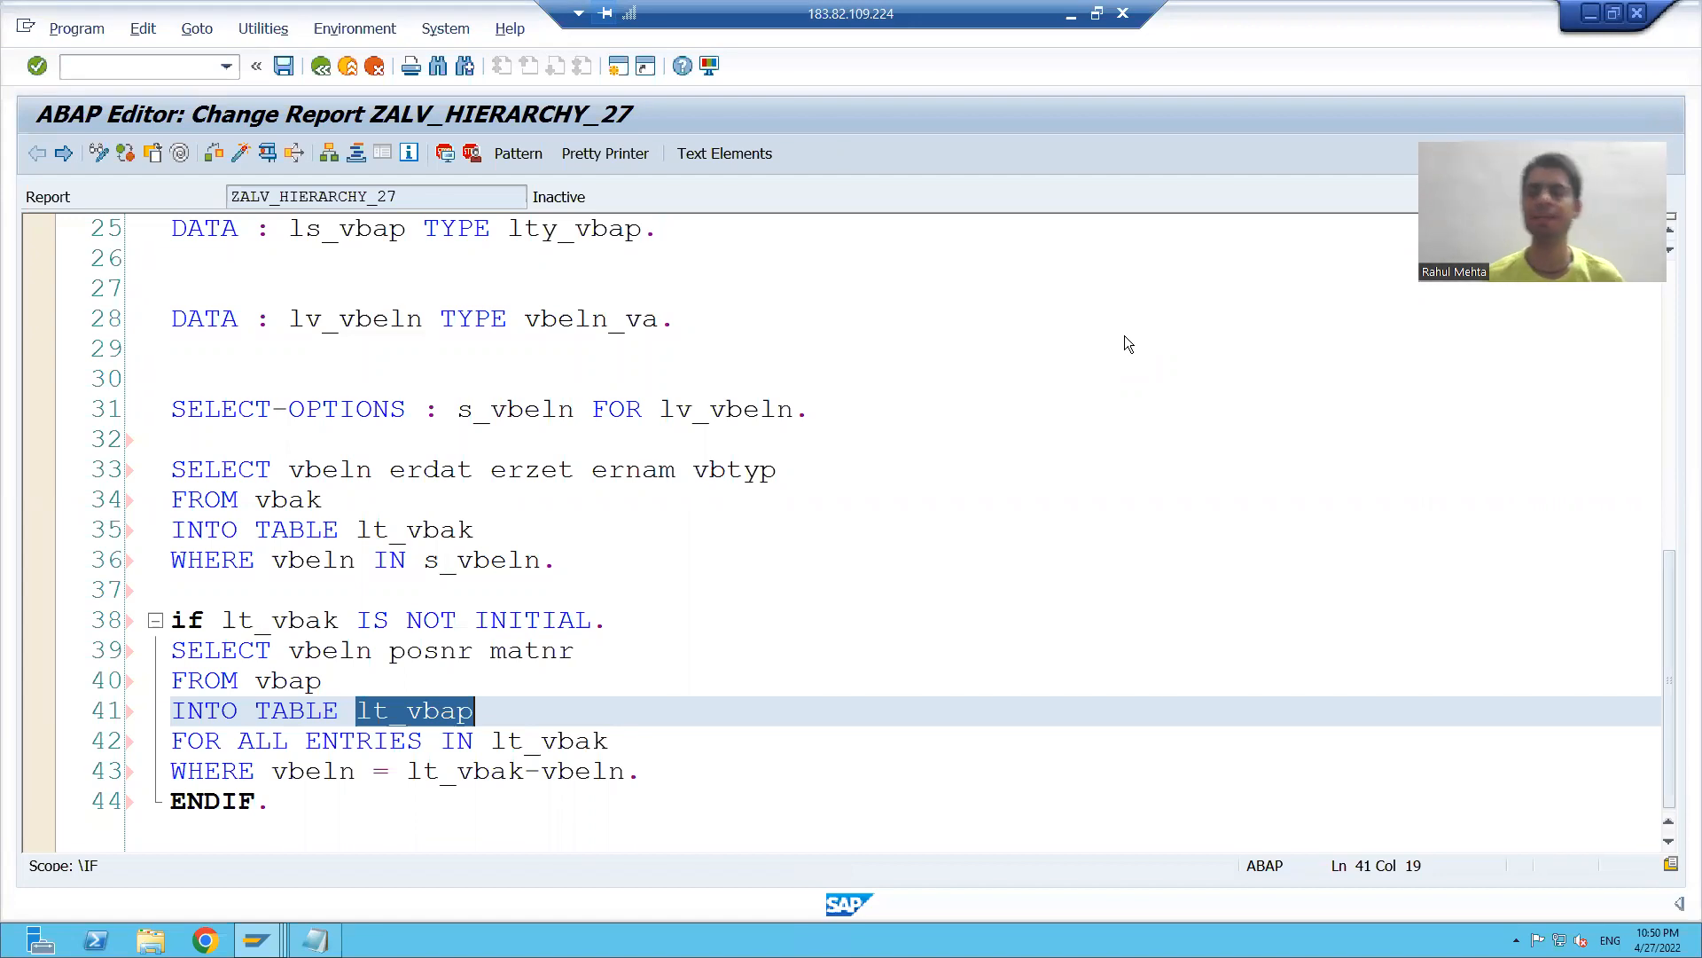
mouse_move(759, 359)
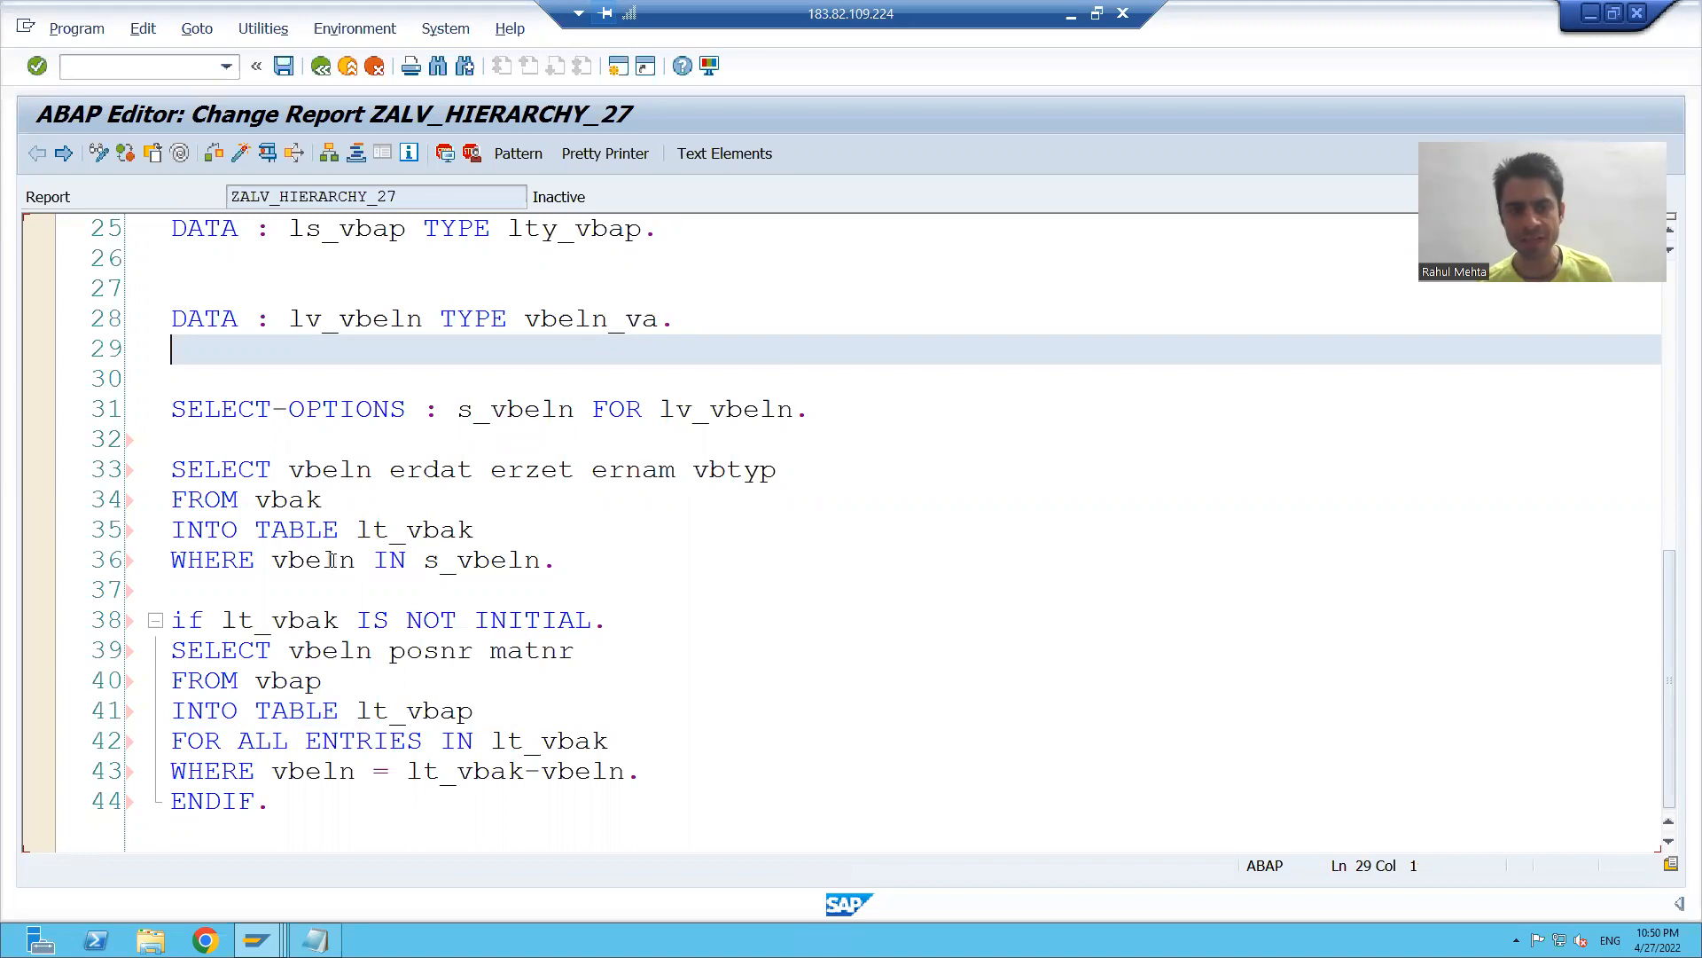
Scroll ZALV6_HIERARCHY's field catalog declarations, then enter /ose37 to reach the Function Builder.
click(280, 499)
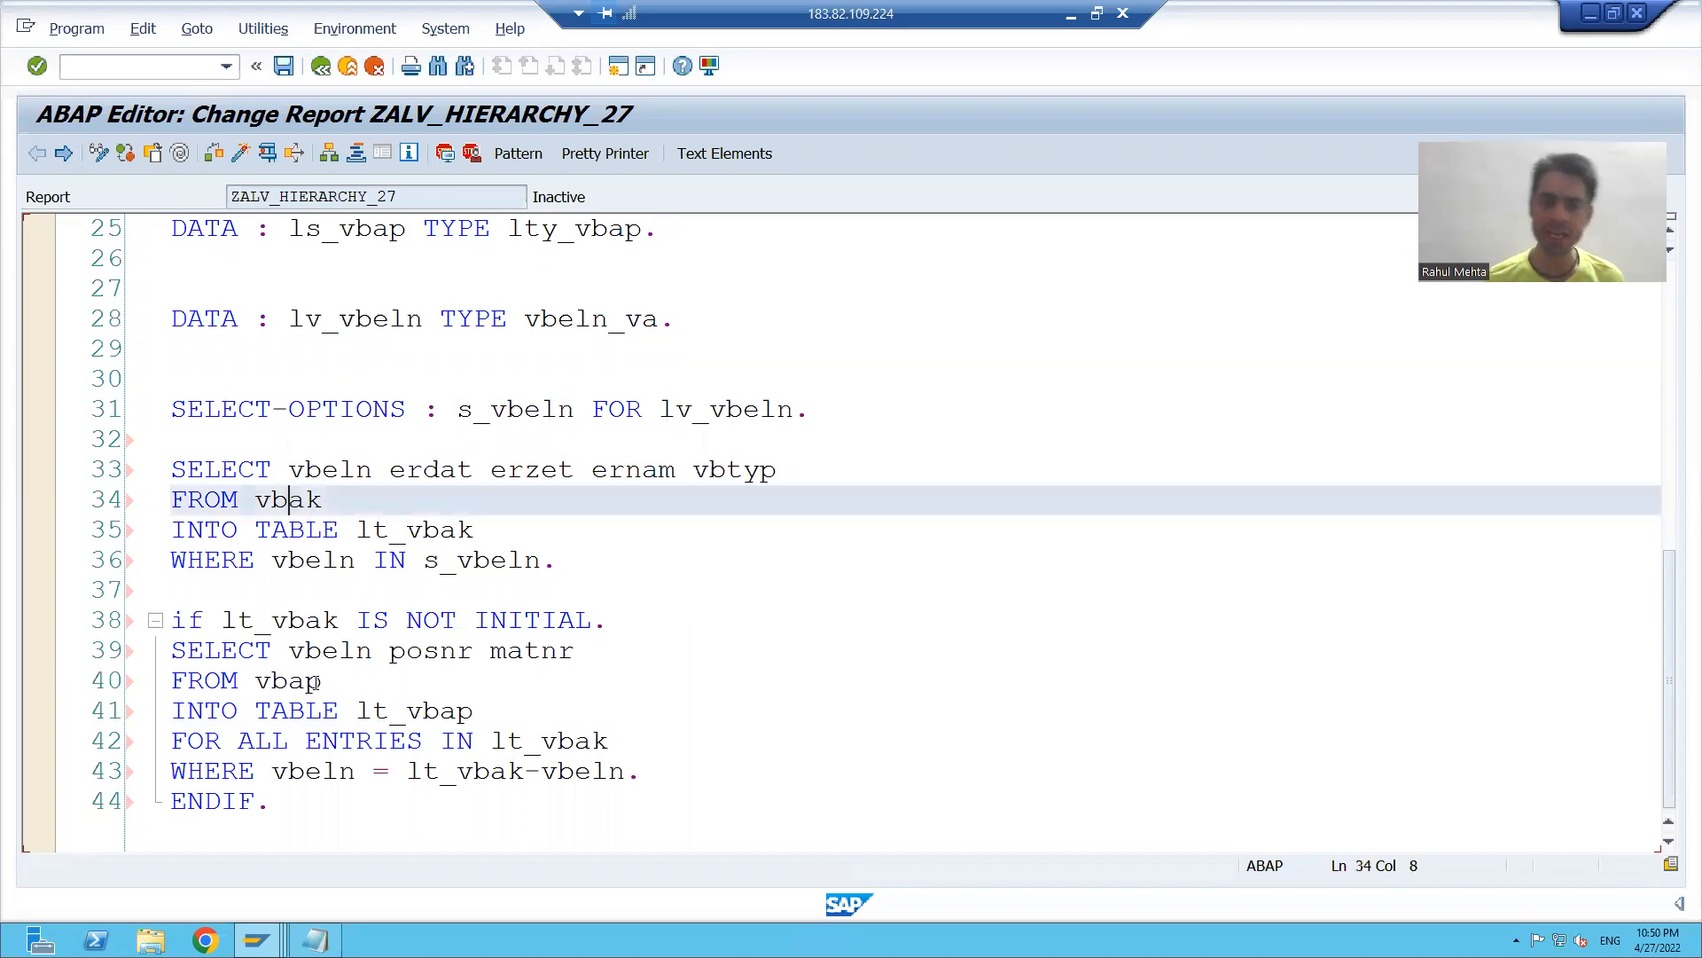
click(321, 681)
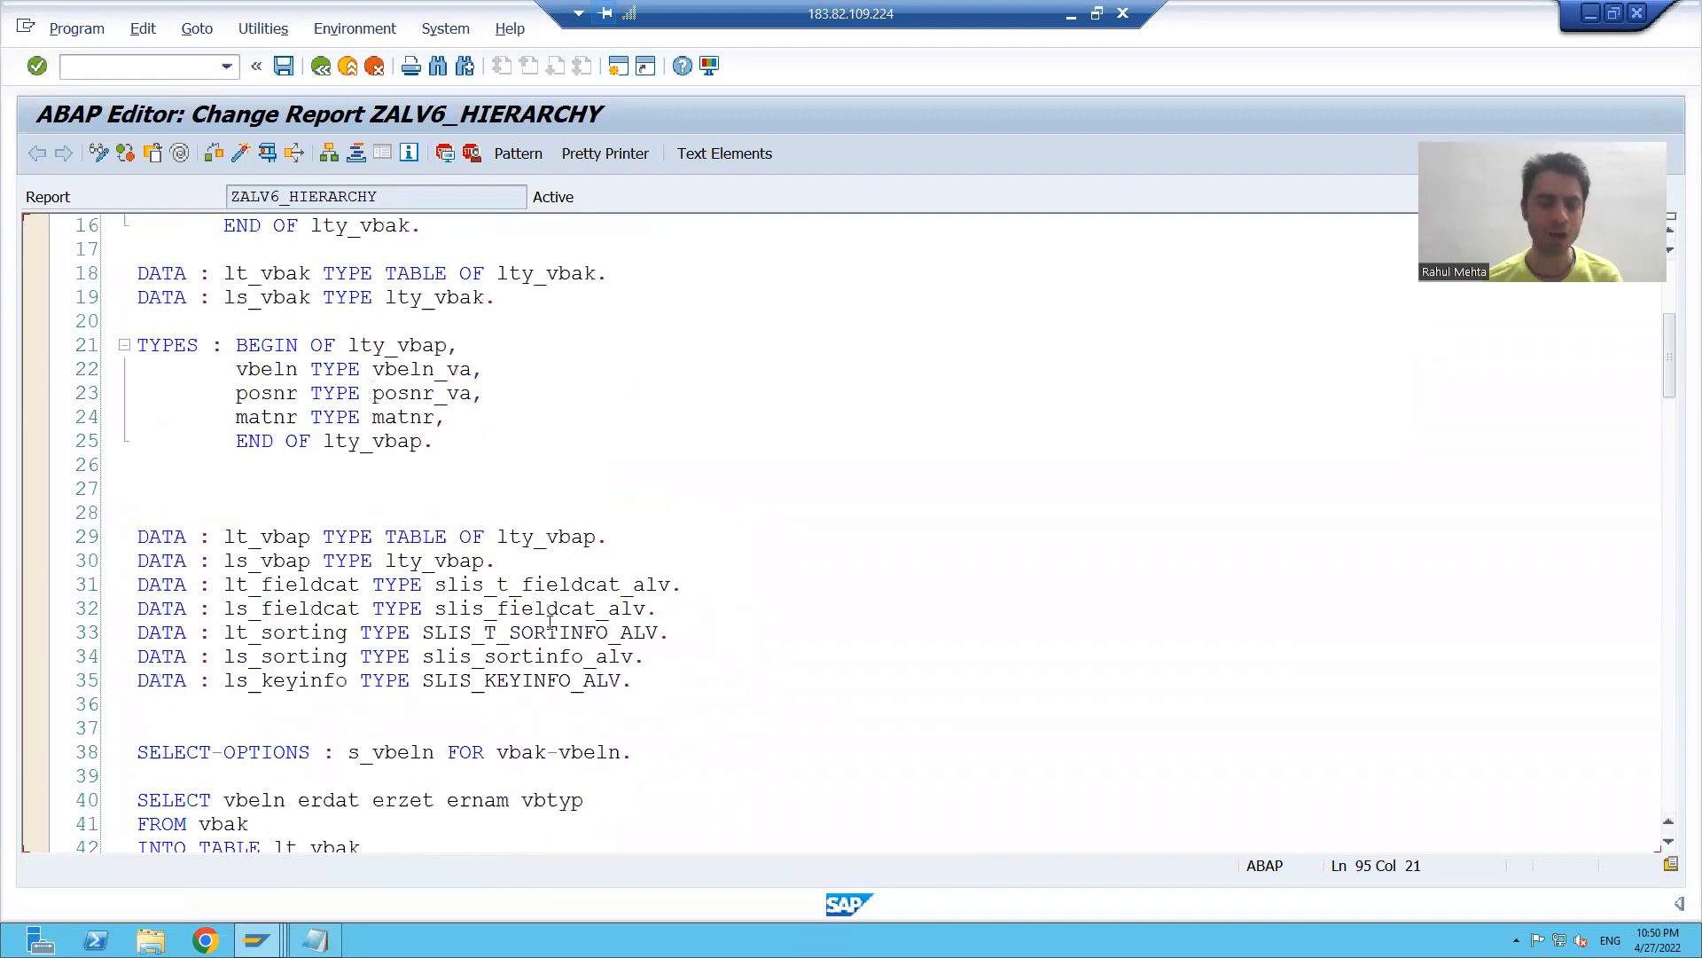
scroll(down, 3)
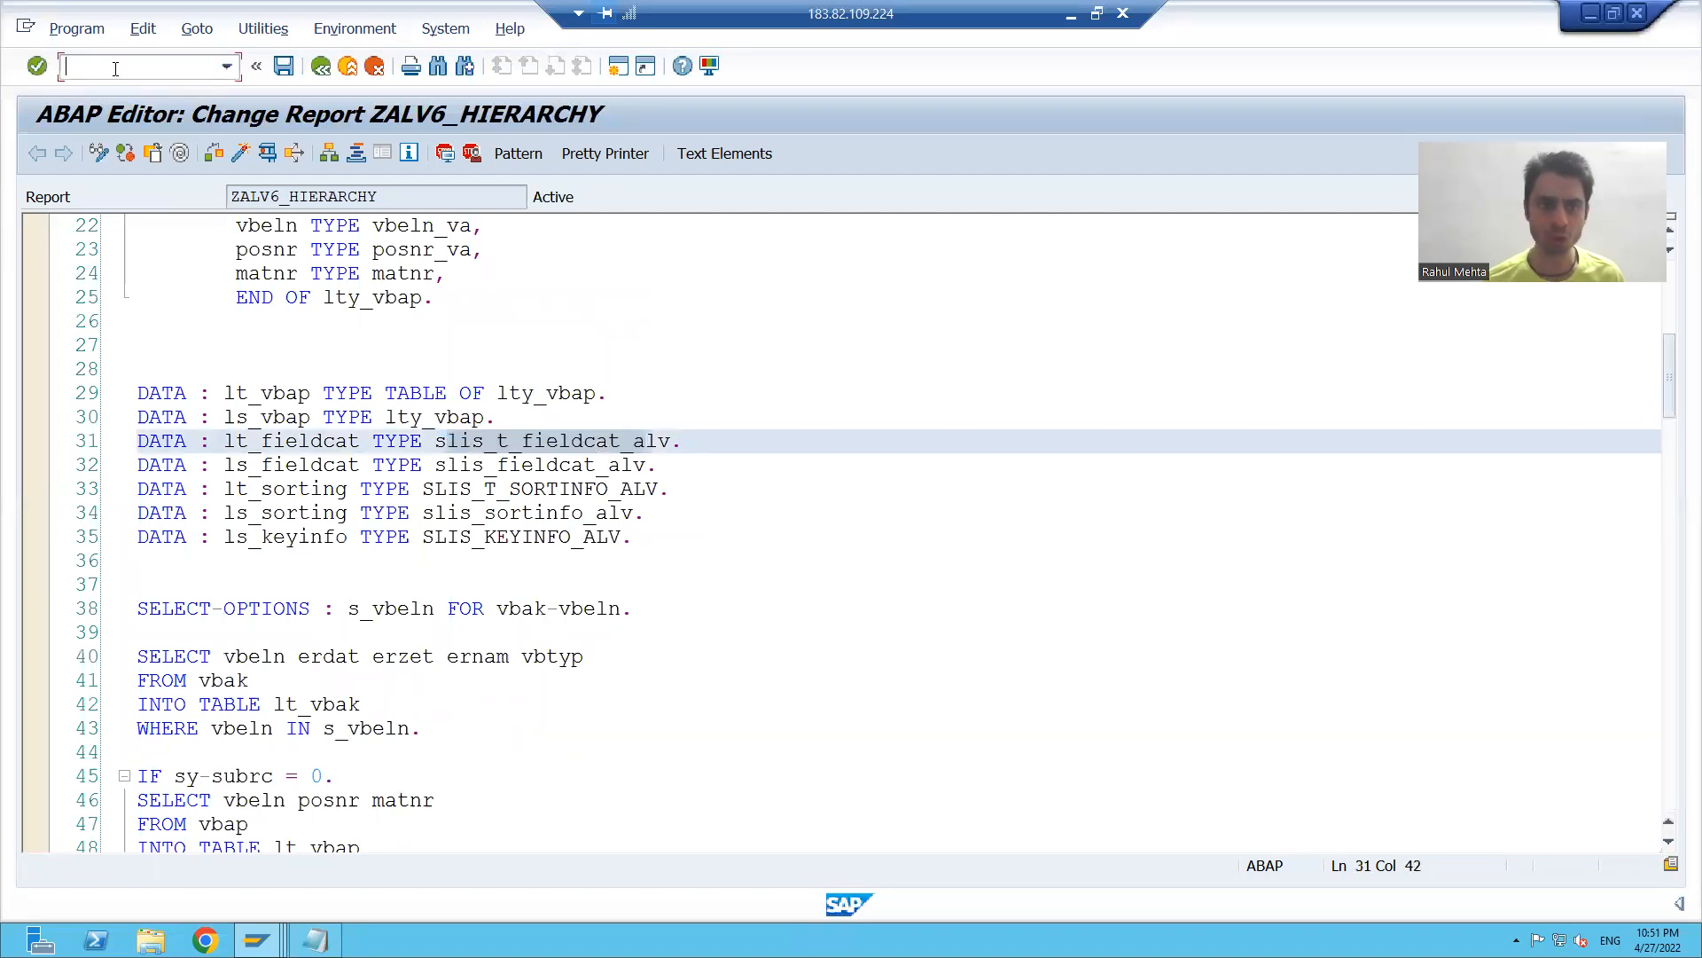
text(/)
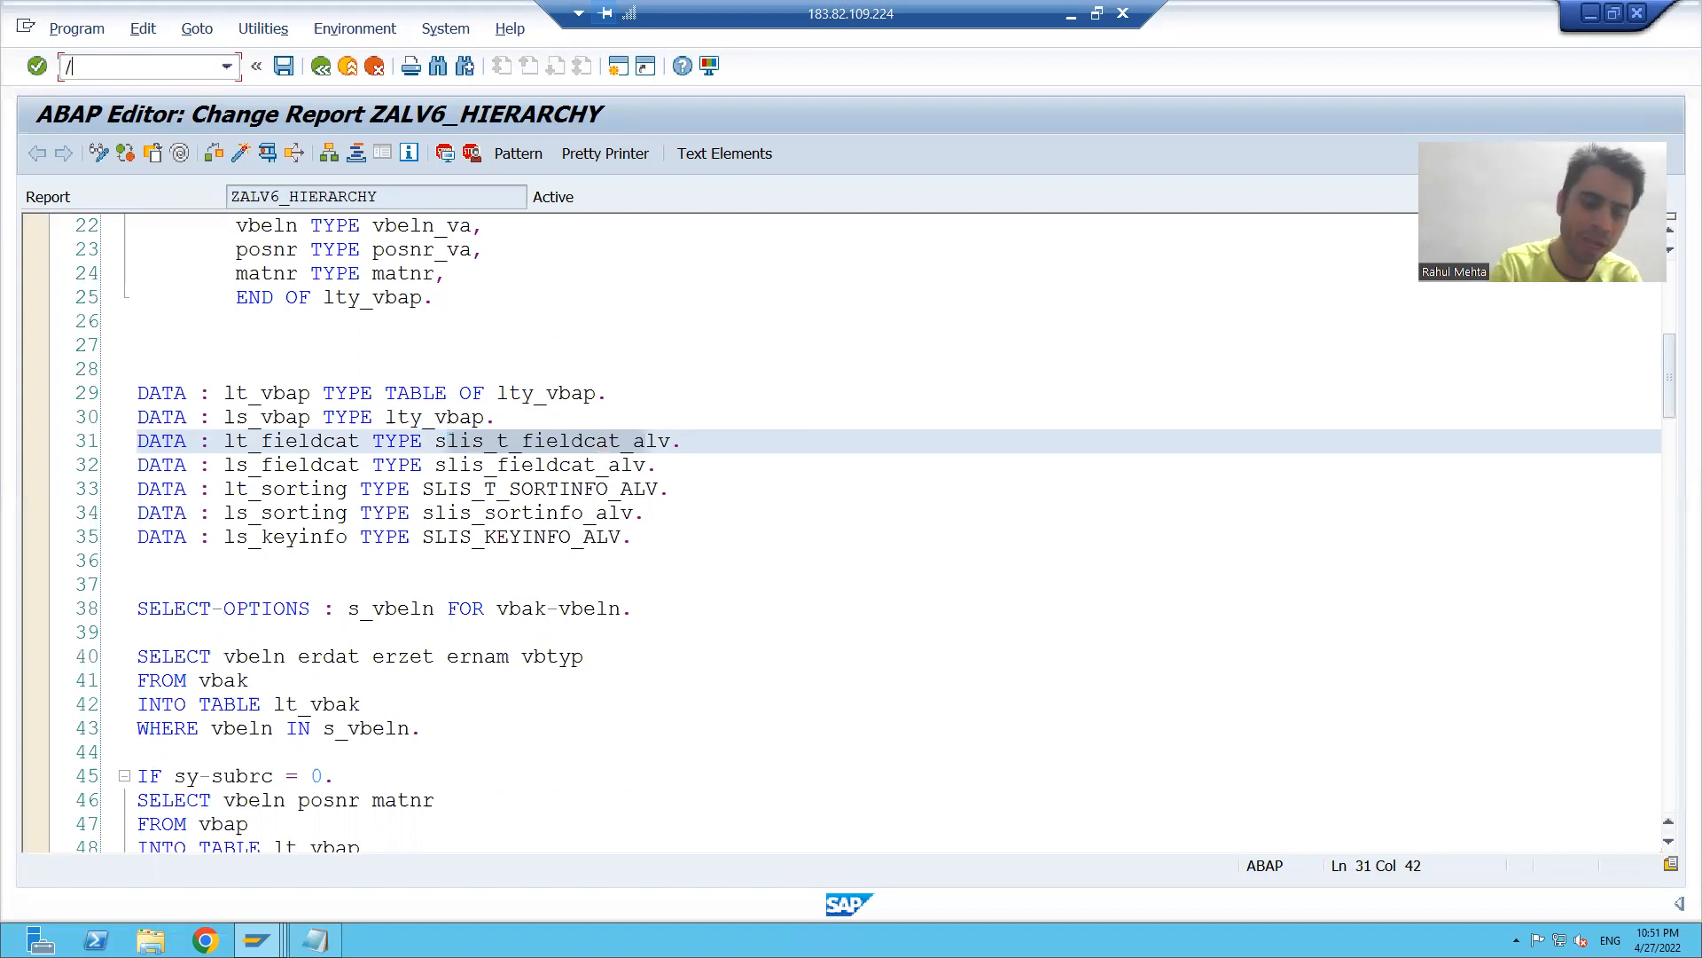
text(ose37)
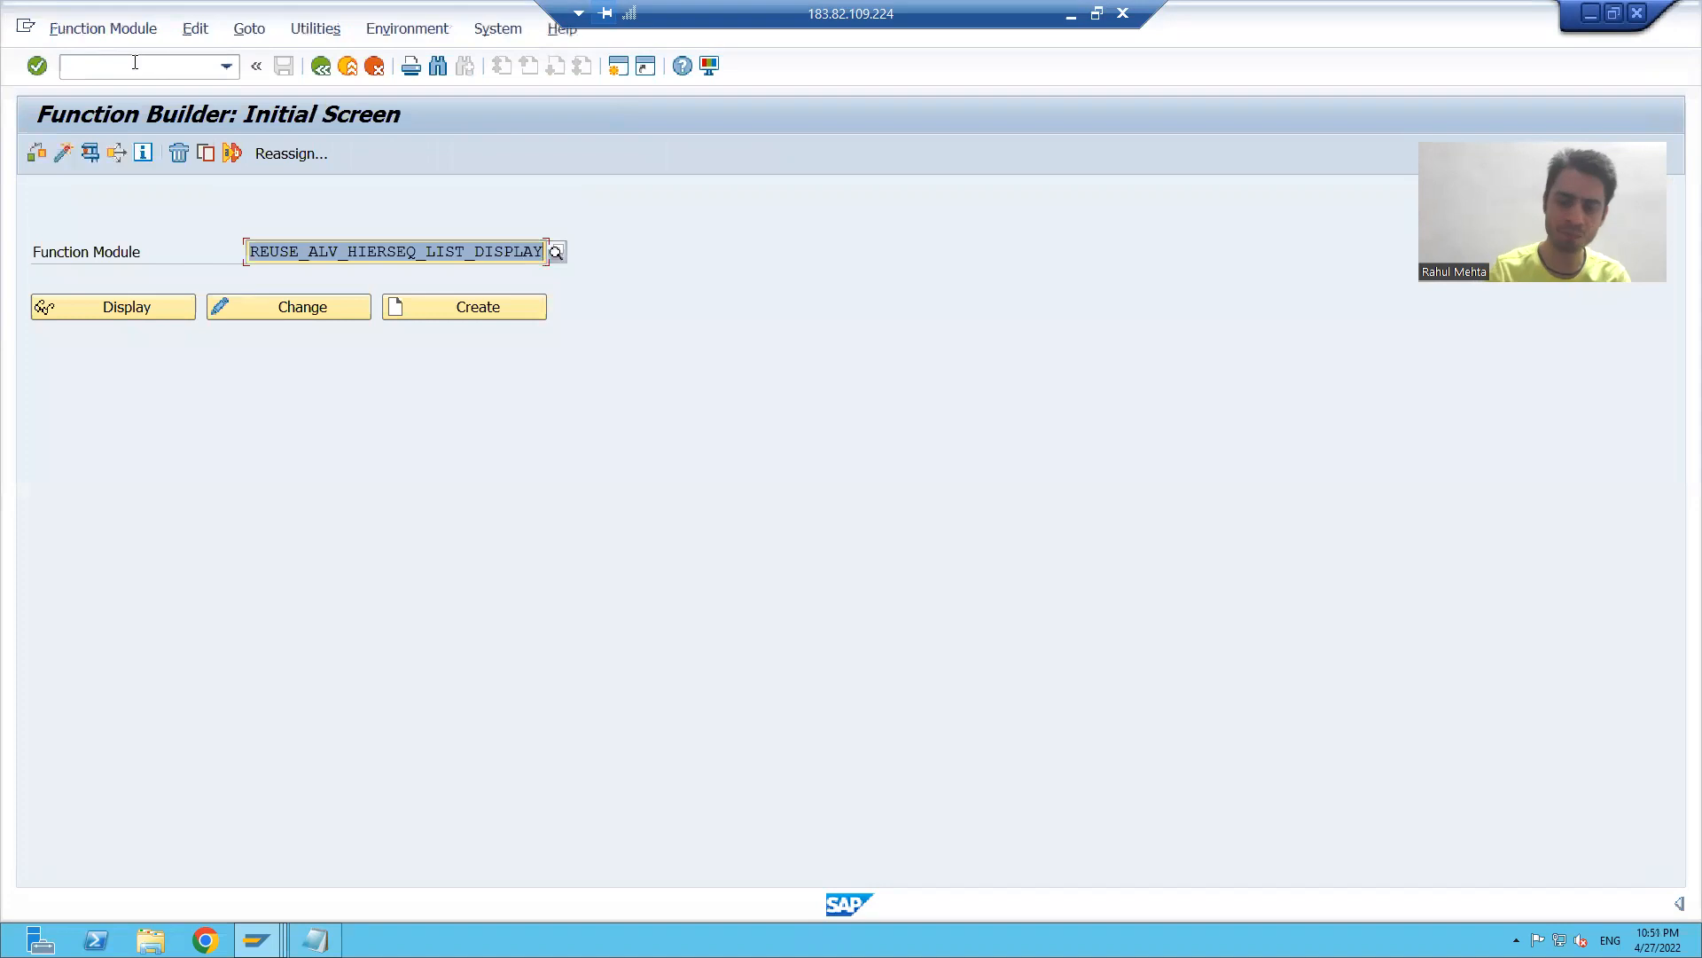
Display REUSE_ALV_FIELDCATALOG_MERGE and open the SLIS_T_FIELDCAT_ALV type of its CT_FIELDCAT parameter.
text(REUSE_ALV_FIELD)
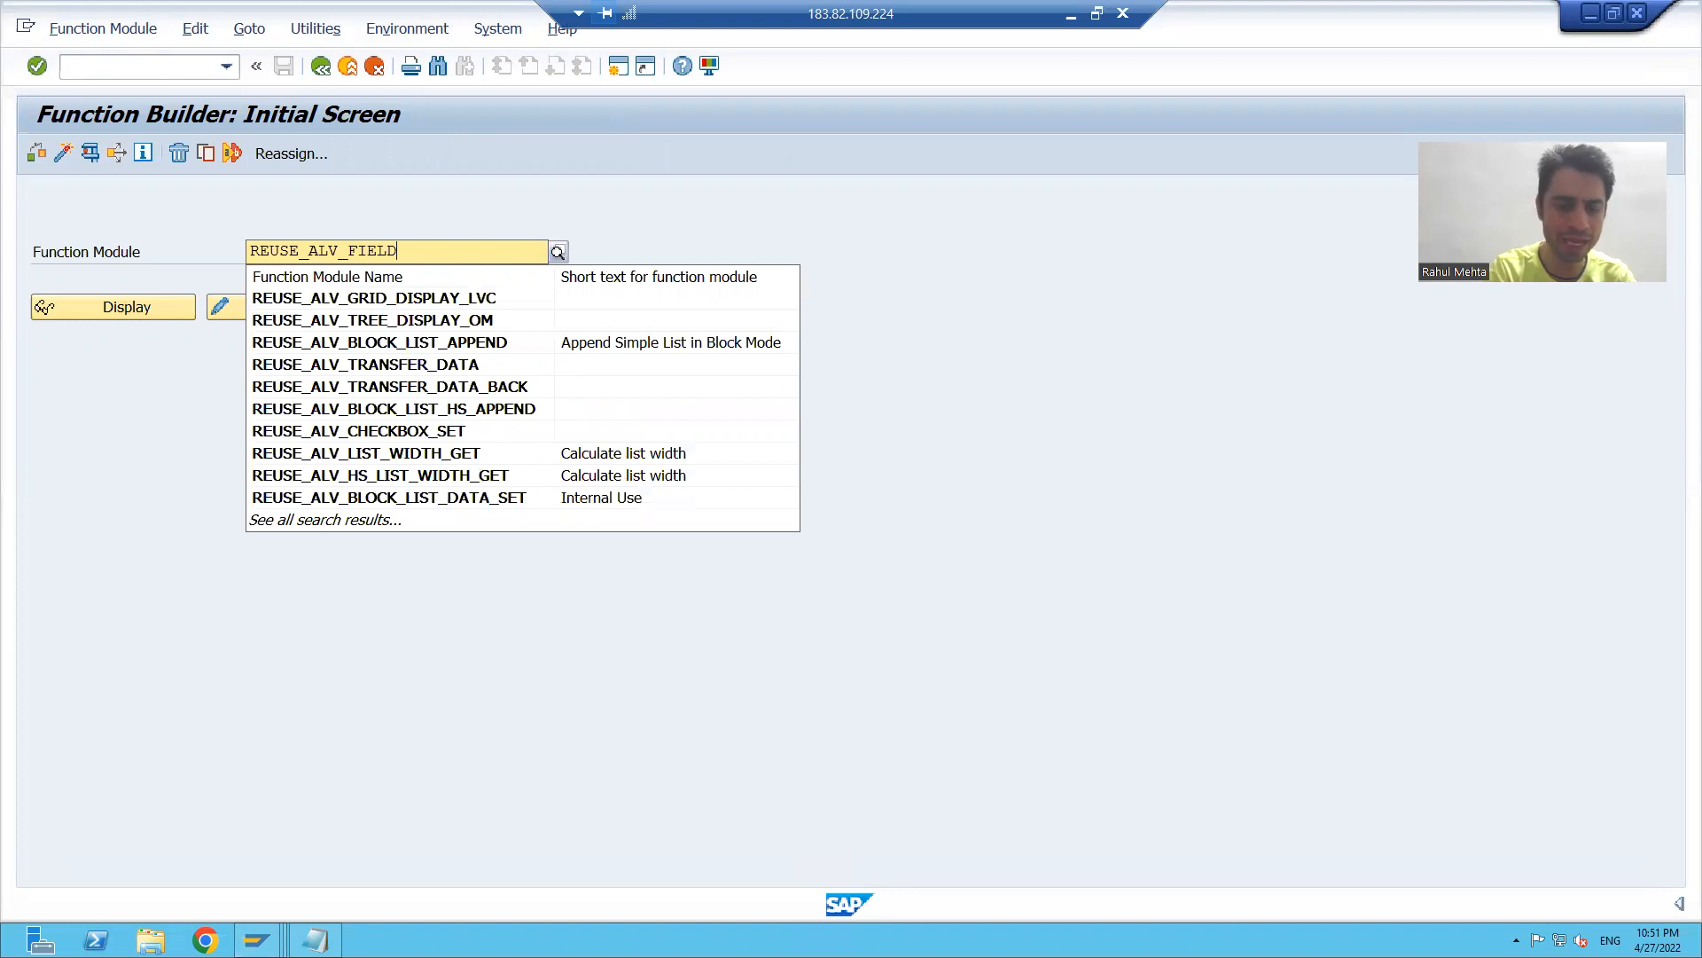
text(CATALOG_MERGE)
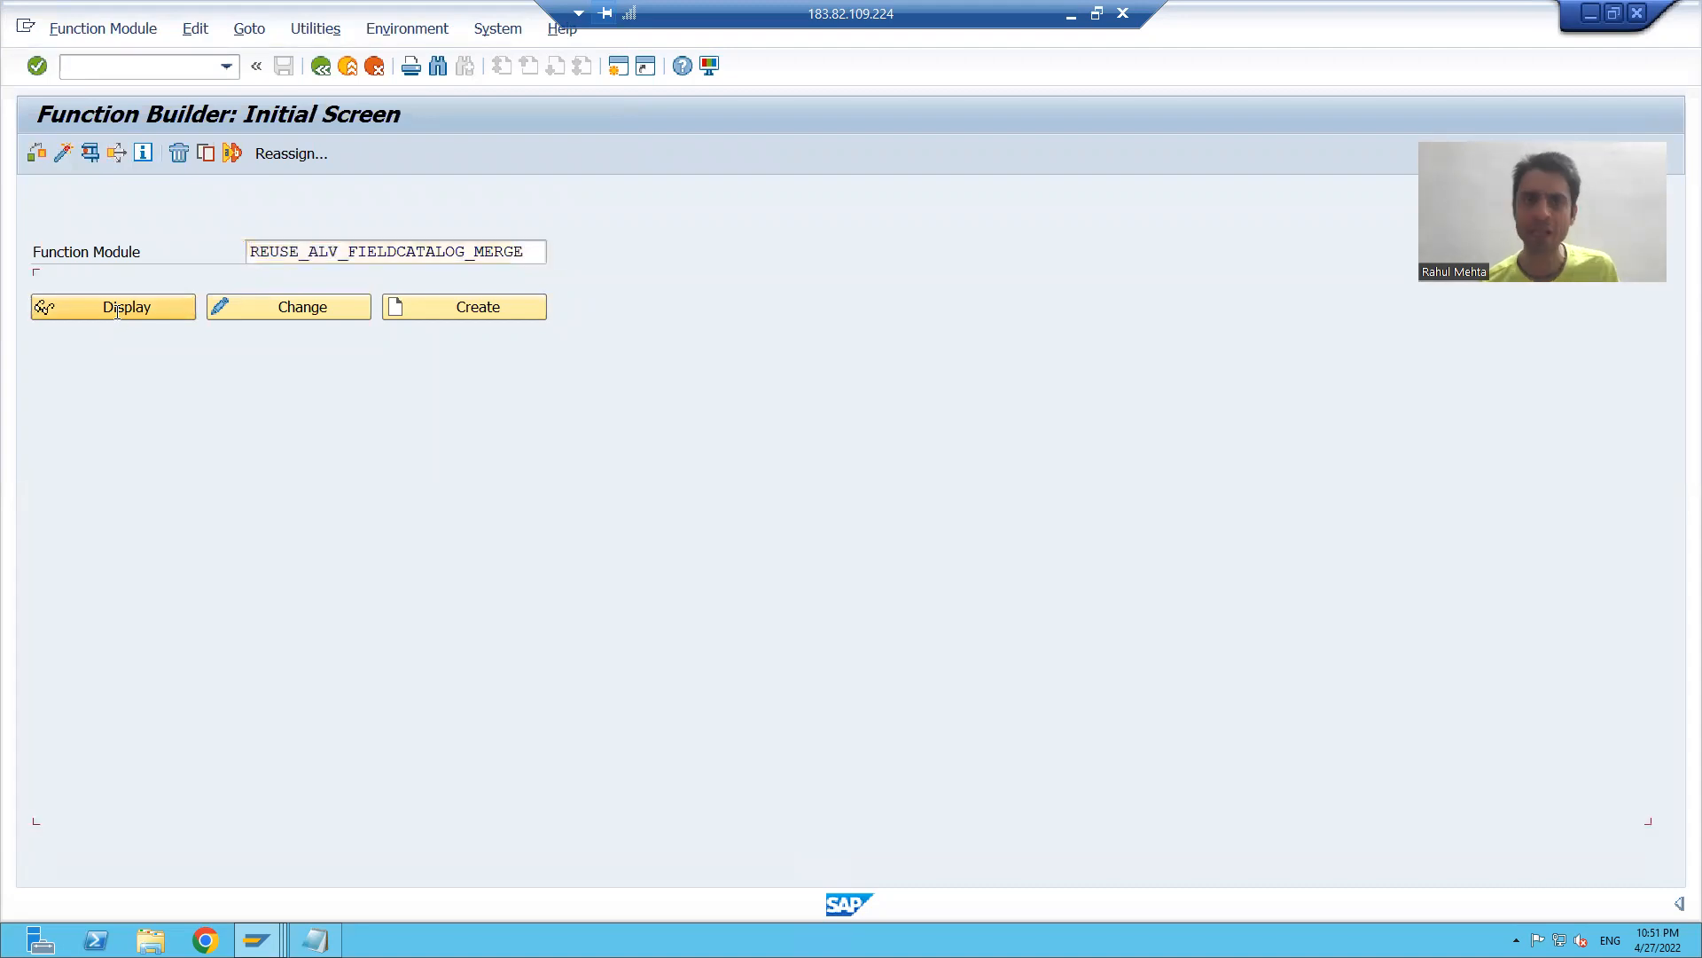
click(113, 306)
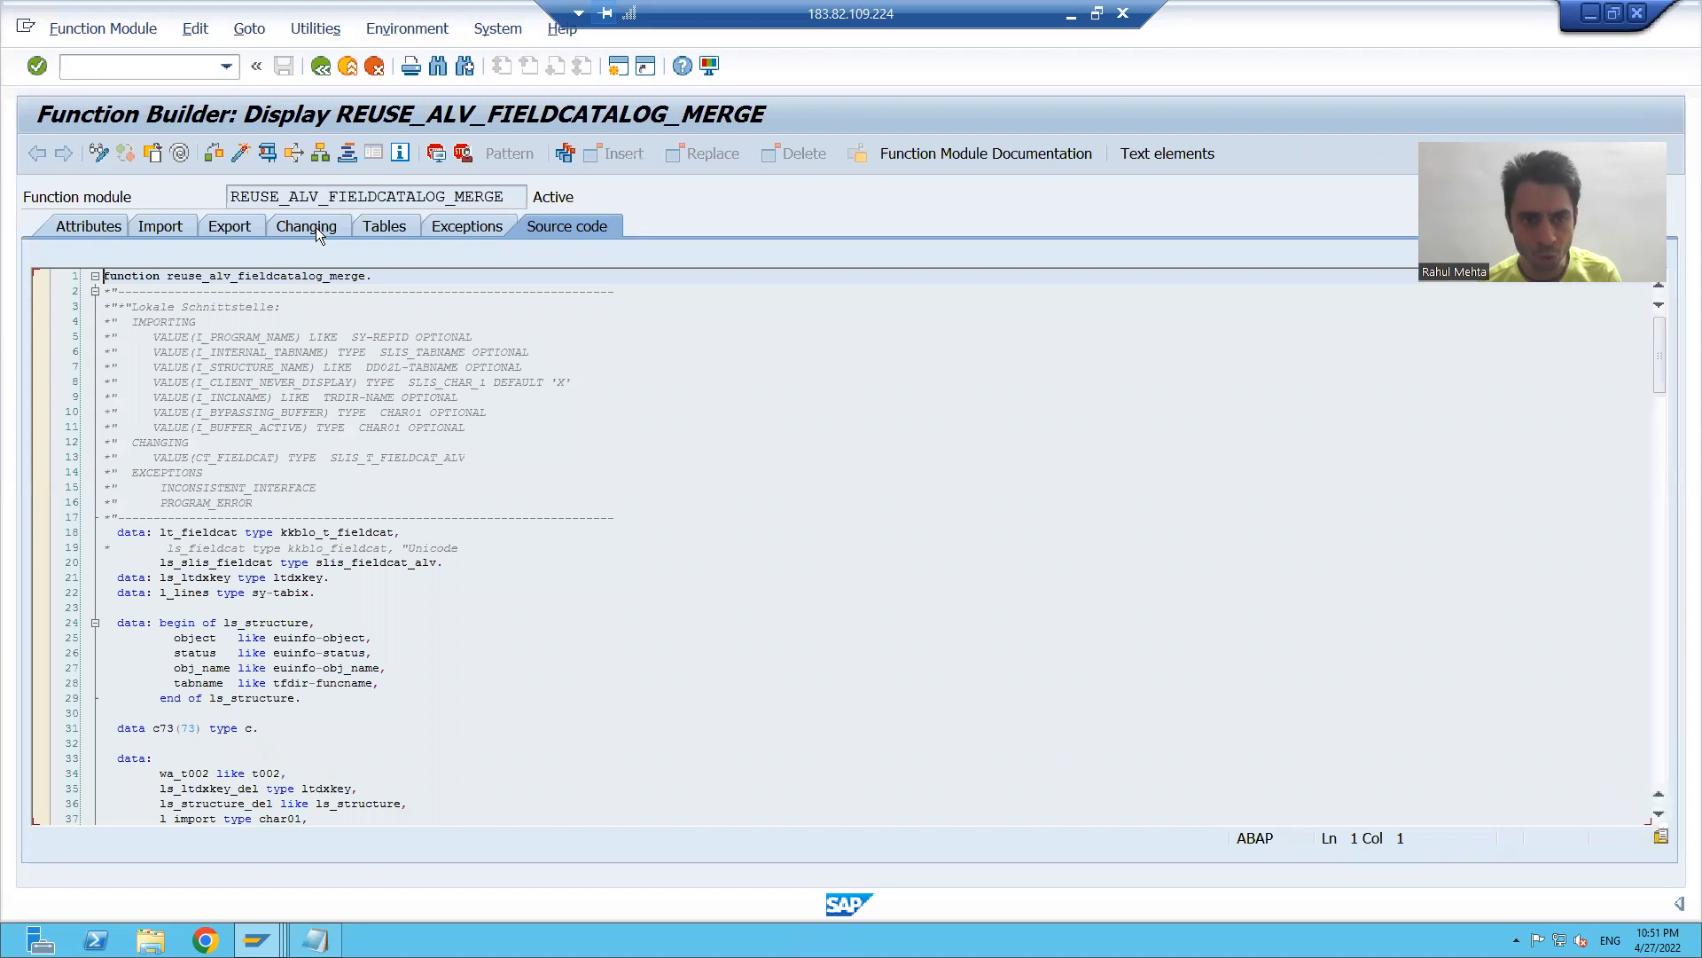
click(306, 226)
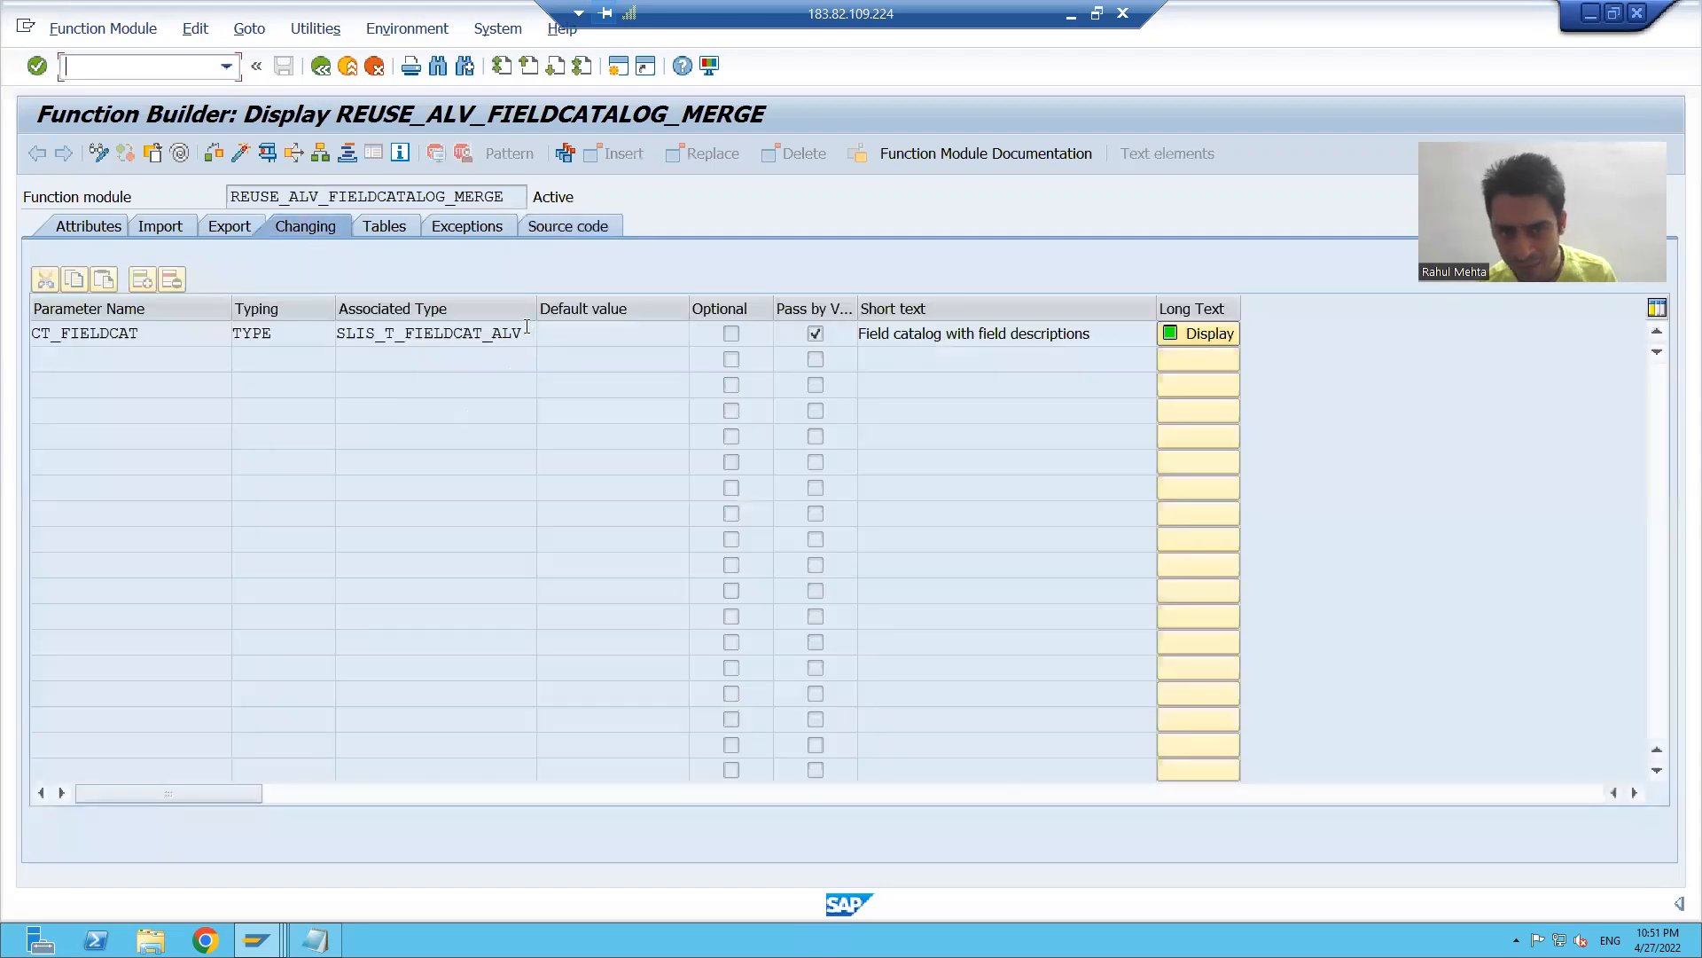
click(435, 334)
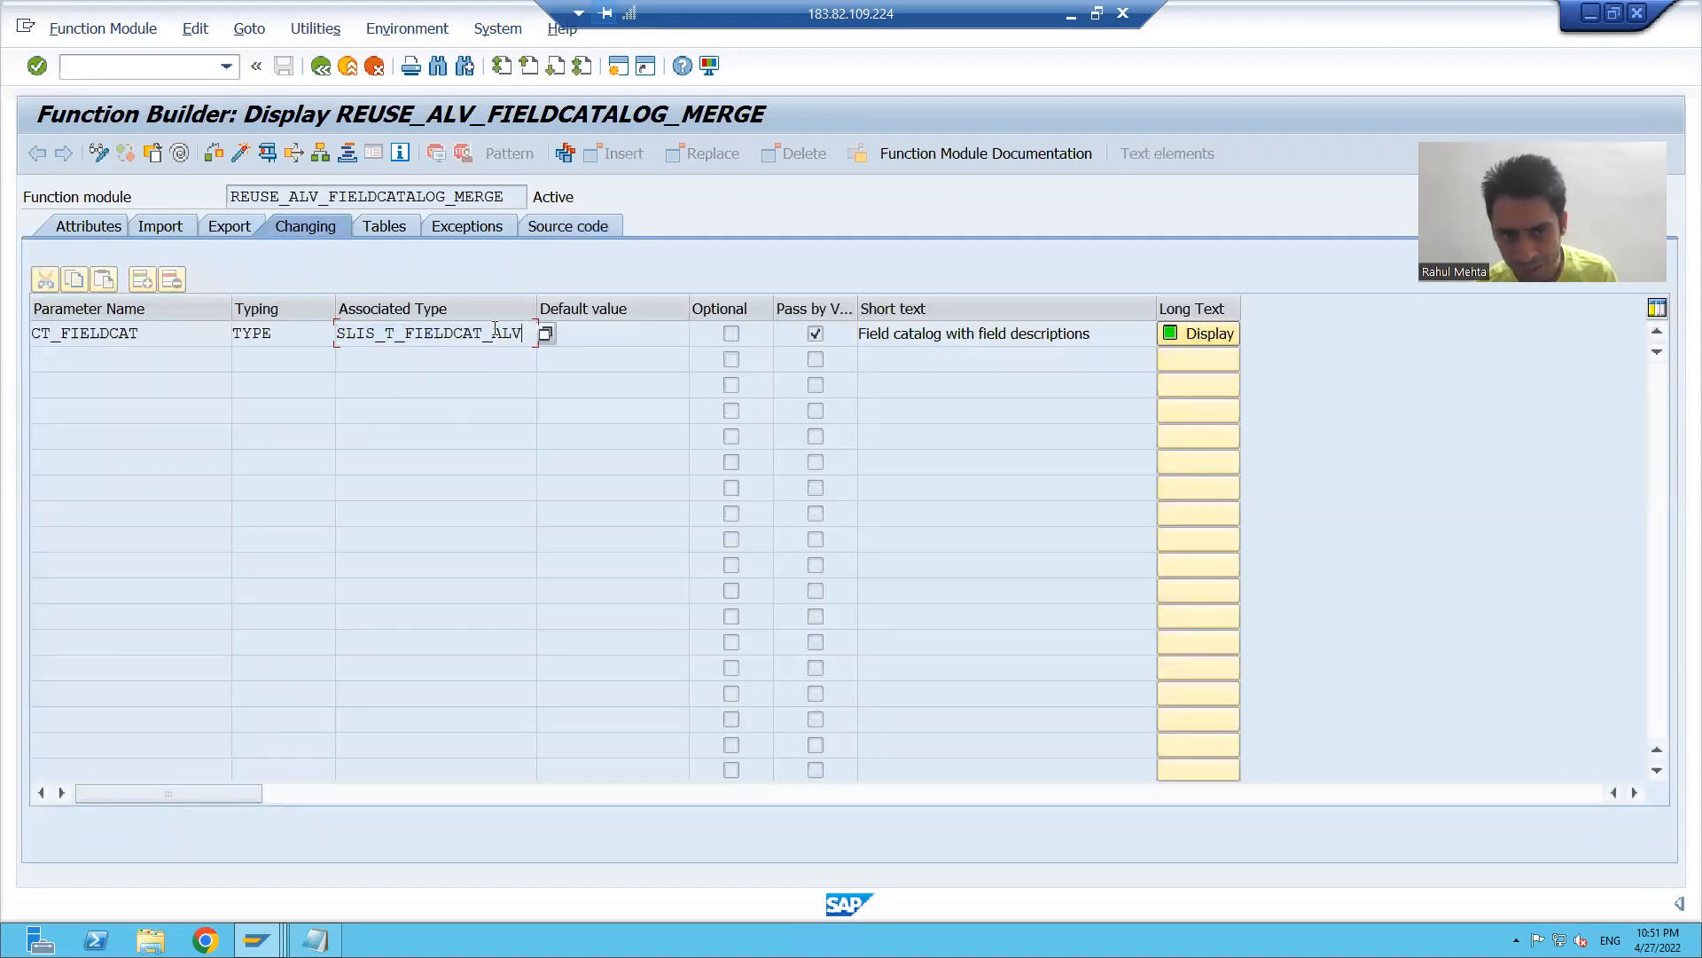
double_click(429, 334)
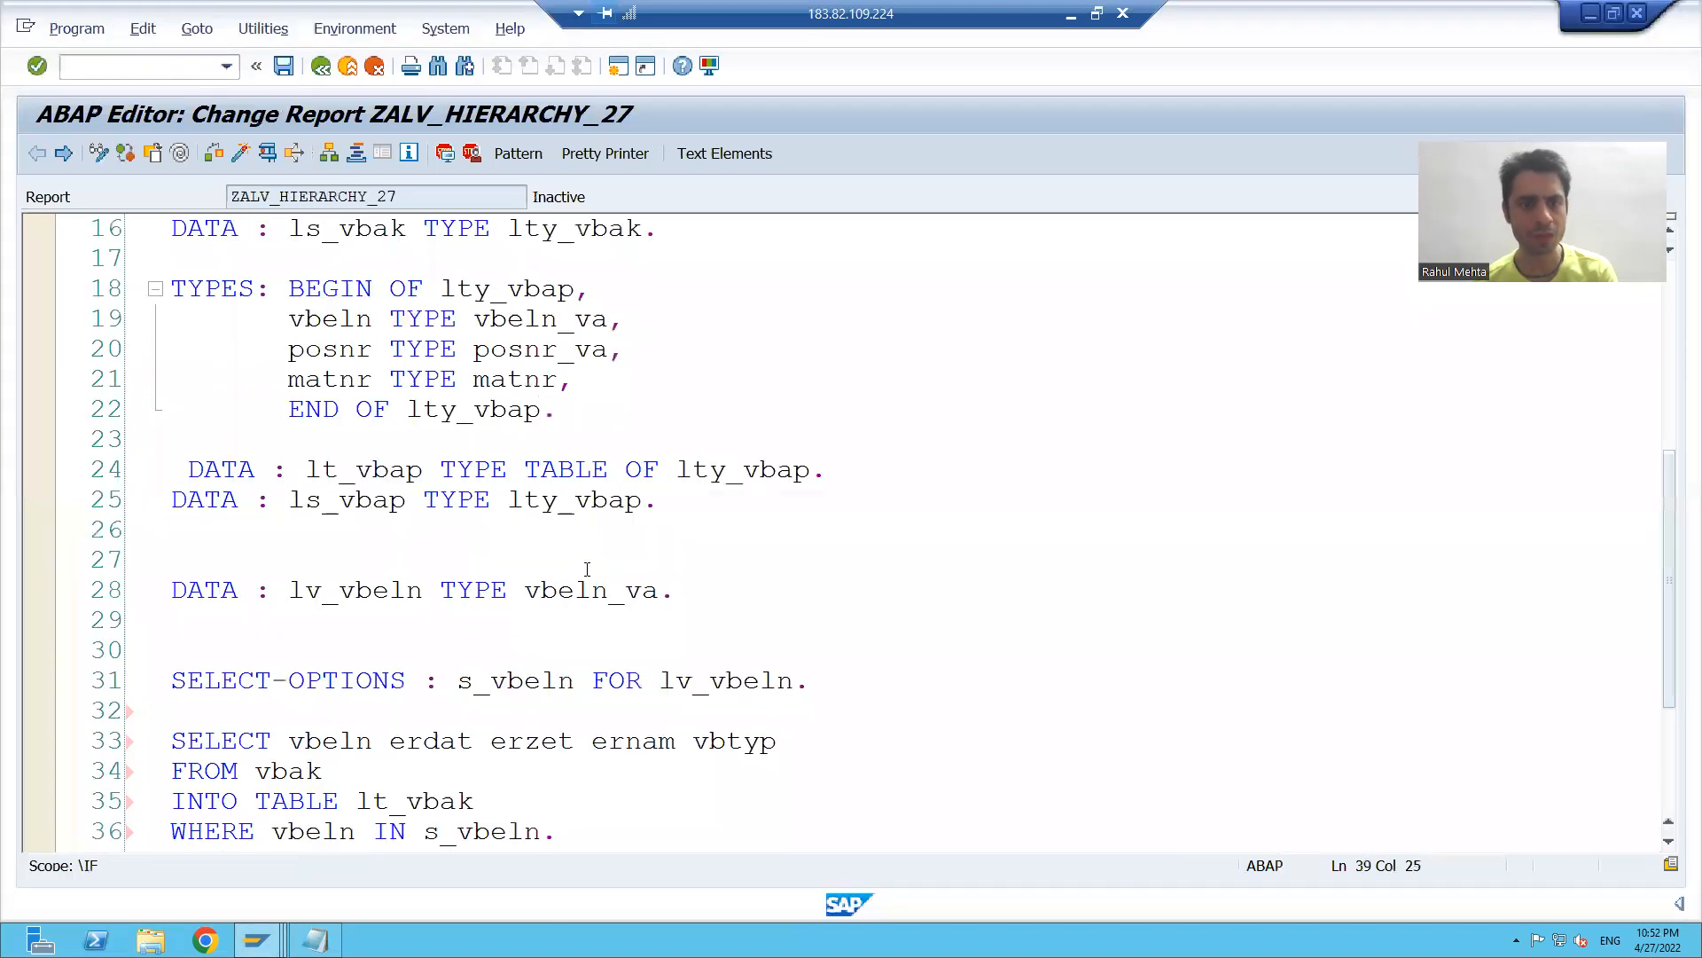
Declare 'DATA : lt_fieldcat TYPE SLIS_T_FIELDCAT_ALV.' below ls_vbap and save the report.
click(170, 560)
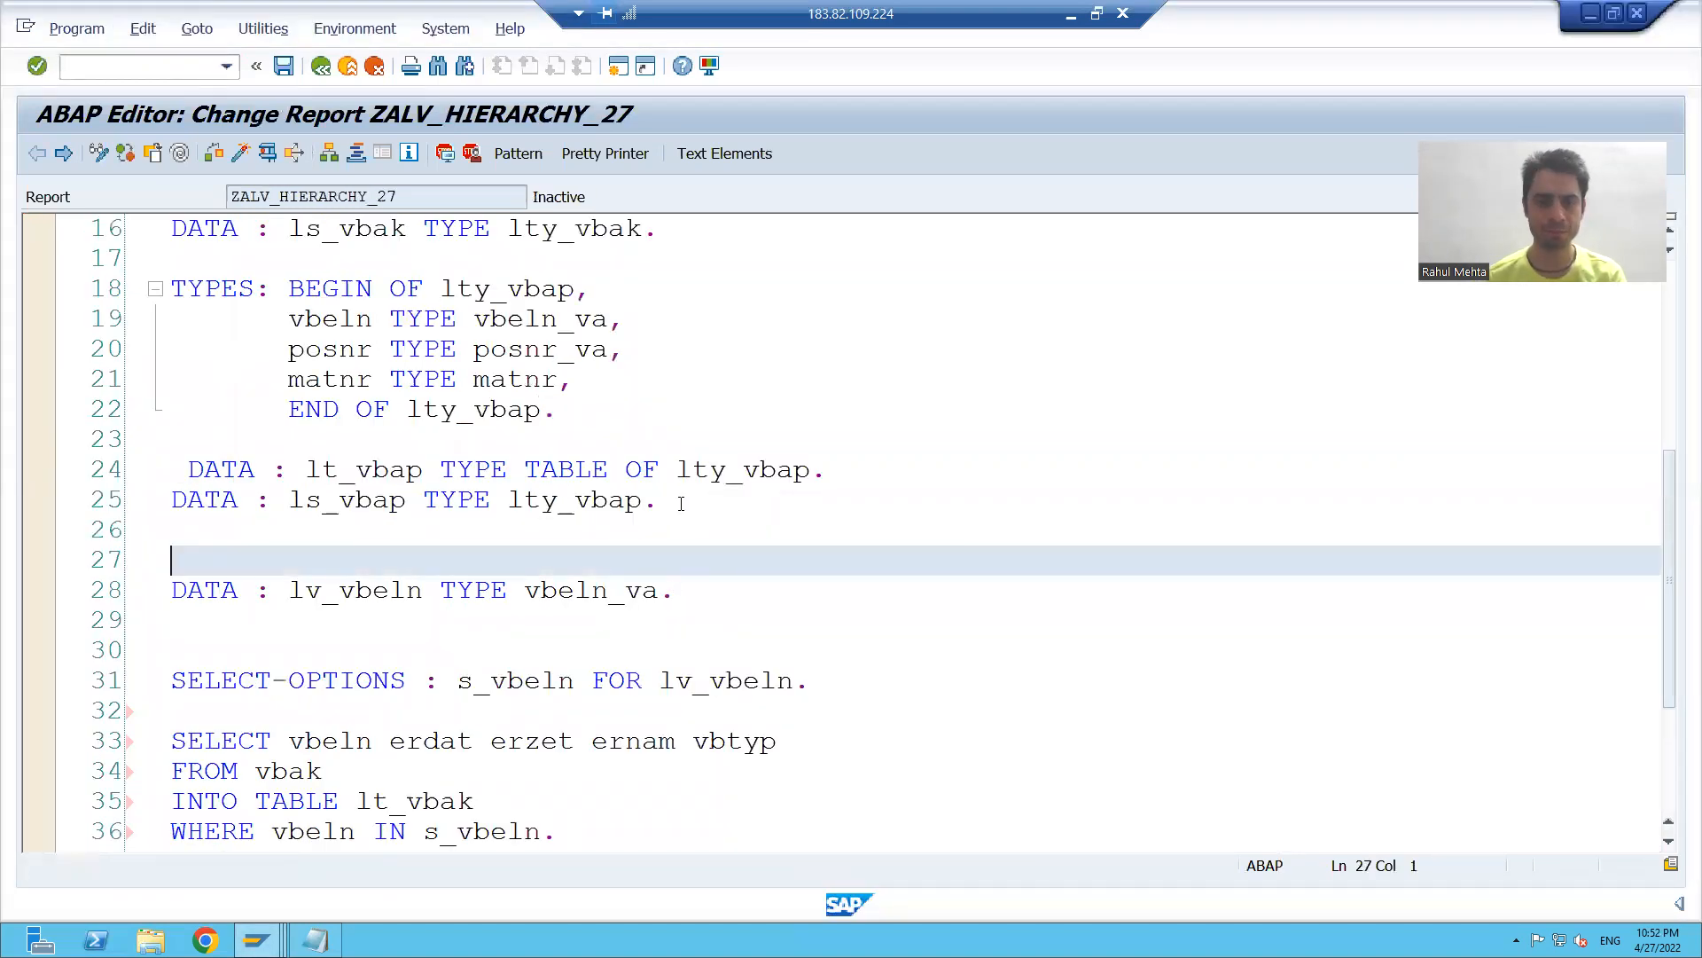
text(d)
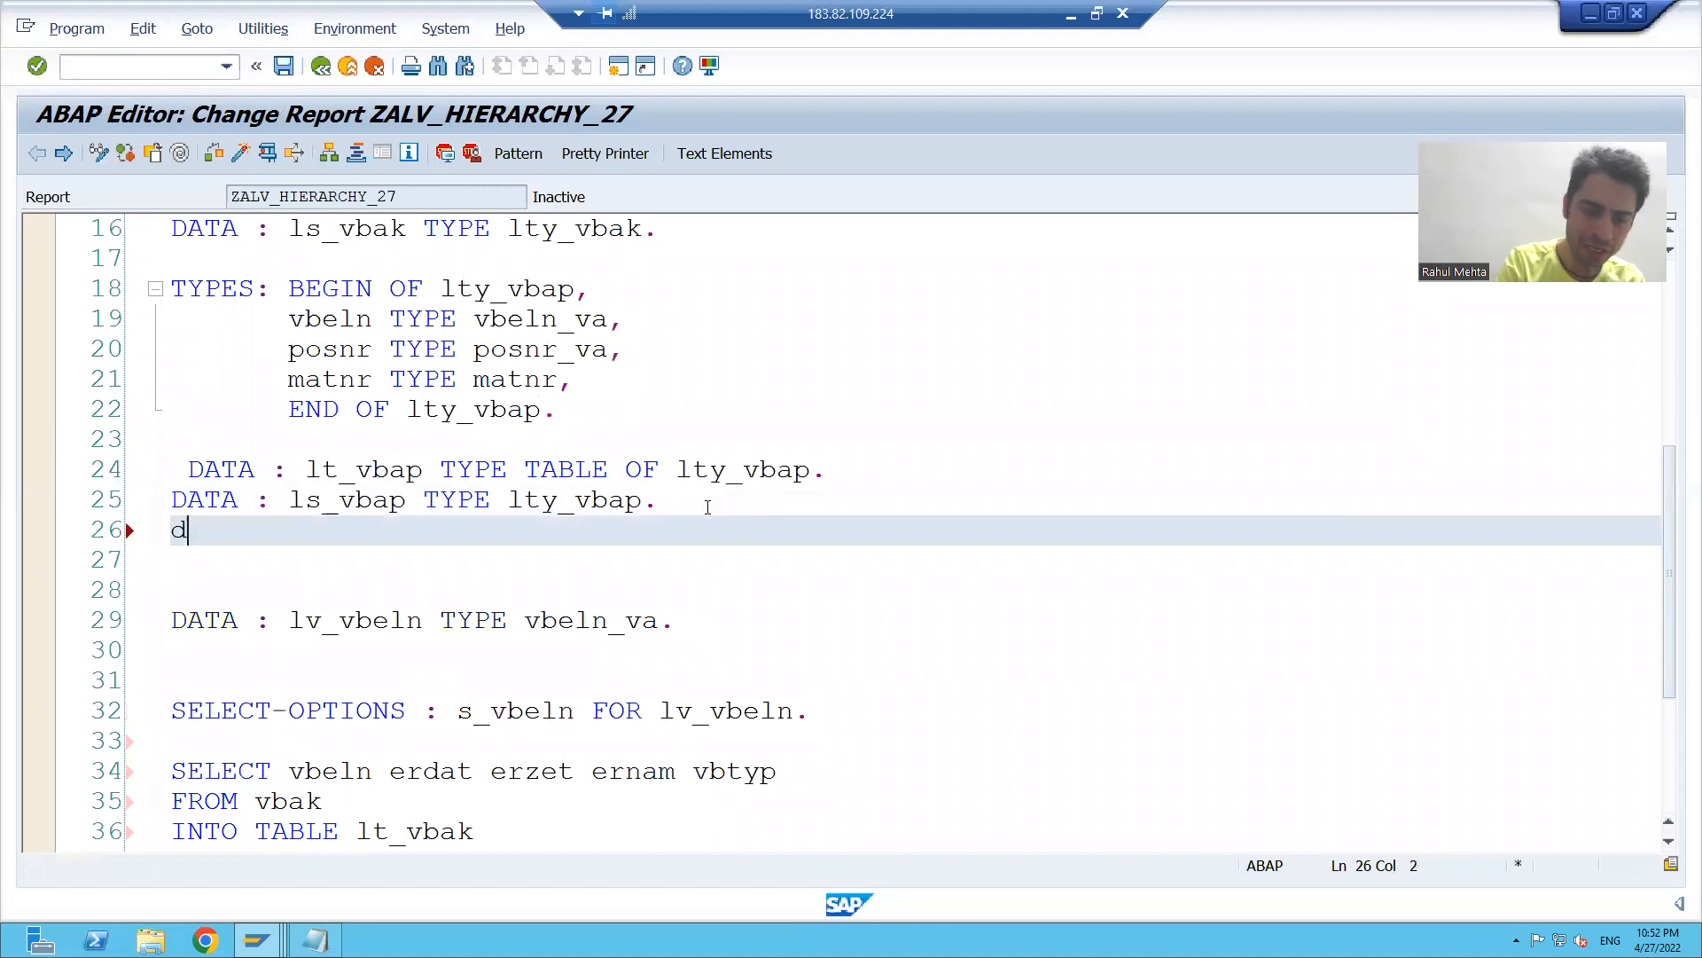
text(DATA : l)
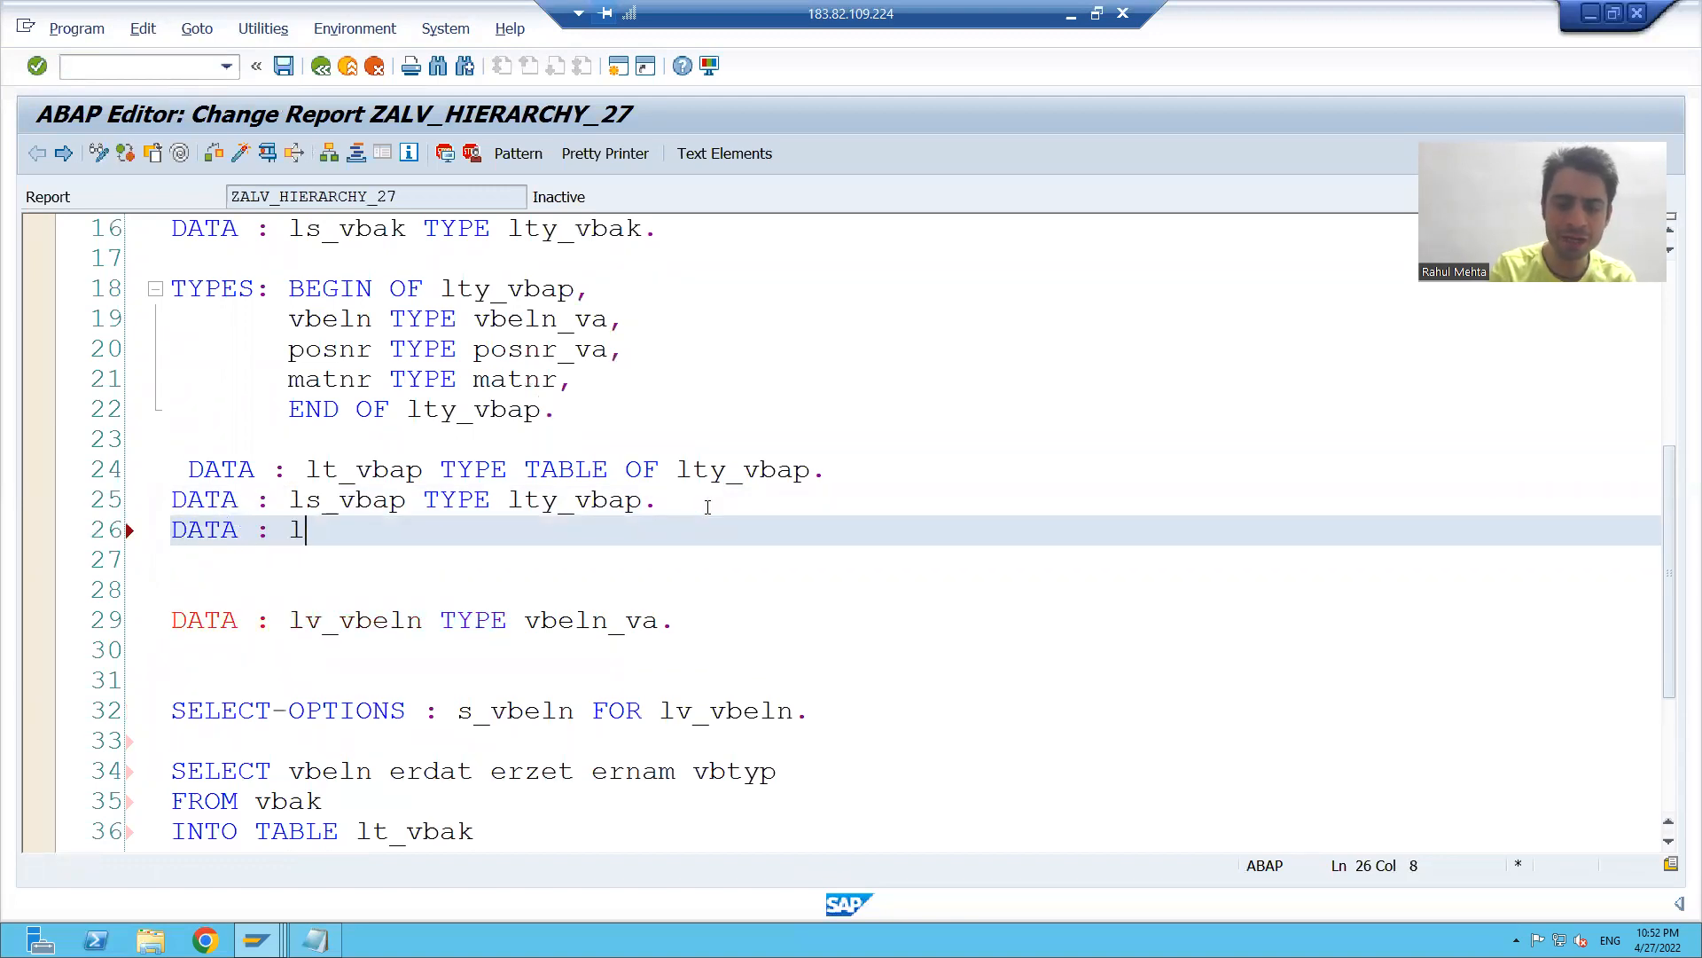
text(t_fieldcat)
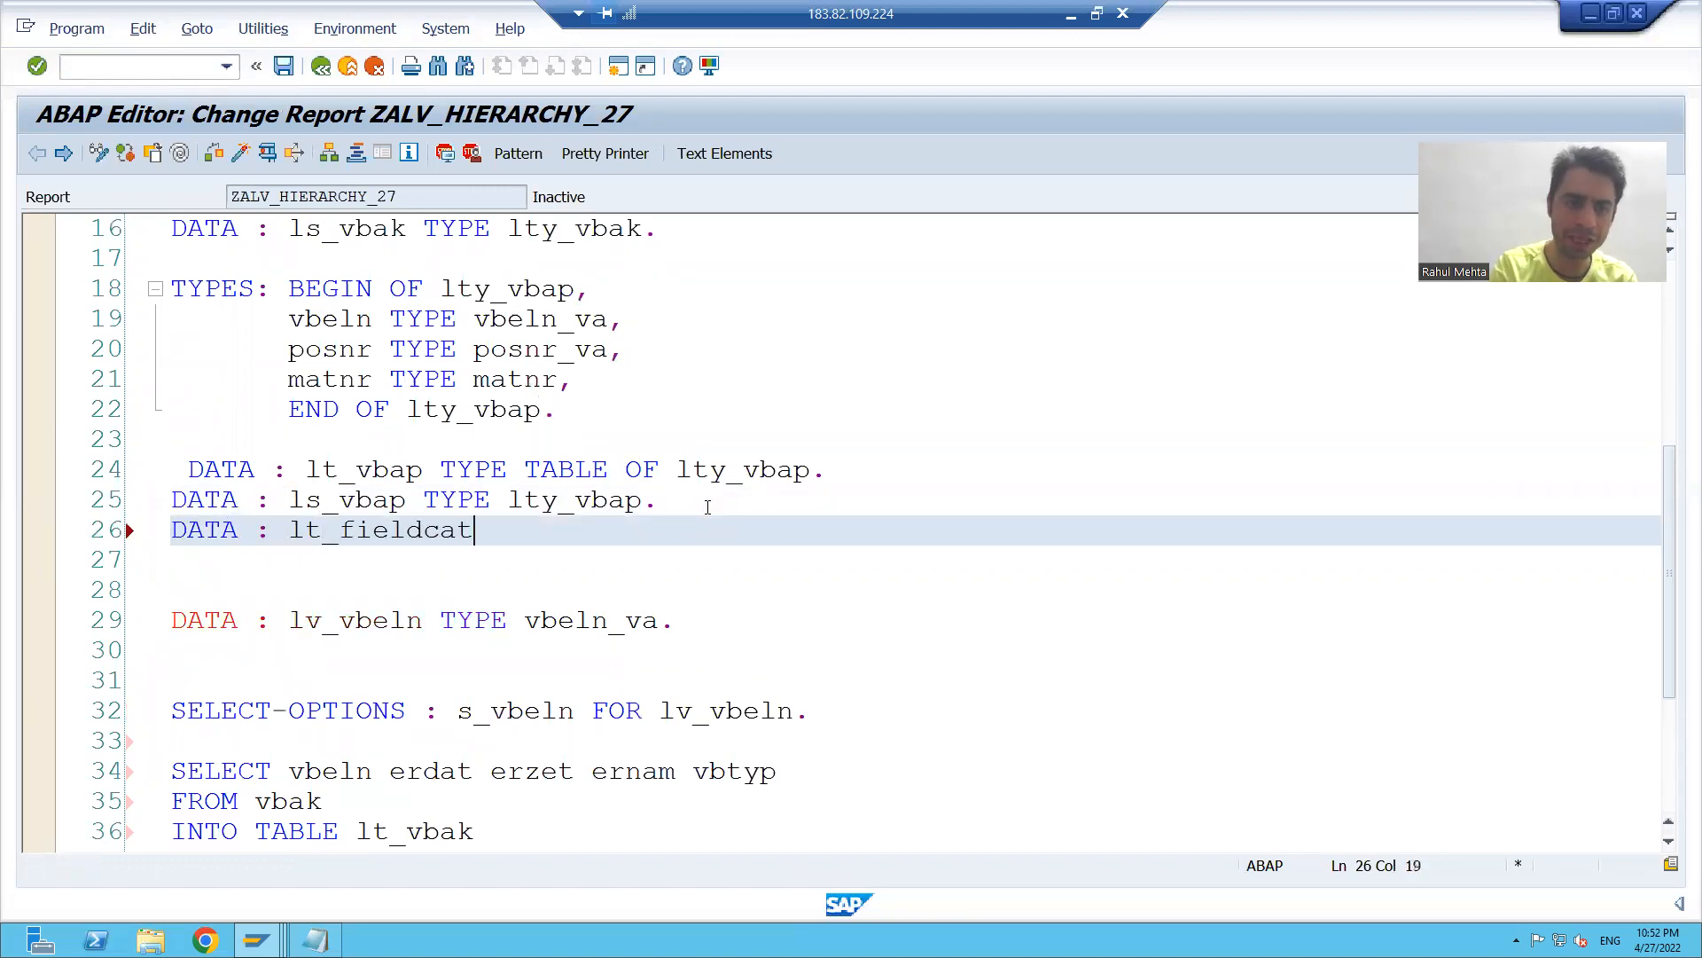
text(TYPE SLIS_T_FIELDCAT_ALV)
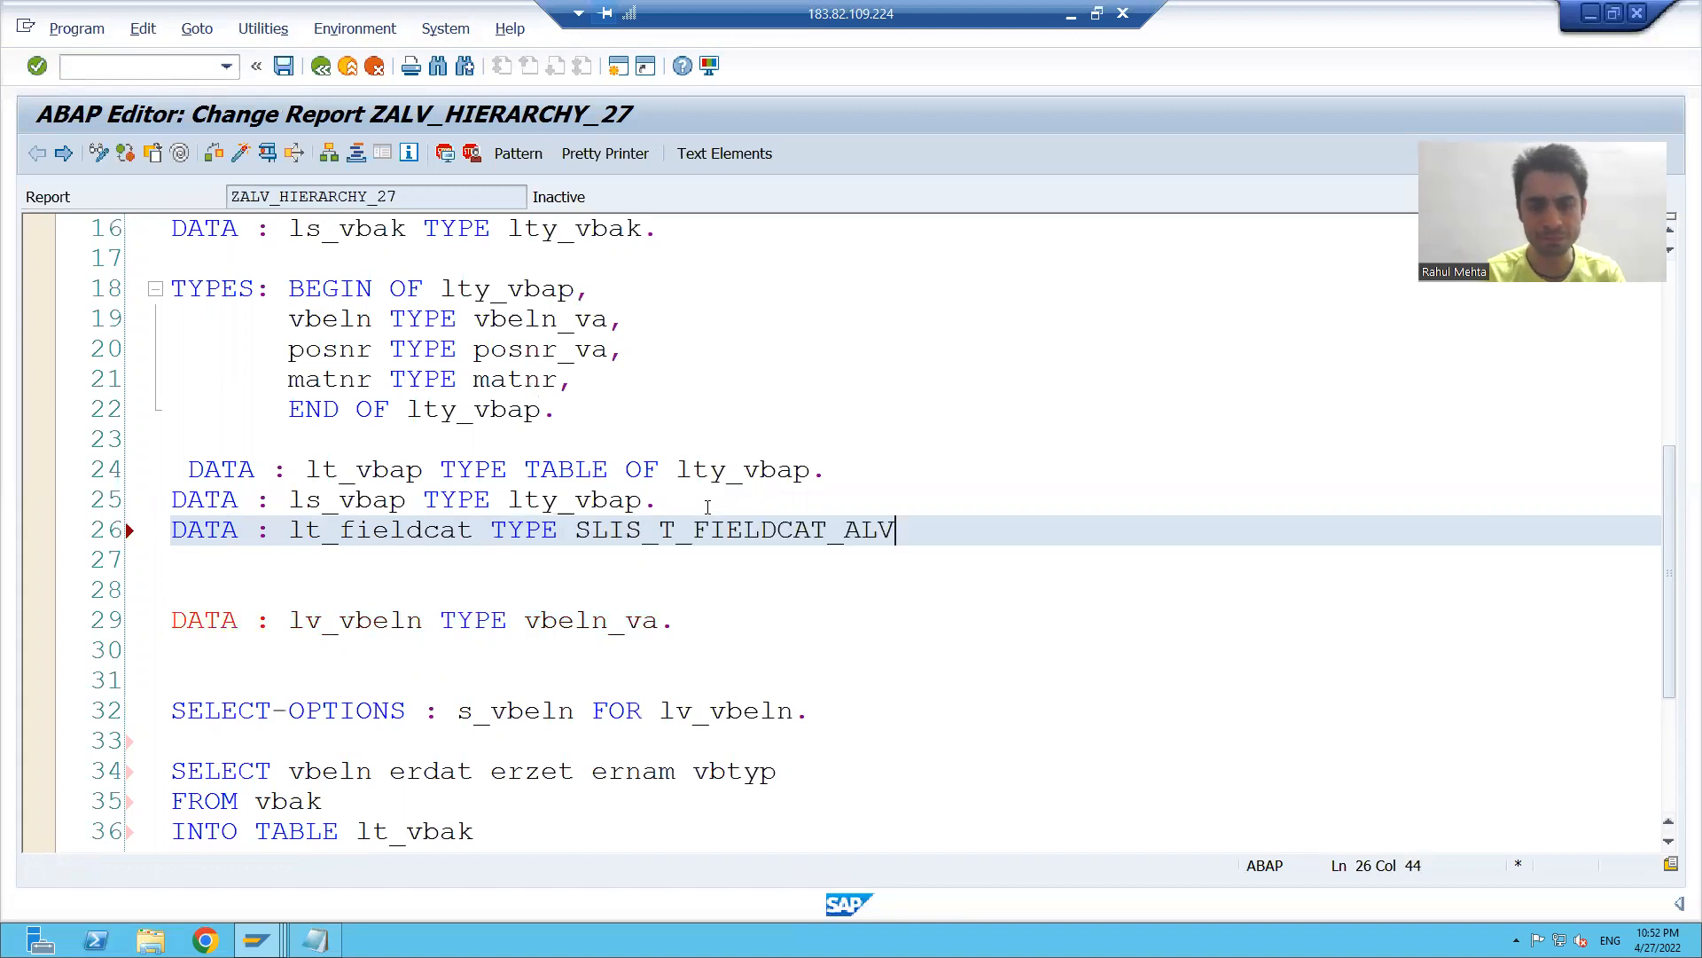
text(.)
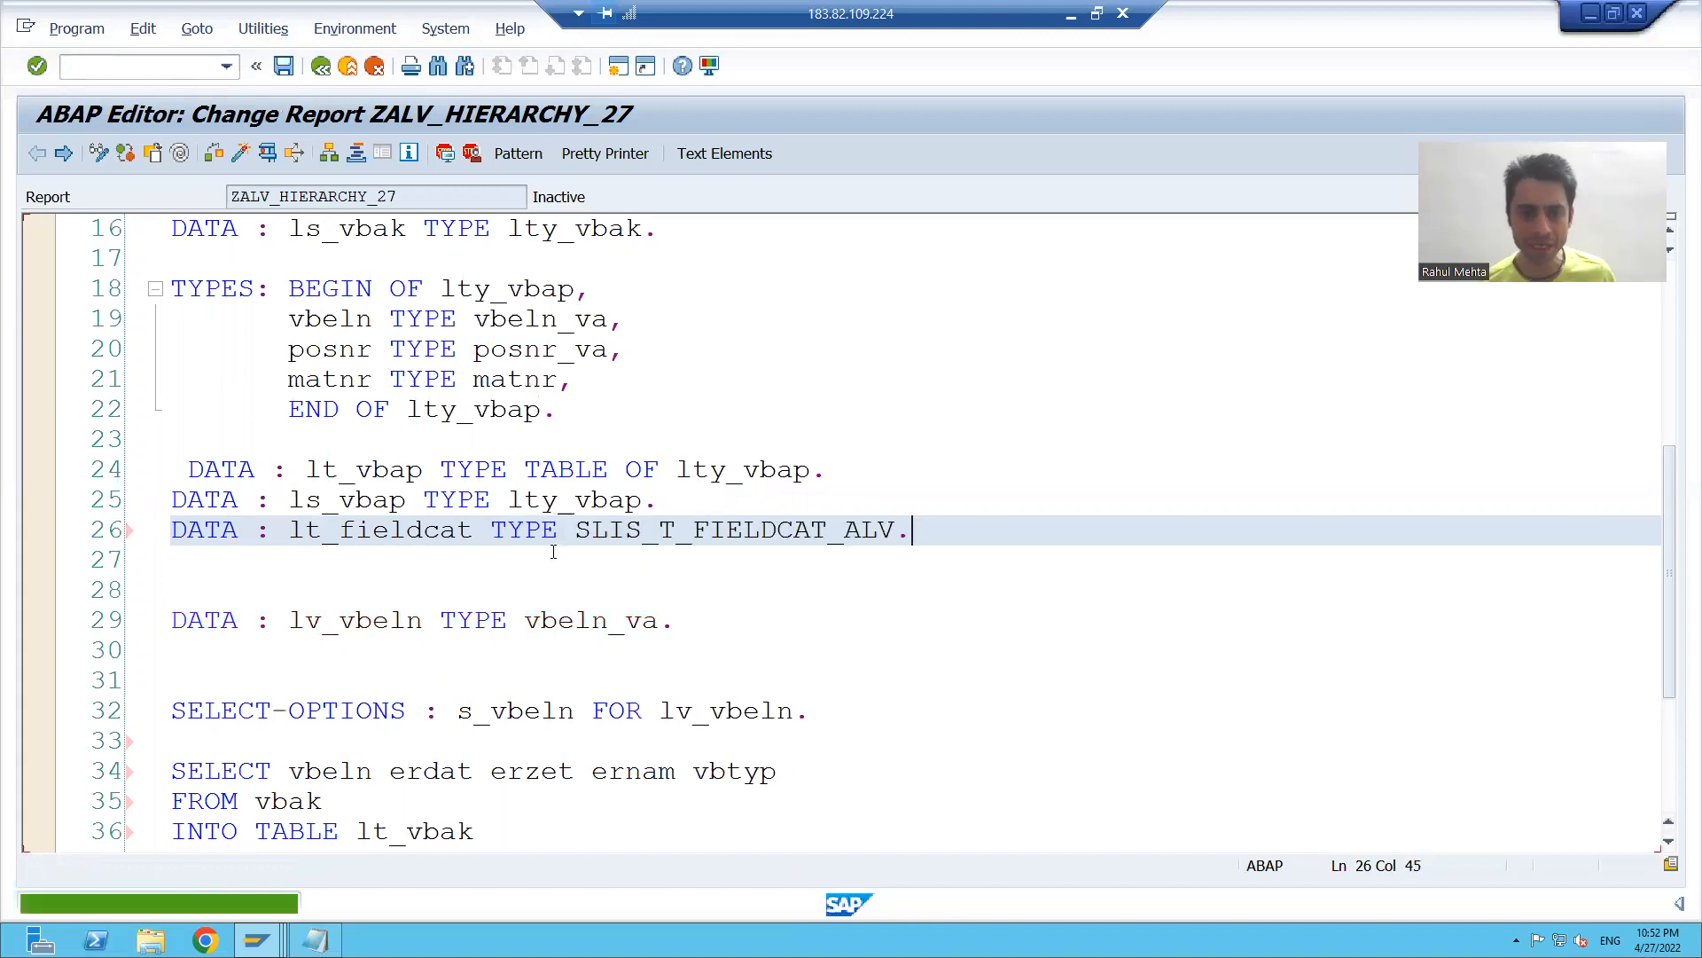
key(ctrl+s)
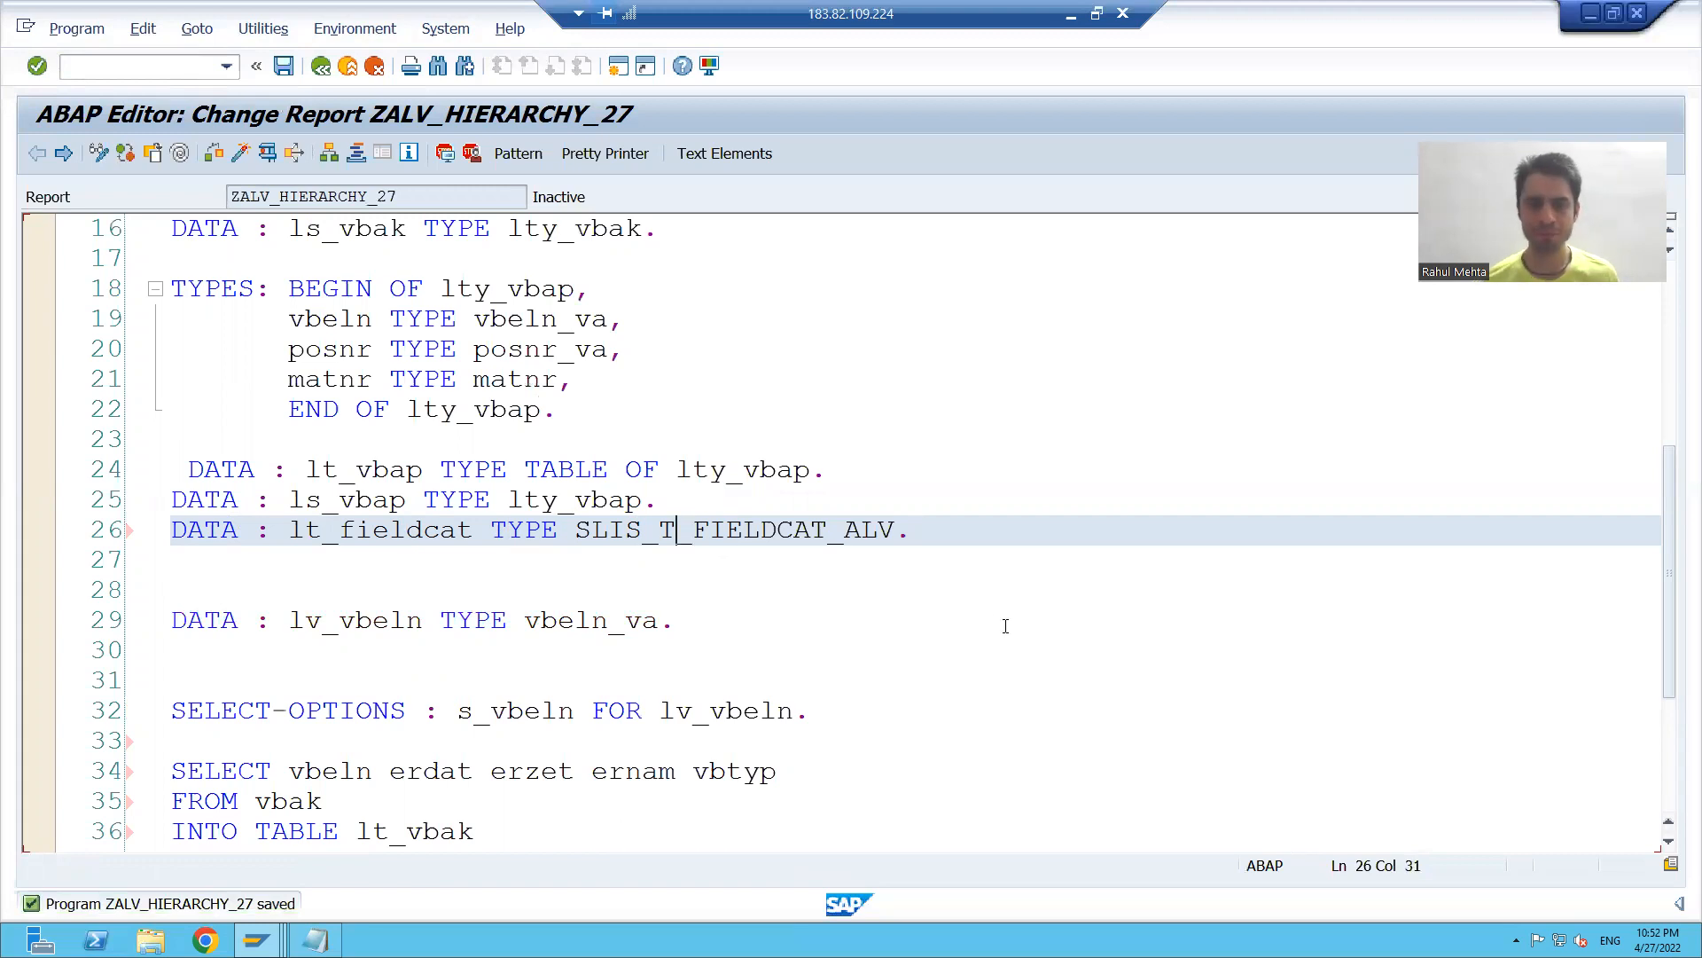
Begin the declaration 'DATA : ls_fieldcat TYPE' on the next line.
click(912, 530)
text(DATA)
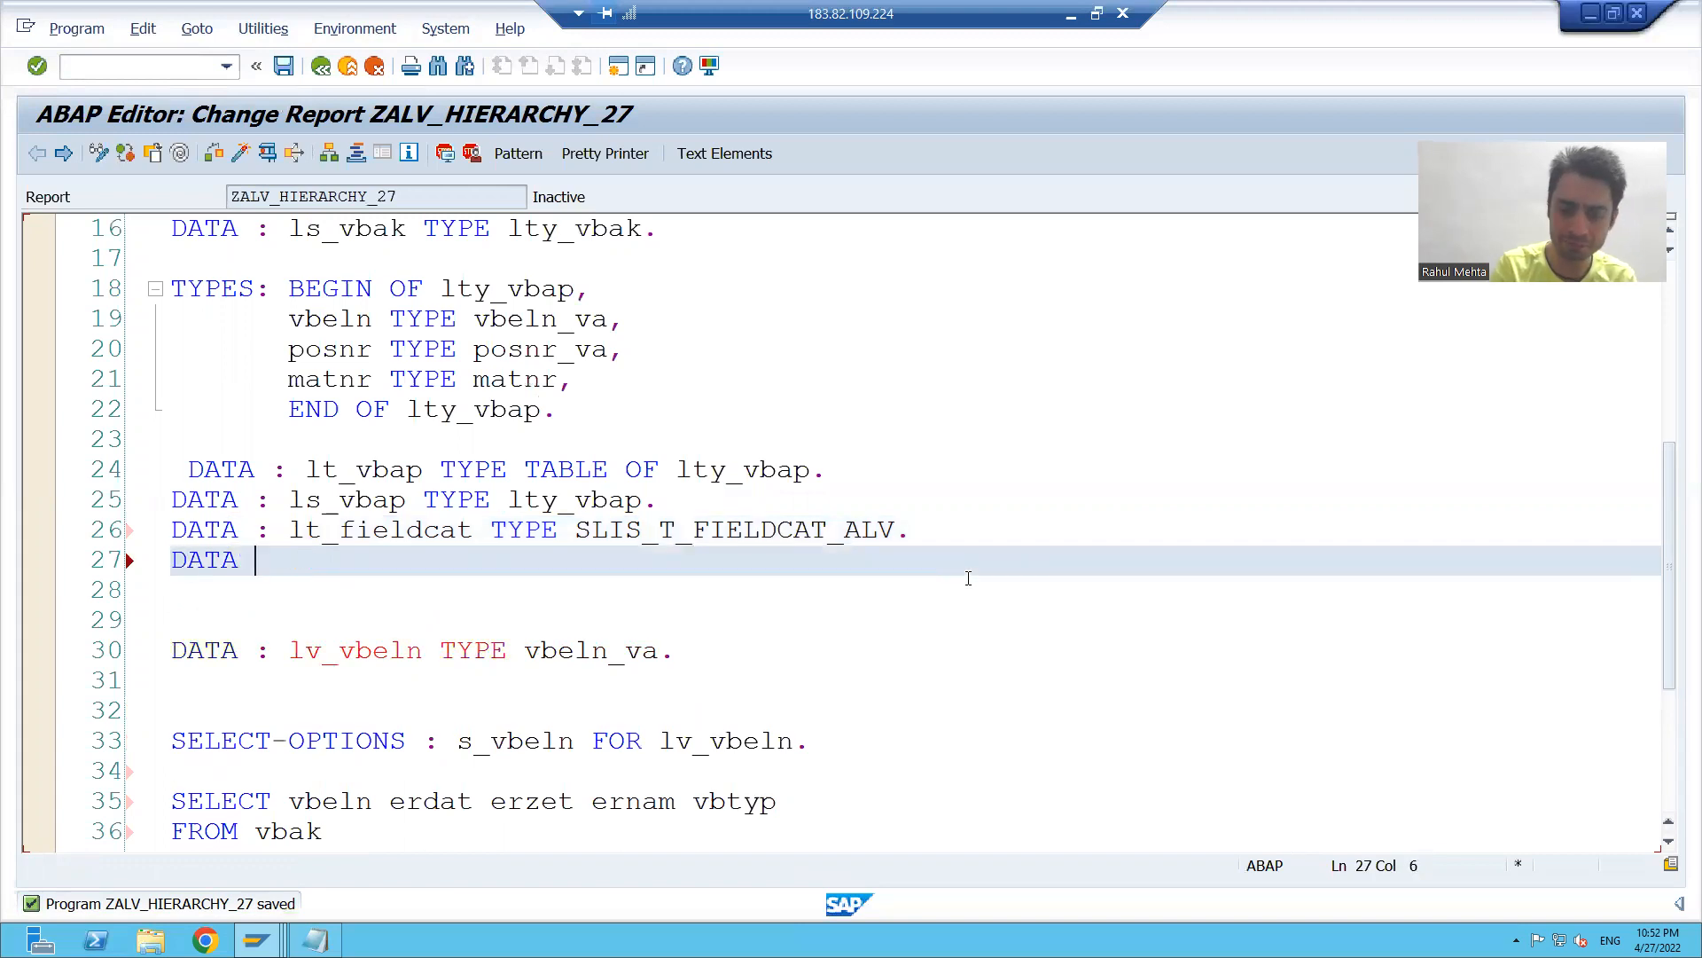
text(: ls_fiel)
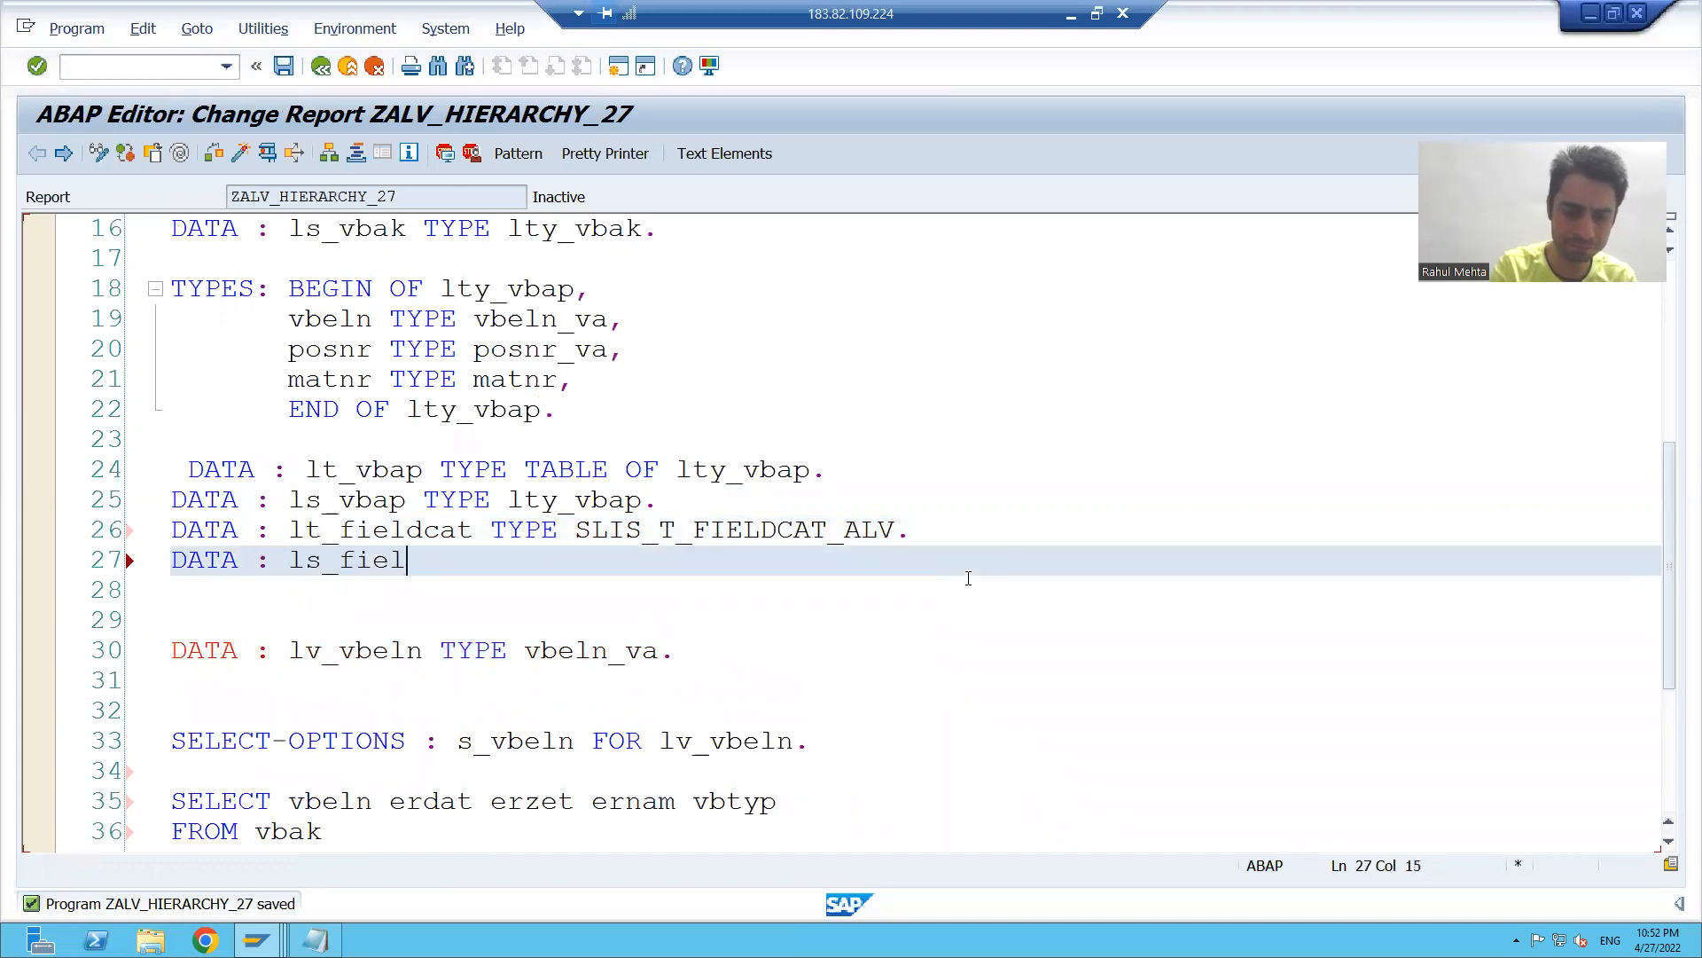
text(dcat TYPE)
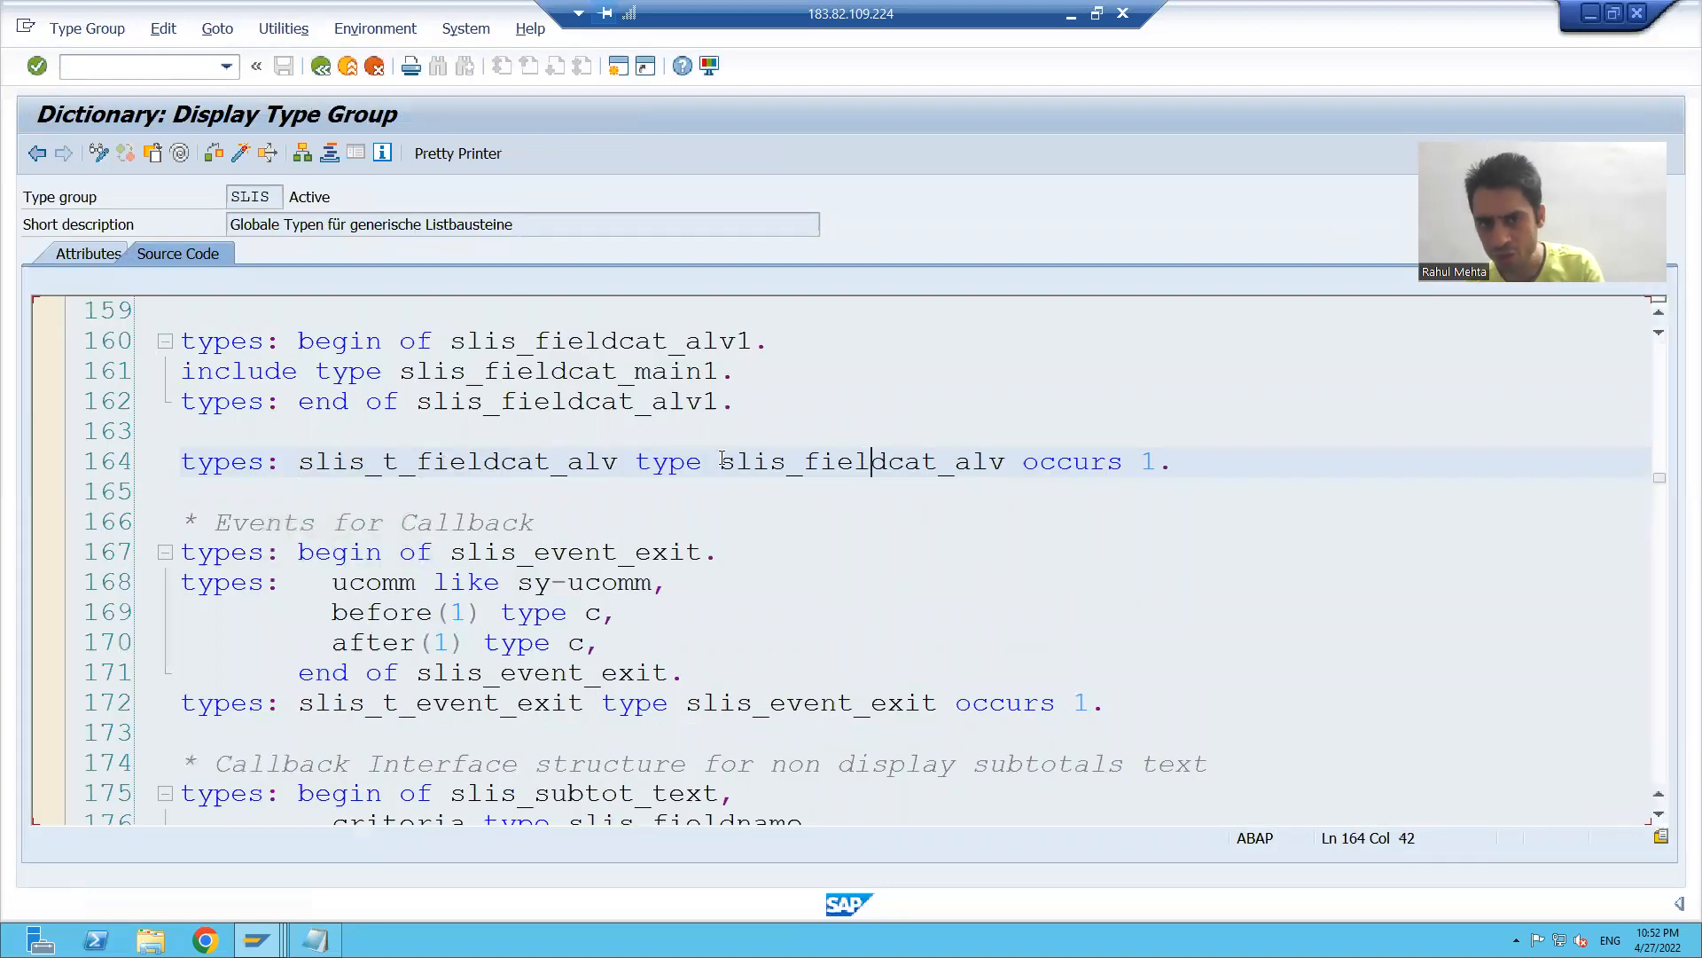
Complete ls_fieldcat as TYPE slis_fieldcat_alv and activate report ZALV_HIERARCHY_27.
double_click(863, 461)
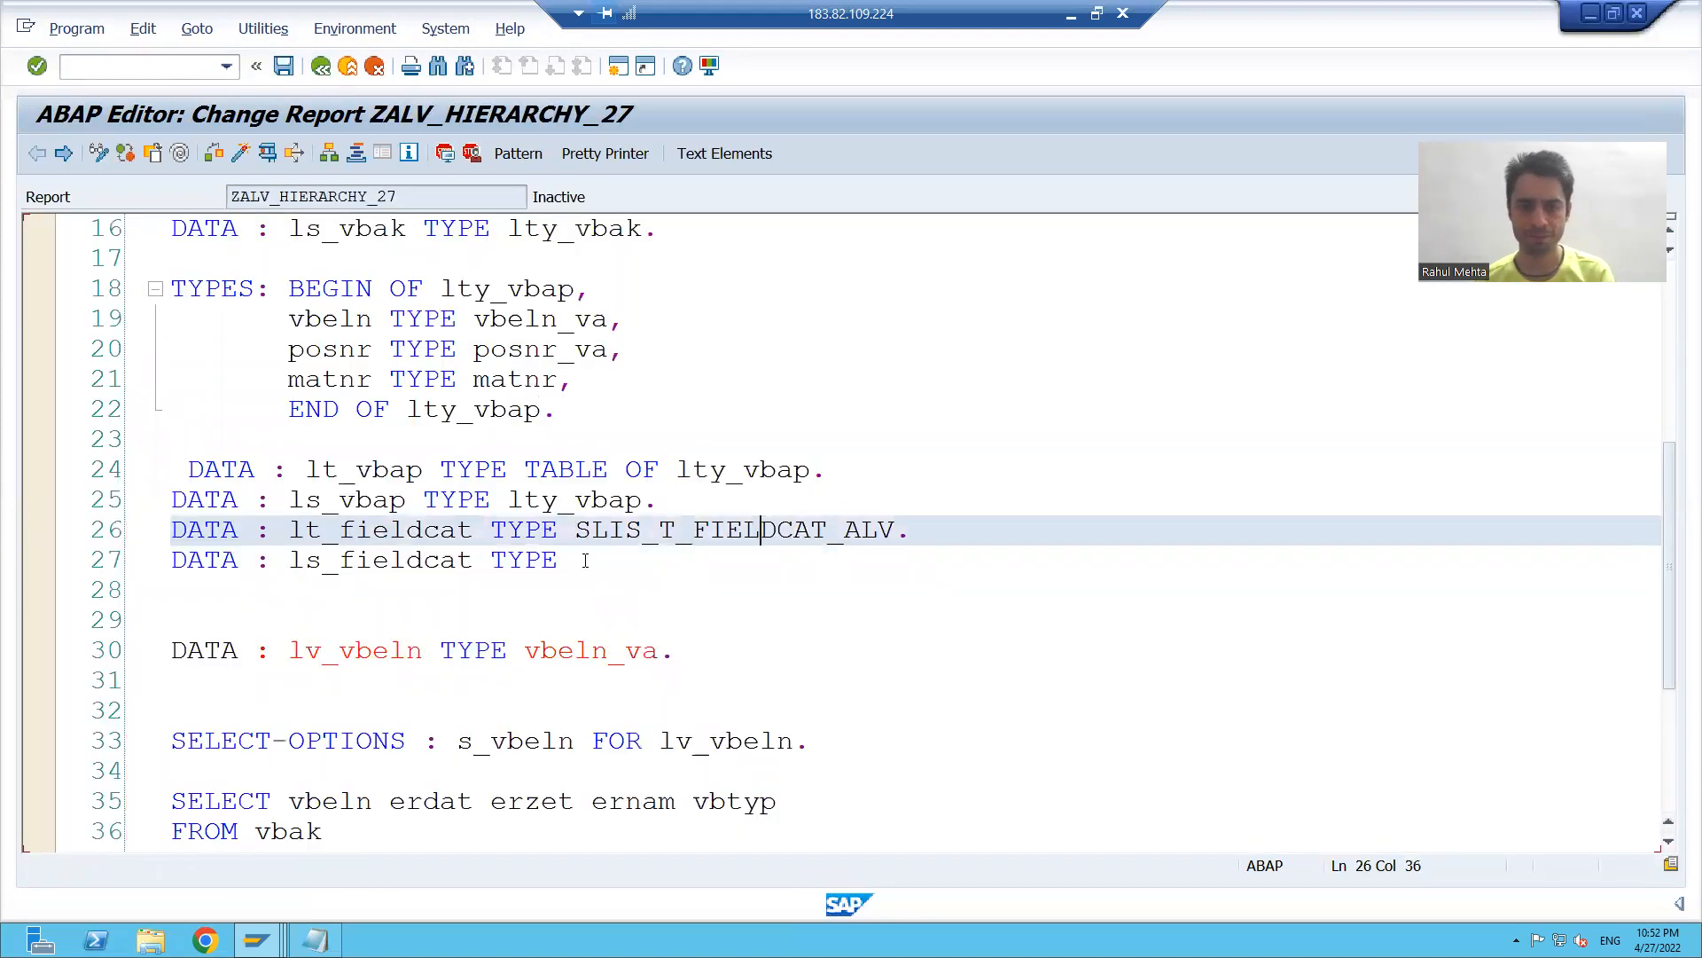
text(slis_fieldcat_alv)
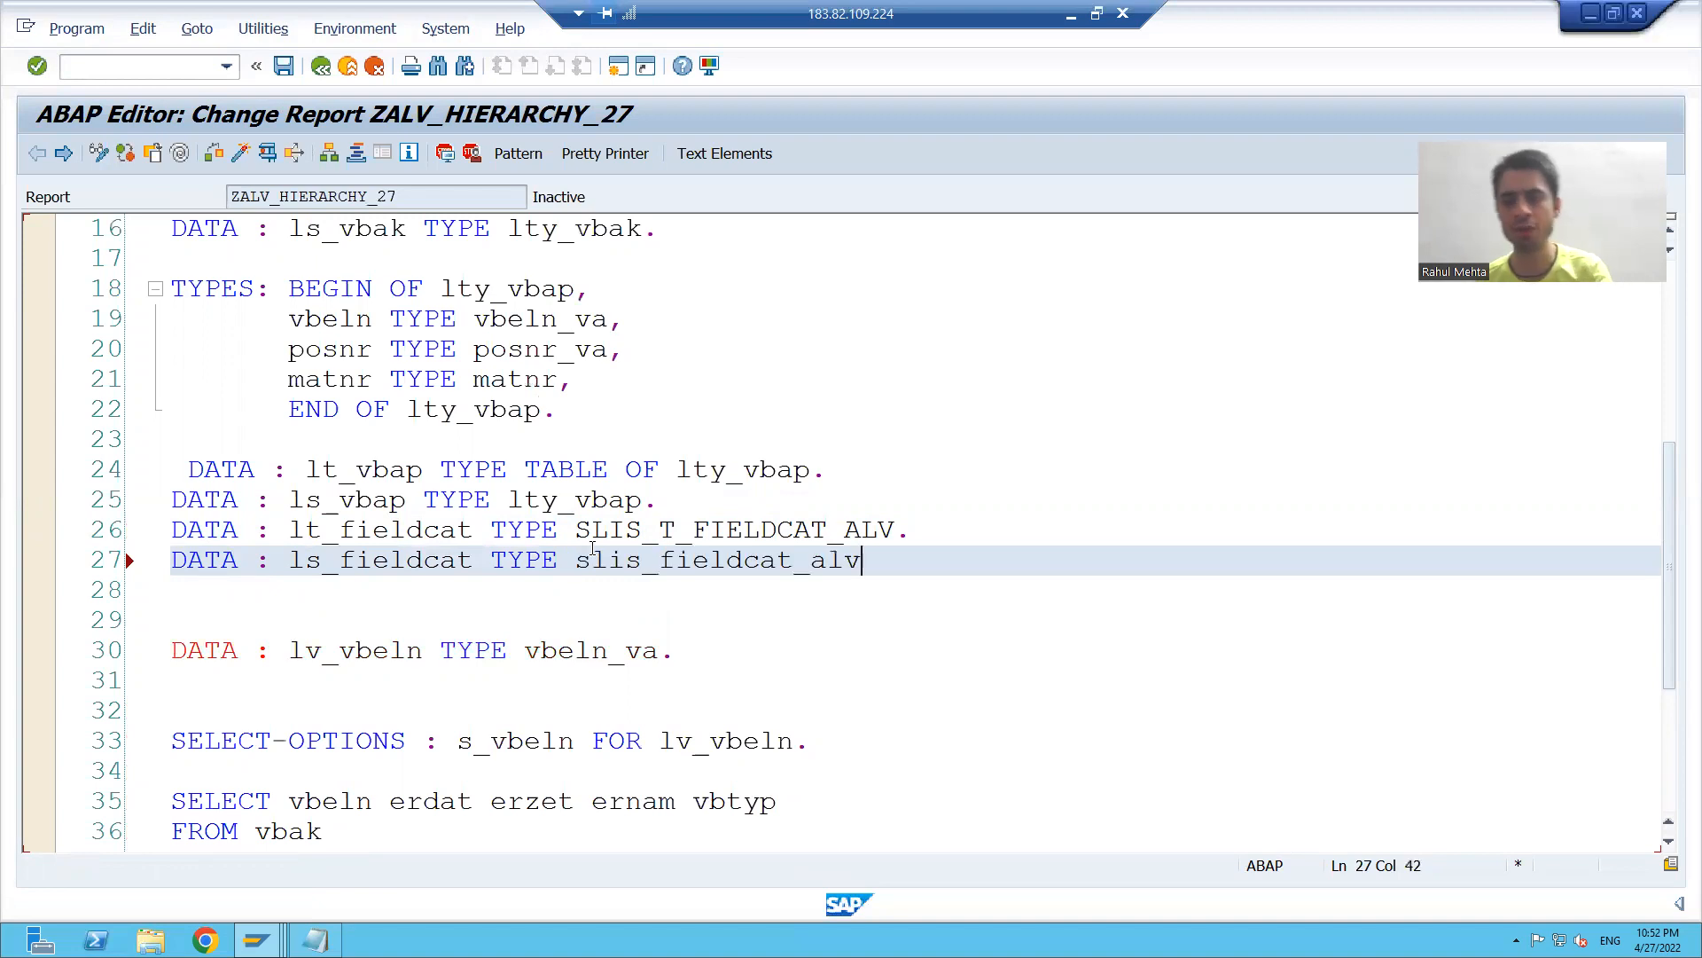
text(.)
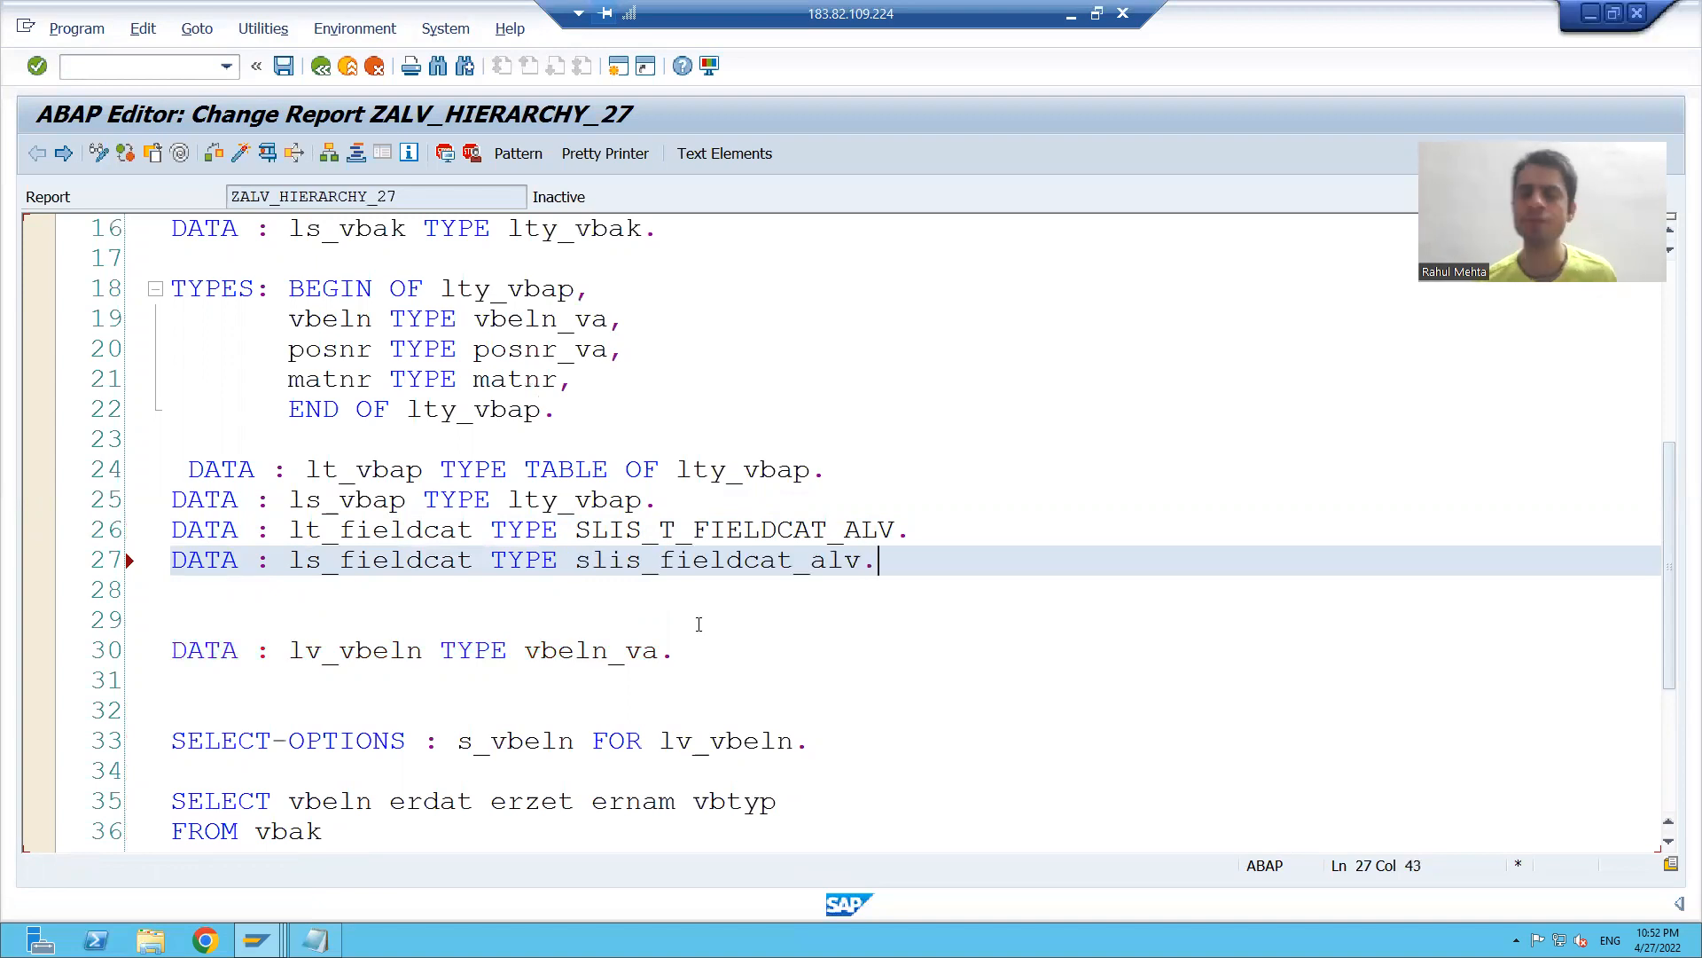
scroll(down, 3)
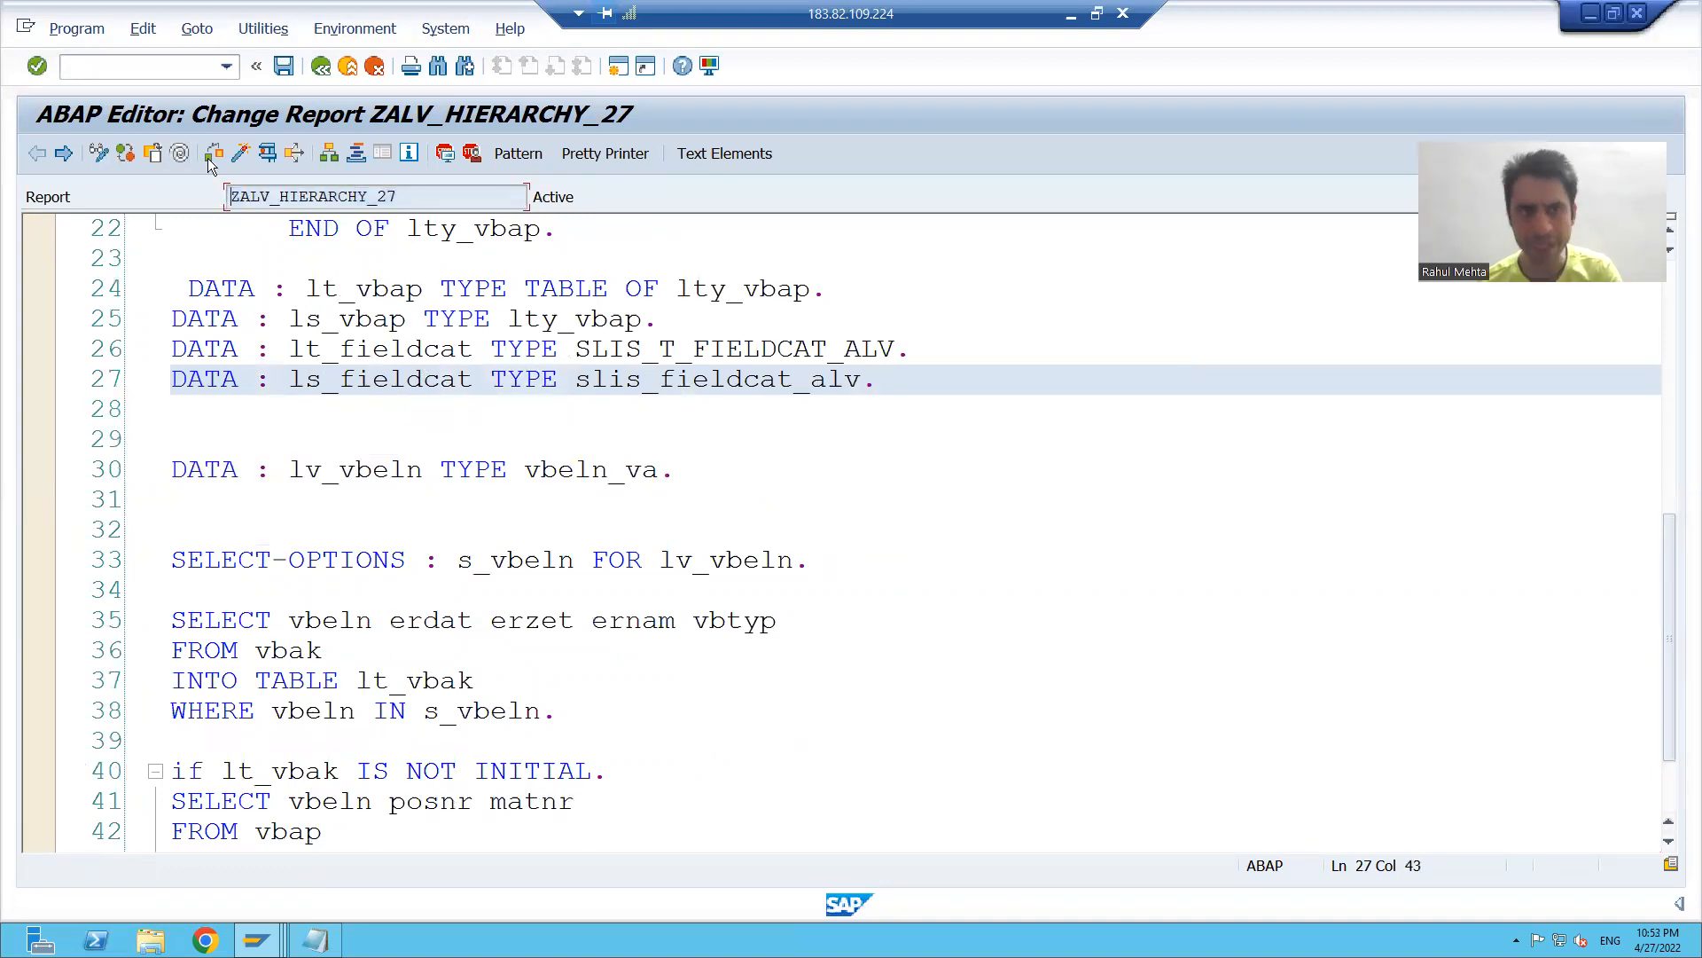
text(/)
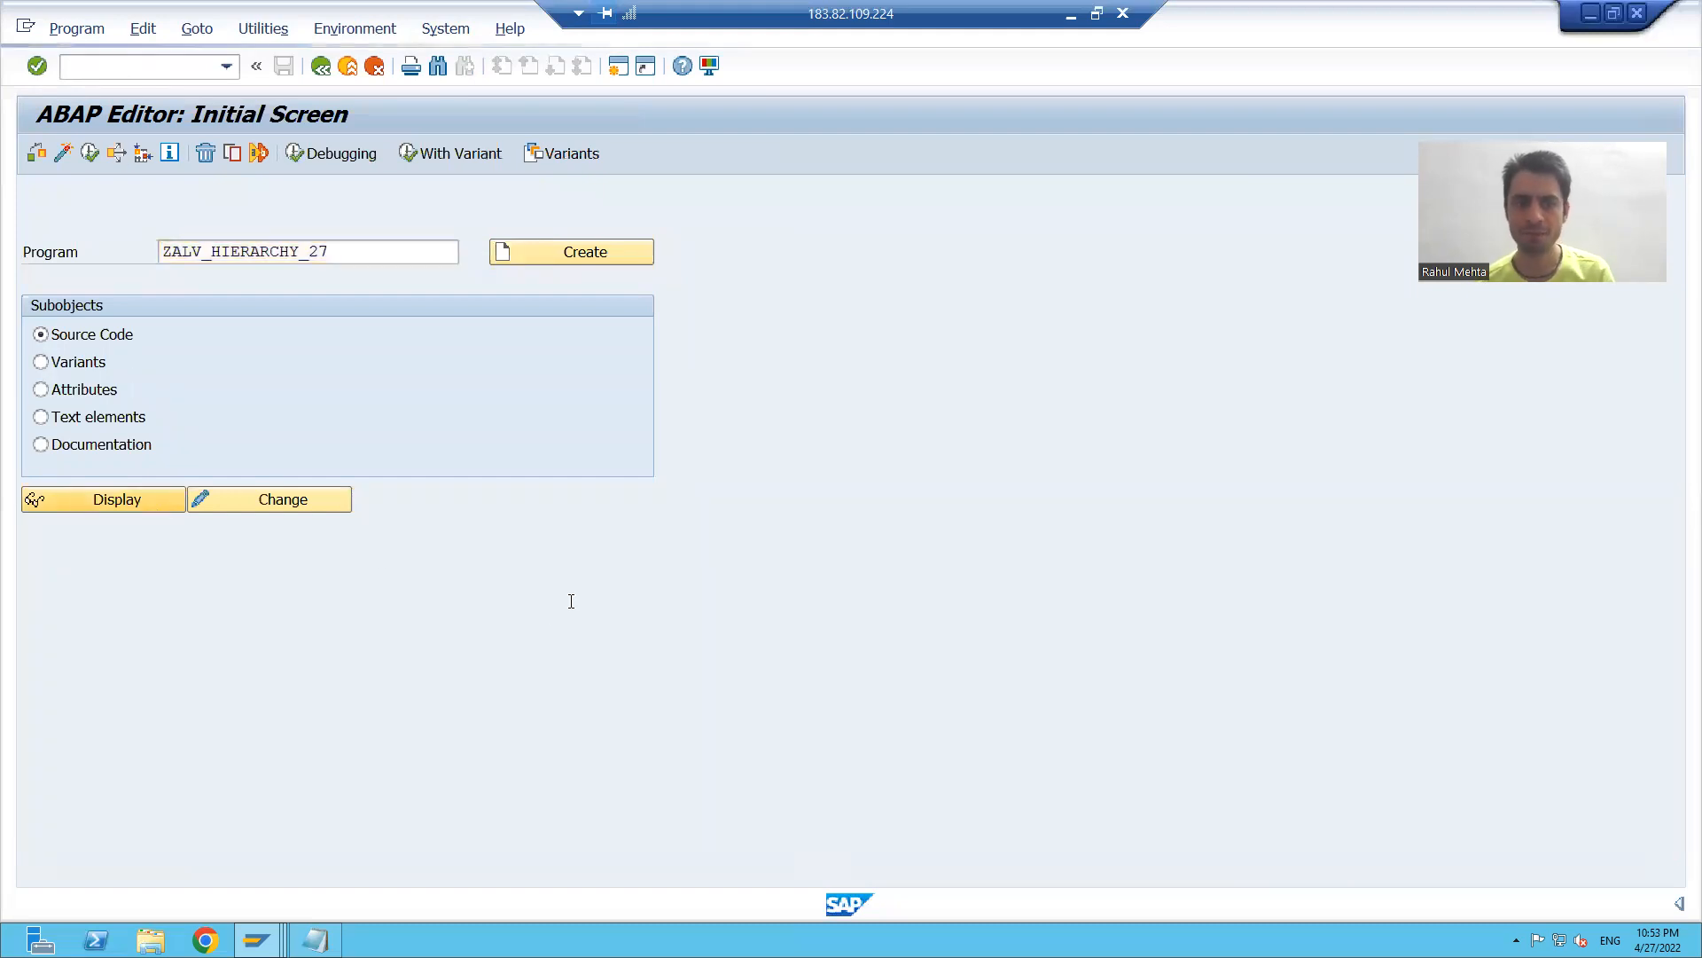
Switch ZALV_HIERARCHY_27 to change mode and scroll to the vbak and vbap SELECT statements.
click(102, 498)
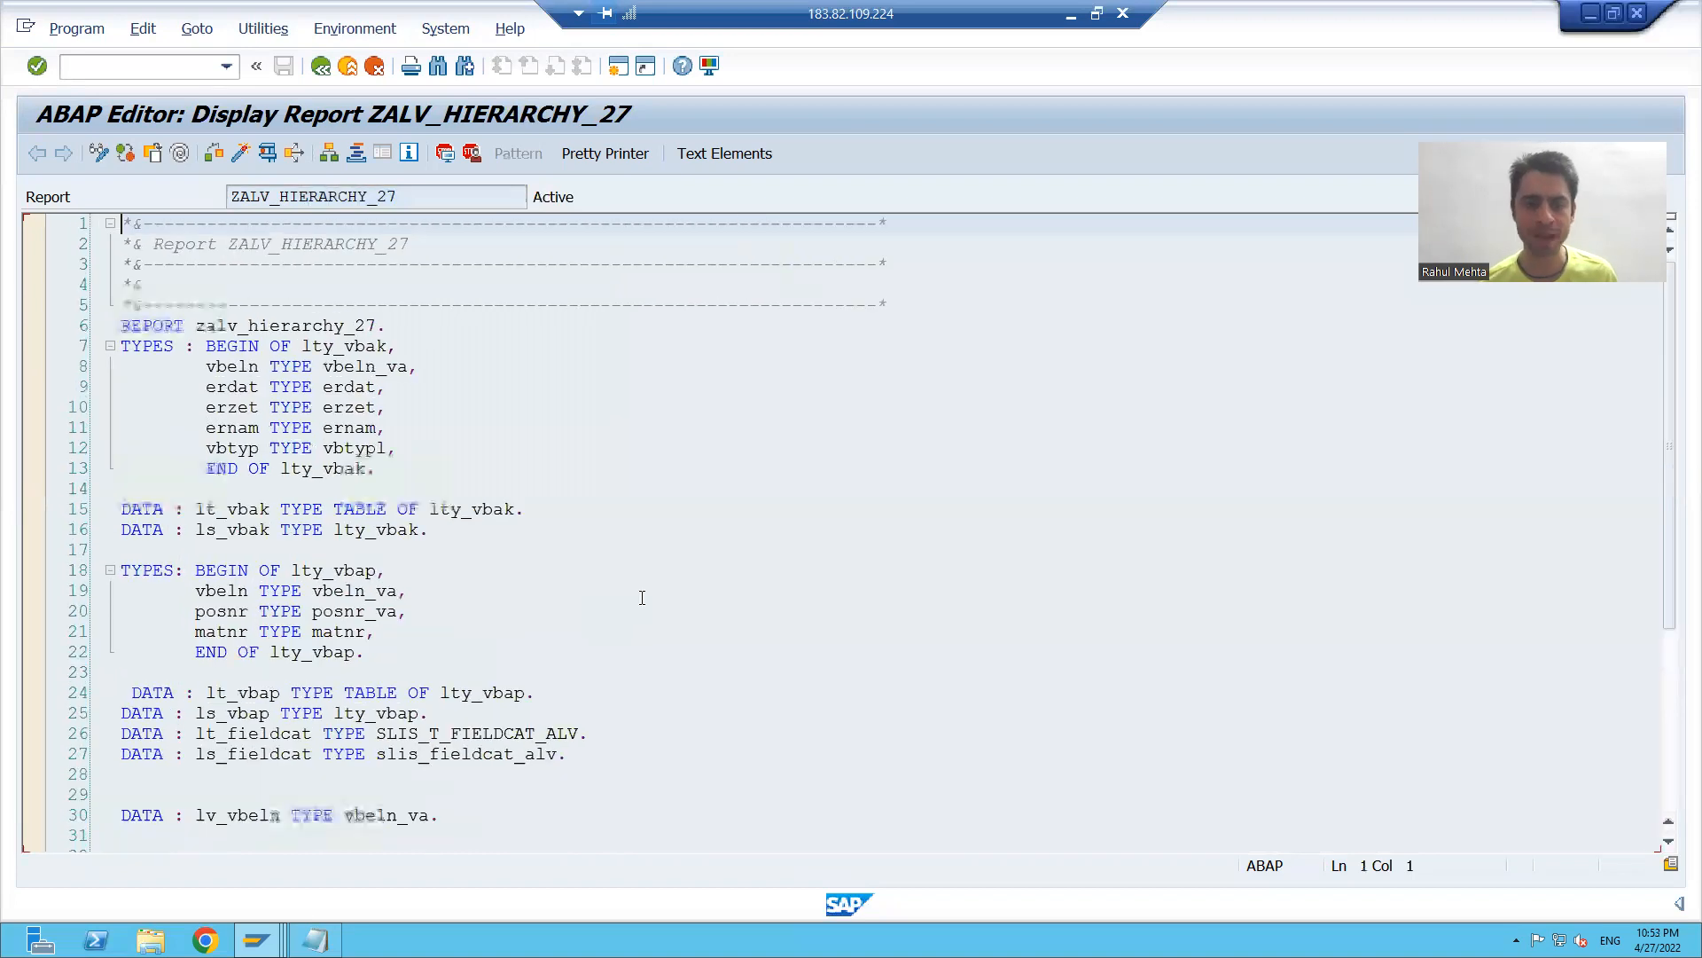
scroll(down, 3)
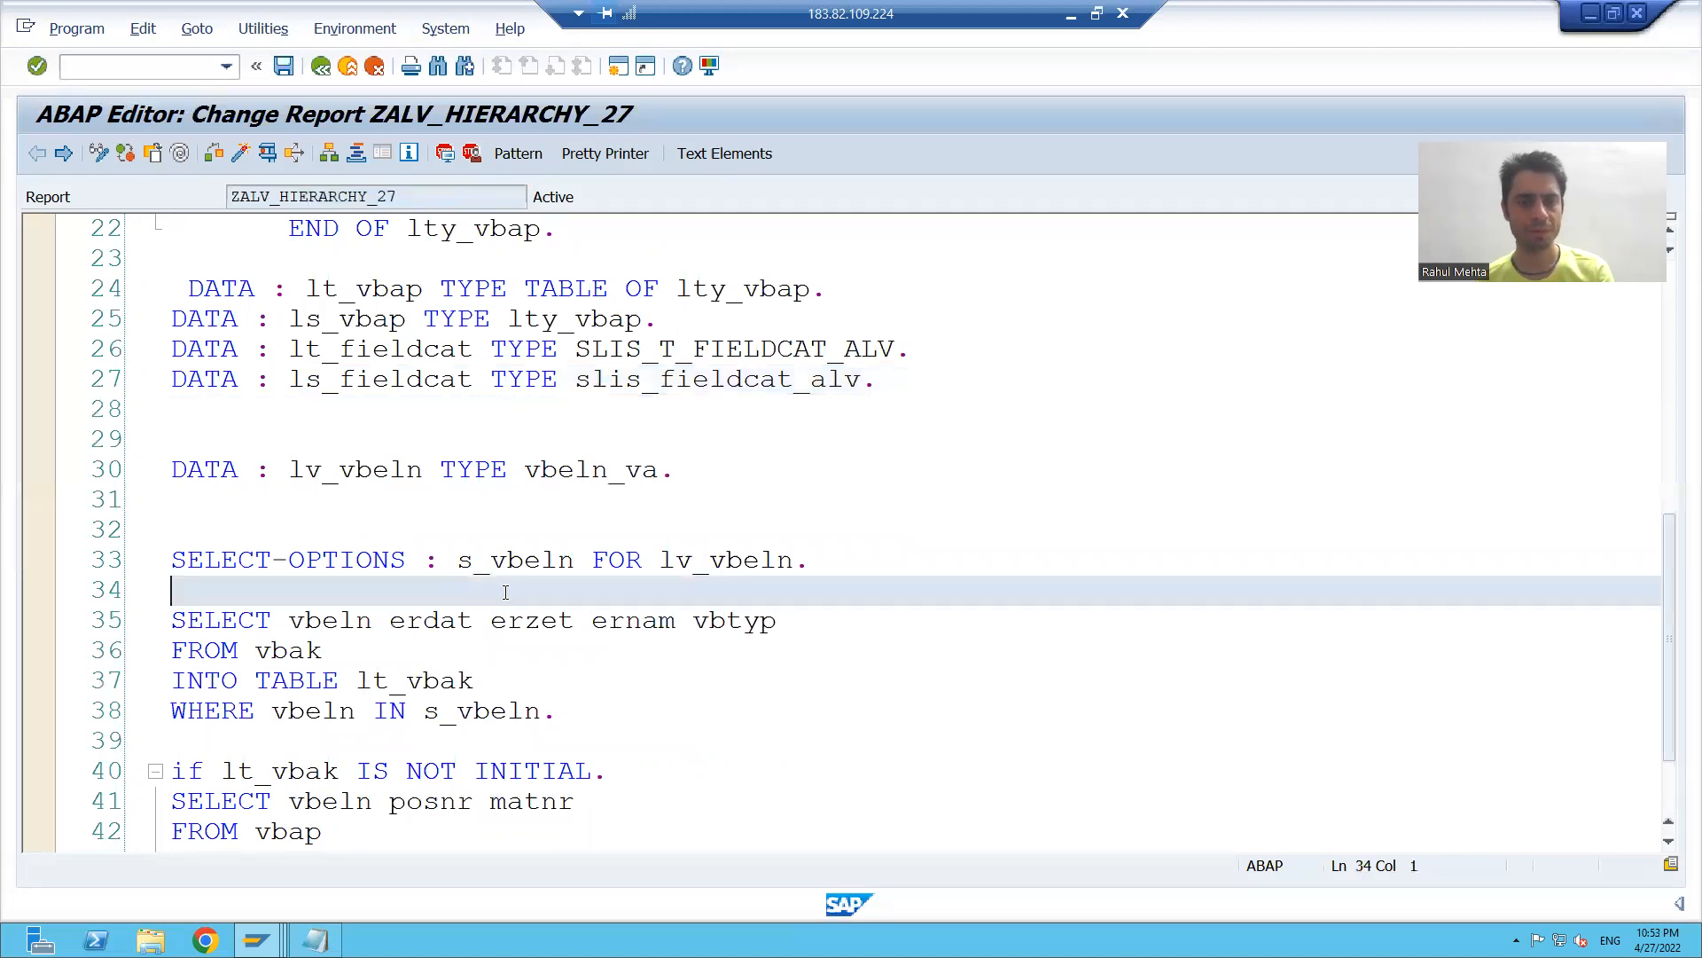
scroll(down, 3)
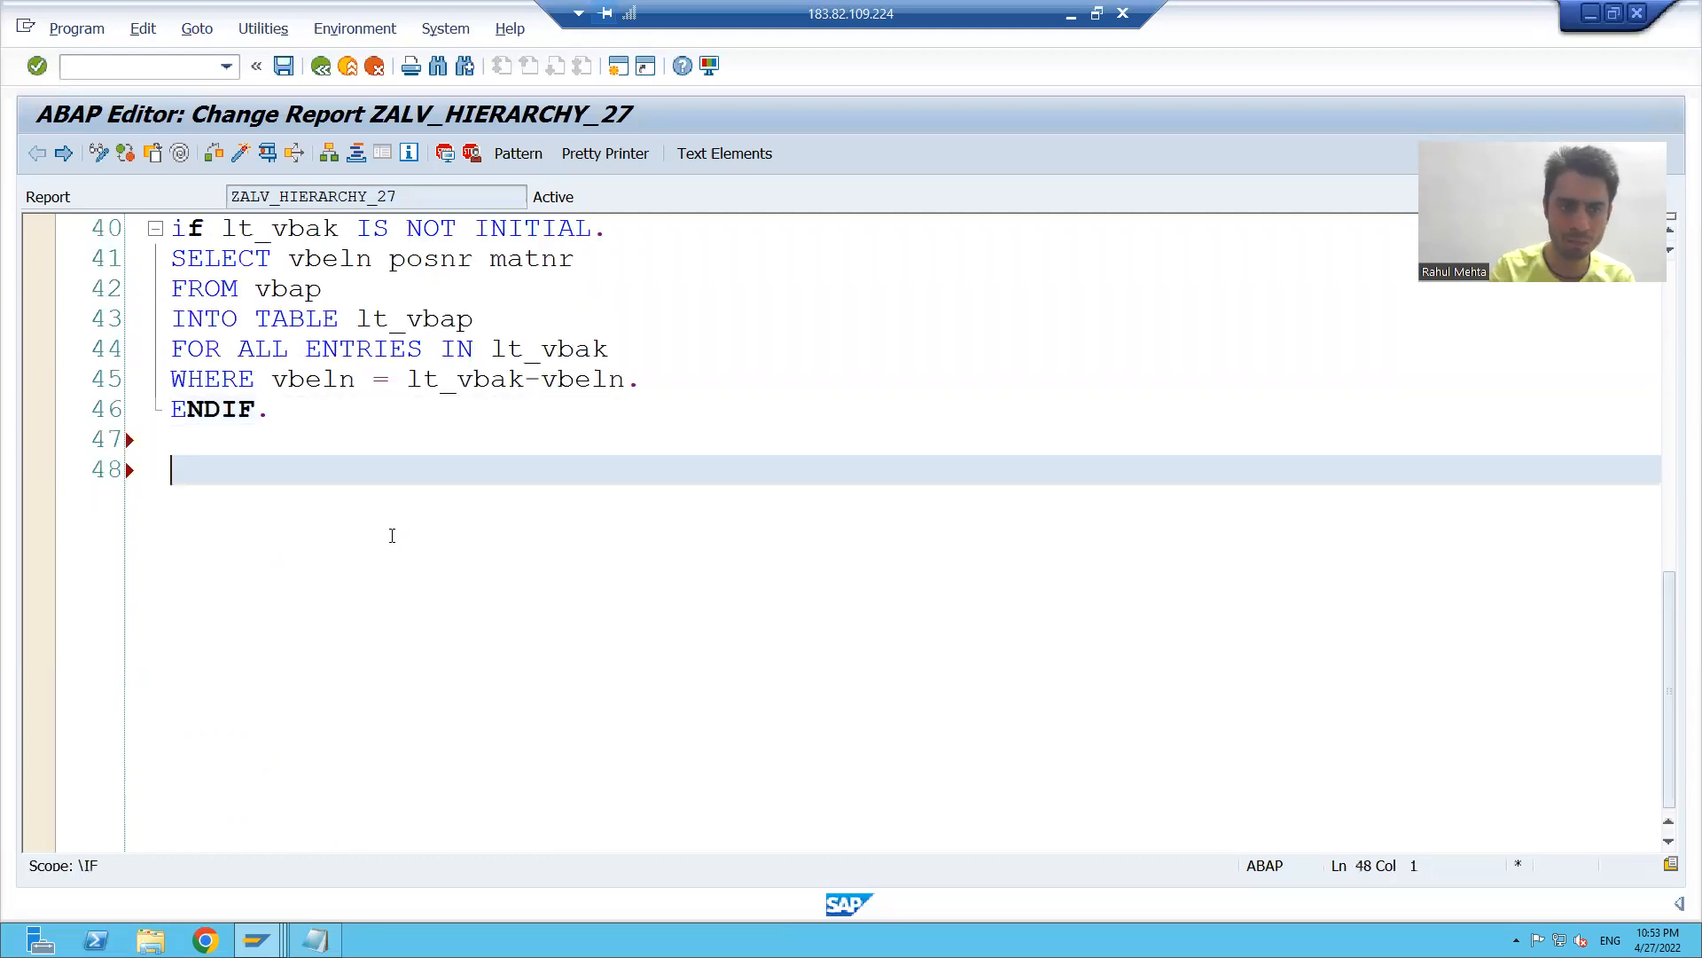
Below ENDIF, add ls_fieldcat-col_pos = '1'.
text(ls_fiel)
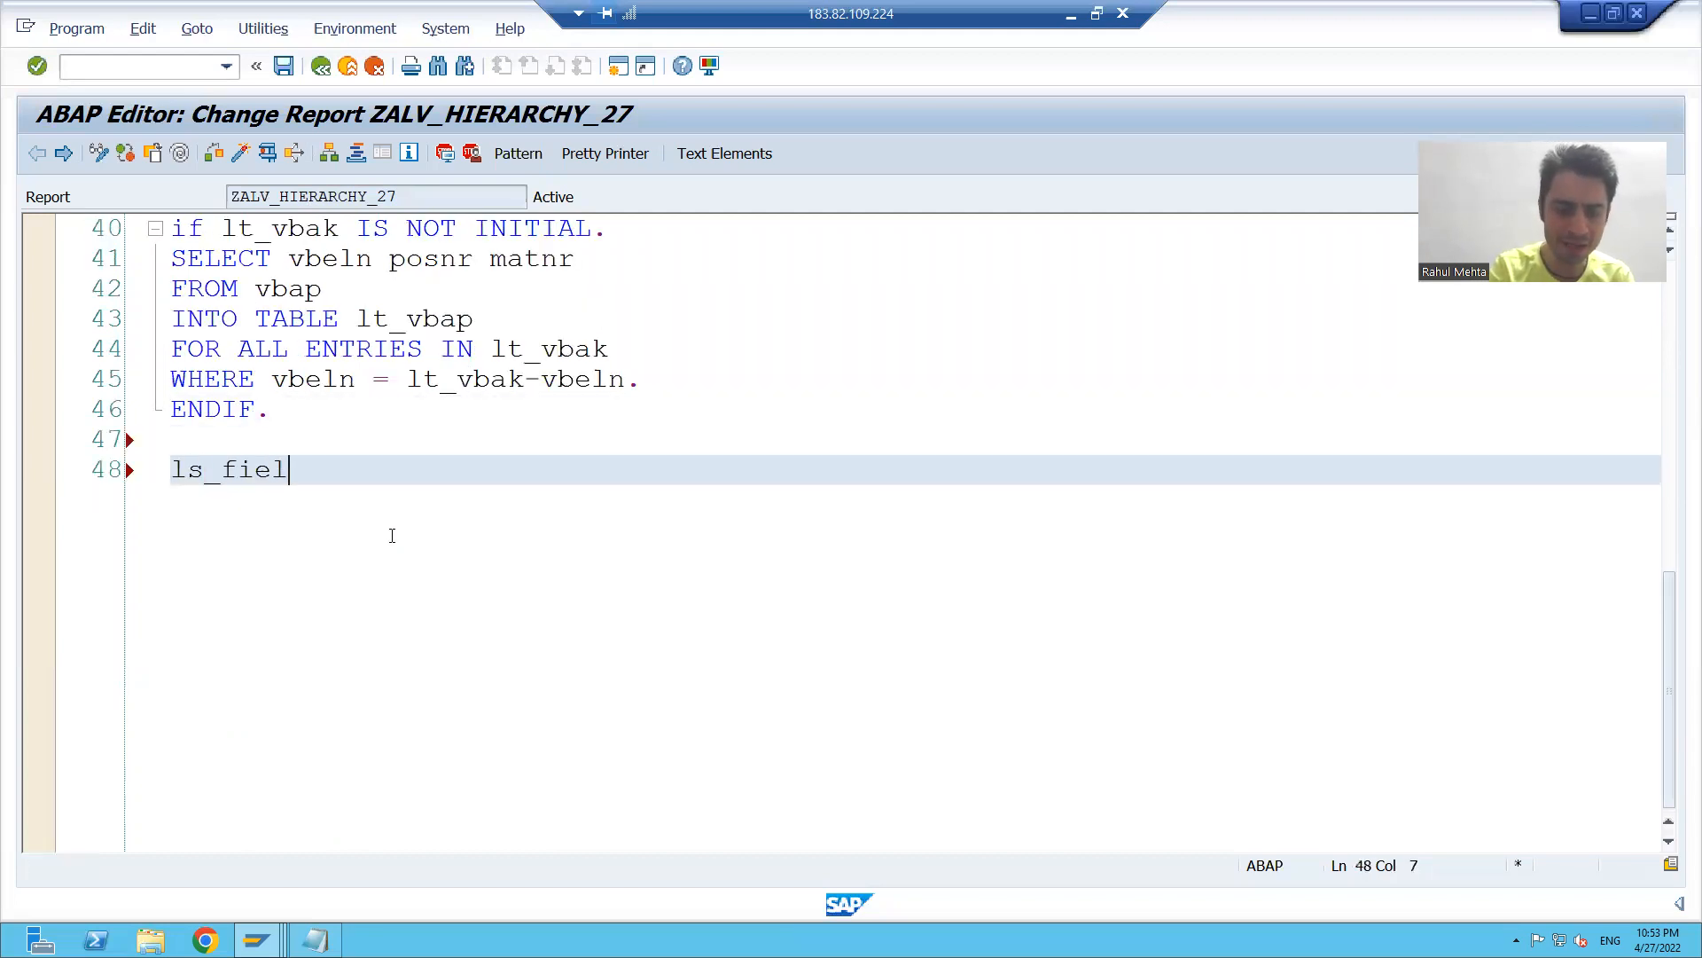
text(dcat-)
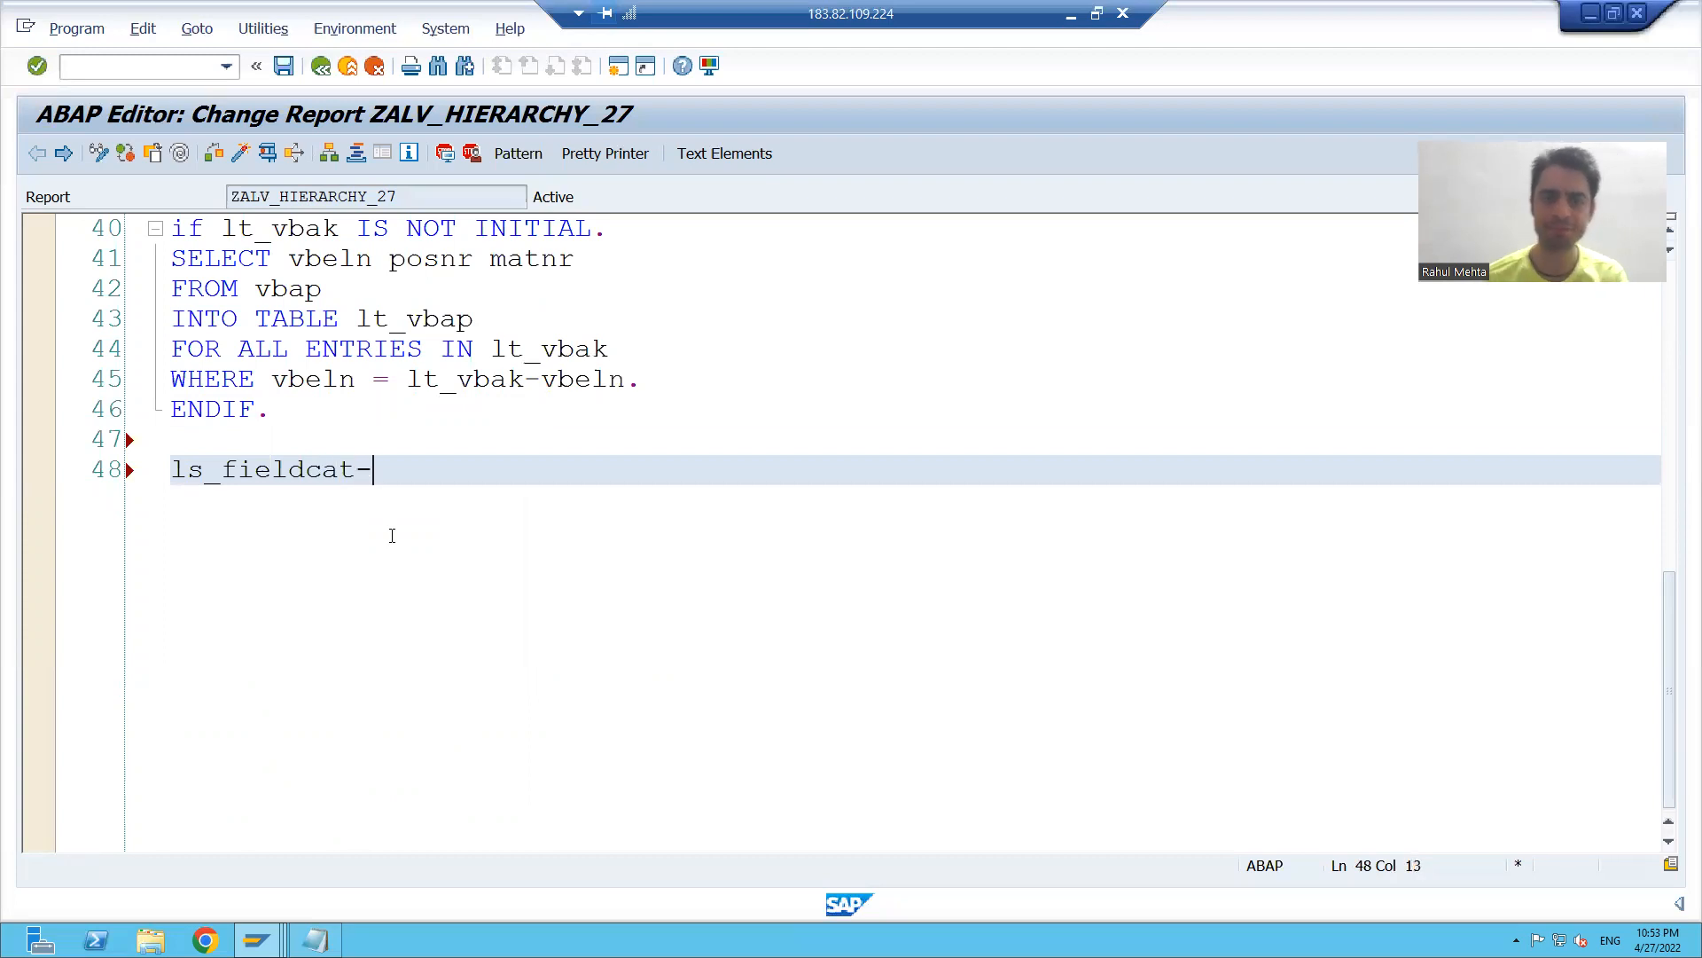
mouse_move(396, 542)
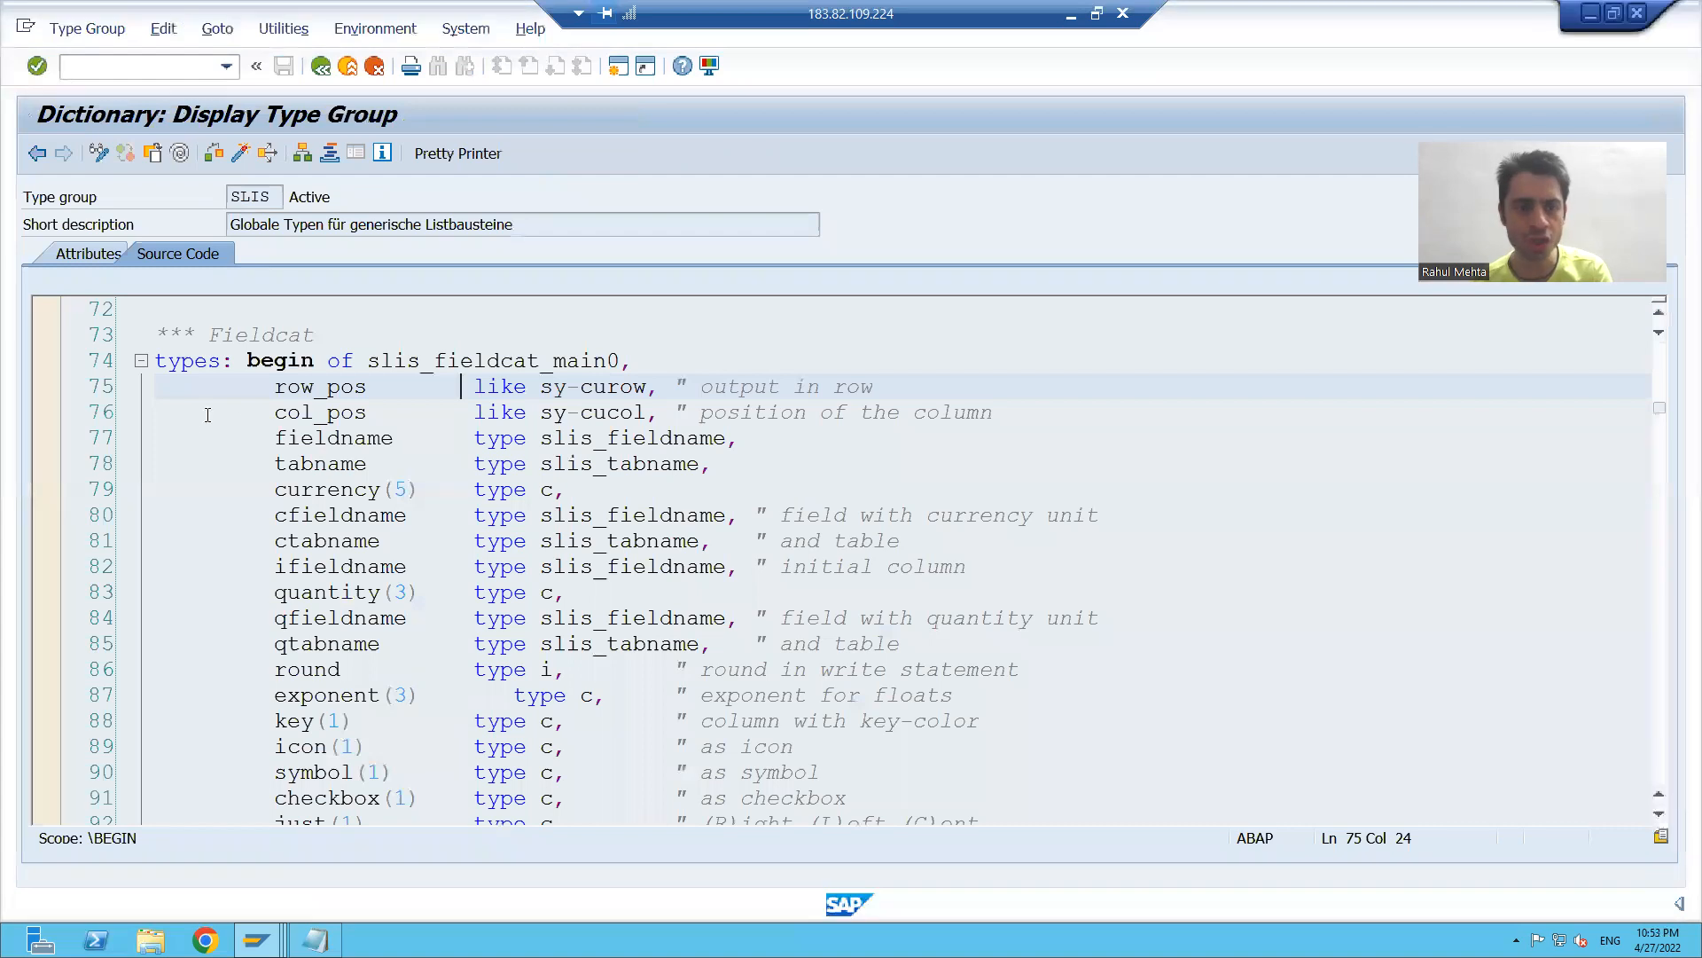
double_click(320, 412)
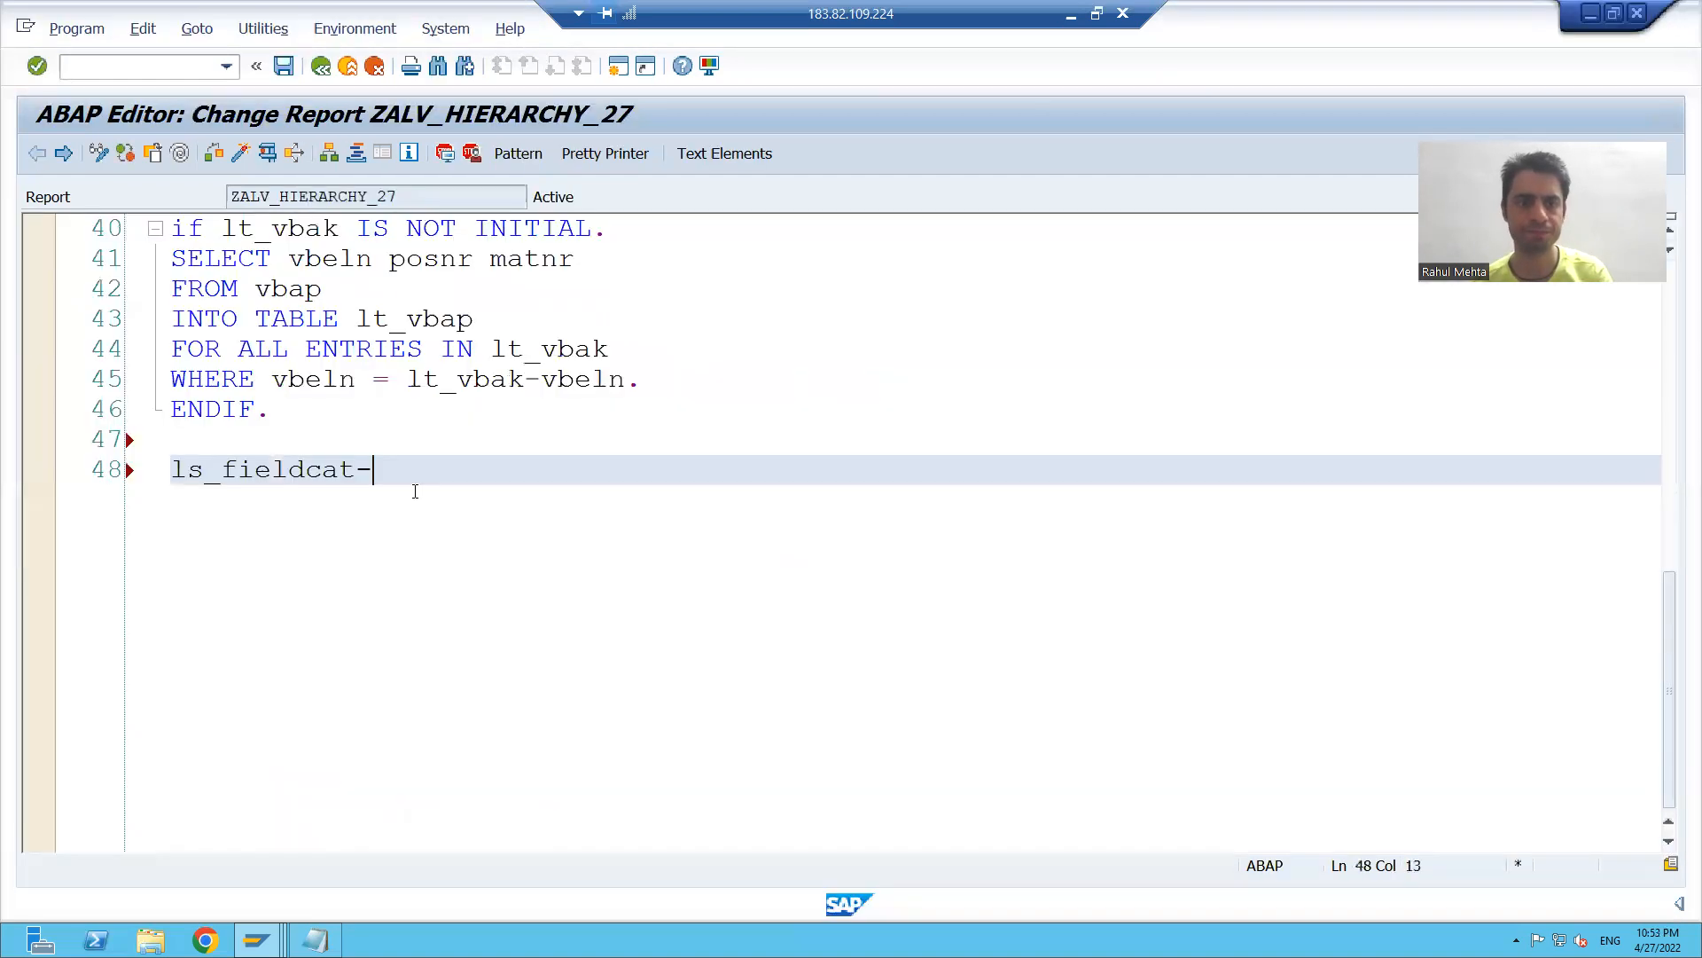
text(col_pos =)
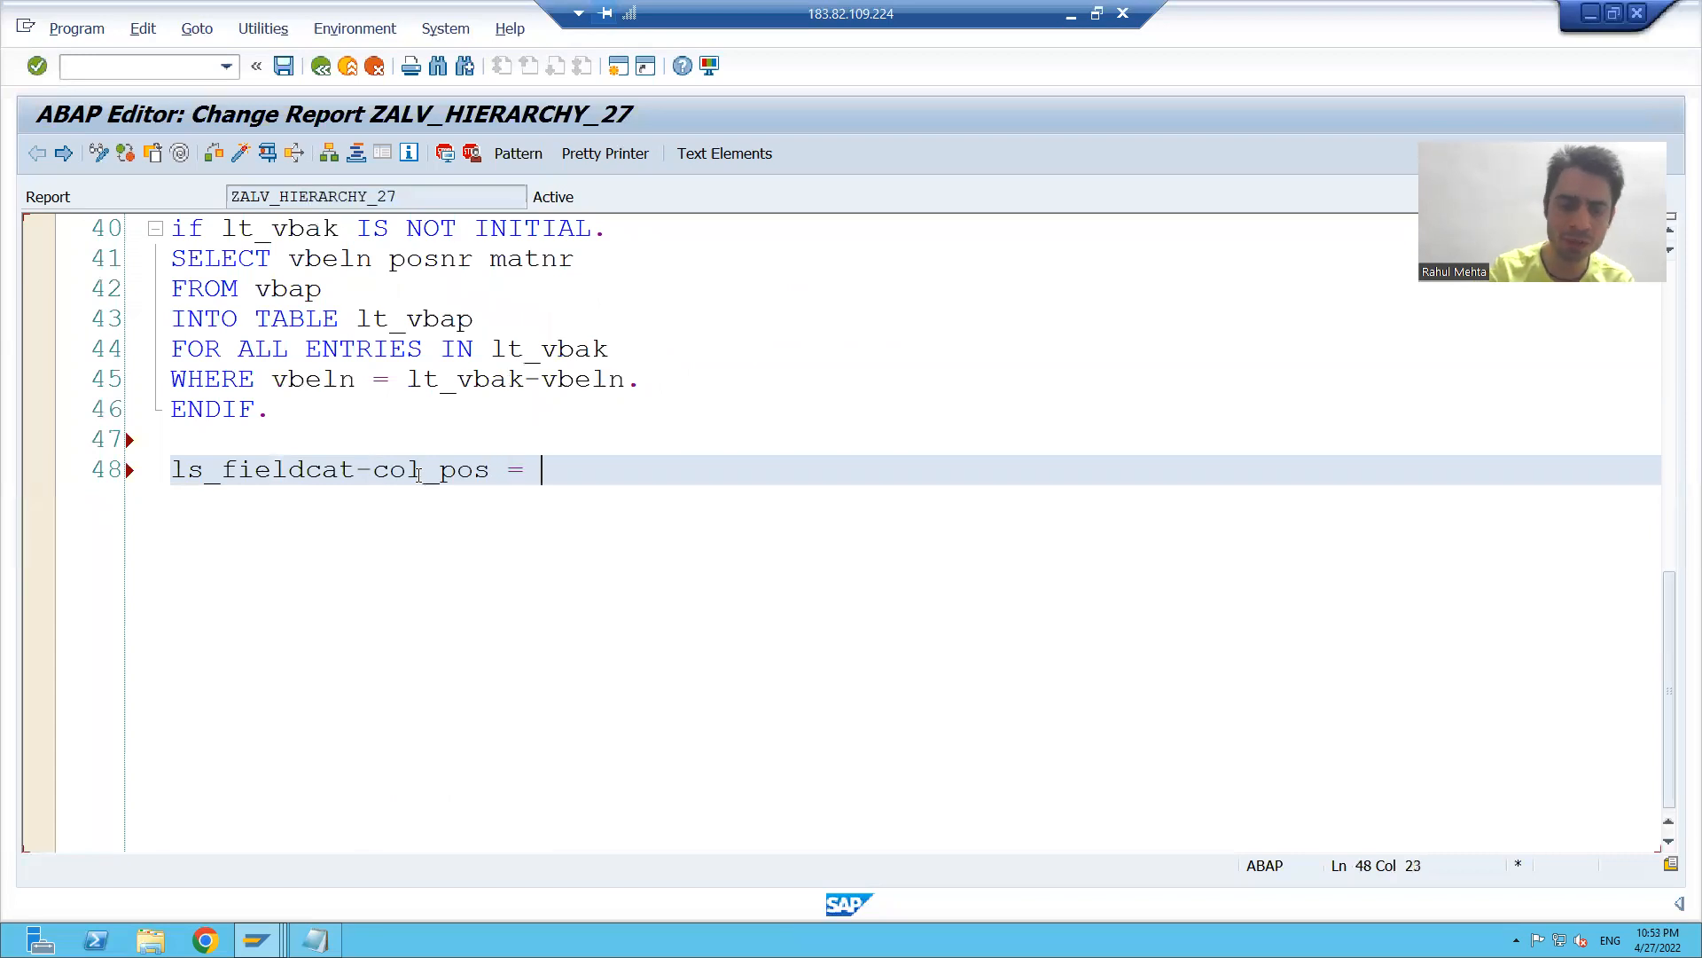
text('1'.)
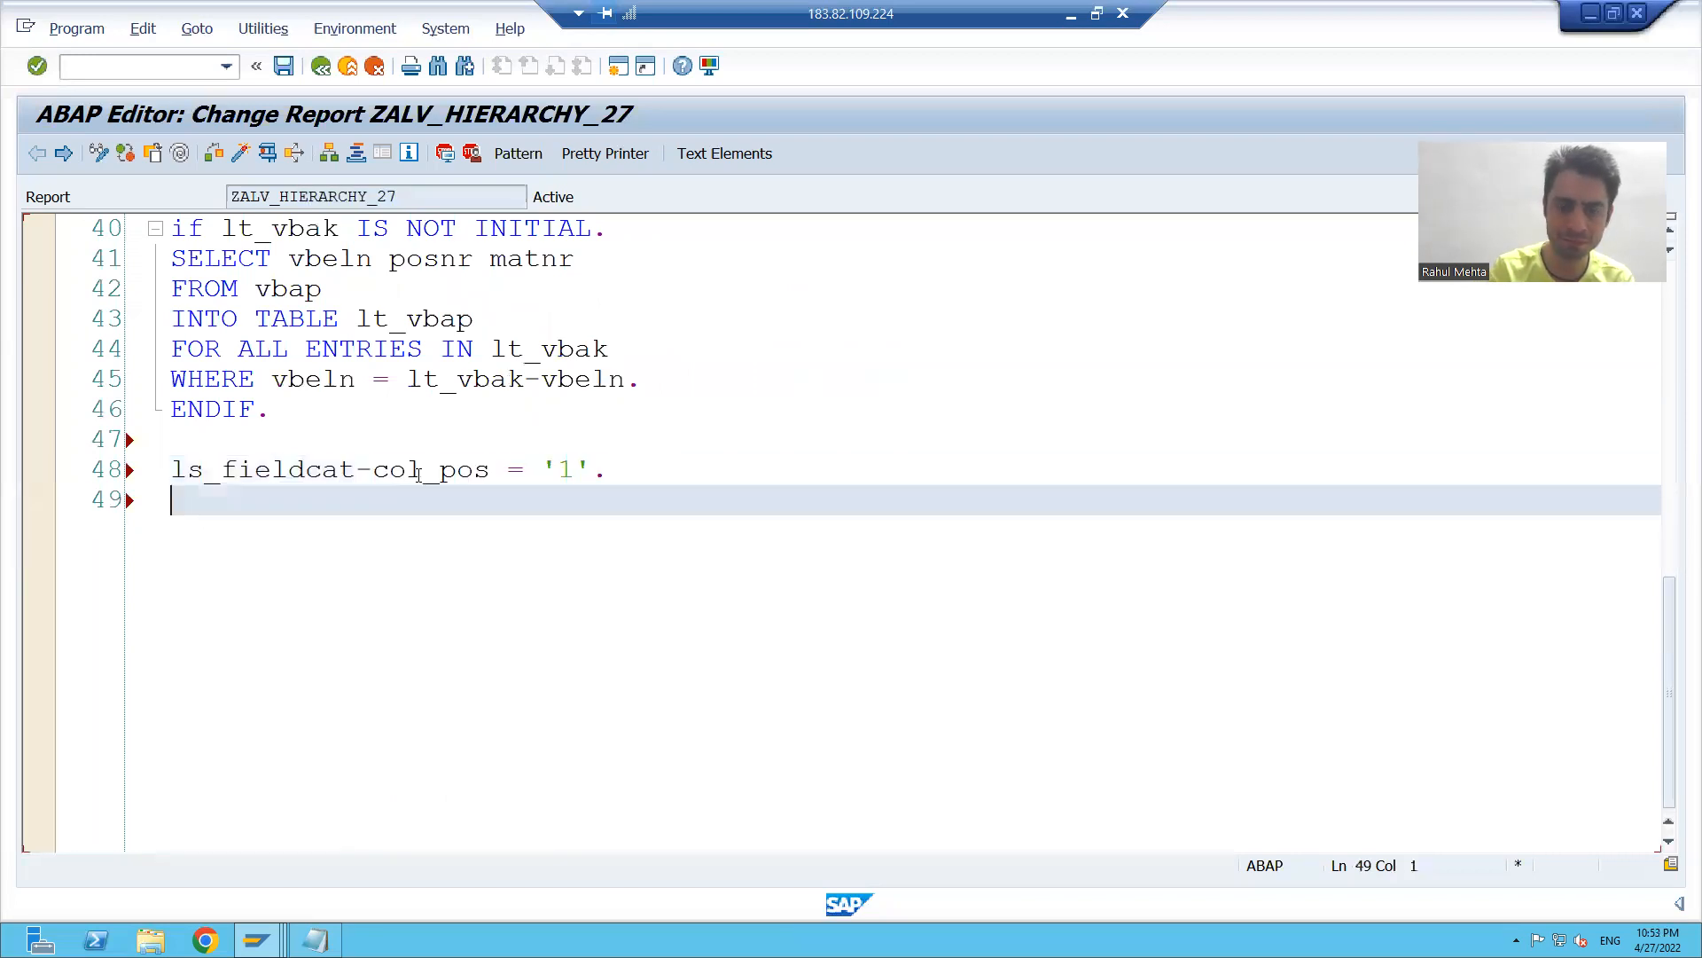
Add ls_fieldcat-fieldname = 'VBELN'.
text(ls)
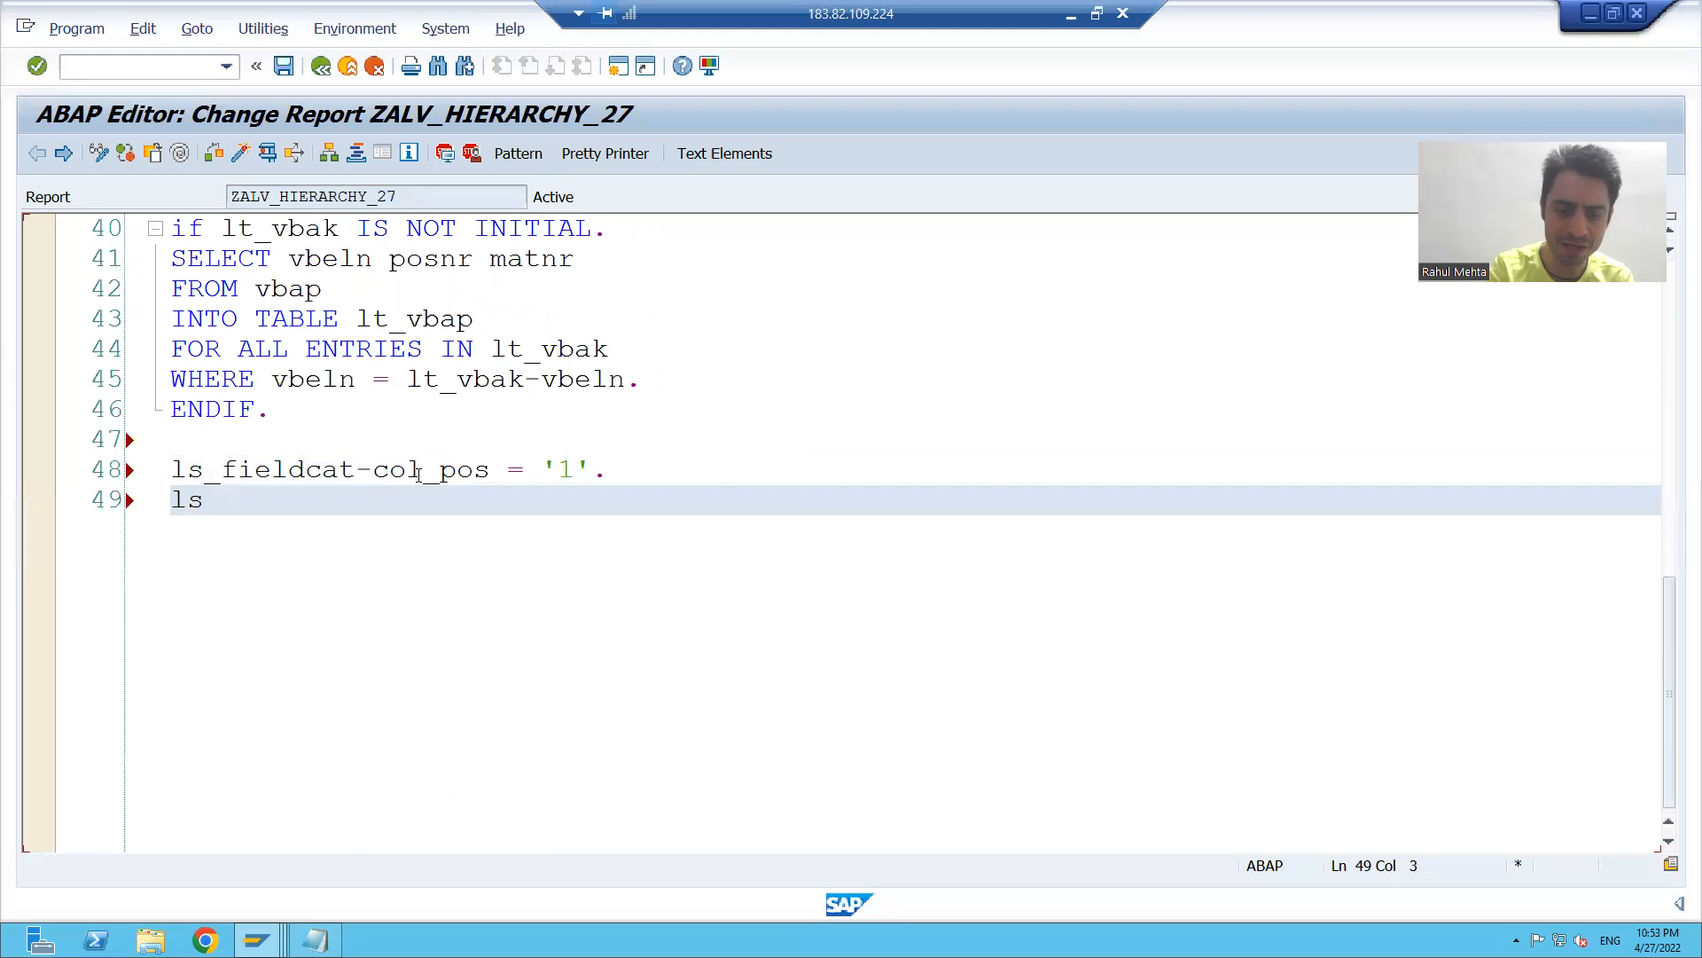
text(_field)
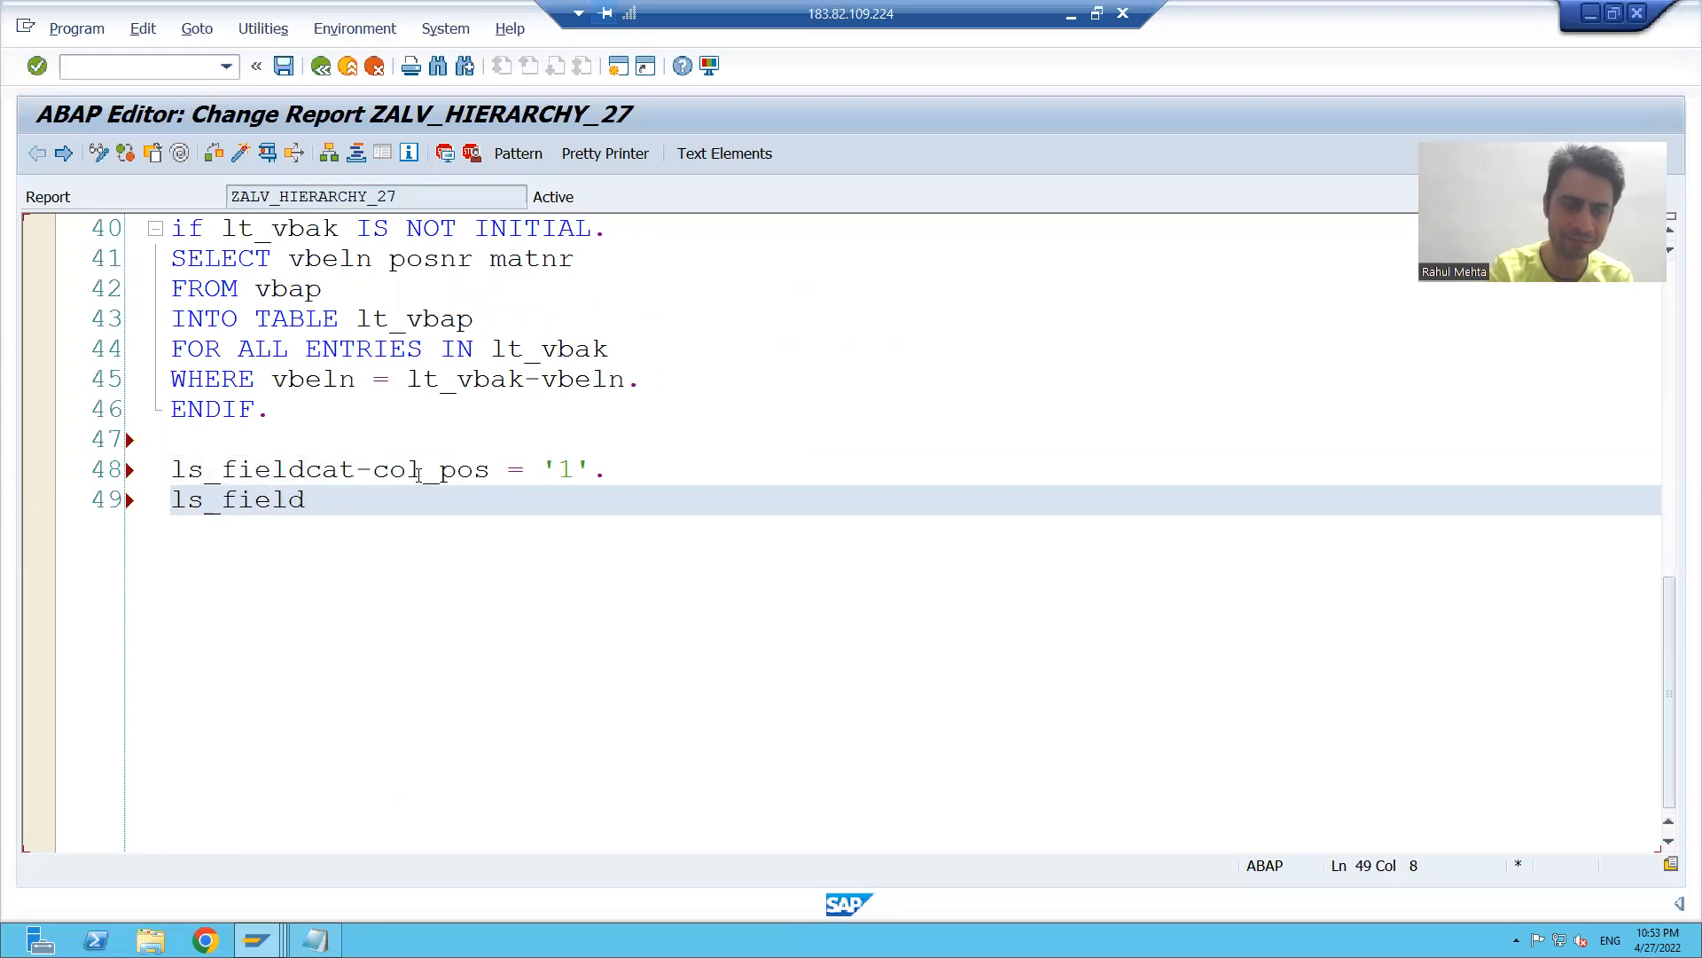
text(cat-)
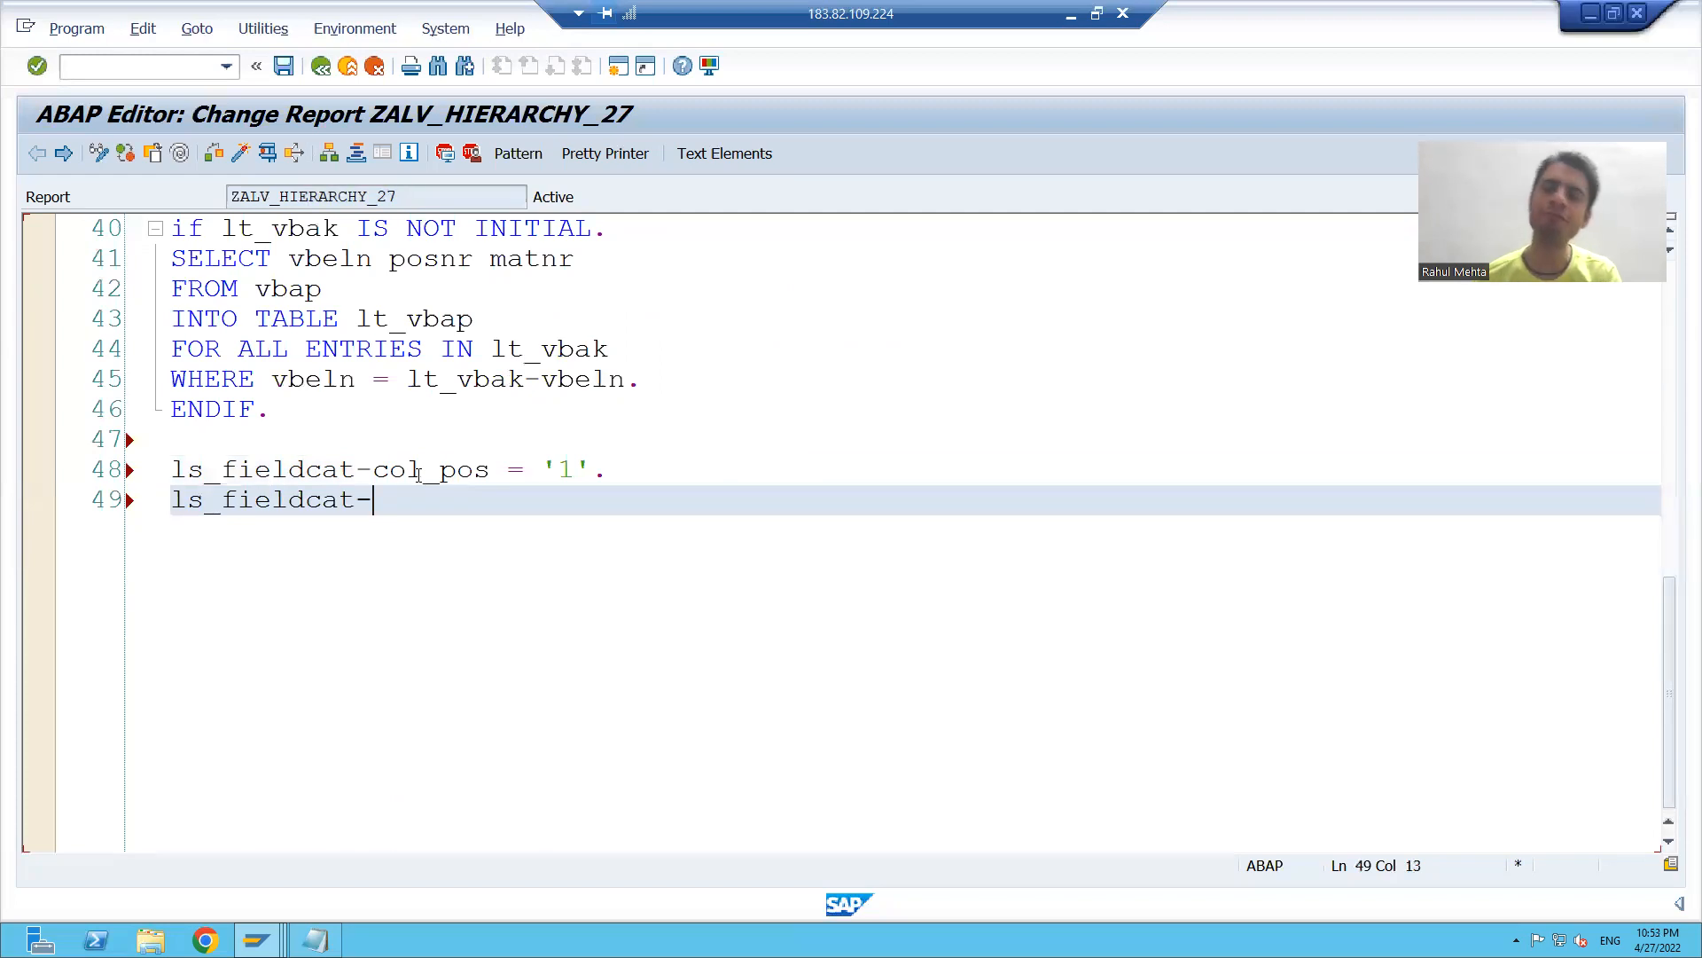
click(76, 29)
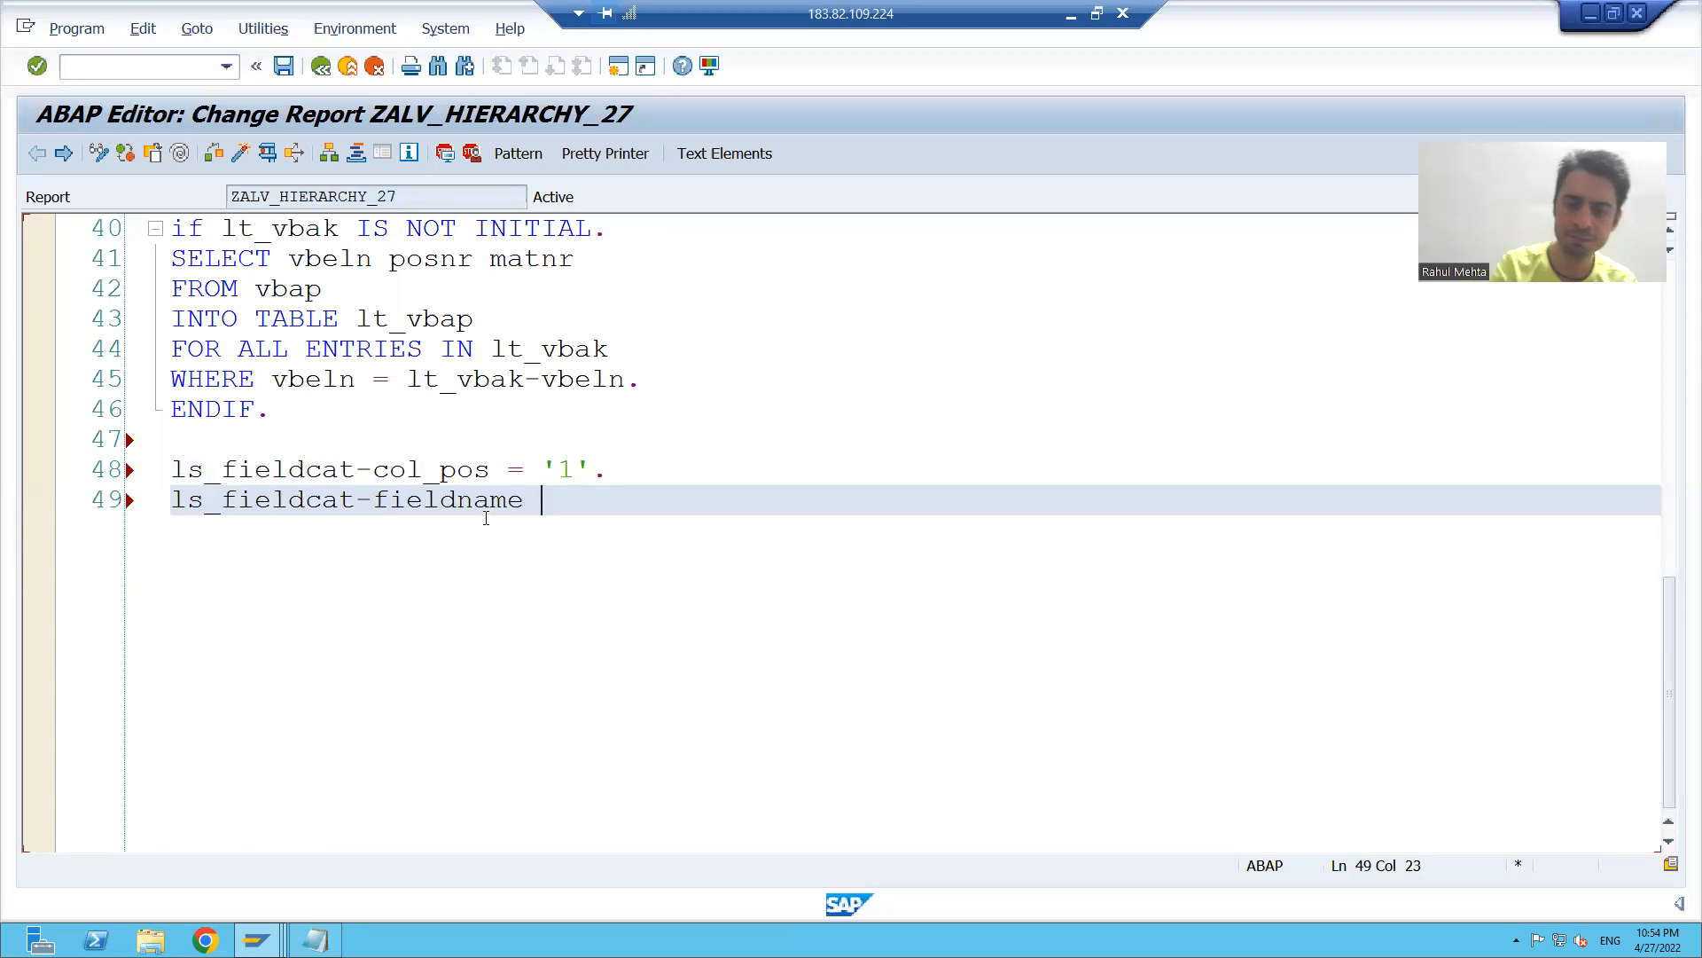
text(= ')
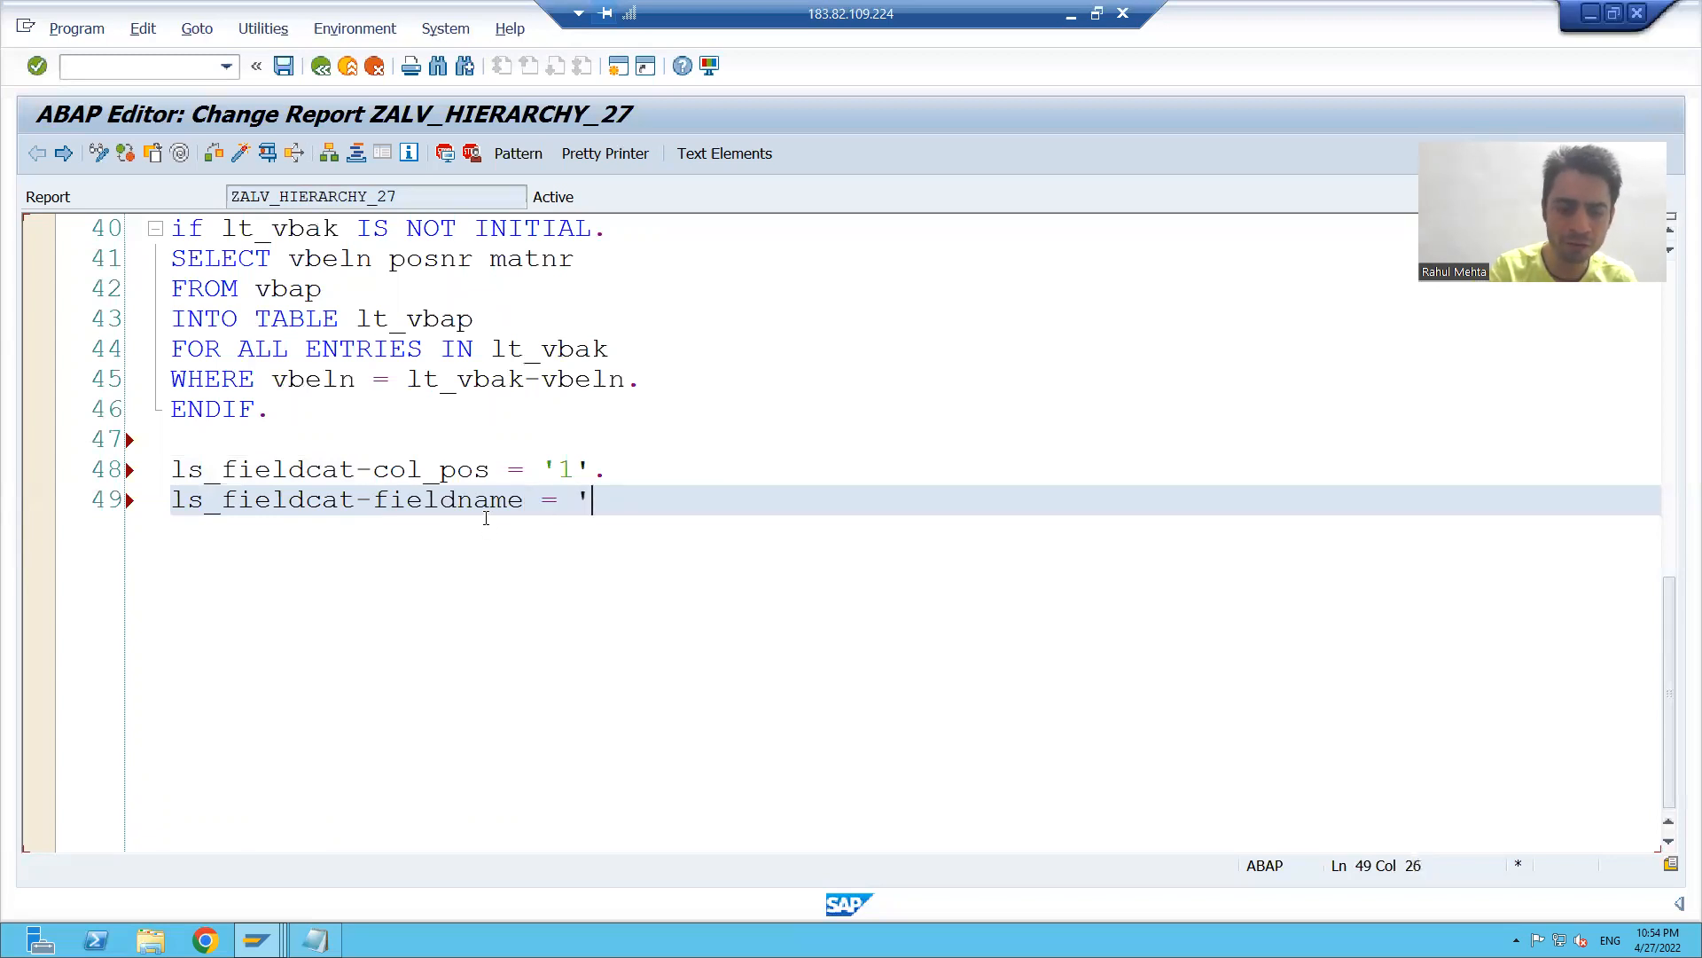
text(VBE)
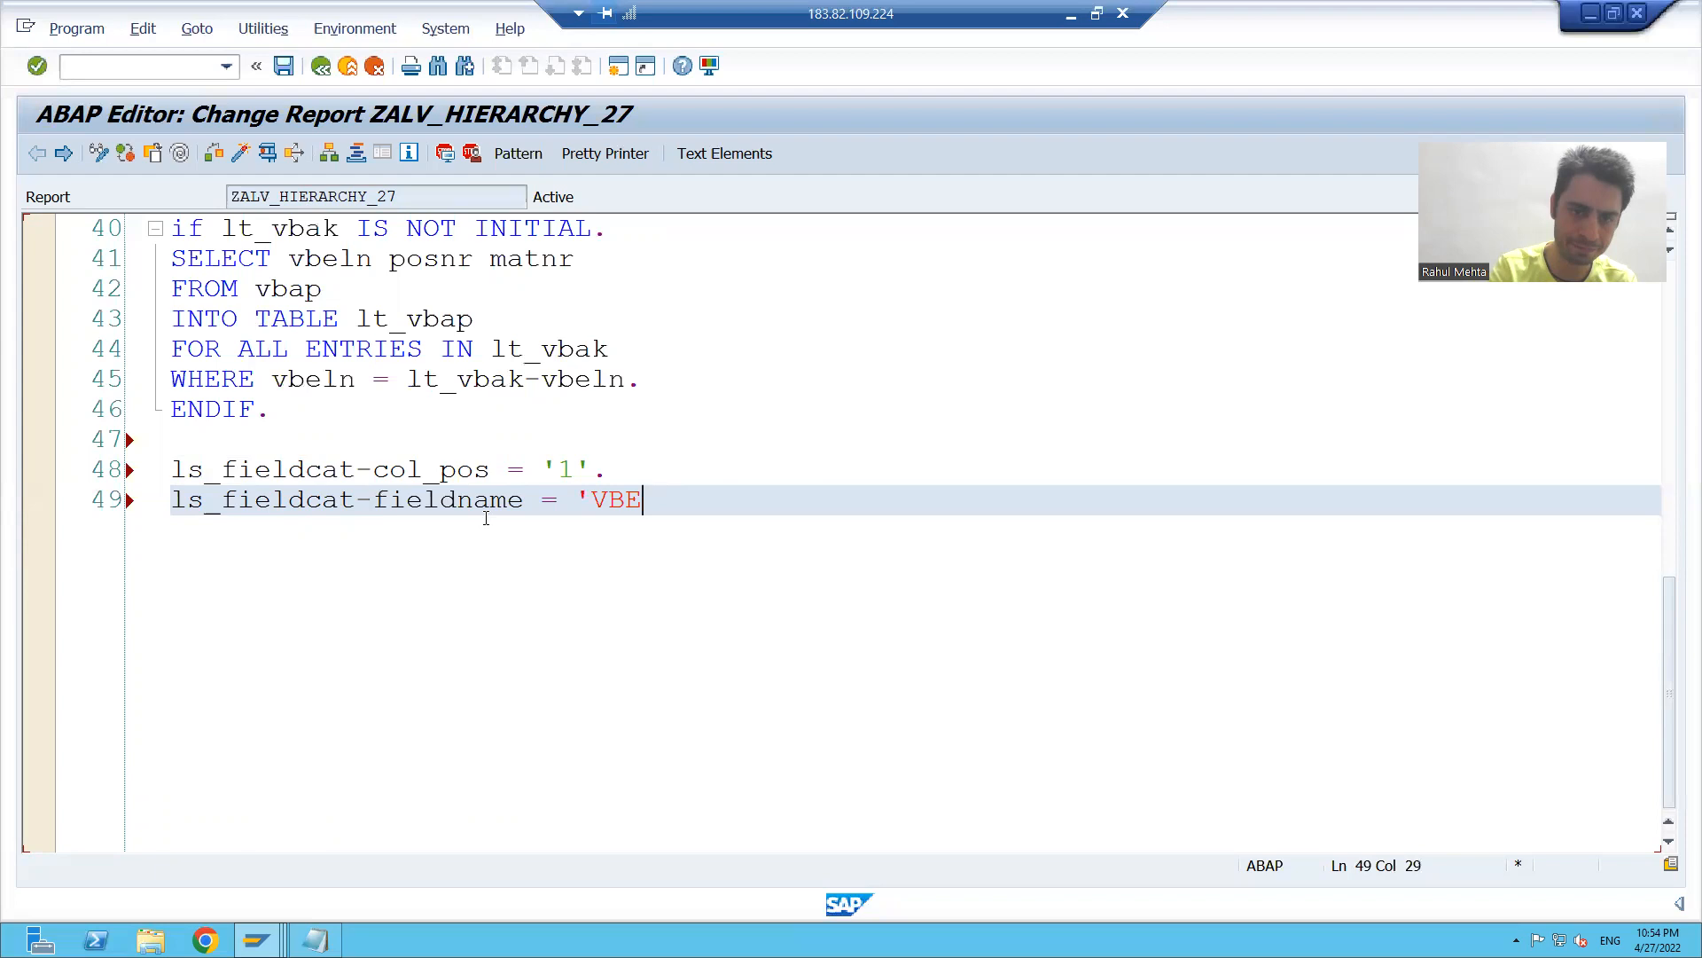
text(L)
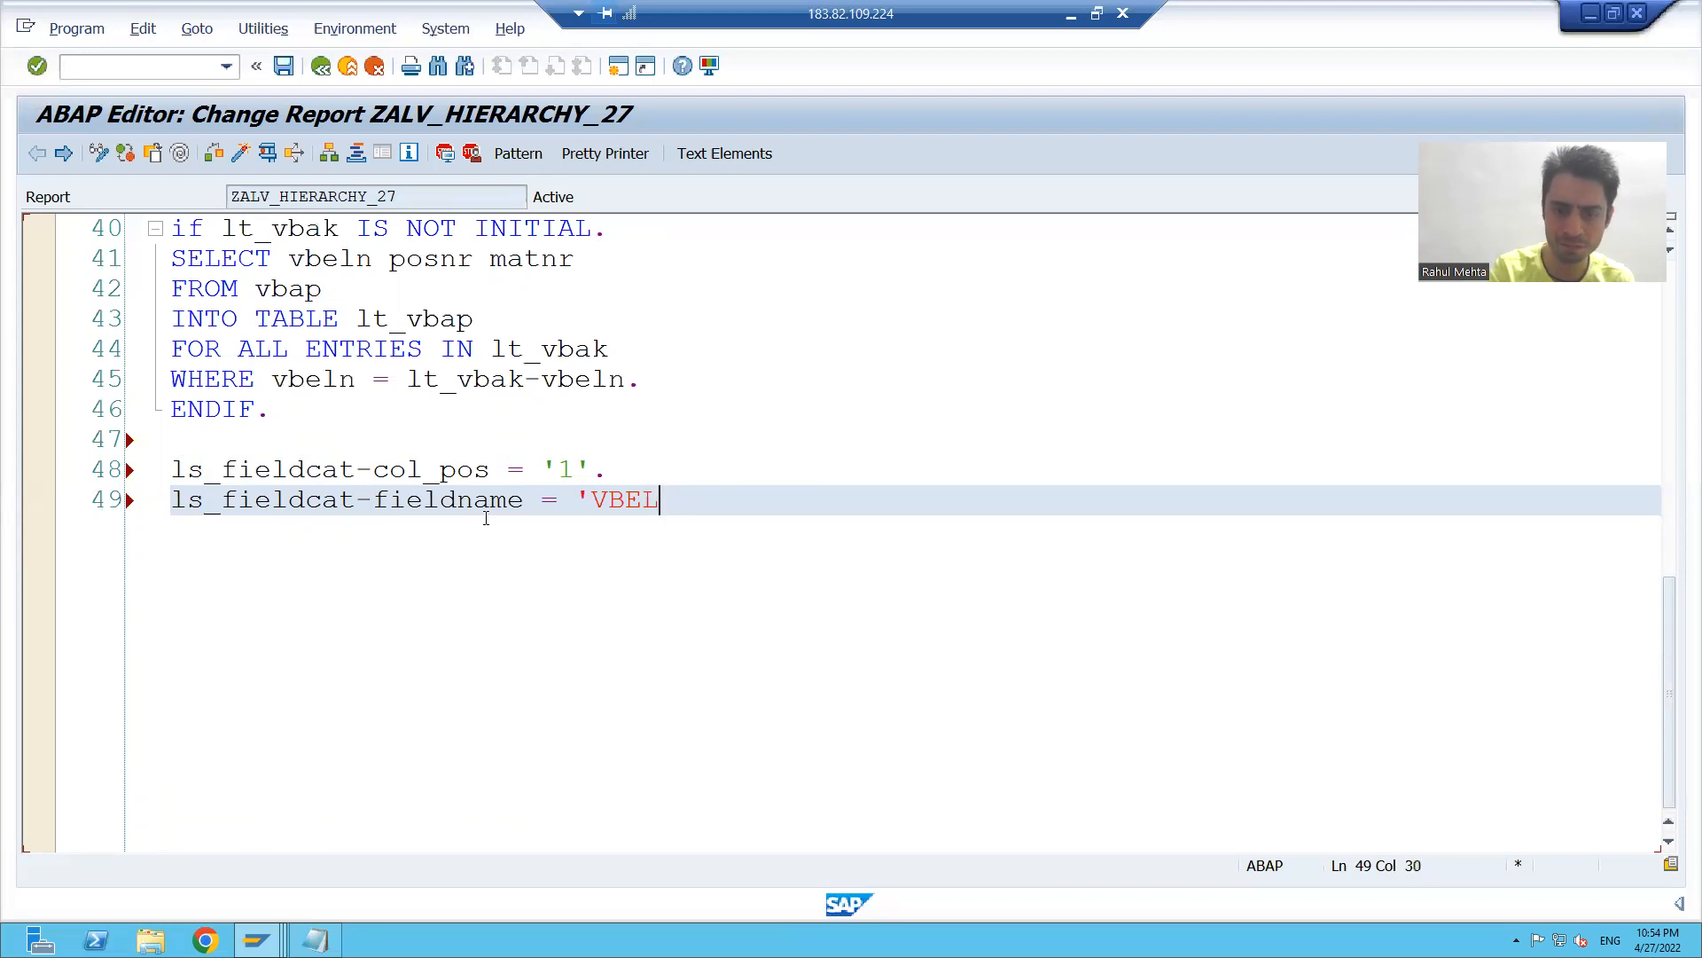
text(N'.)
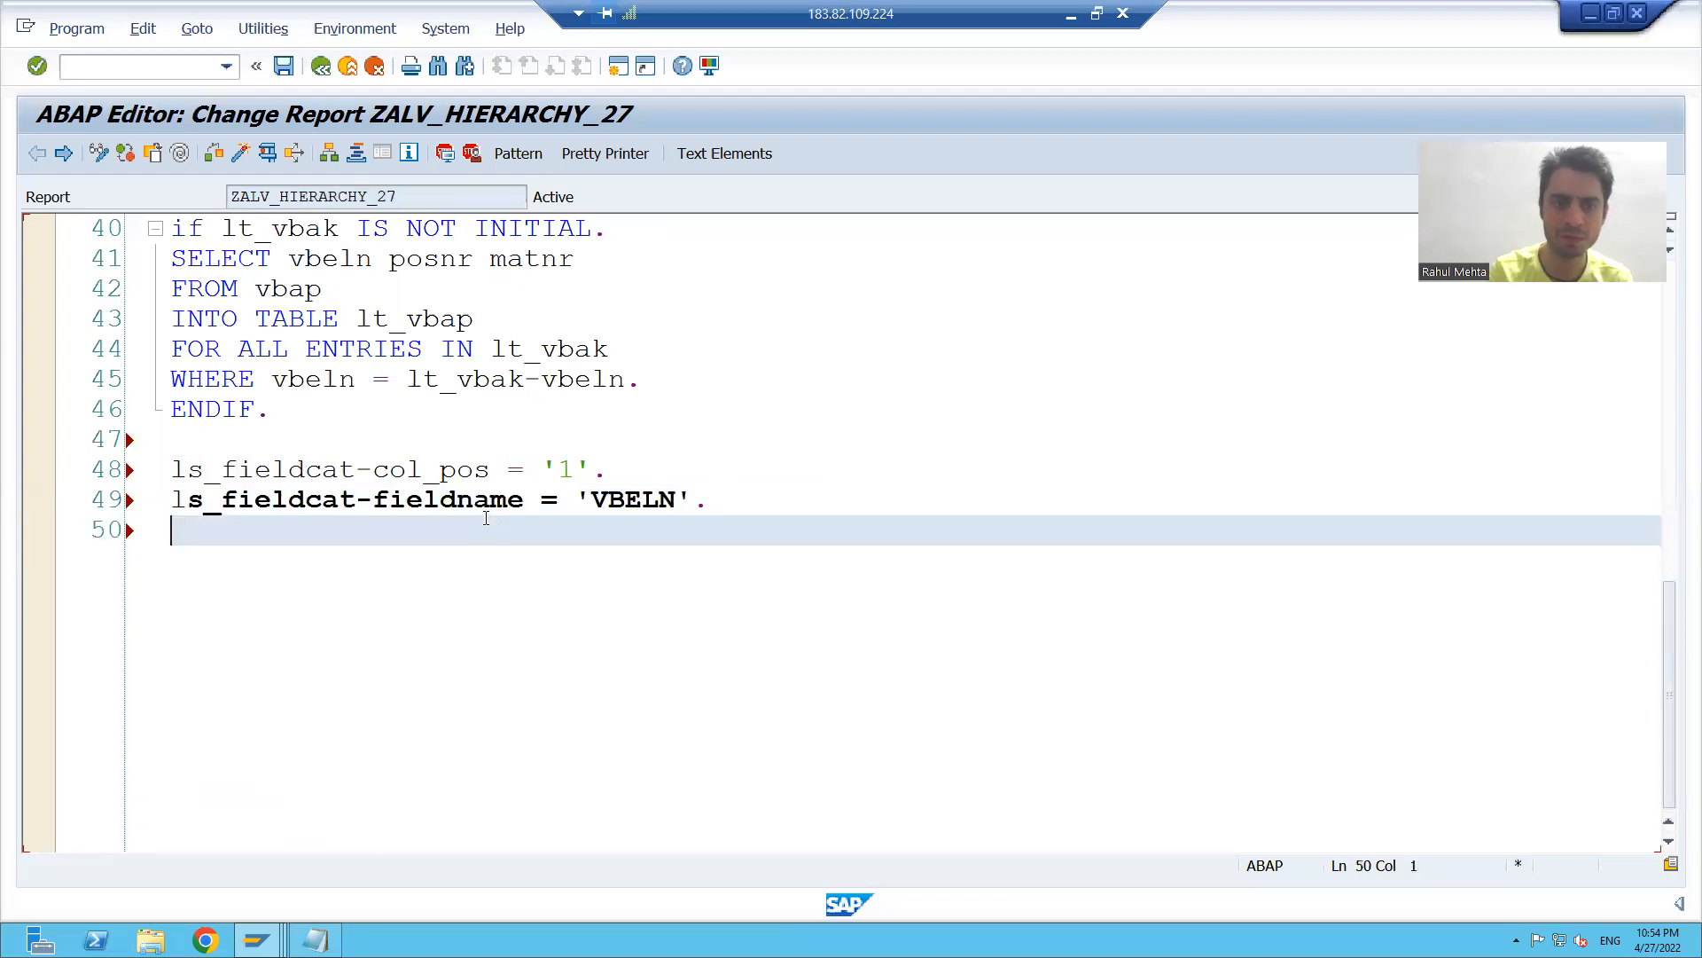
Add ls_fieldcat-tabname = 'LT_VBAK'. and start another ls_fieldcat- line.
text(ls_f)
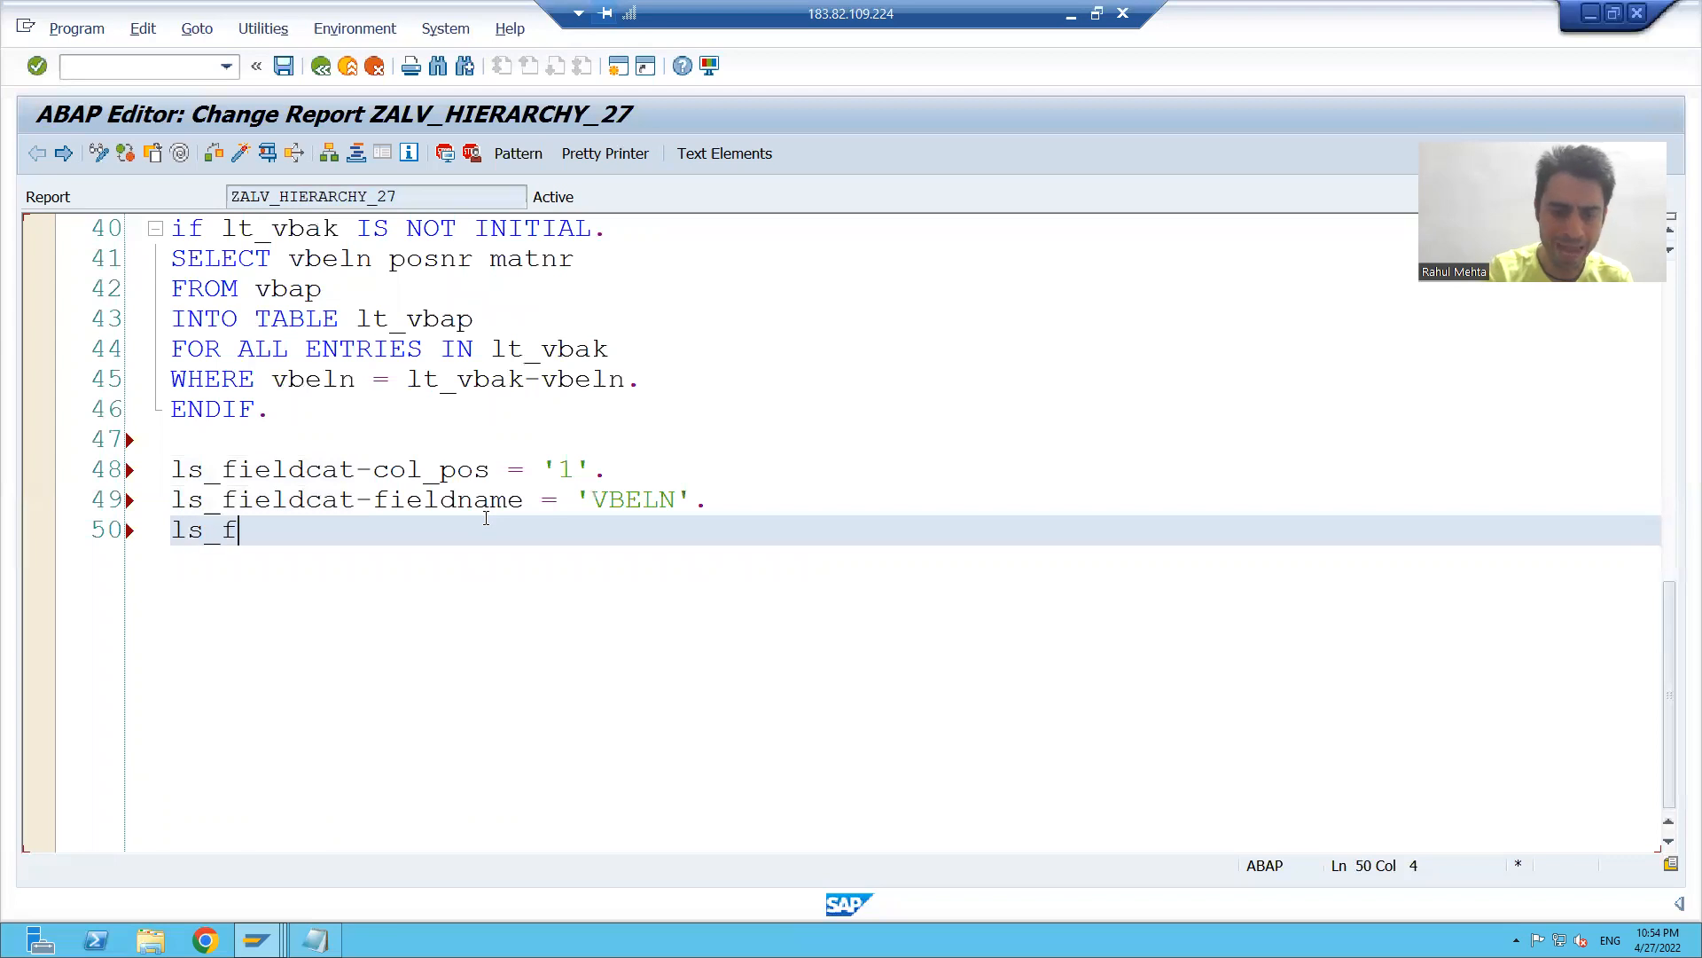
text(ieldcat-)
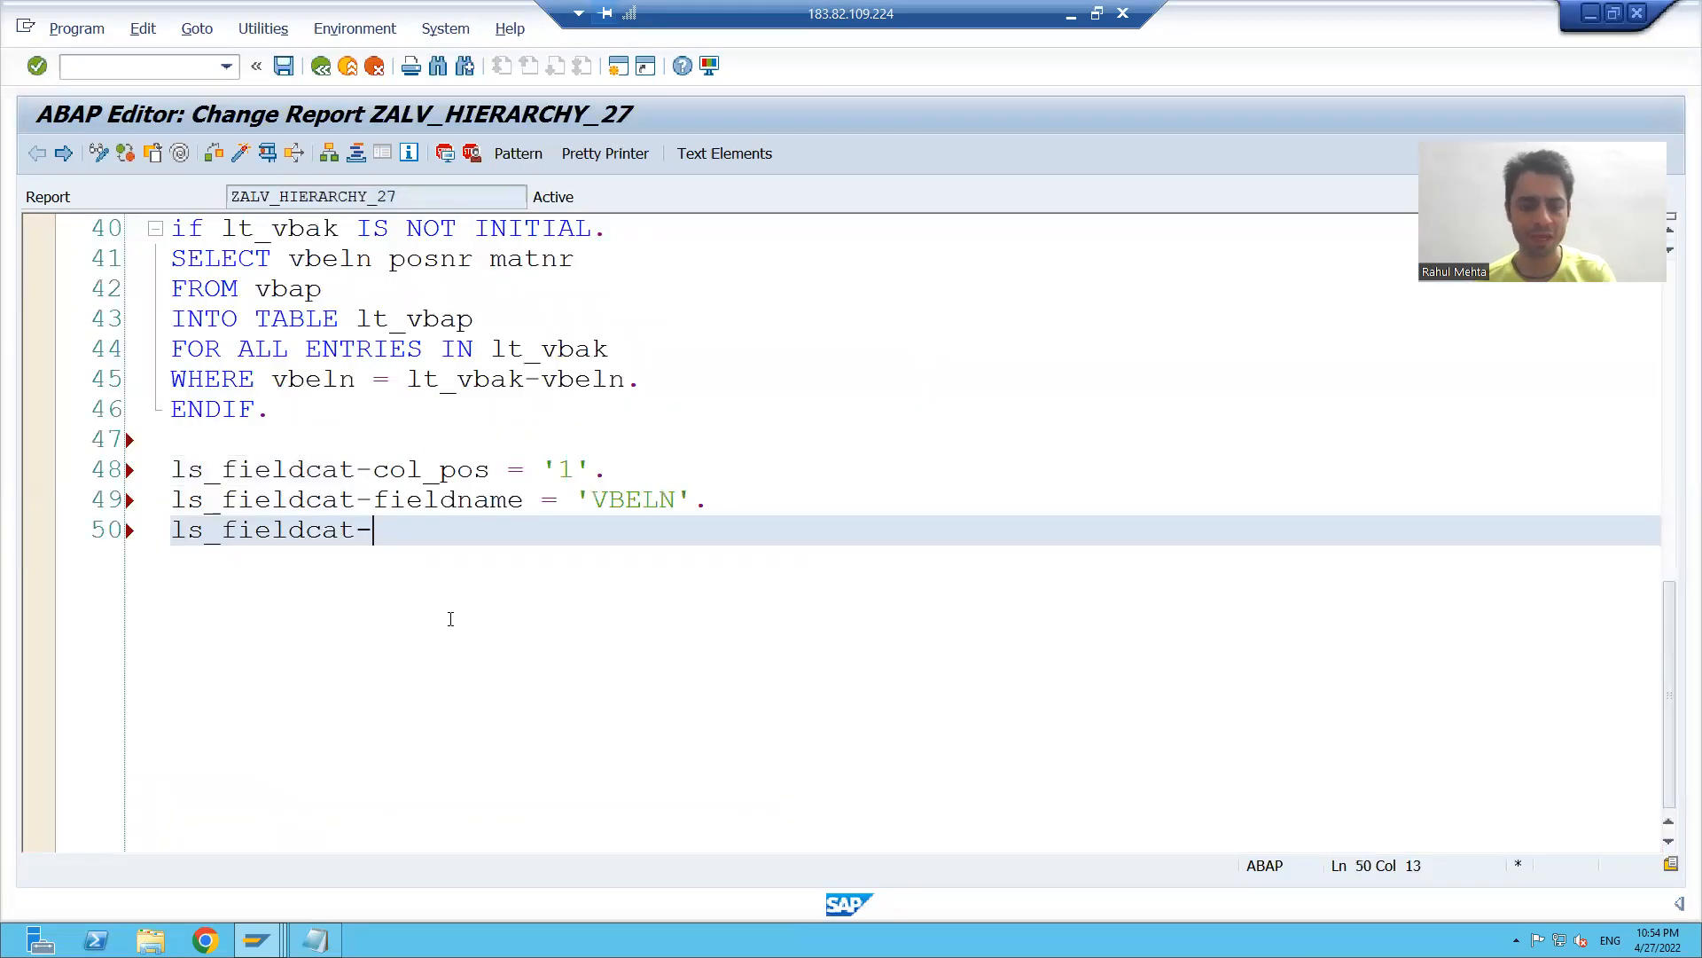
text(tabname =)
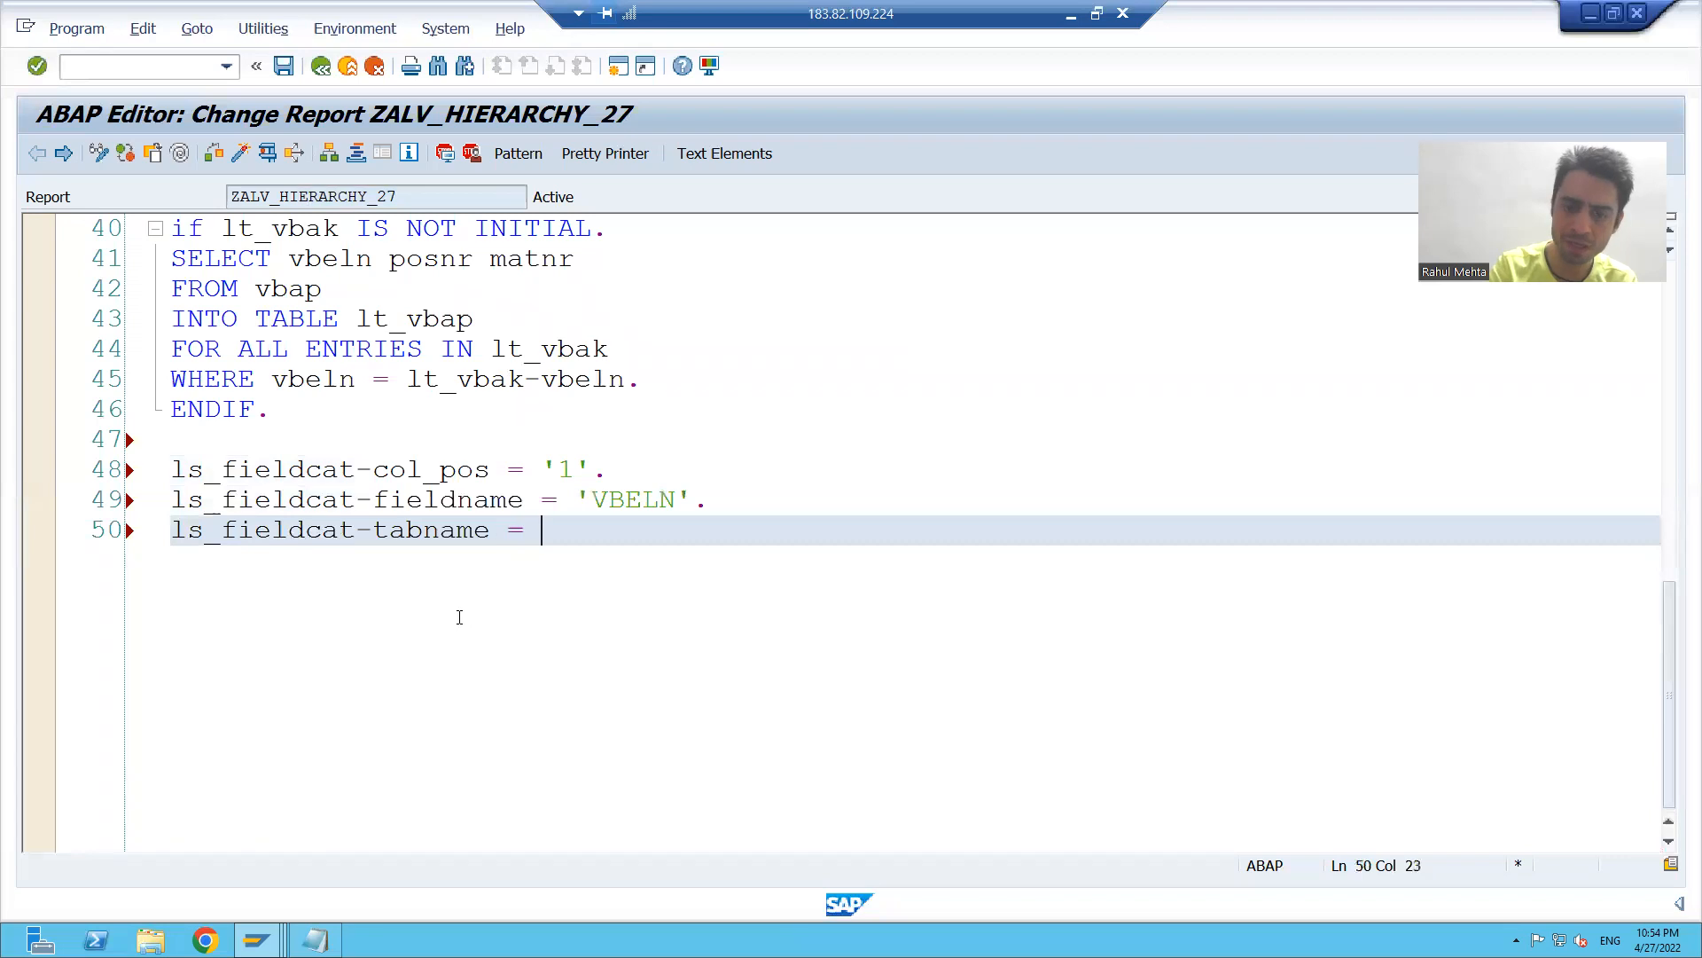
text(')
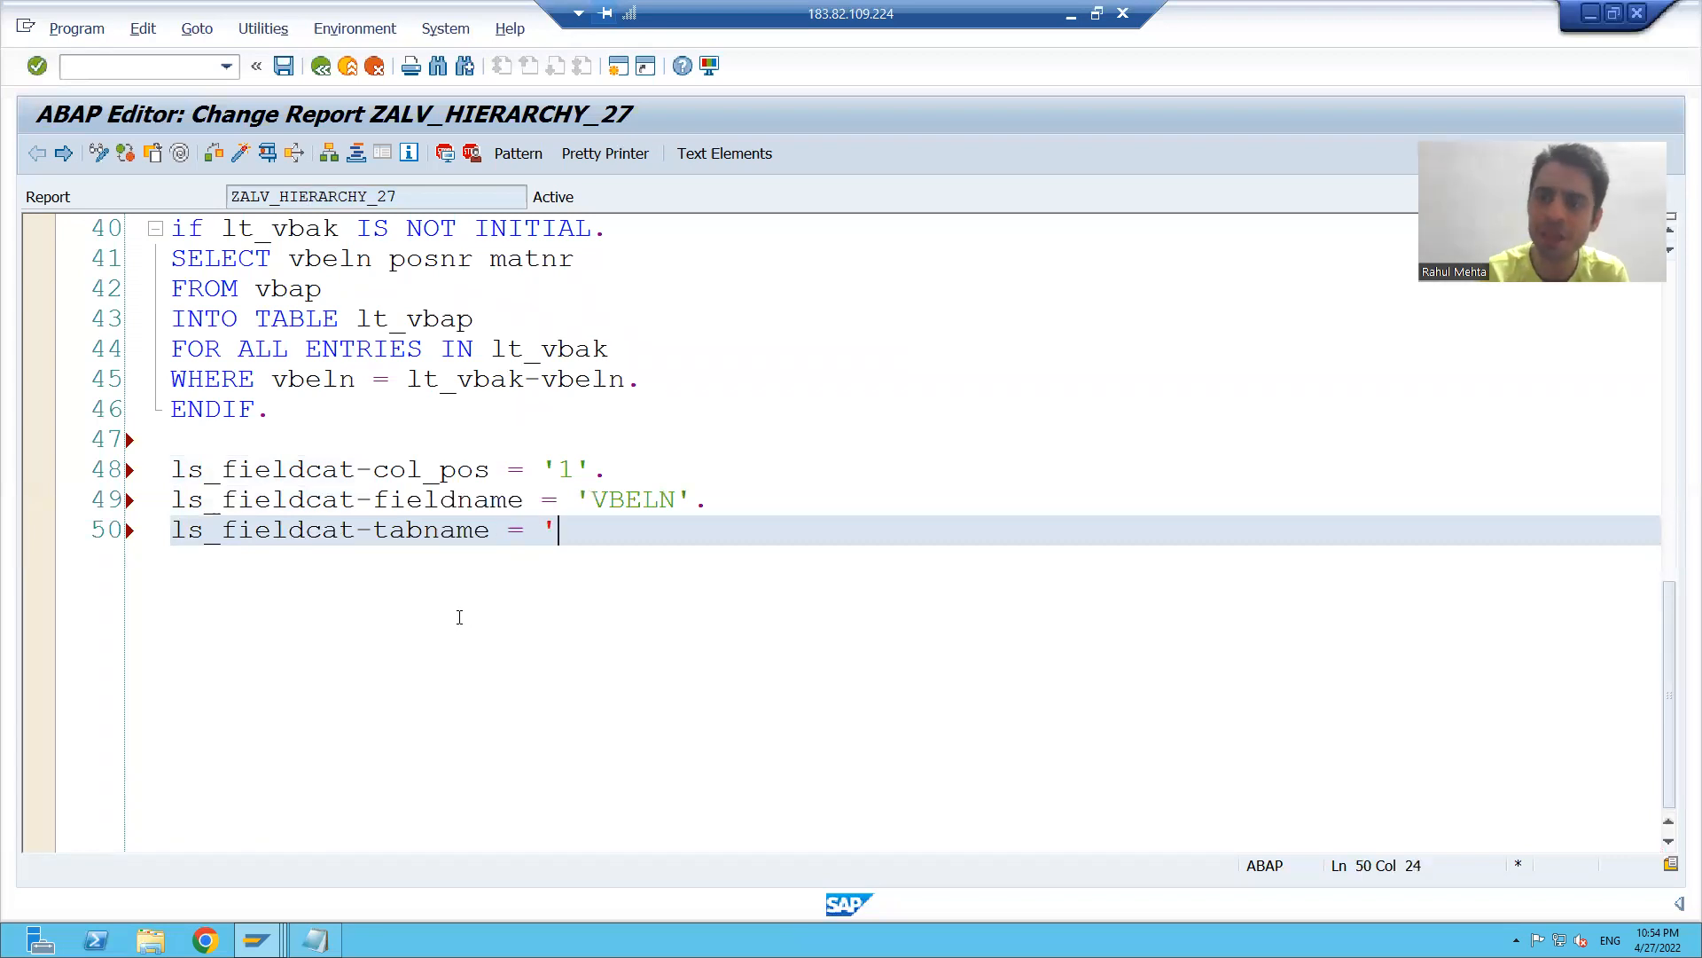
text(LT)
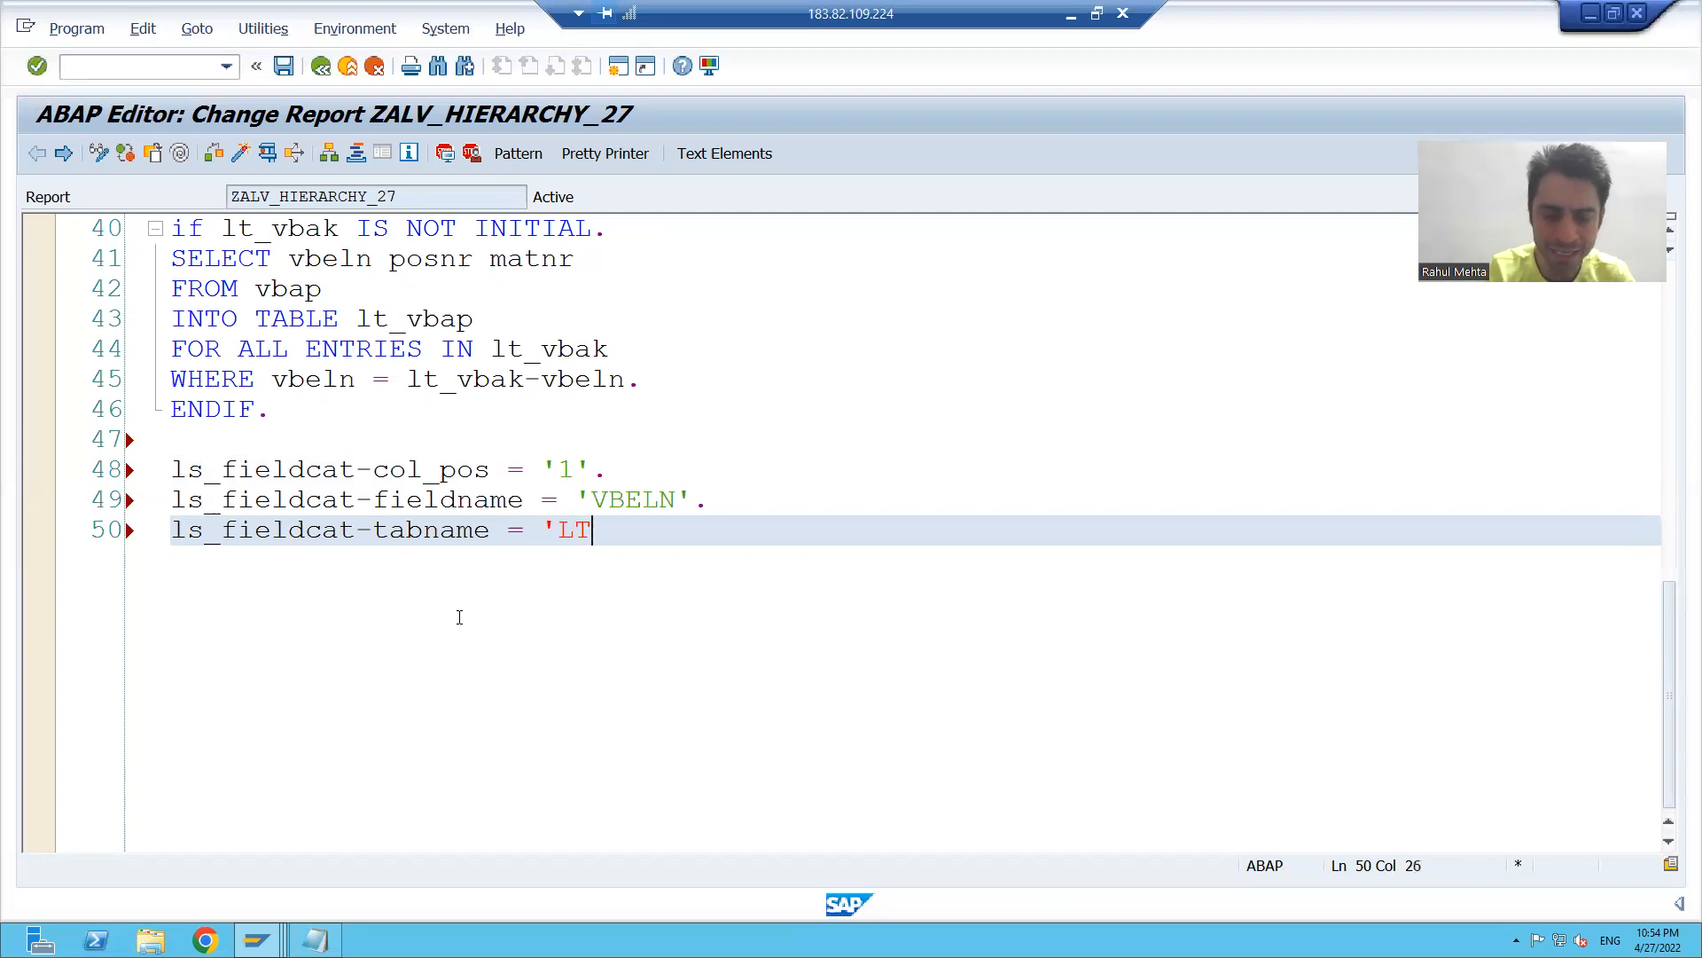
text(-VBAK)
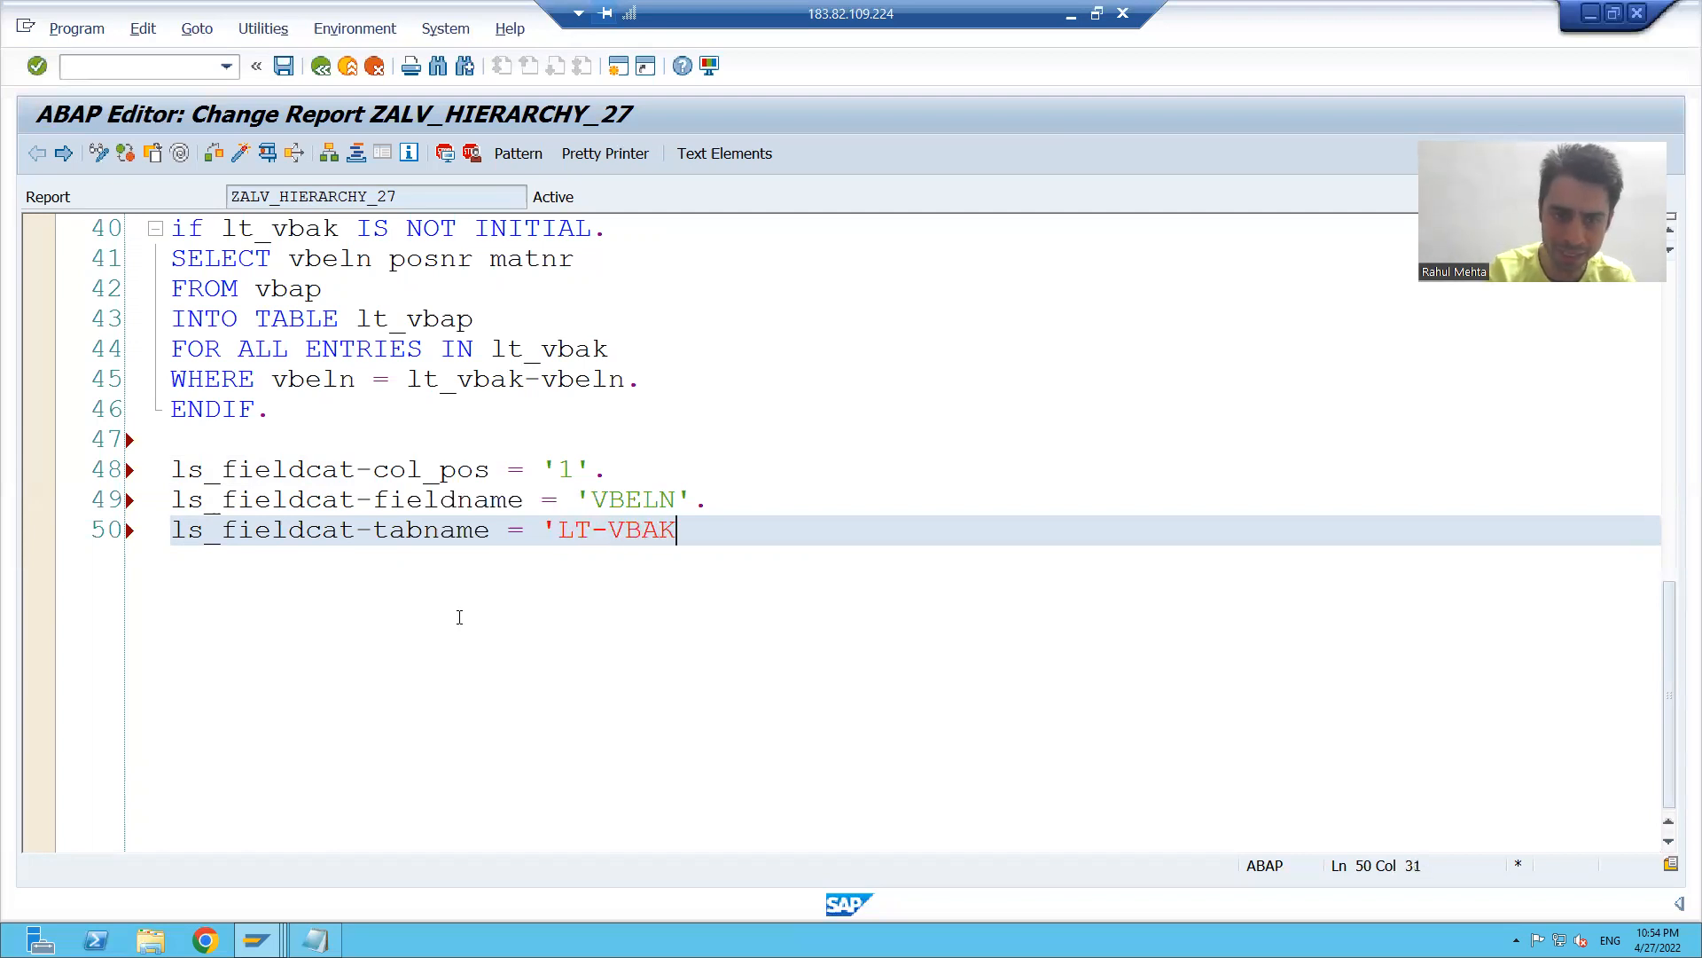
key(BackSpace)
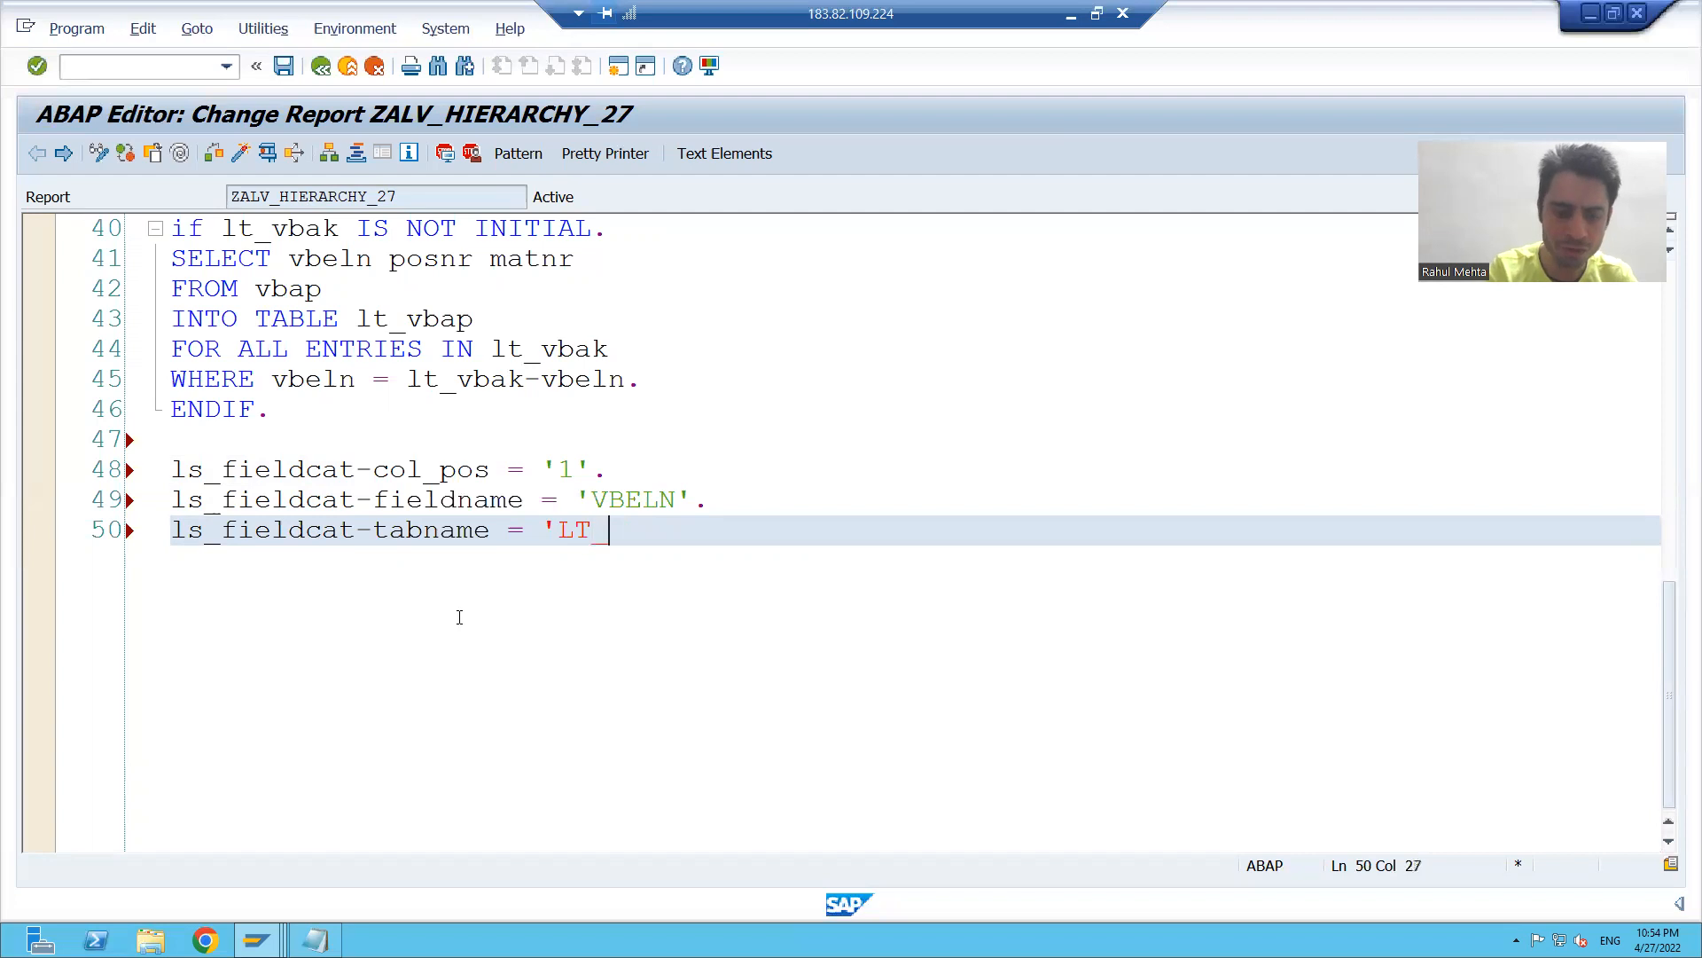
text(VBAK')
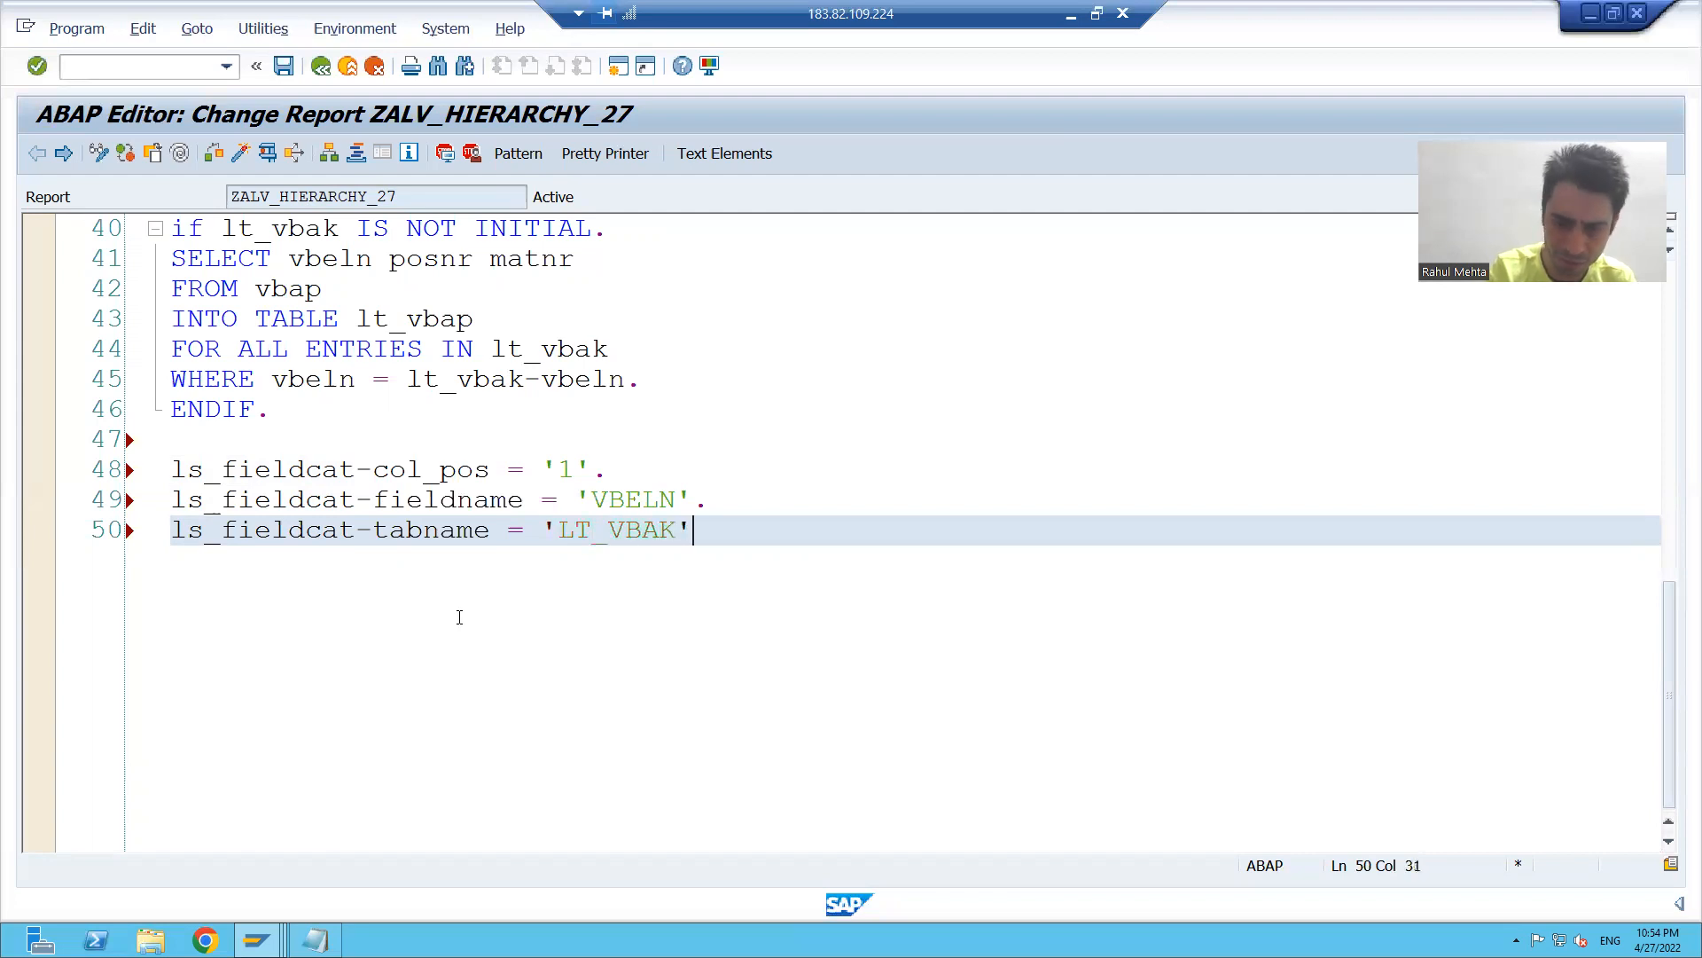
text(.)
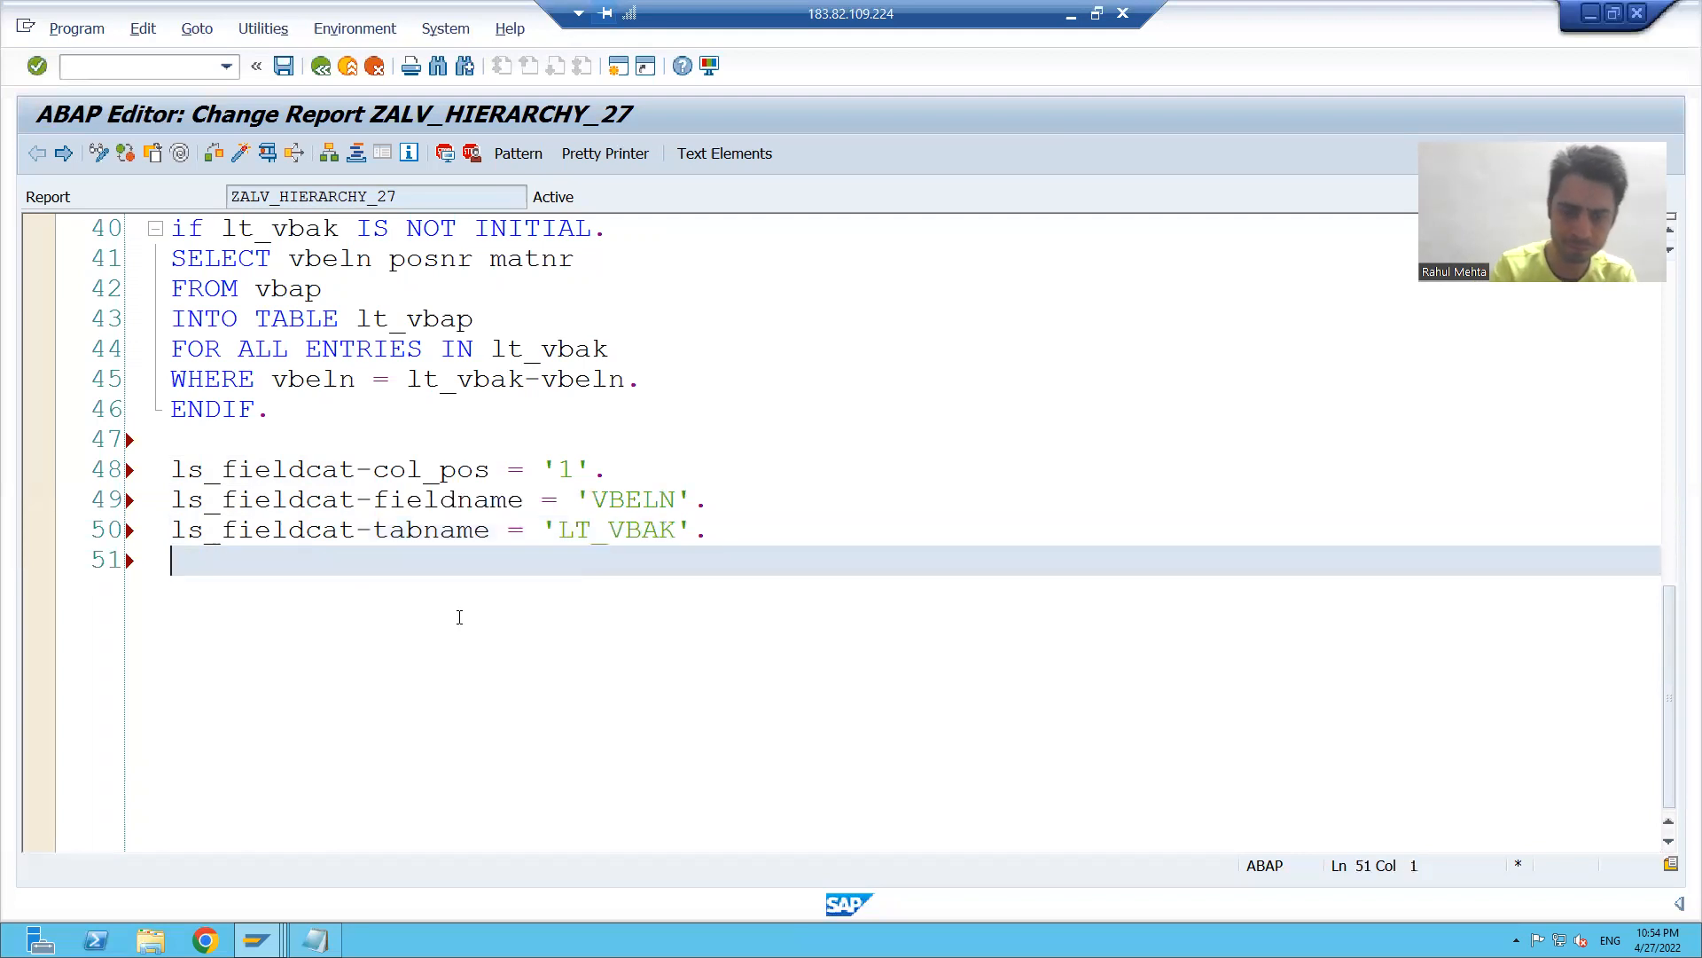
text(ls_fieldc)
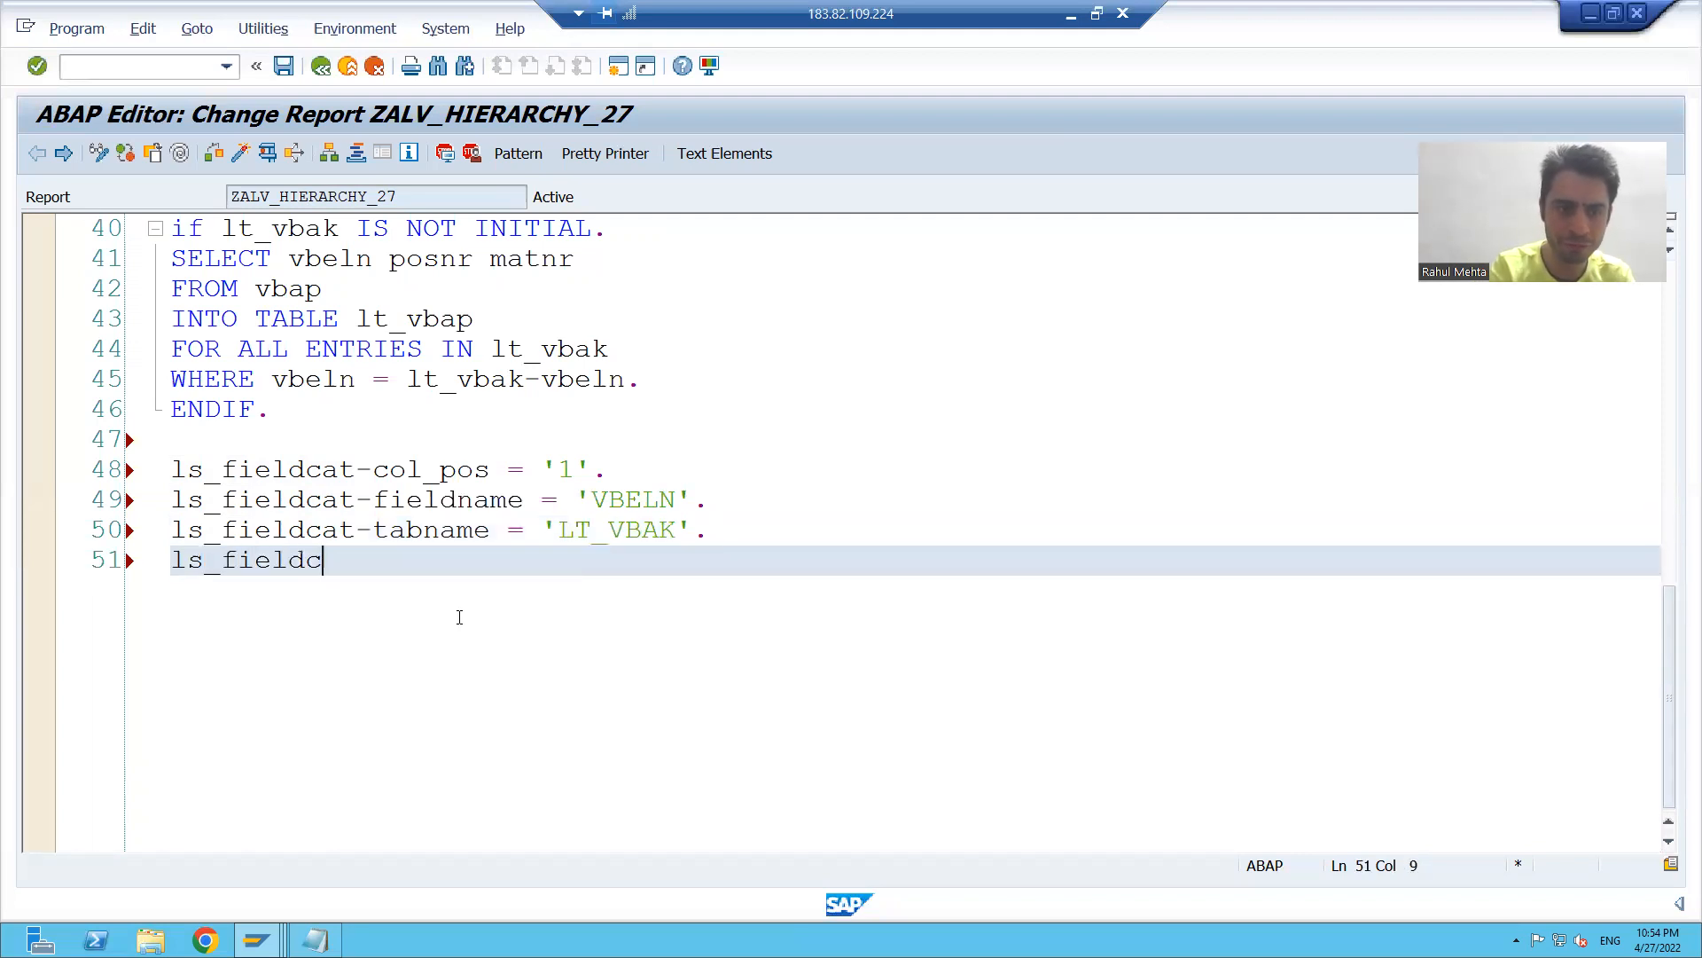
text(at-)
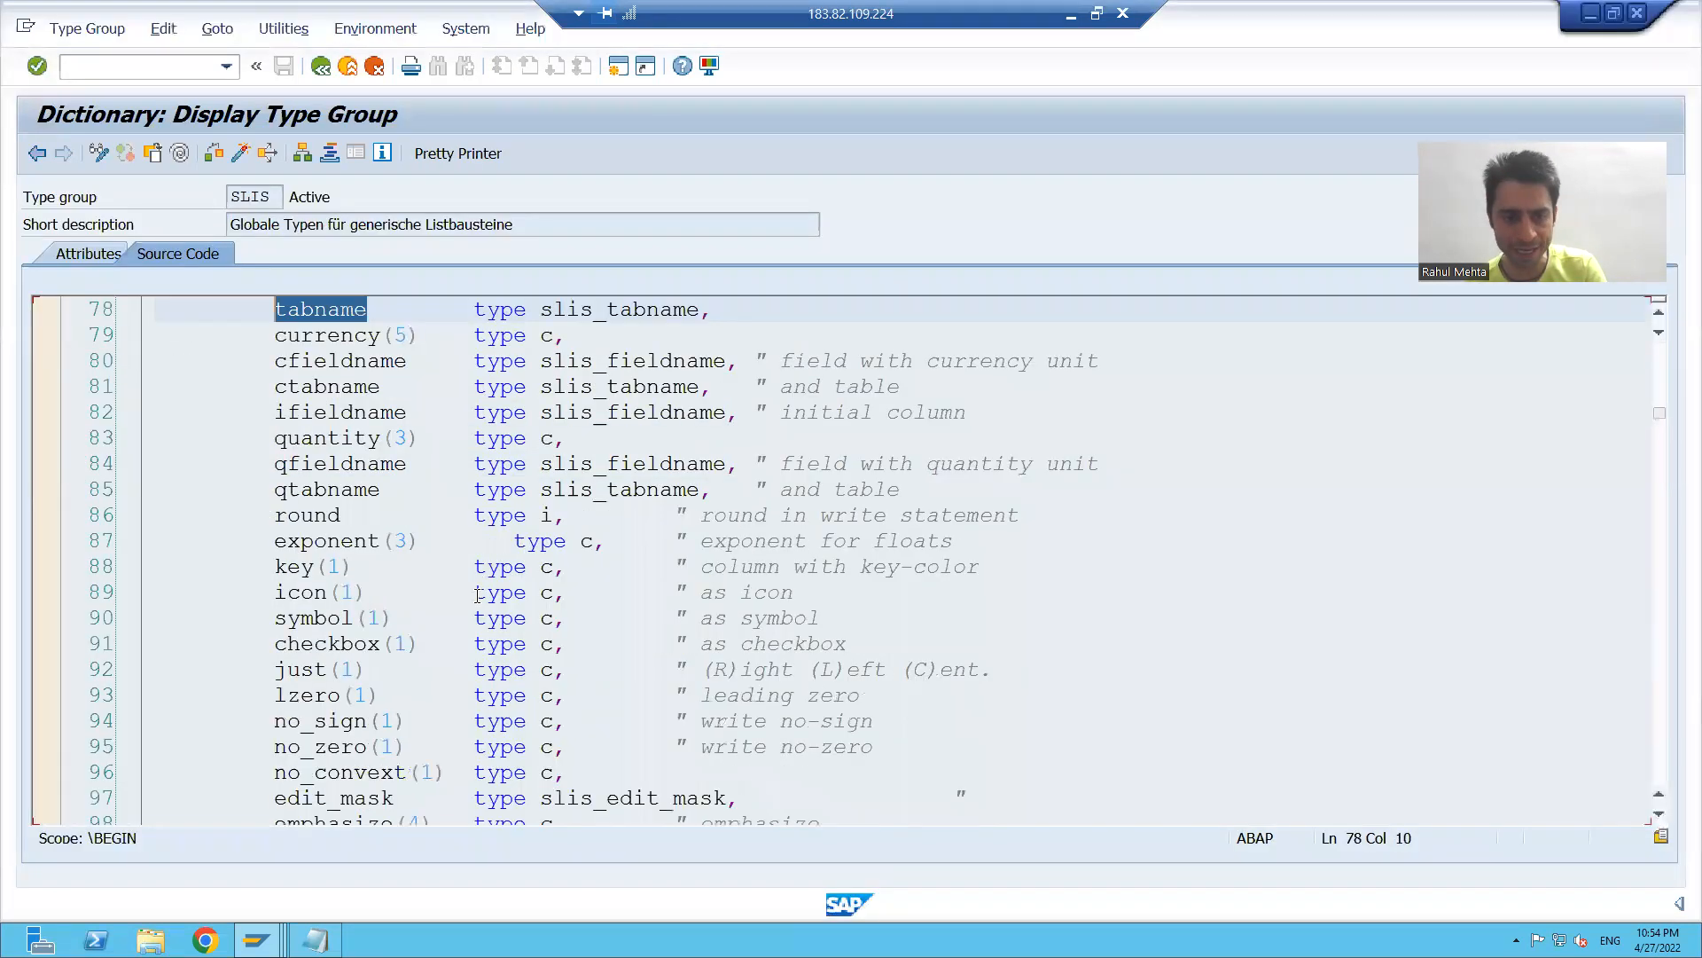
Find seltext_l in the SLIS type group source and copy it back to the editor.
scroll(down, 3)
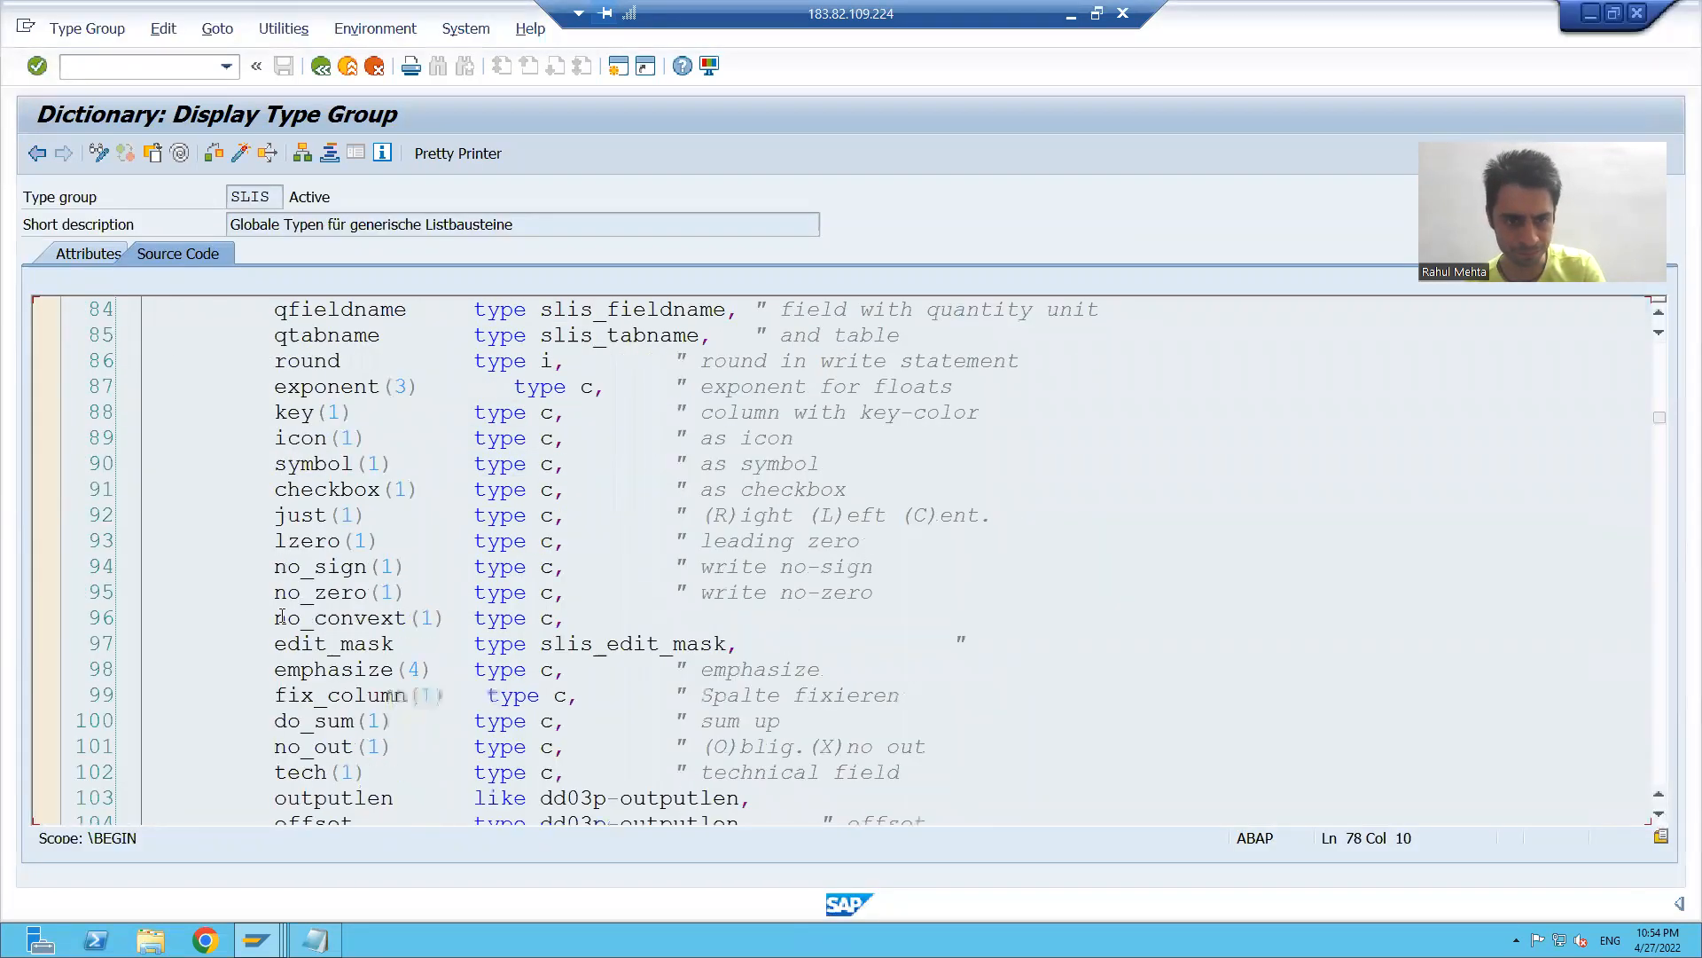
scroll(down, 3)
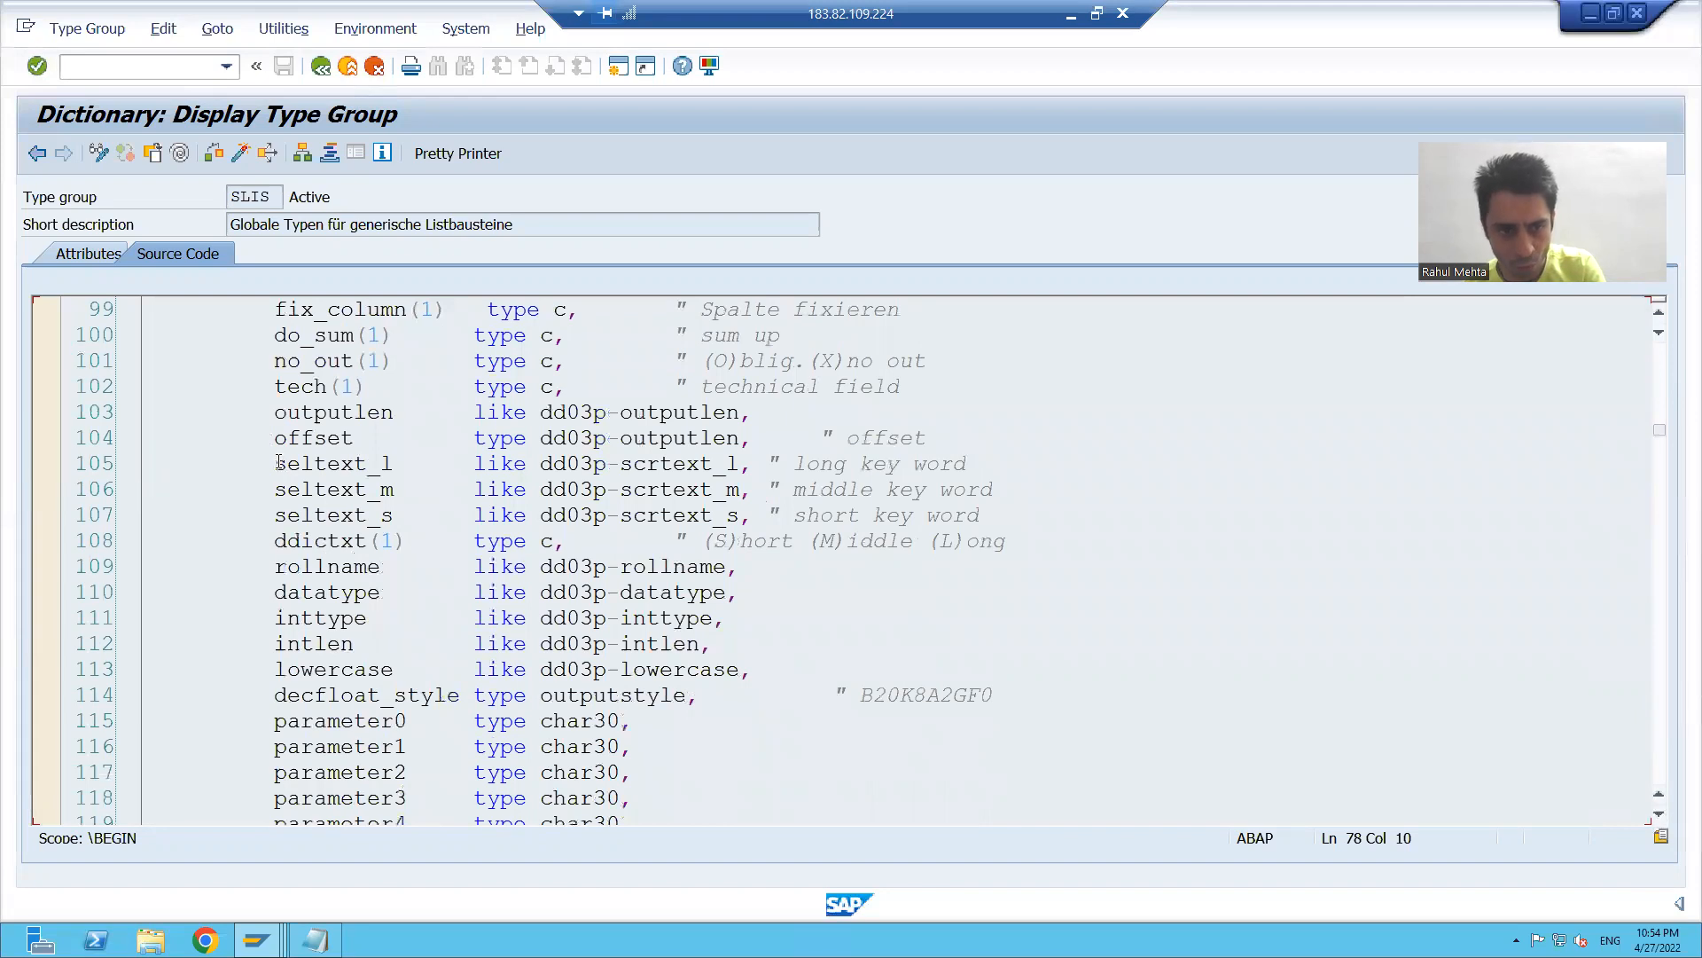
double_click(334, 464)
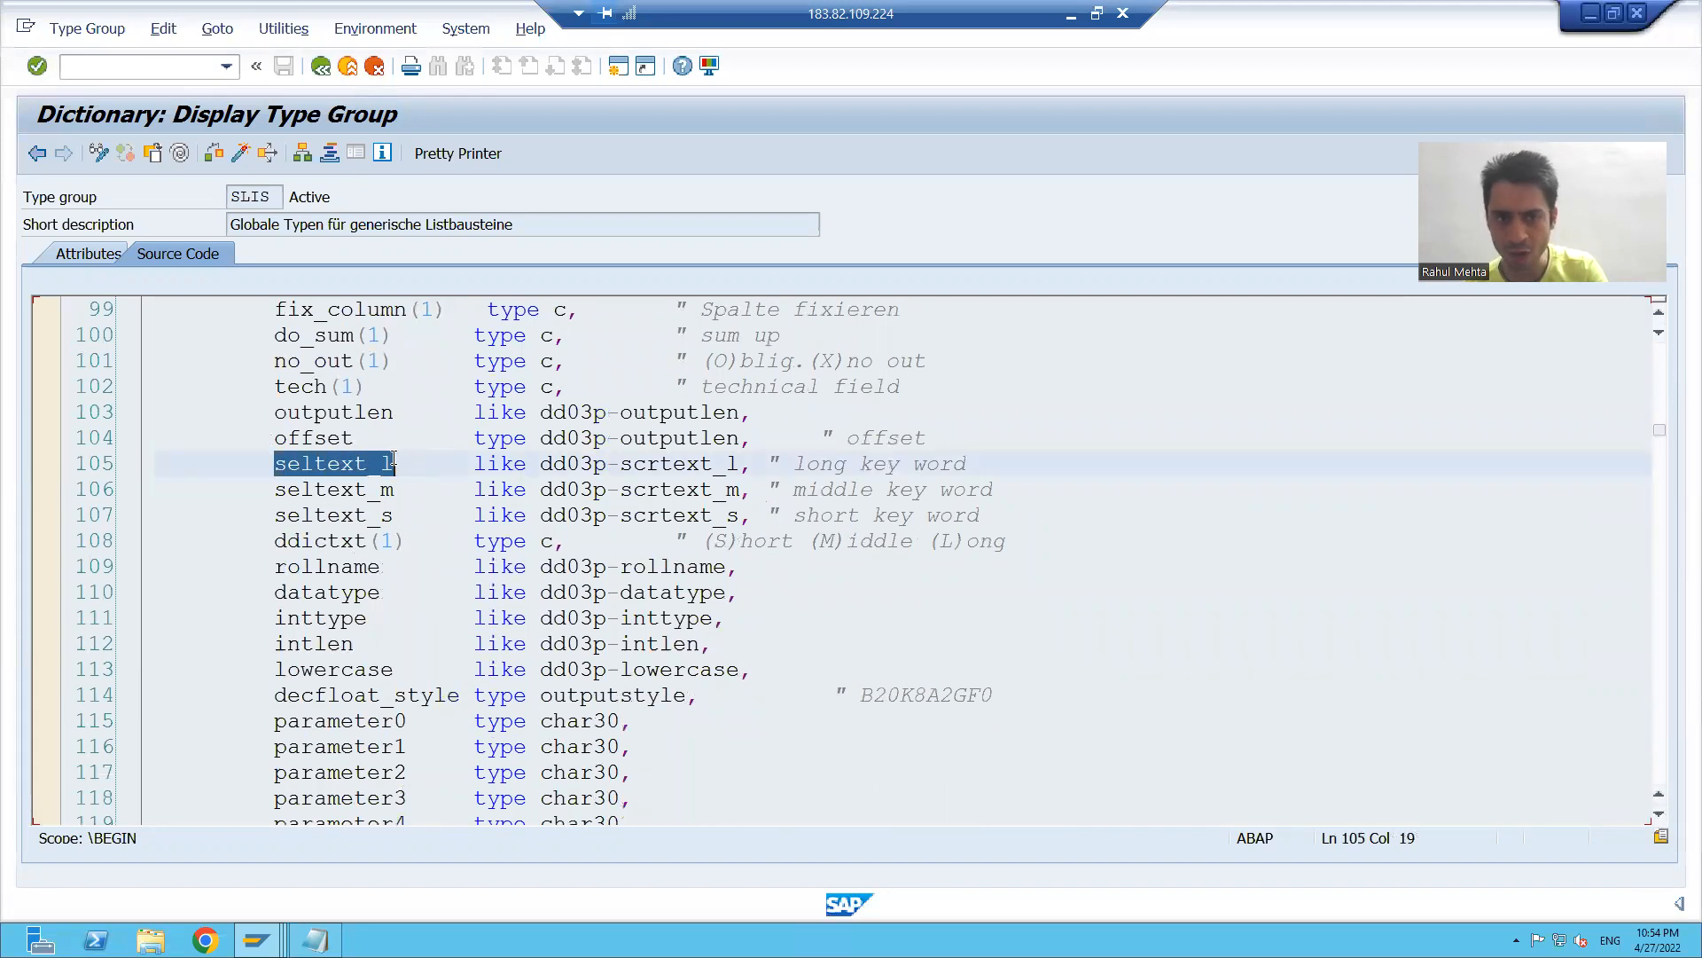
key(alt+tab)
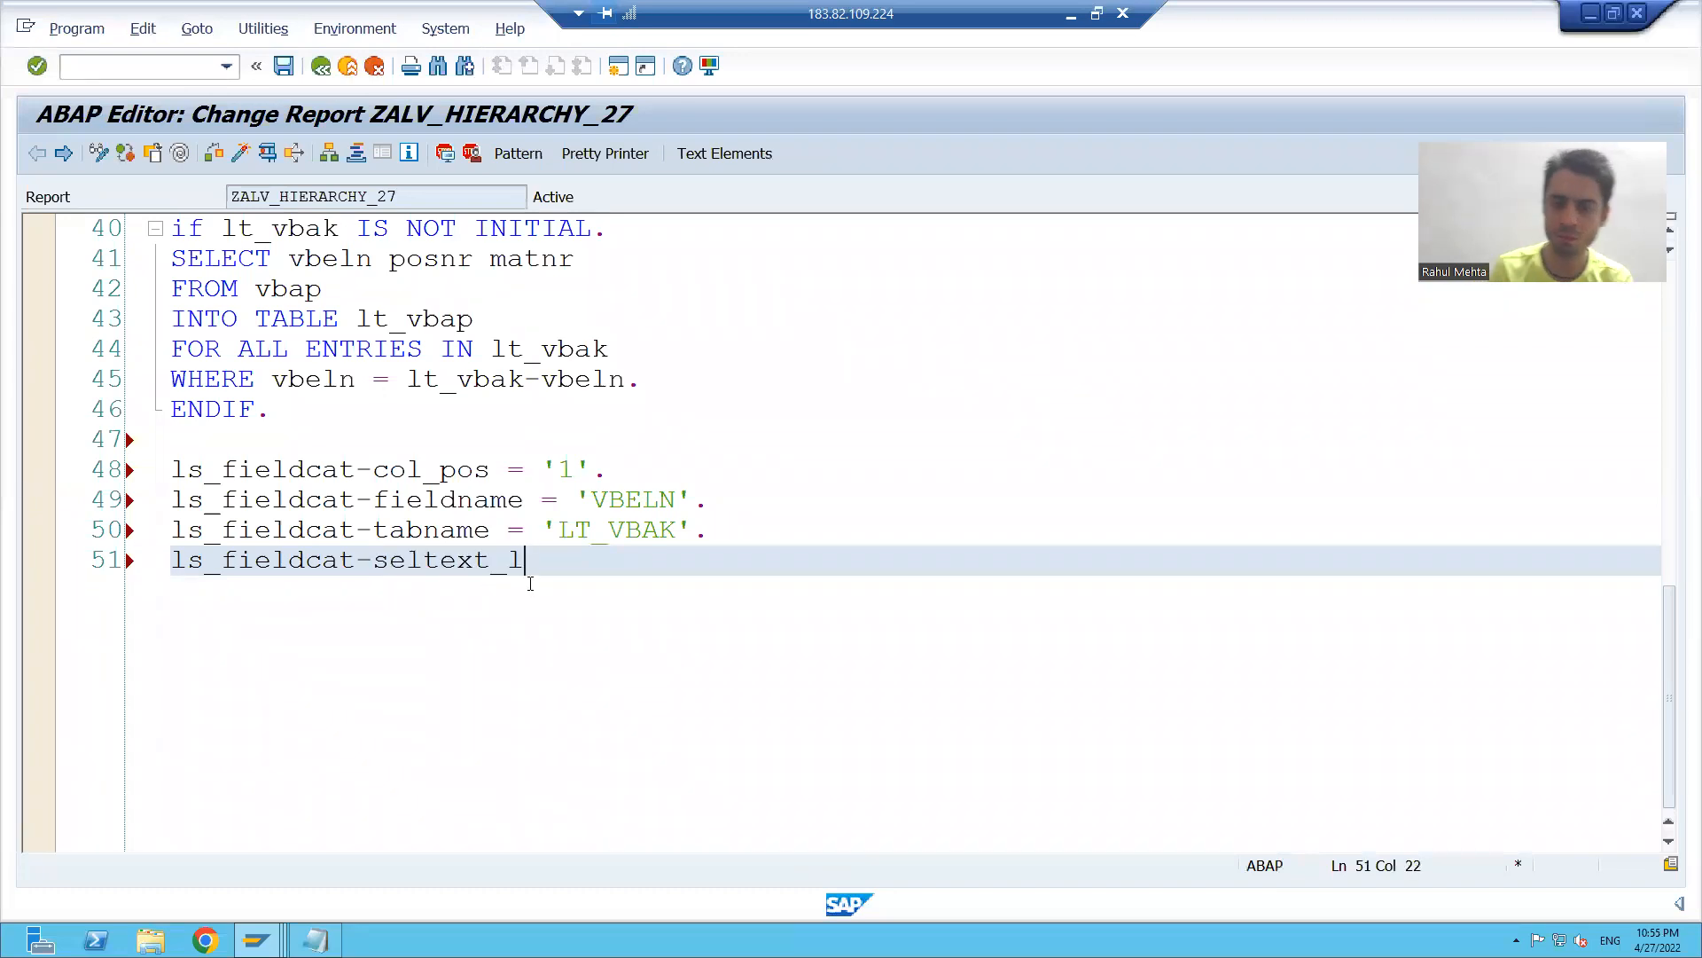
Set ls_fieldcat-seltext_l to 'Sales Document Number'.
text(= ')
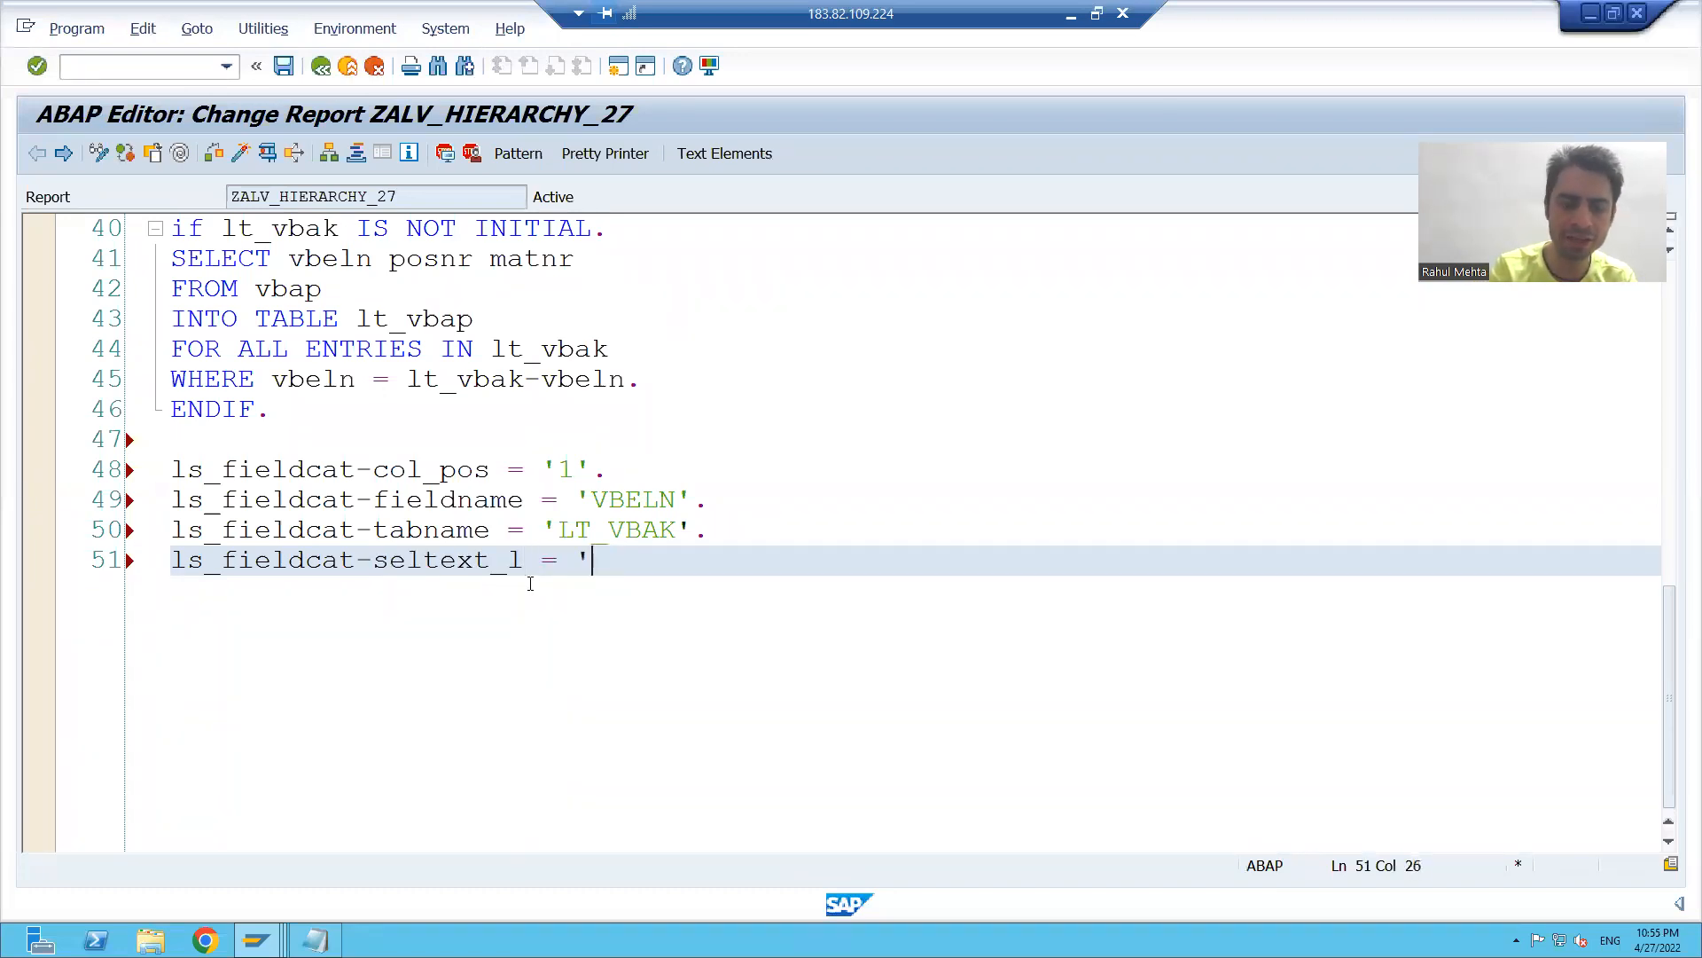
text(Sales Do)
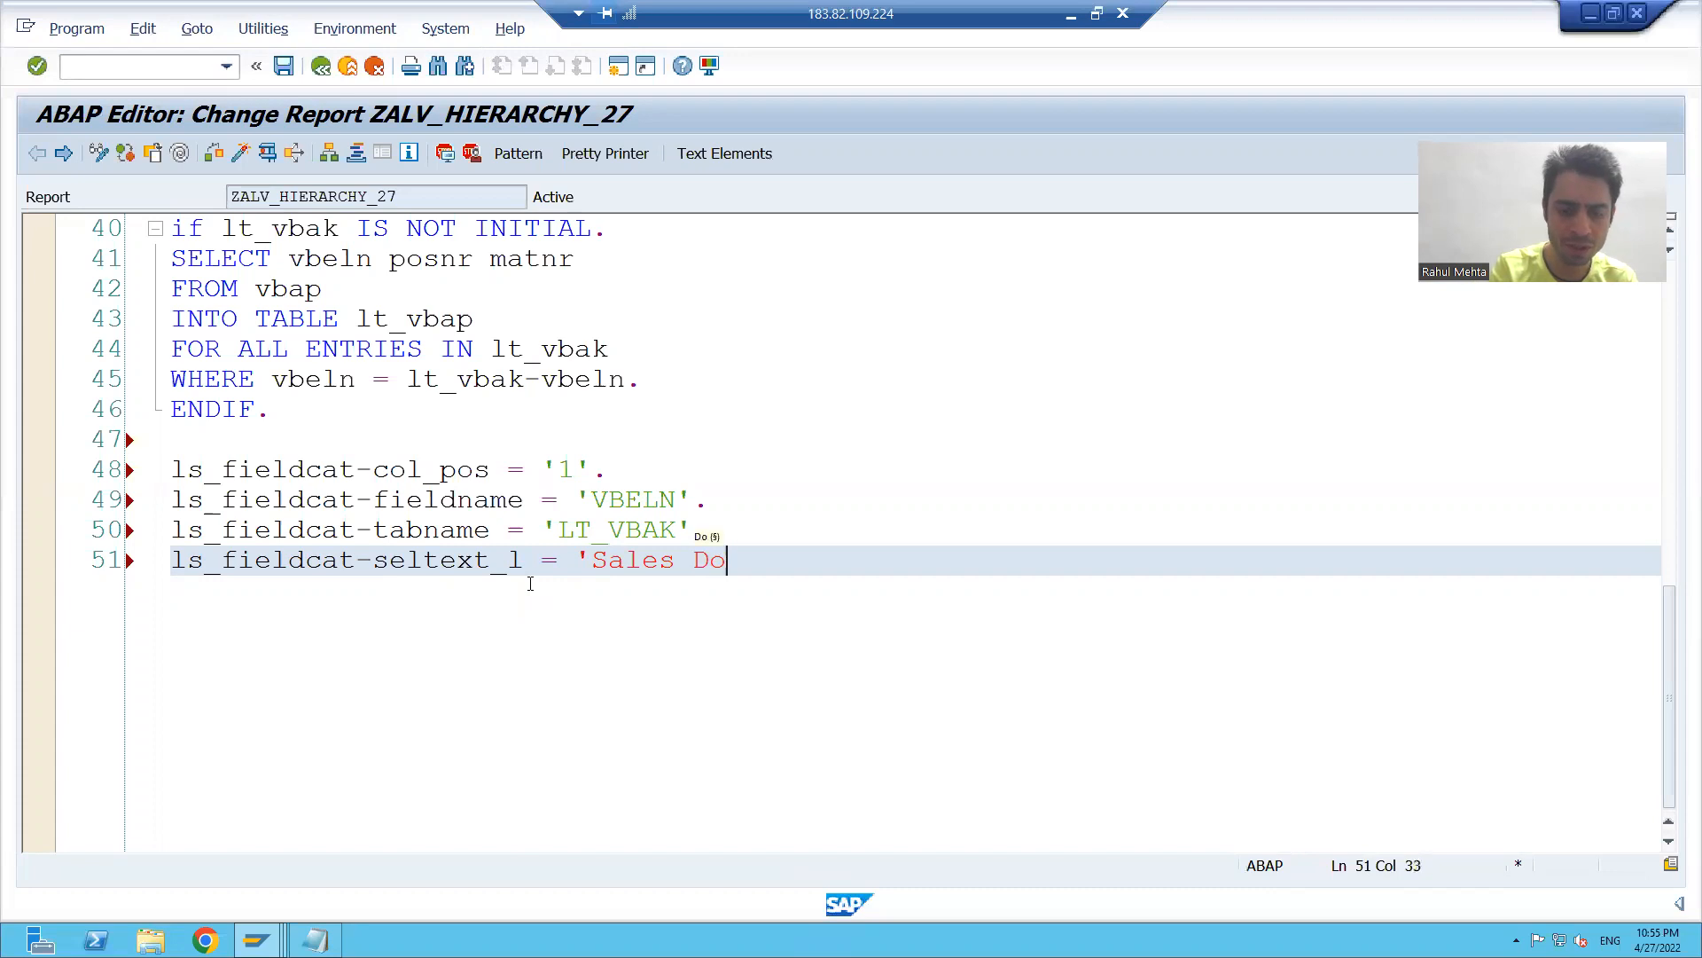
text(cument)
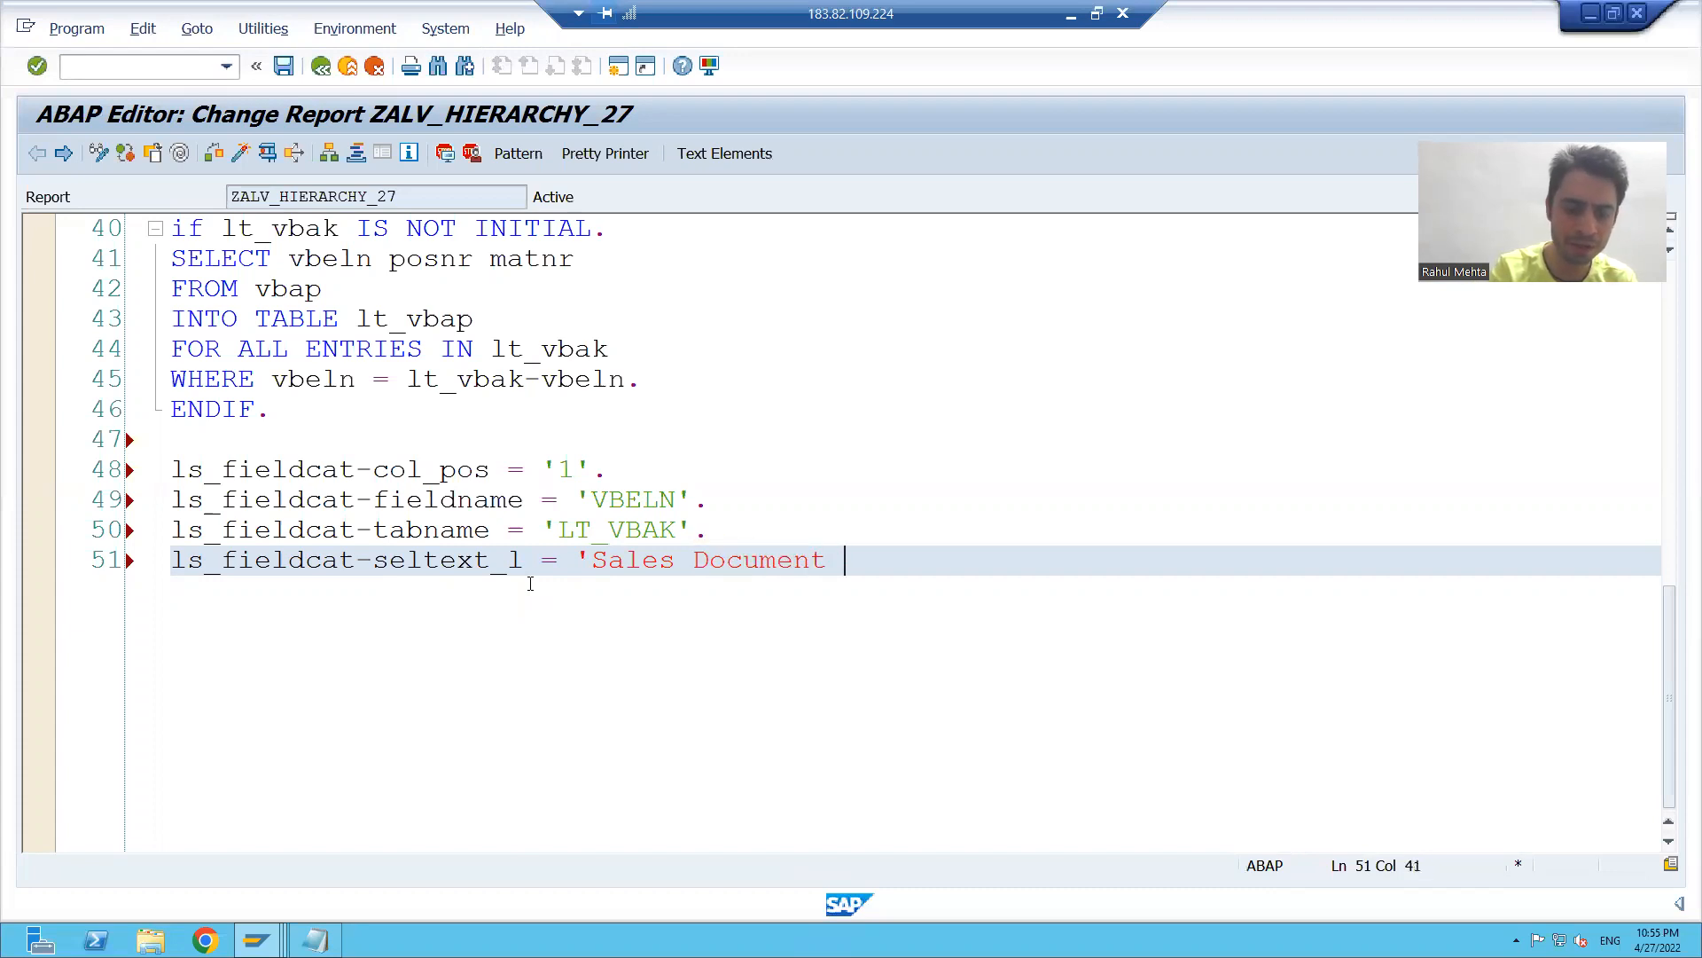
text(Number'.)
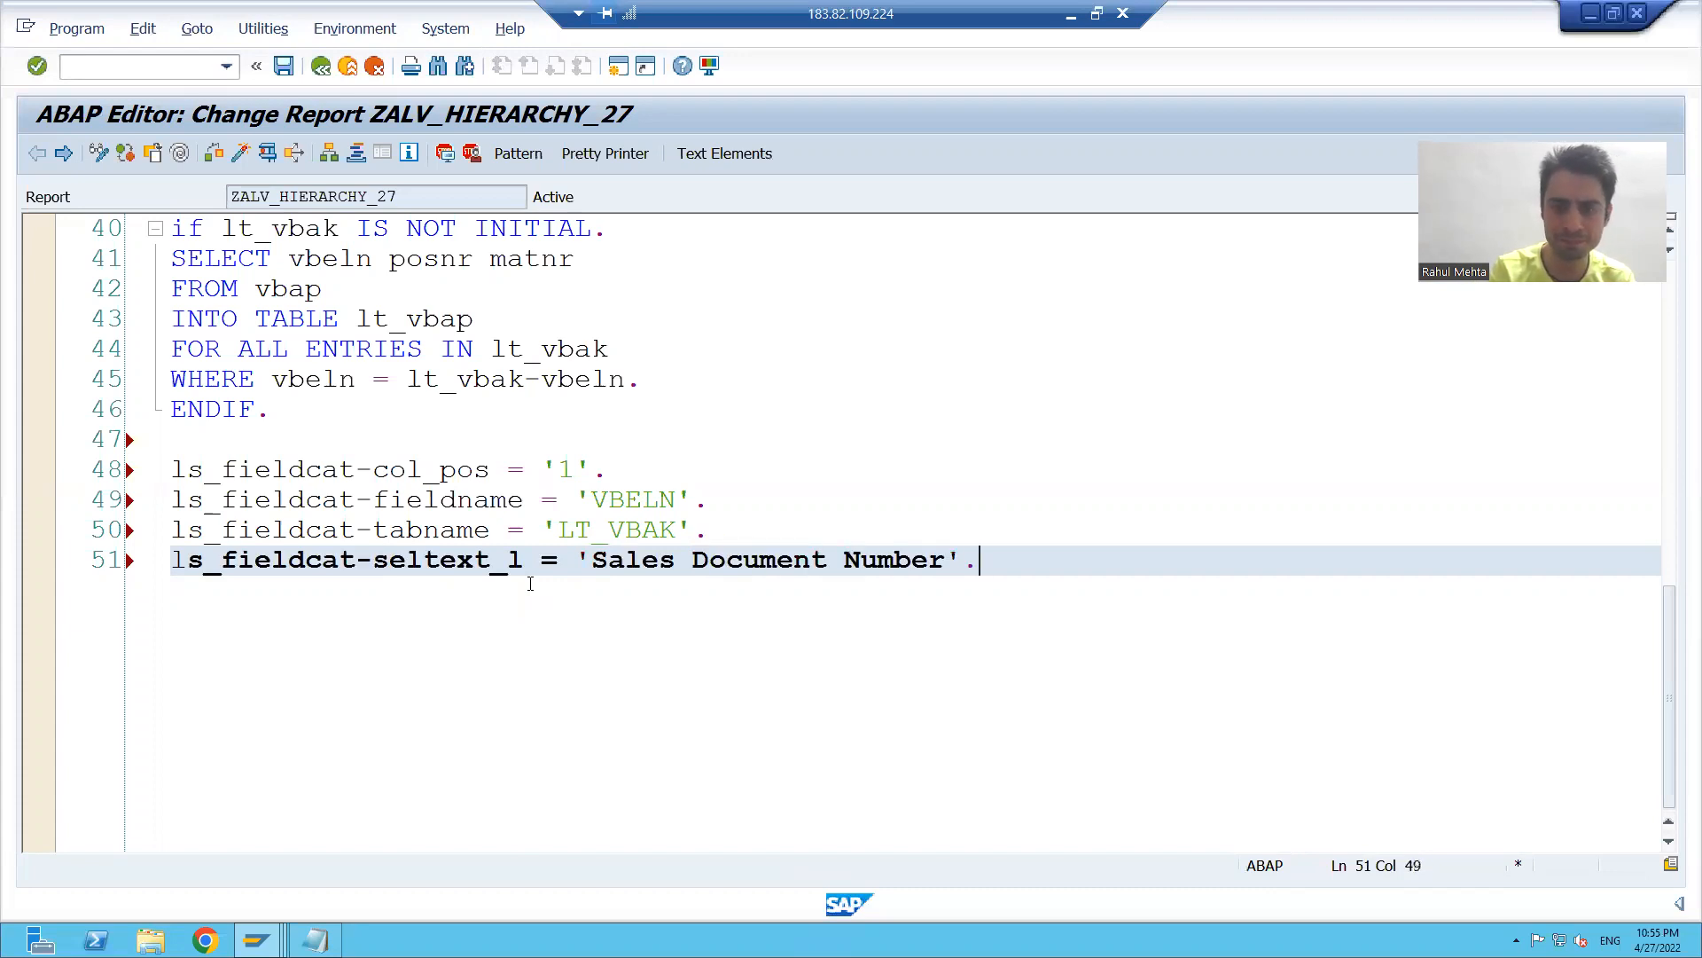
Add APPEND ls_fieldcat TO lt_fieldcat and CLEAR ls_fieldcat, then save the report.
text(APPEND INITIAL LINE TO)
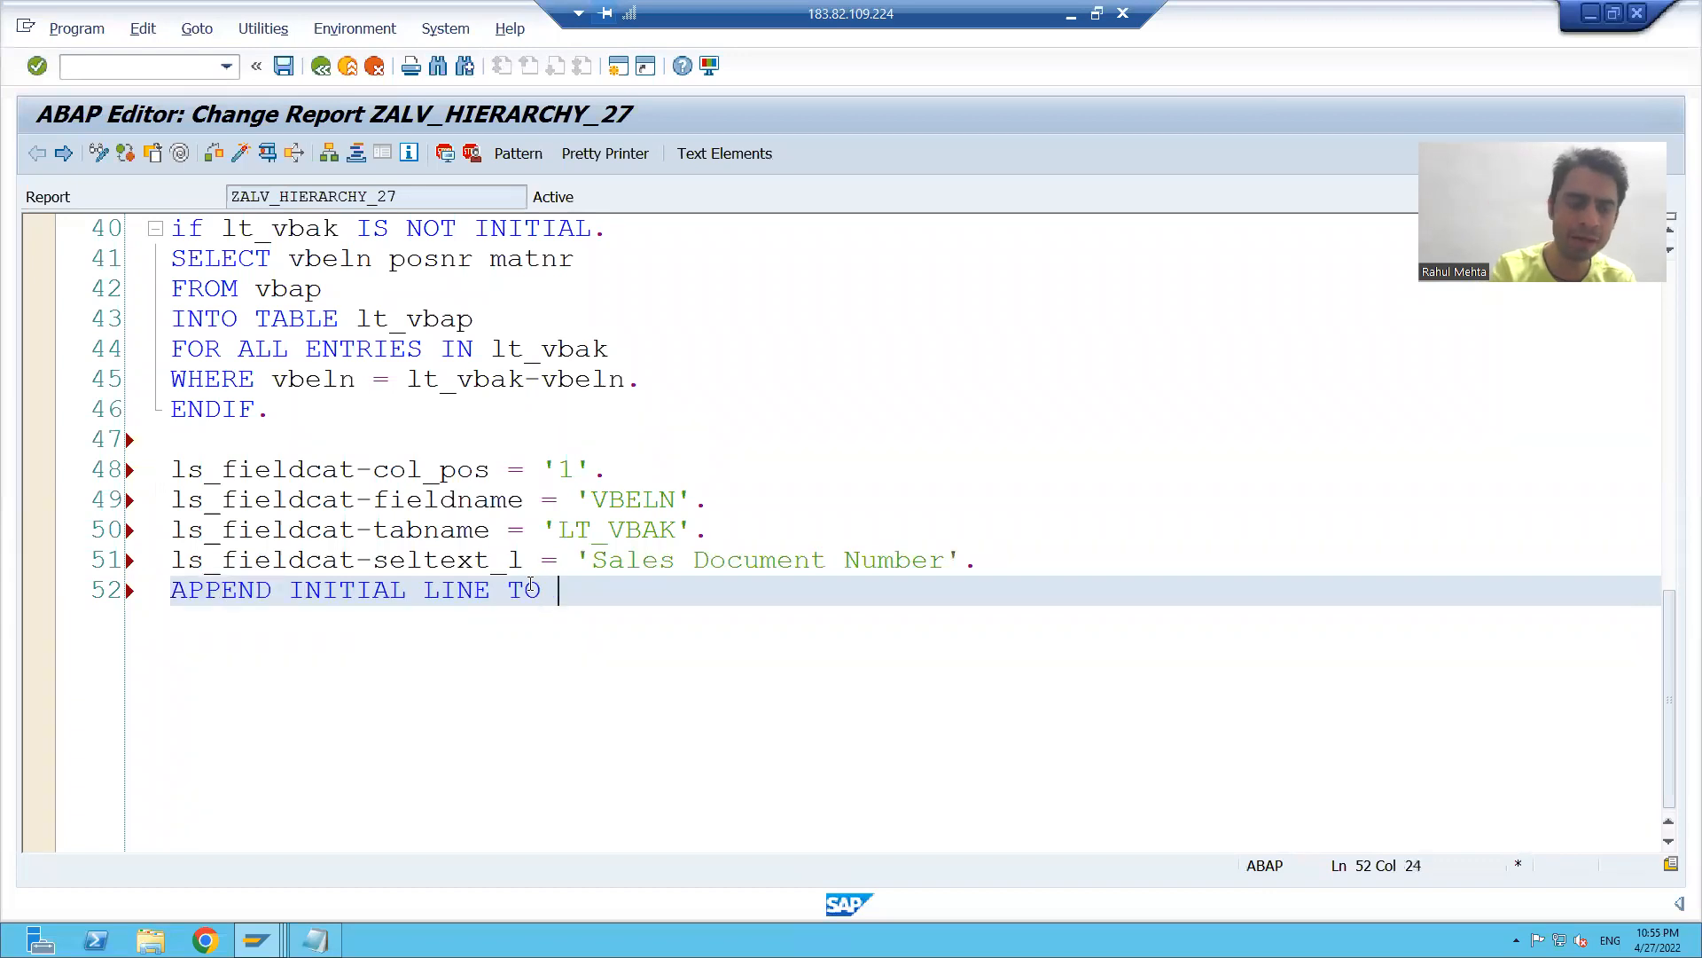
key(BackSpace)
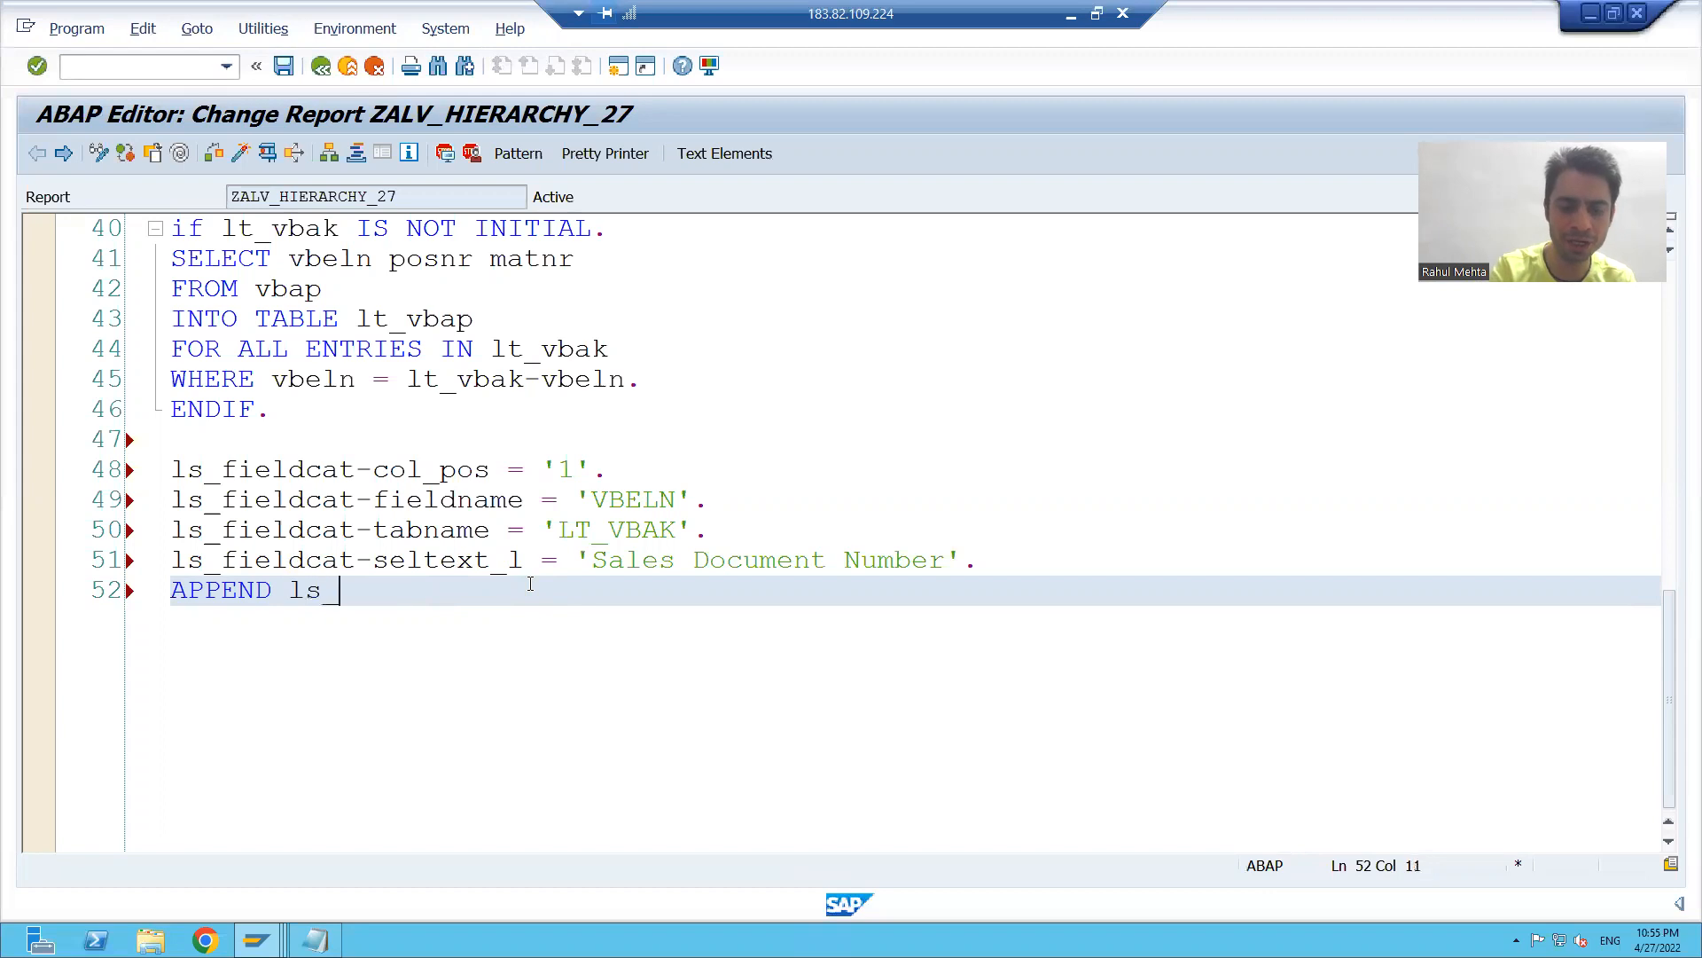
text(fieldcat)
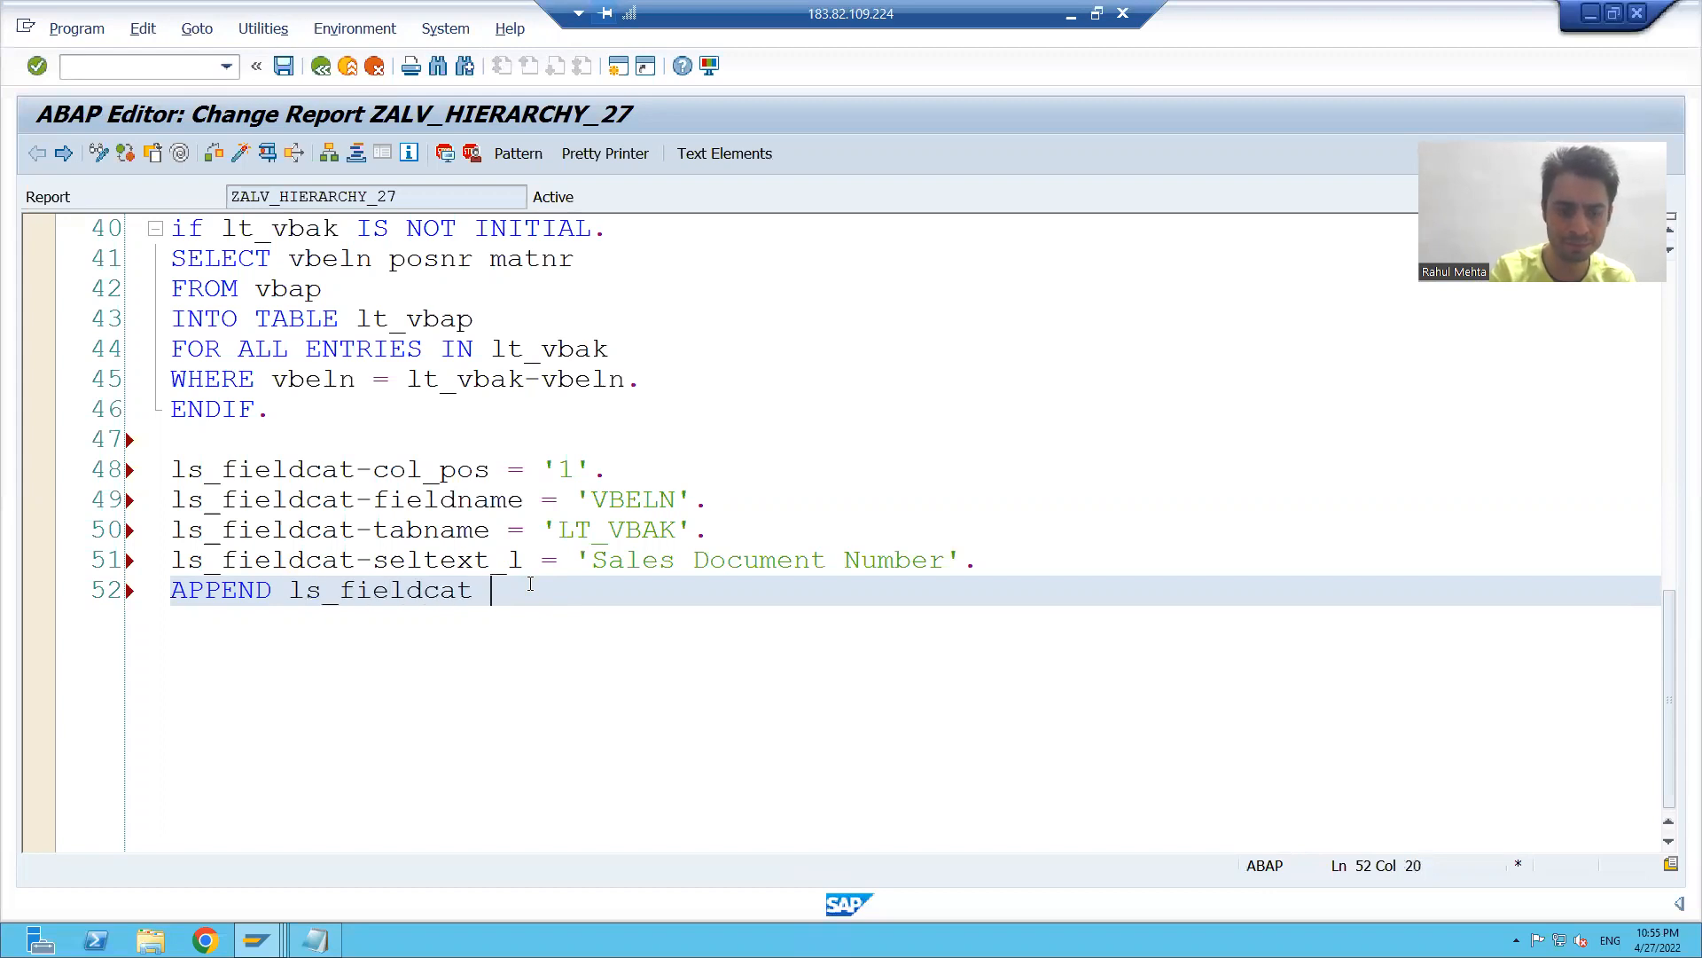
text(to lt_f)
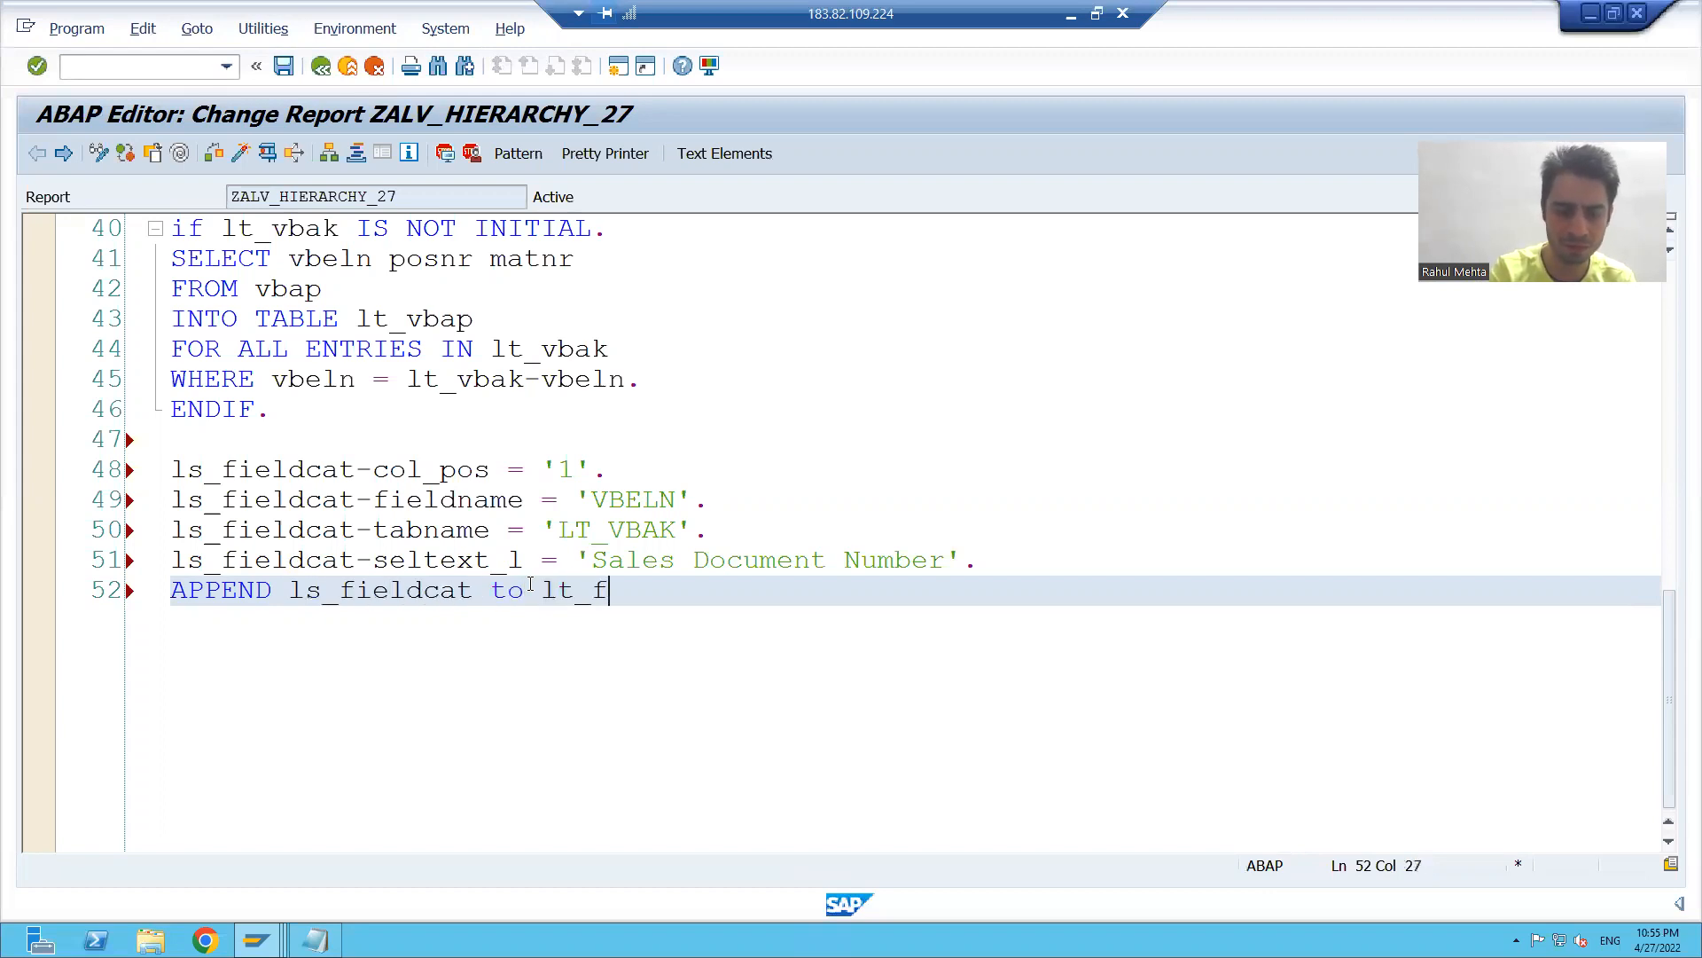
text(ieldcat.)
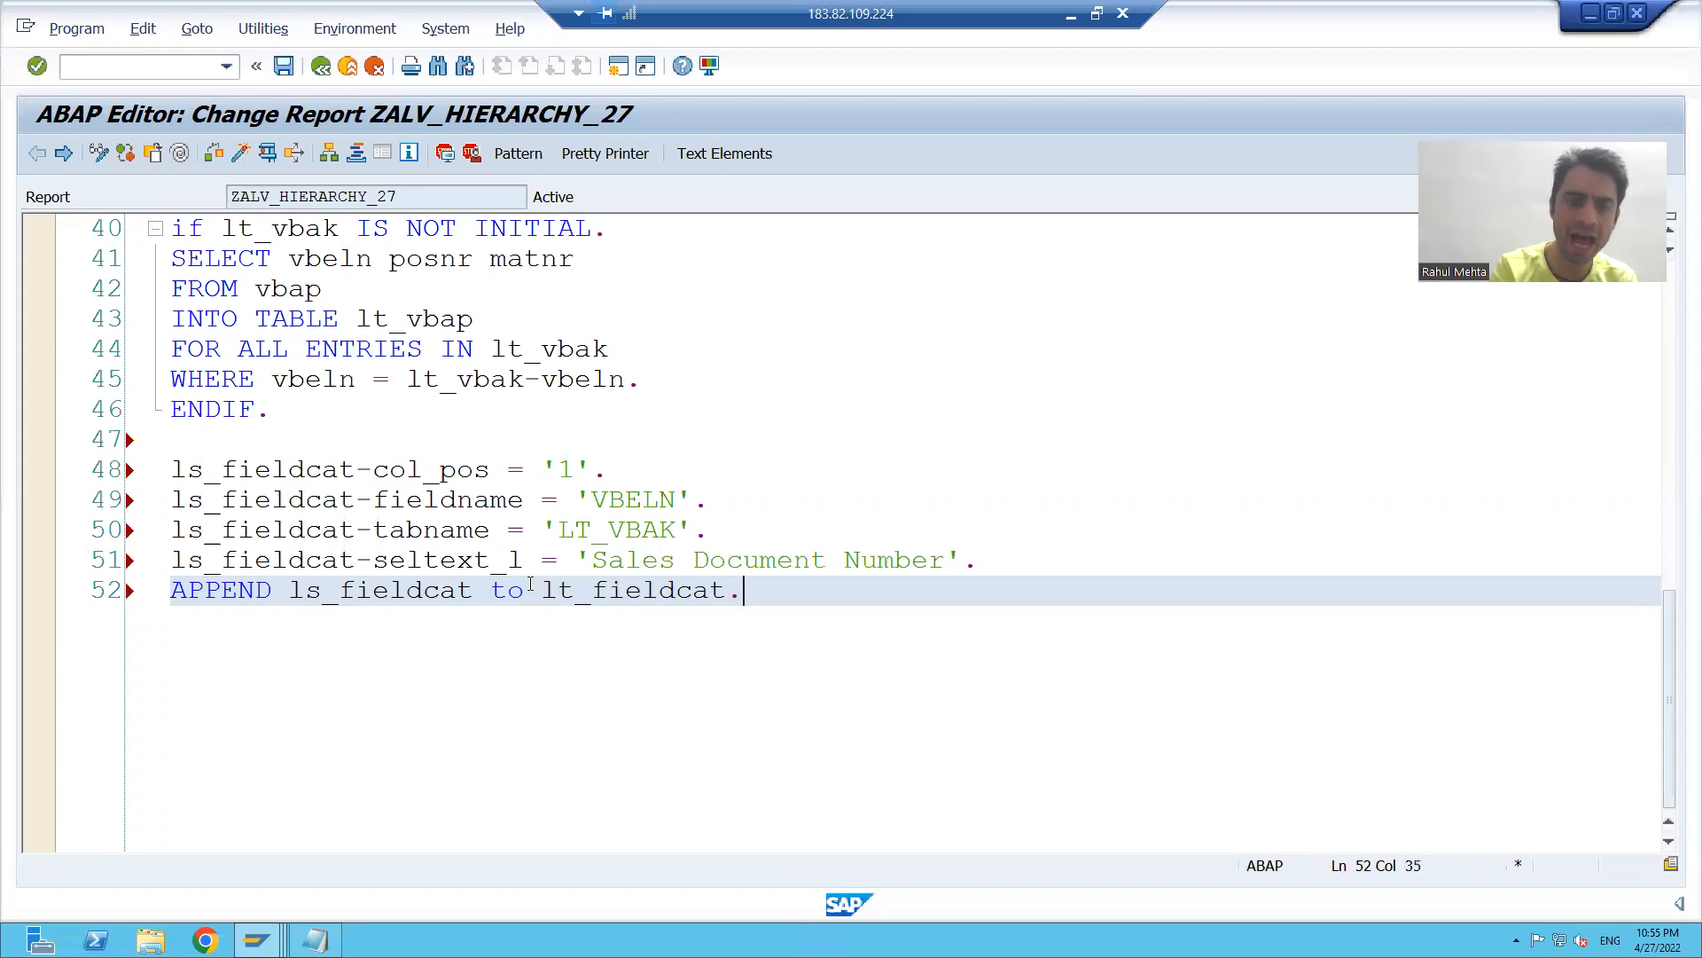
text(clear : ls_f)
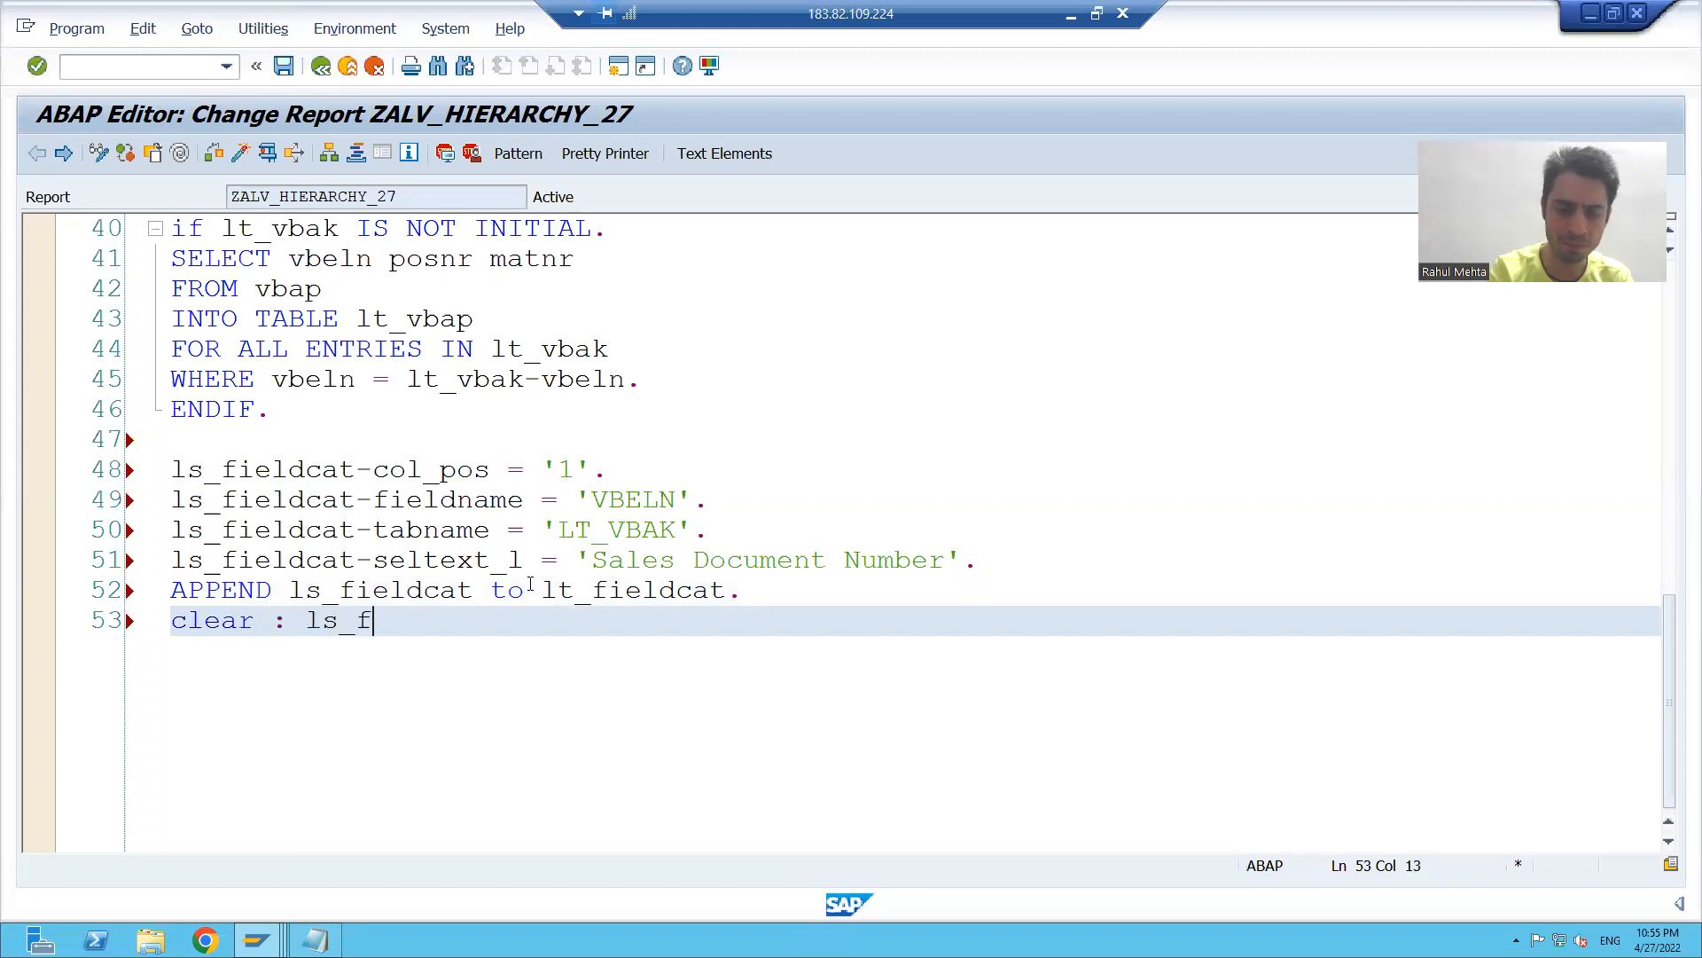
text(ieldcat.)
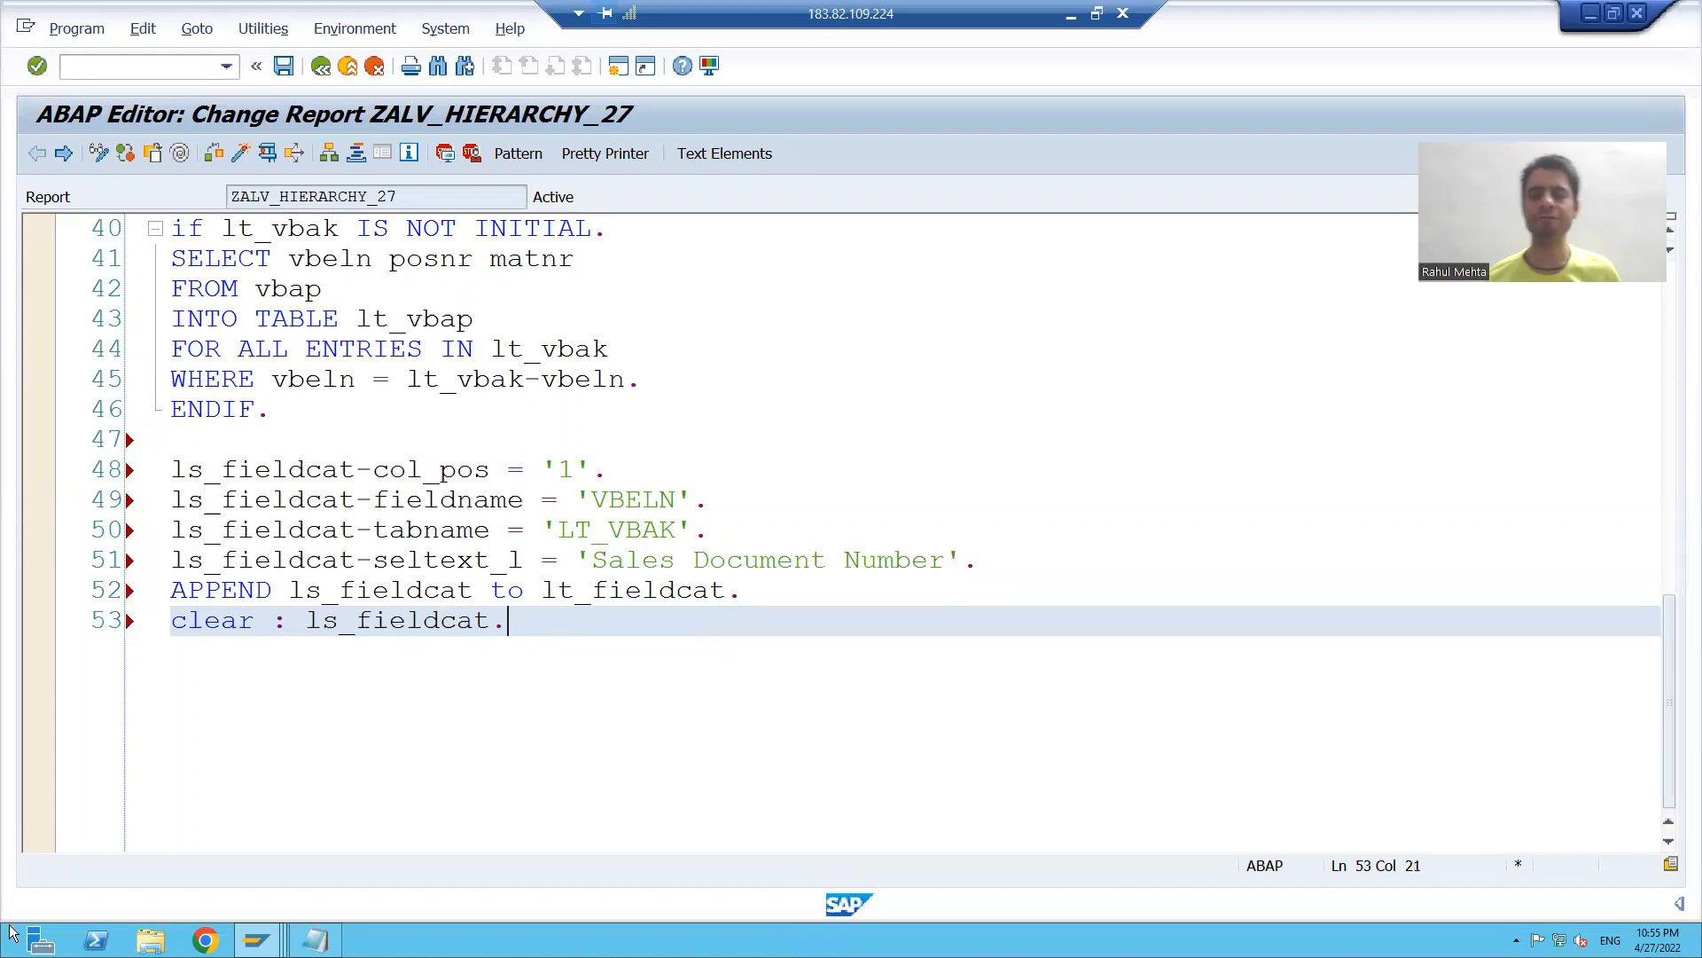
click(605, 153)
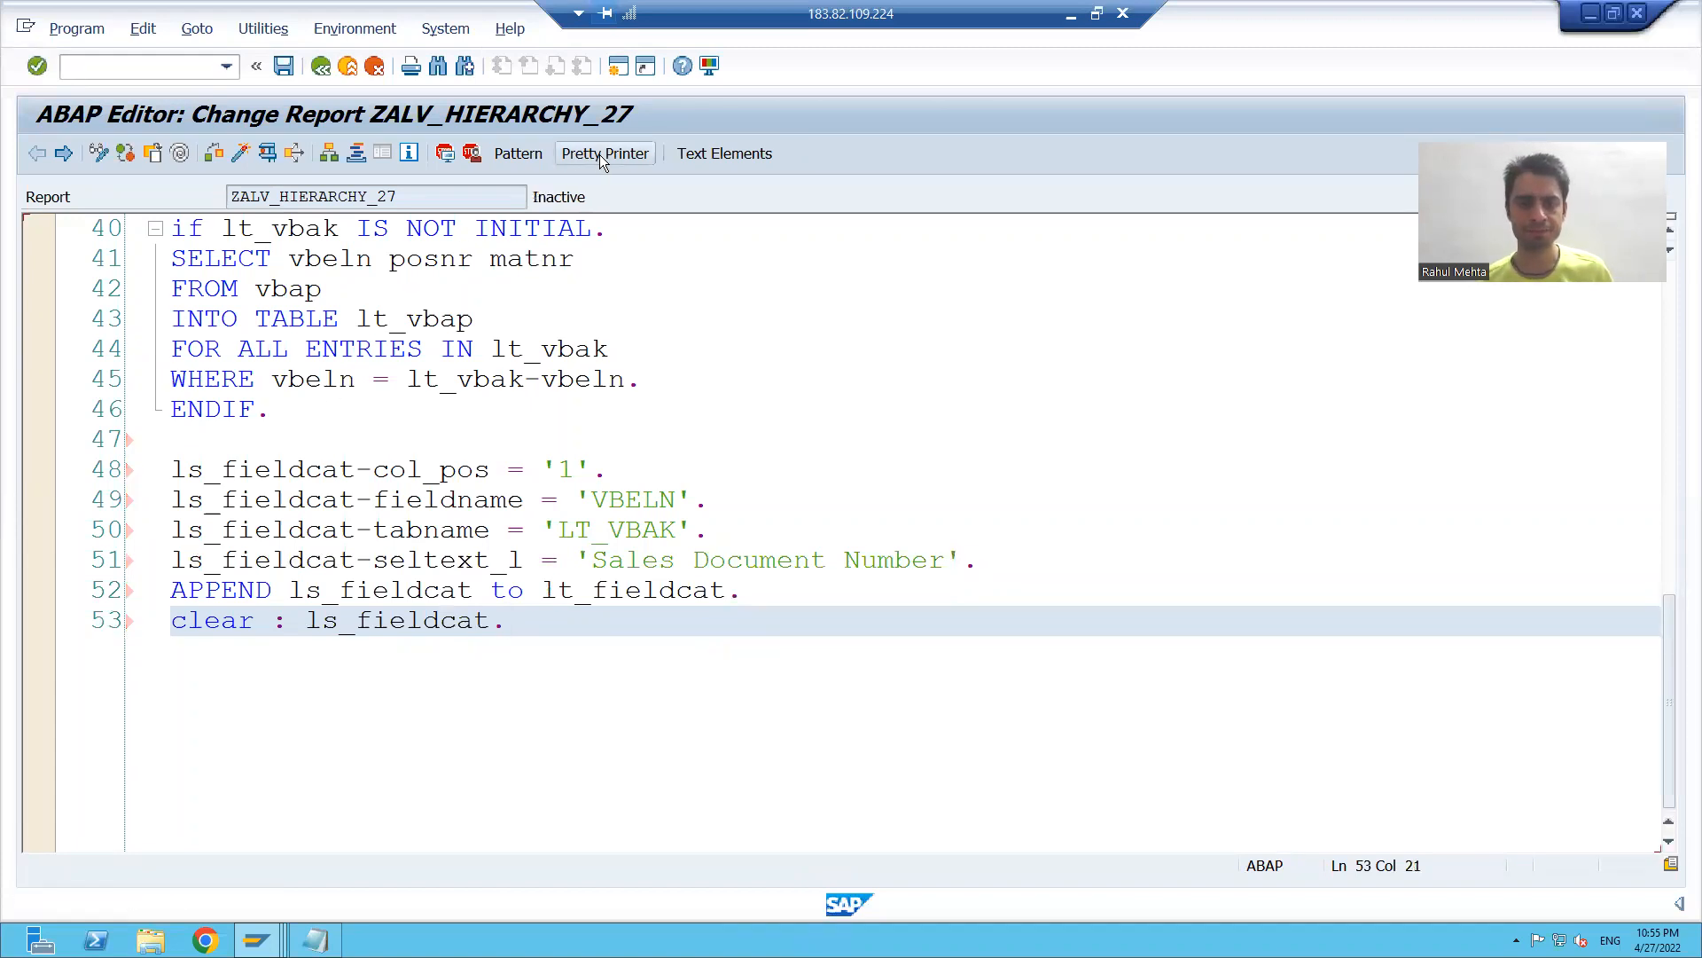
Pretty-print the code and make the copied entry ERDAT, column 2, 'Creation Date'.
click(605, 154)
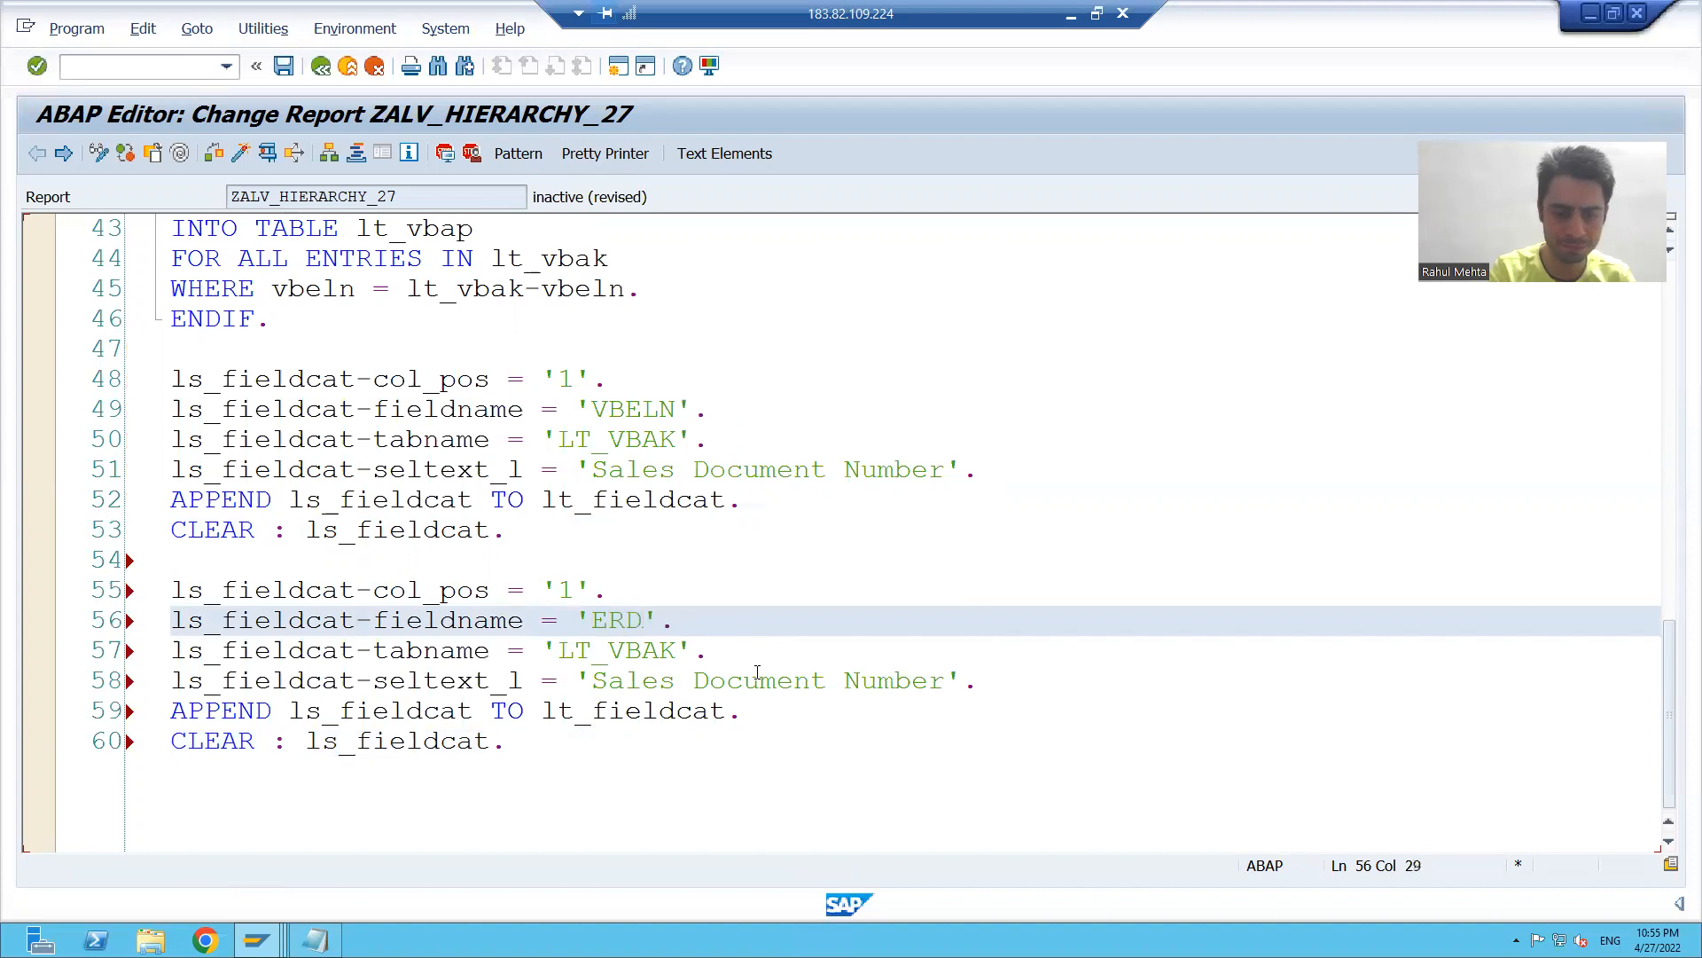
text(AT)
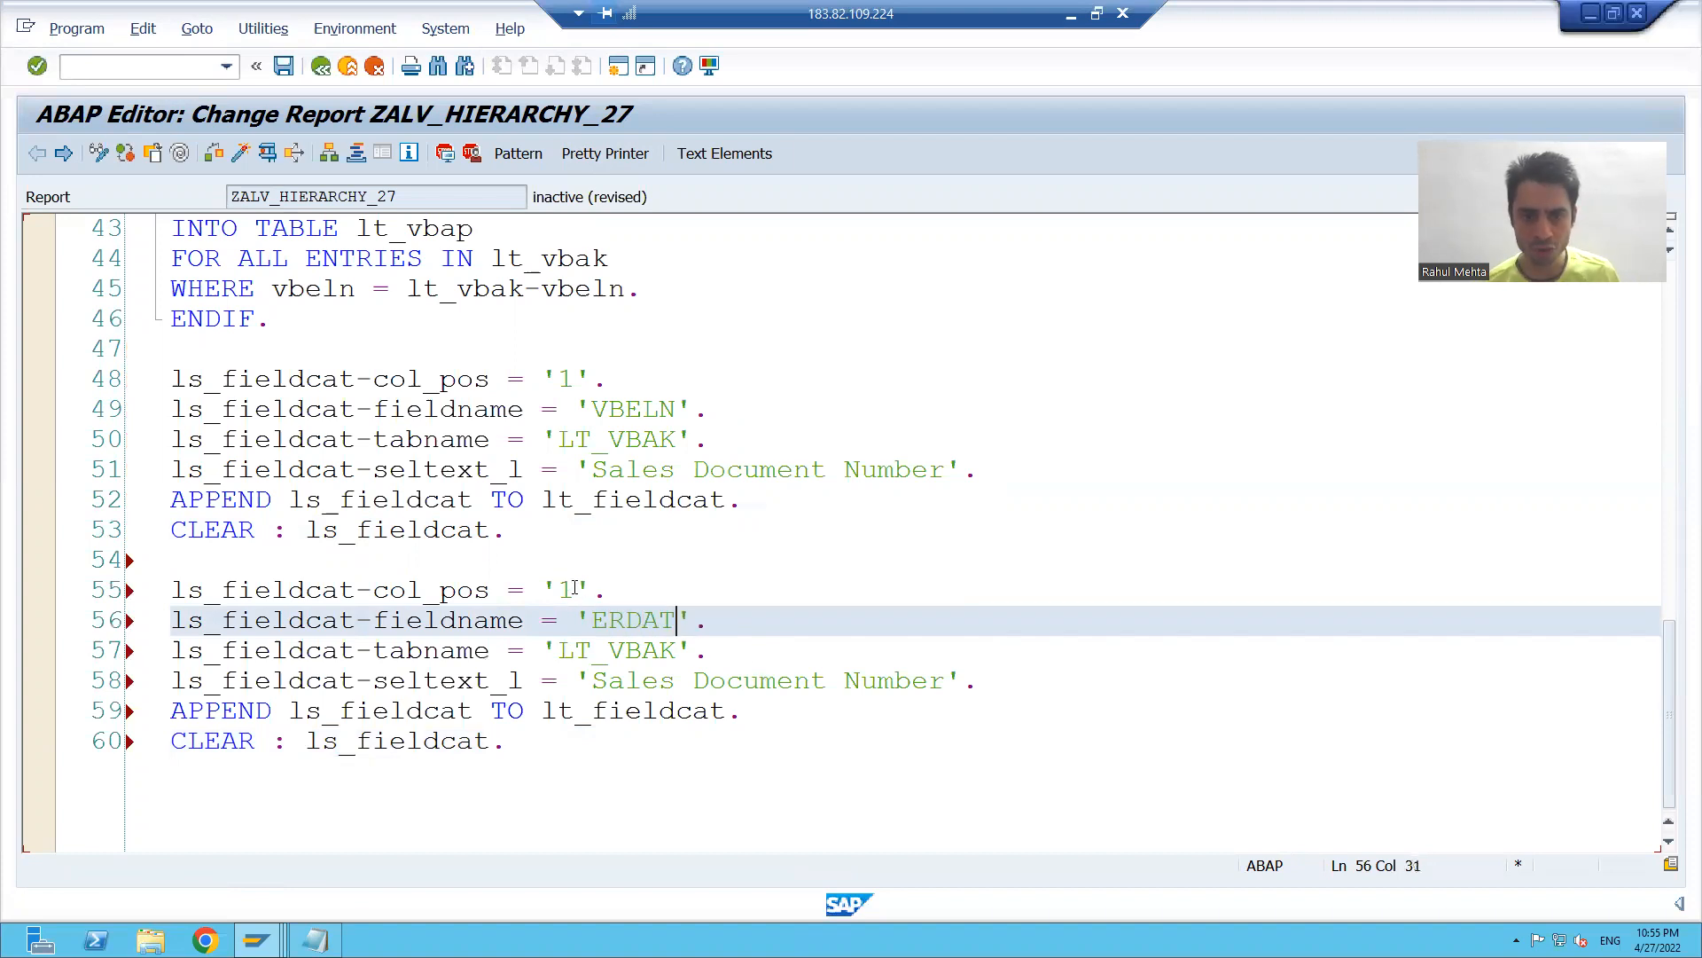
text(2)
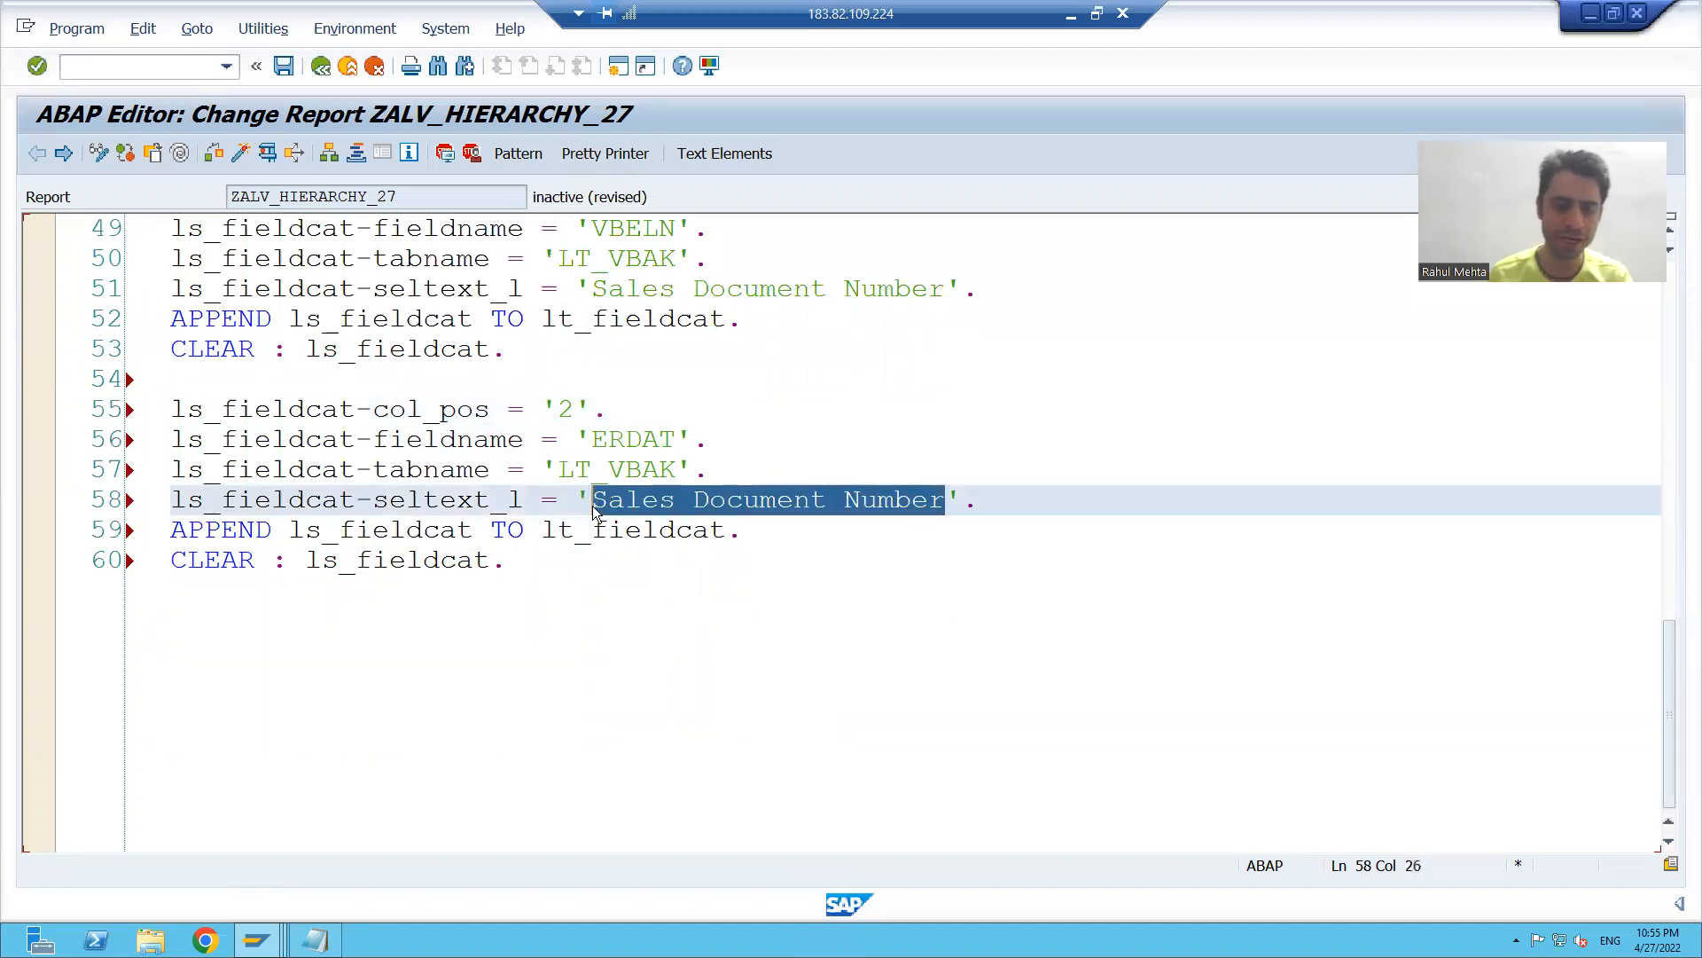
text(Creation)
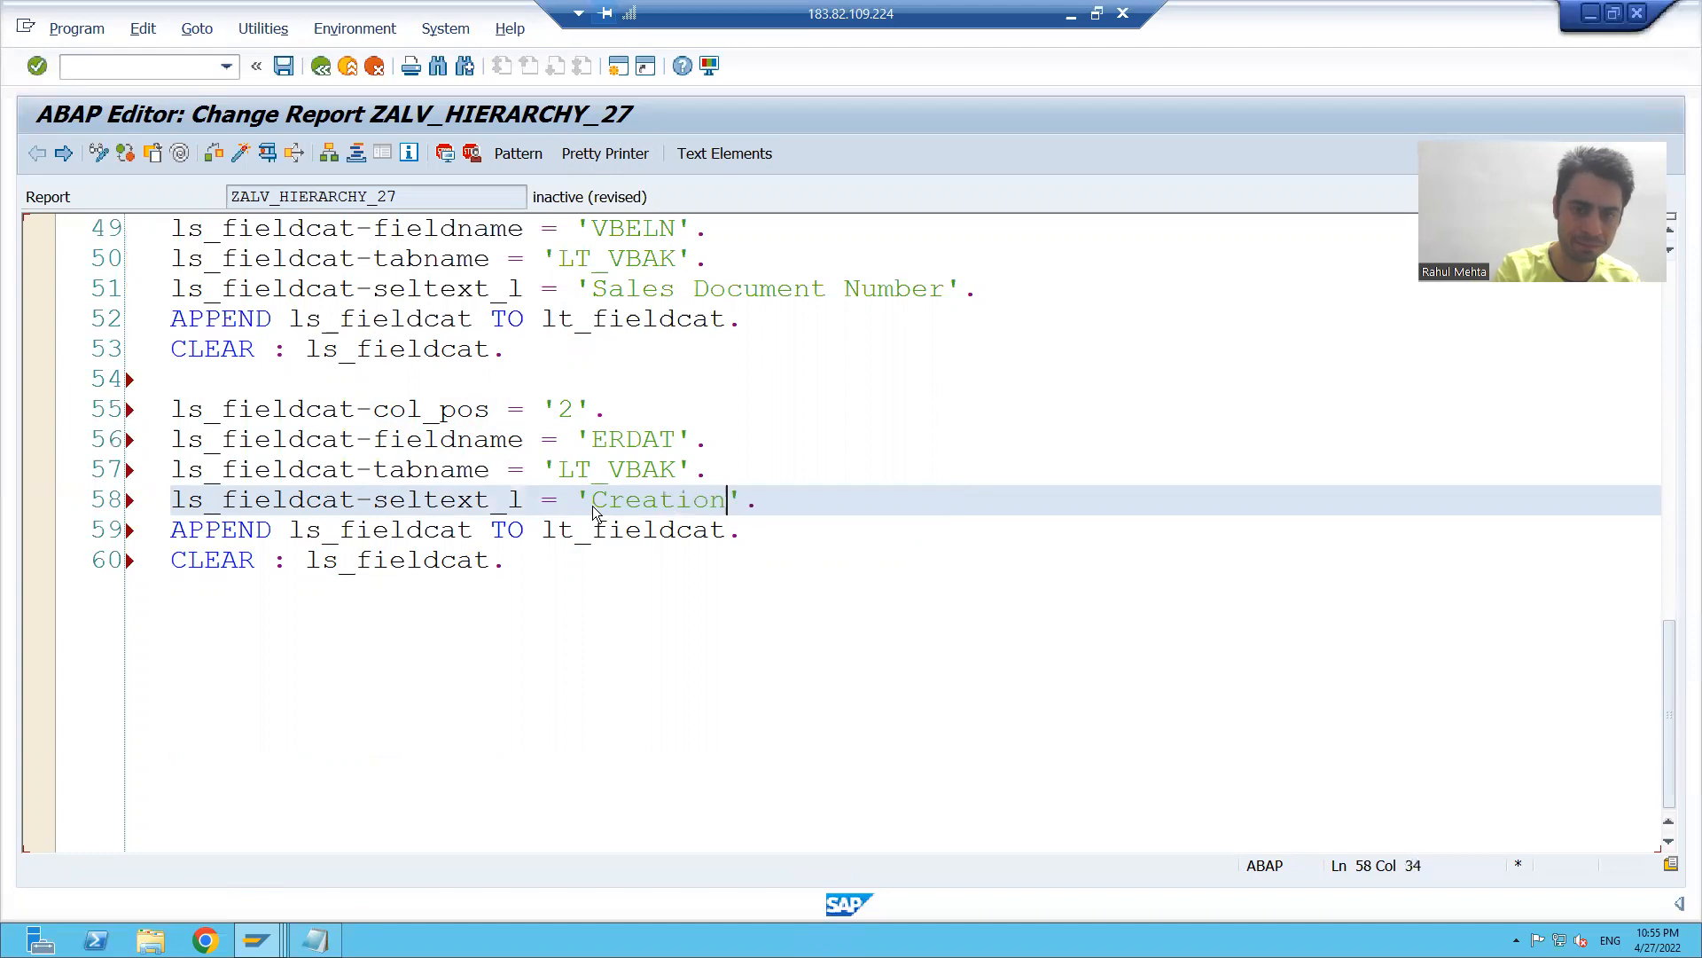
text(Date)
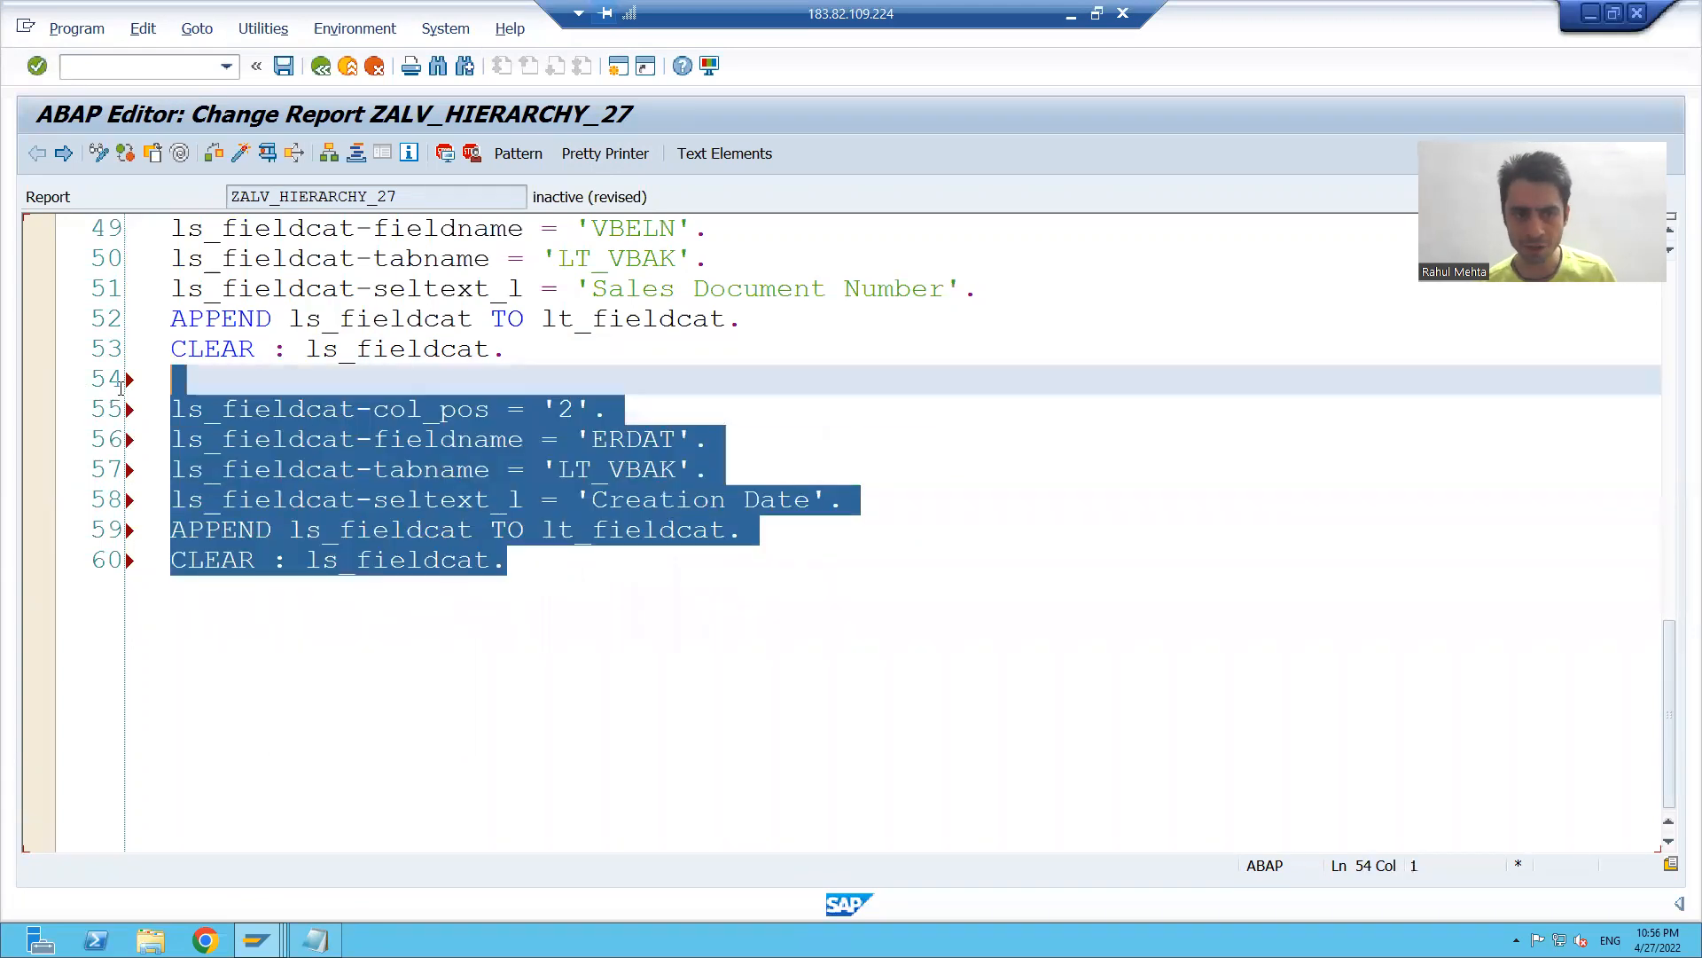
Paste another entry block and make it ERZET, column 3, 'Time'.
click(507, 559)
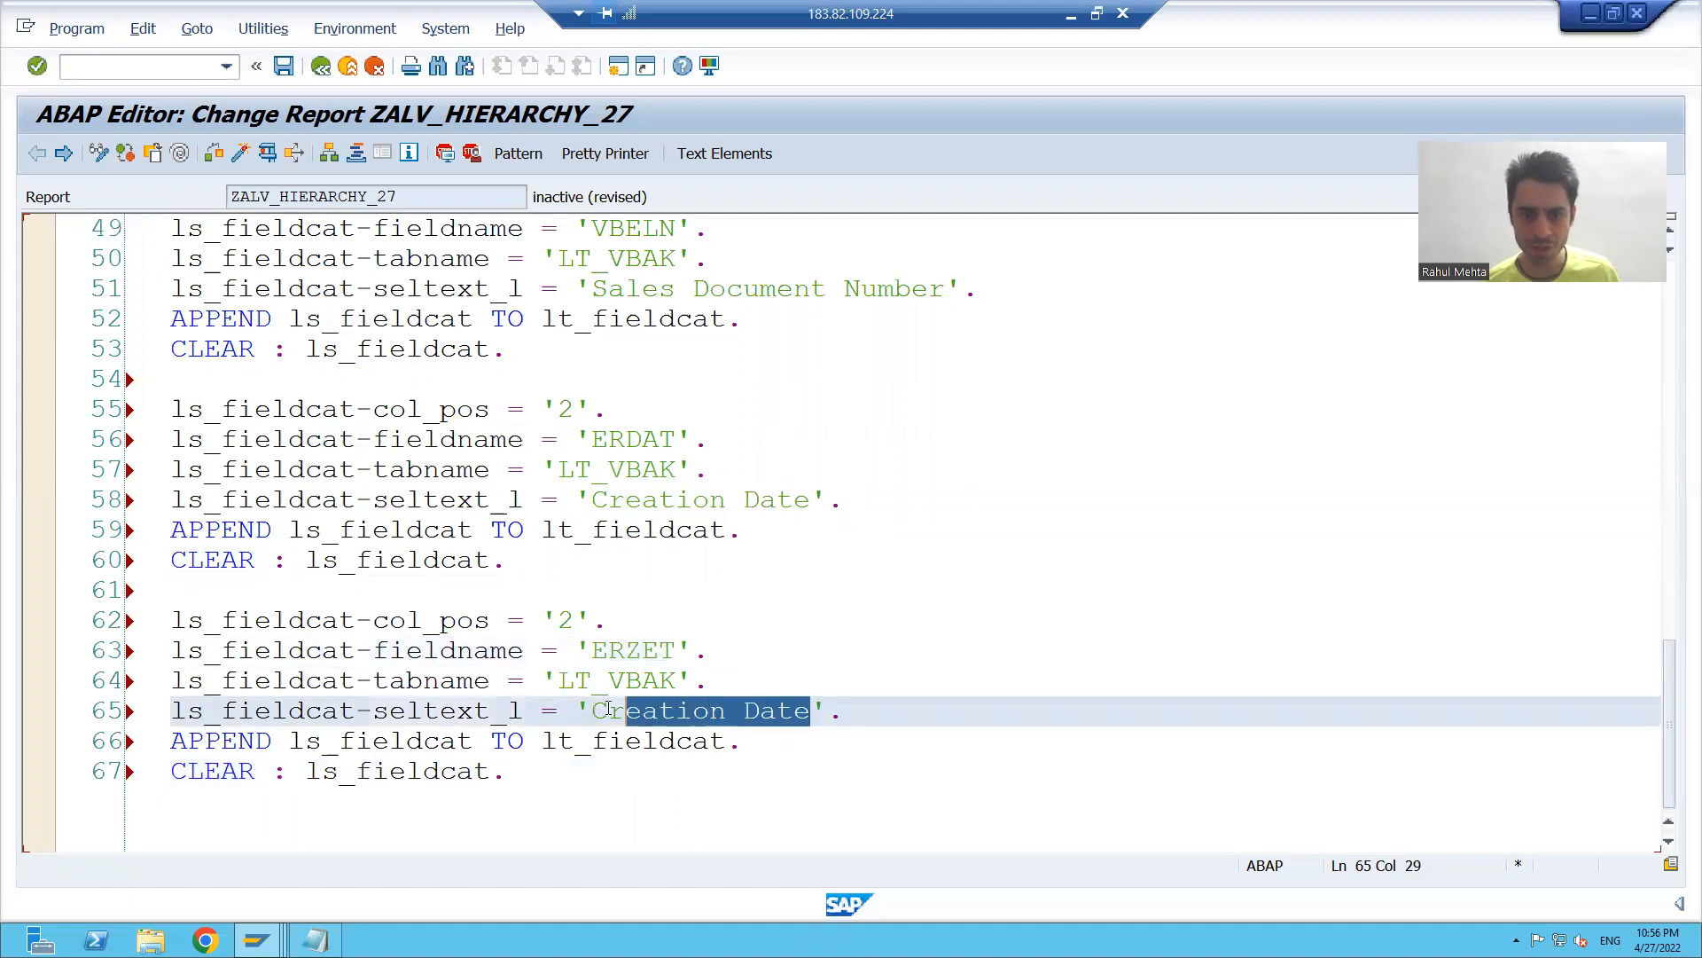
text(TIm)
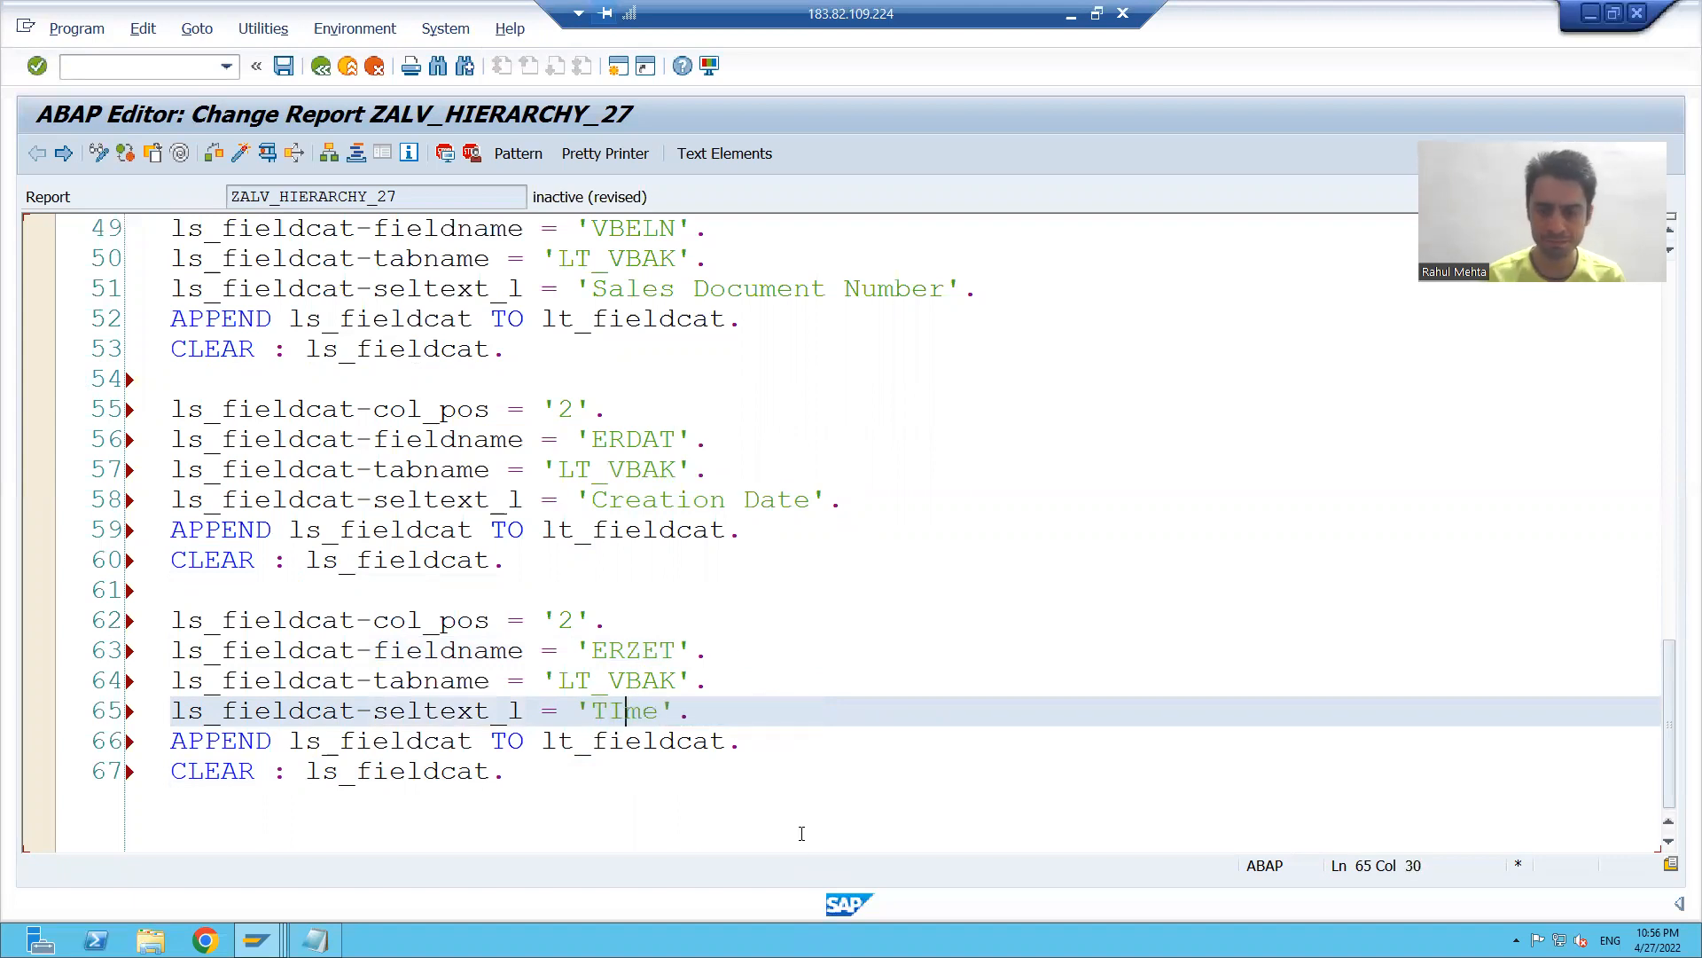
key(Backspace)
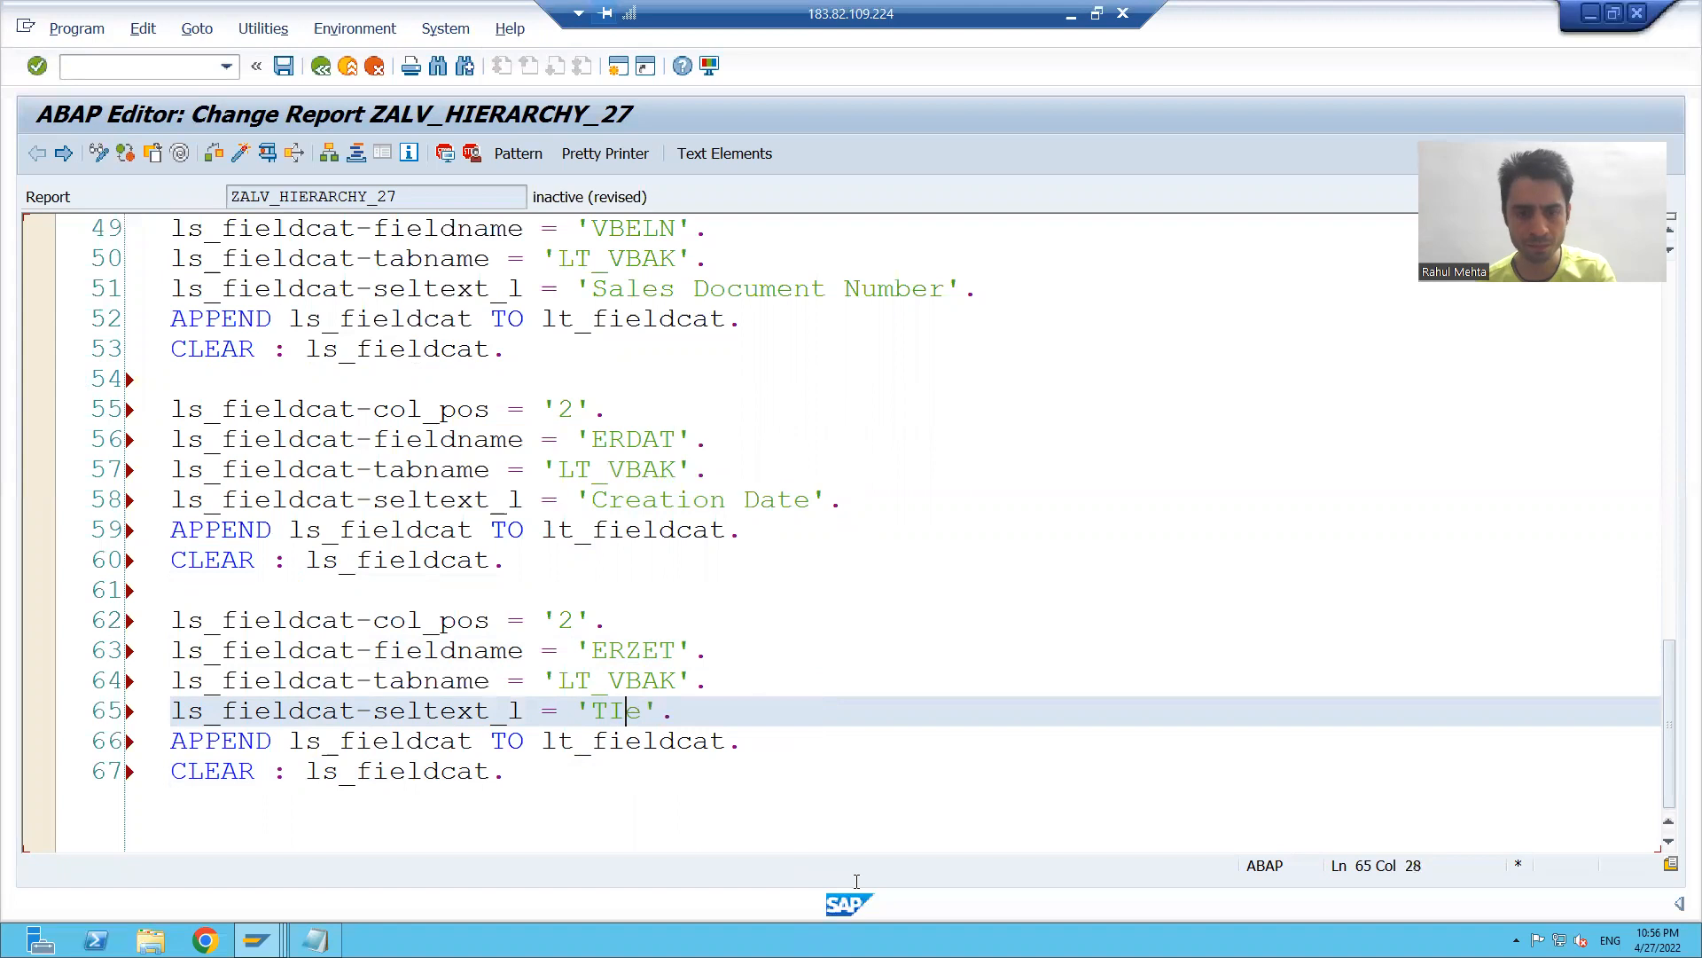
text(m)
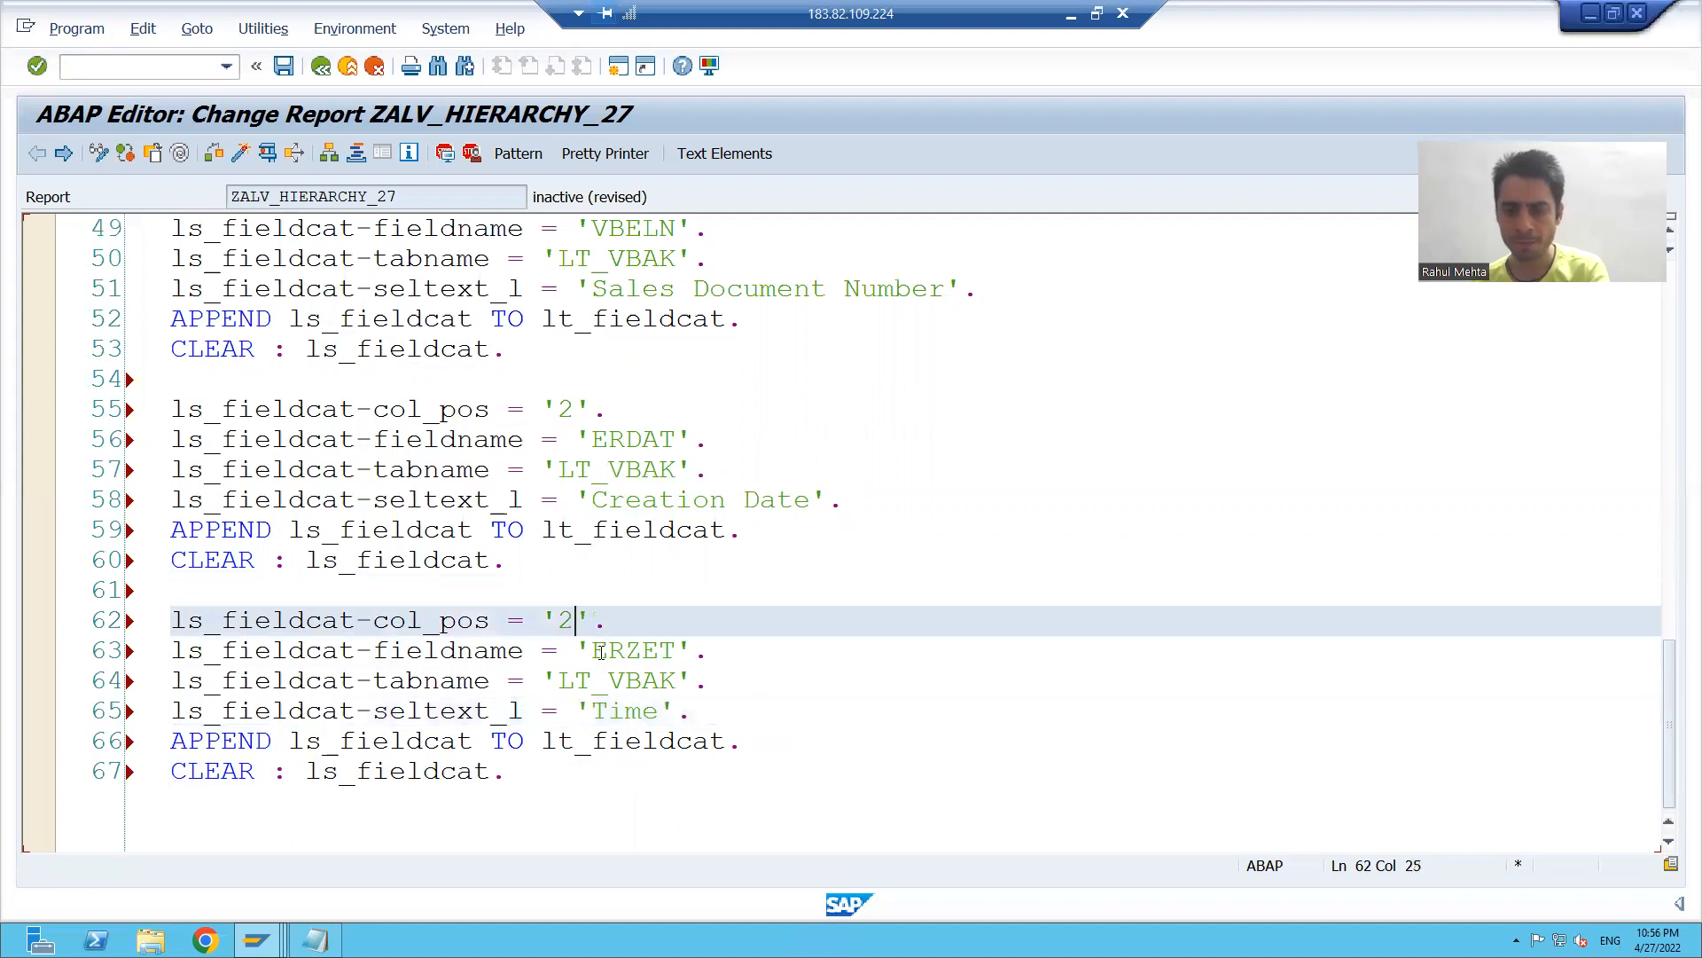
text(3)
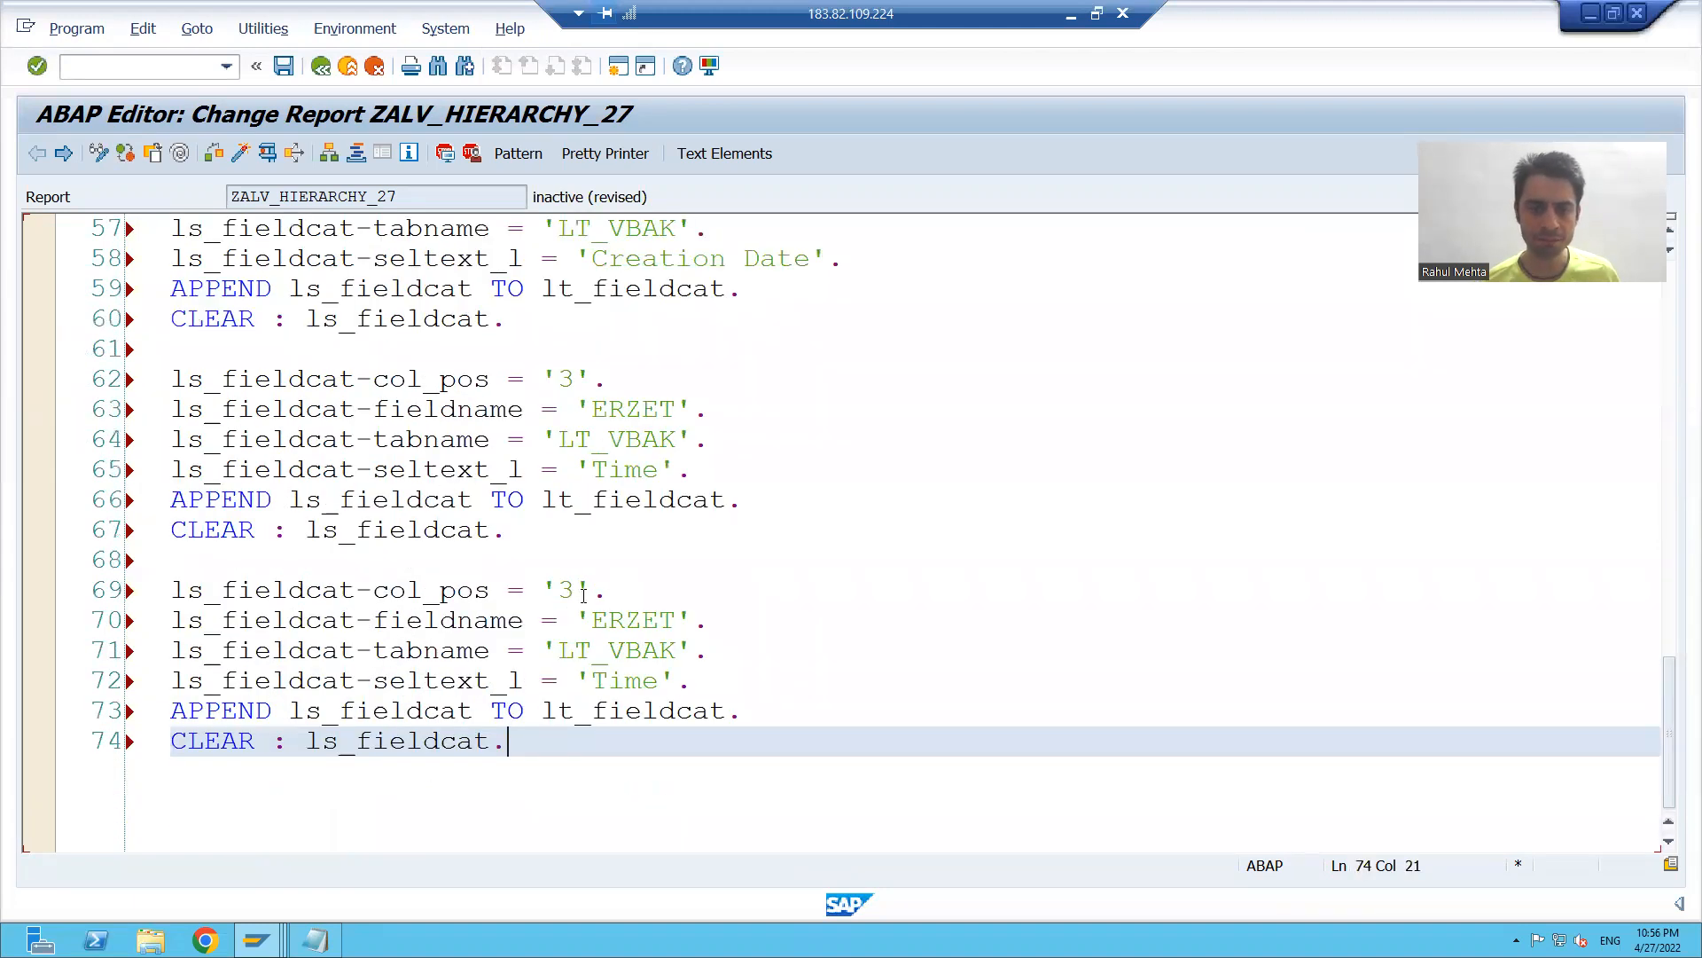
Set the ERNAM entry to column position 4 with heading 'User'.
text(4)
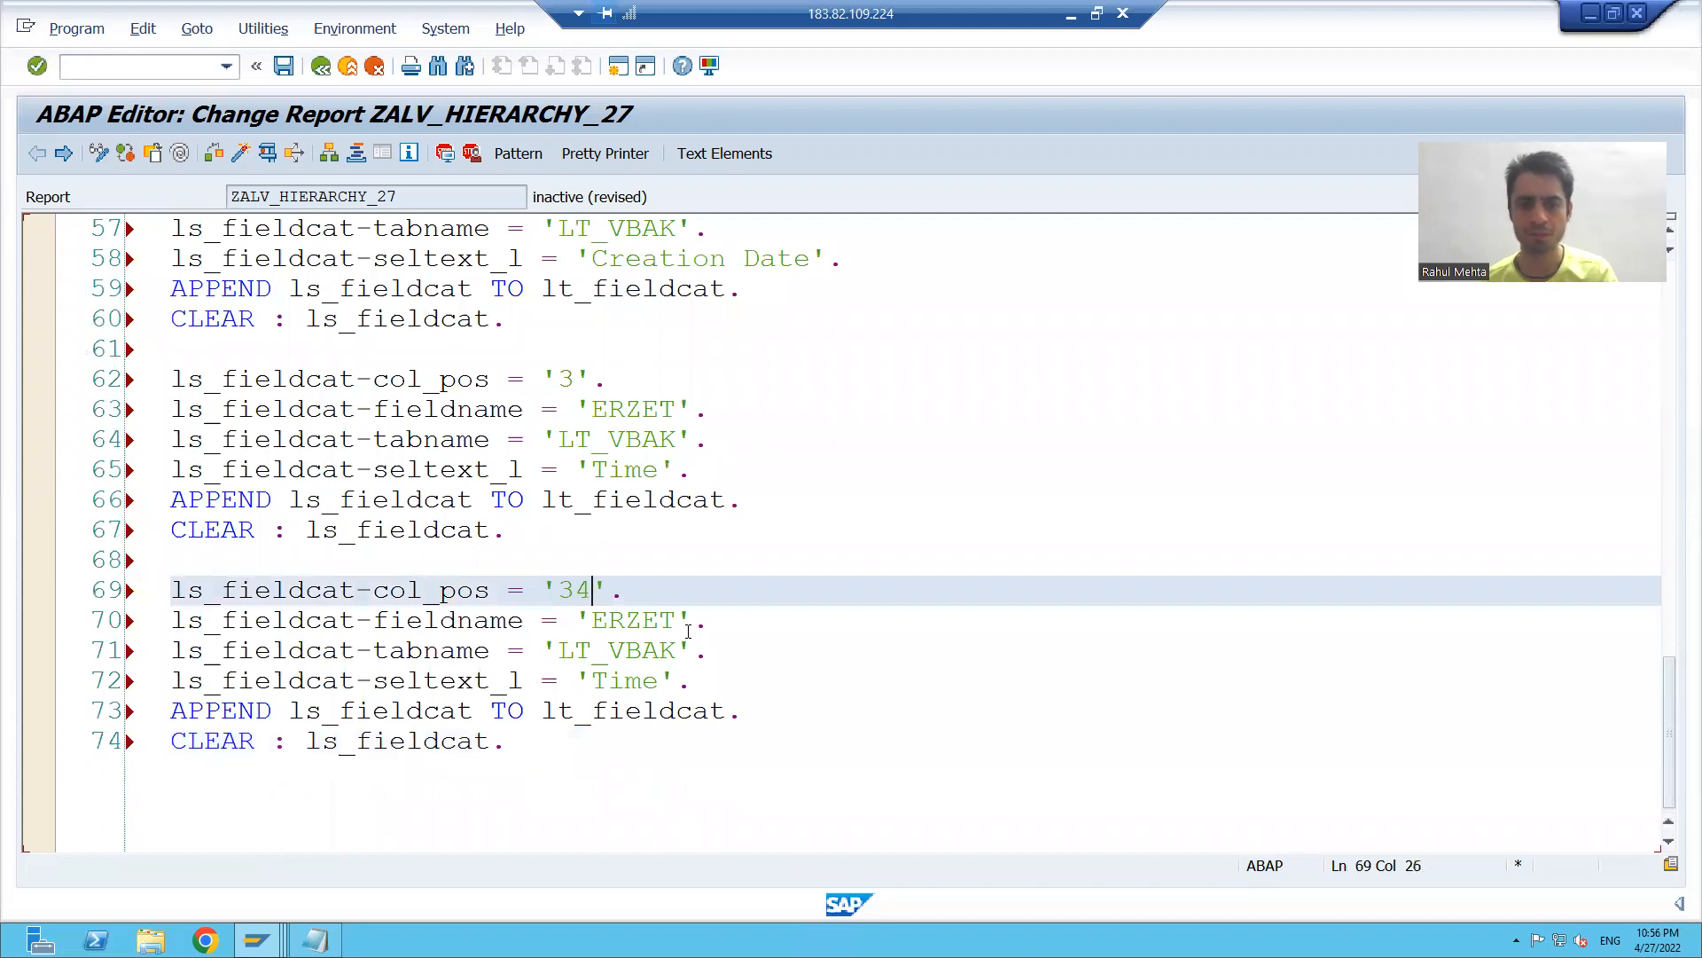
key(BackSpace)
text(NAM)
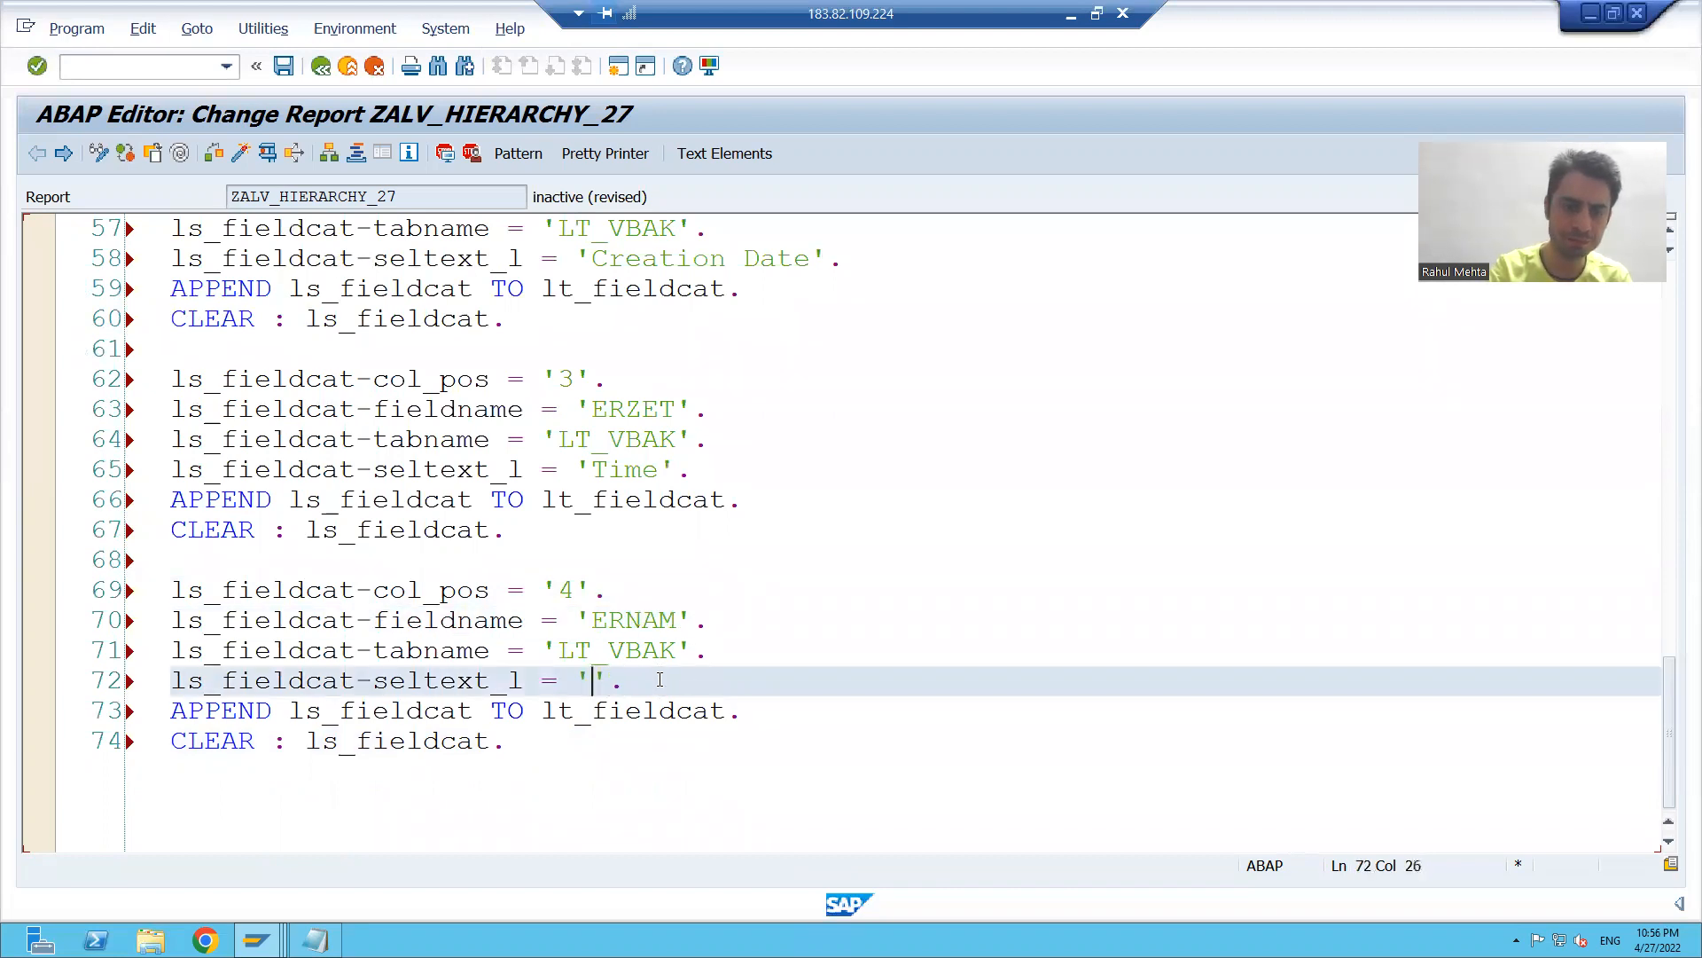
text(User)
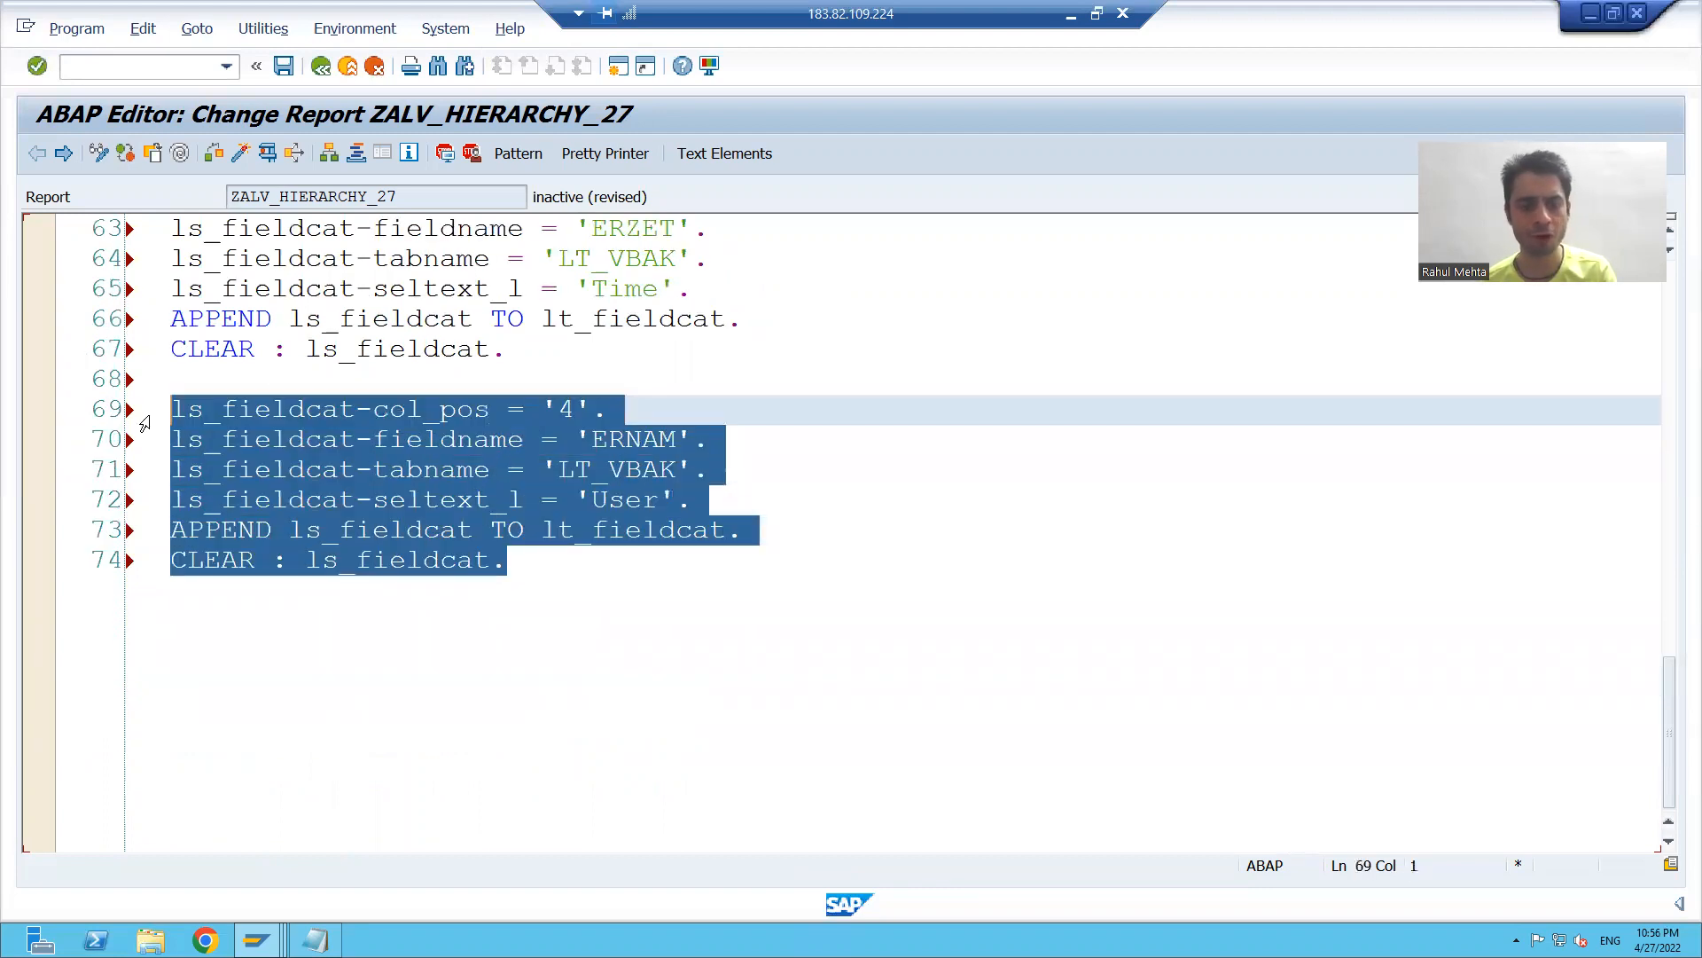
Paste the ERNAM block below and change it to VBTYP, column 5, 'Category'.
click(511, 560)
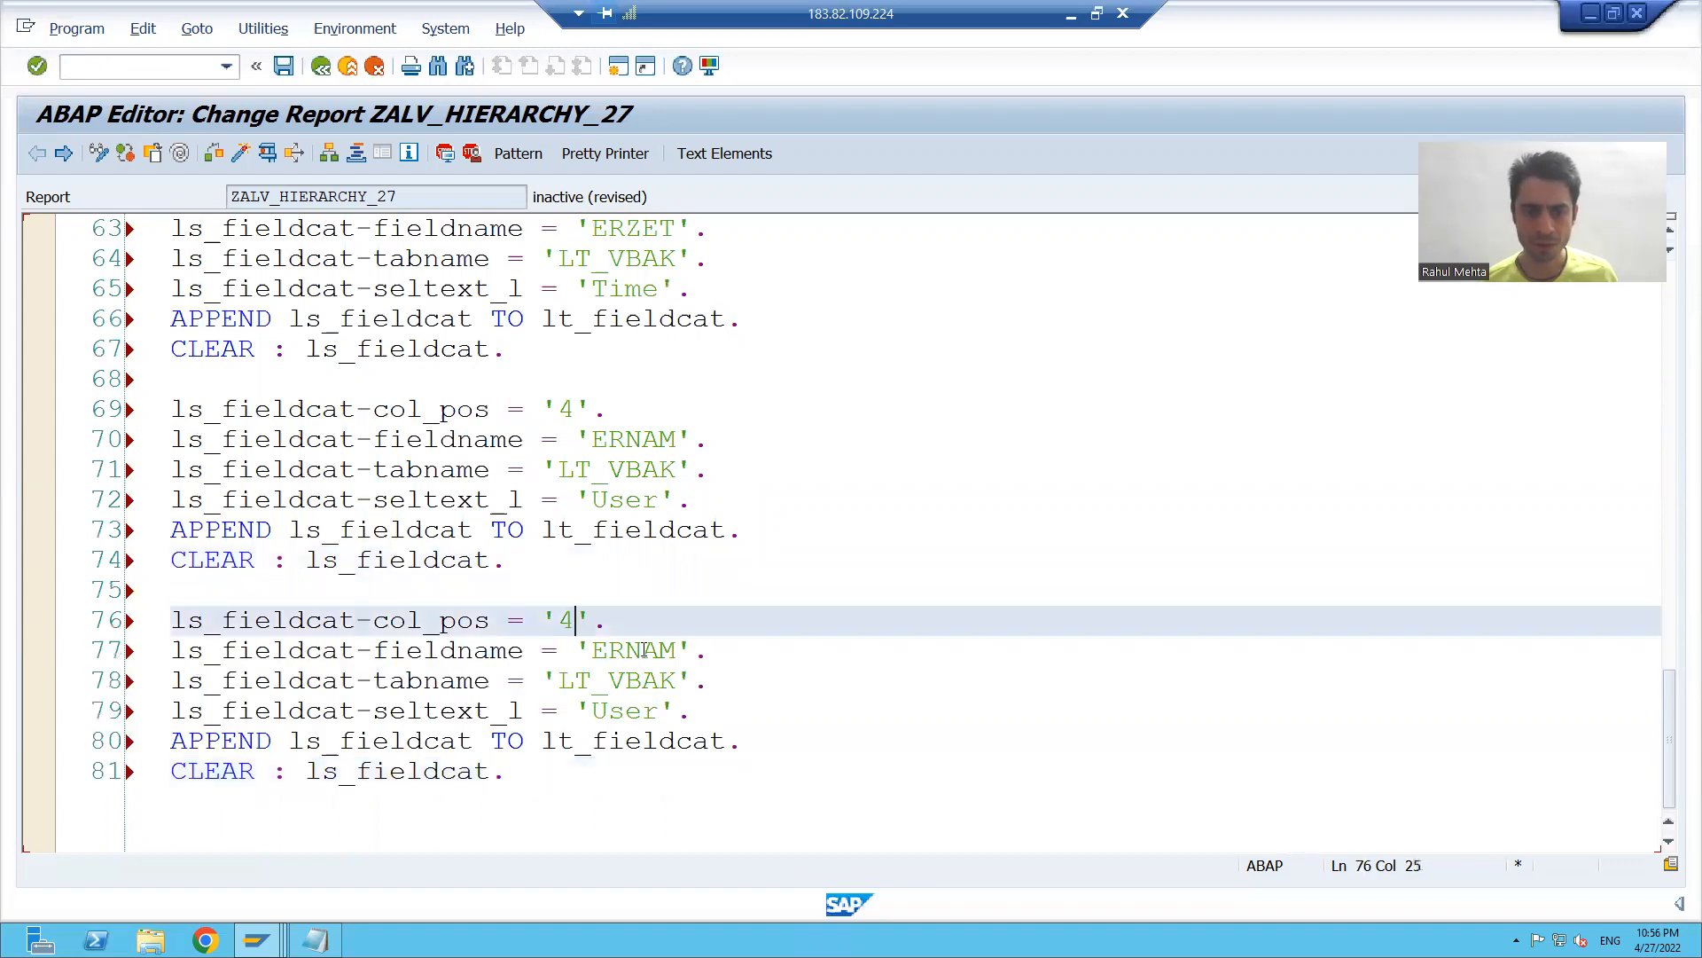
text(5)
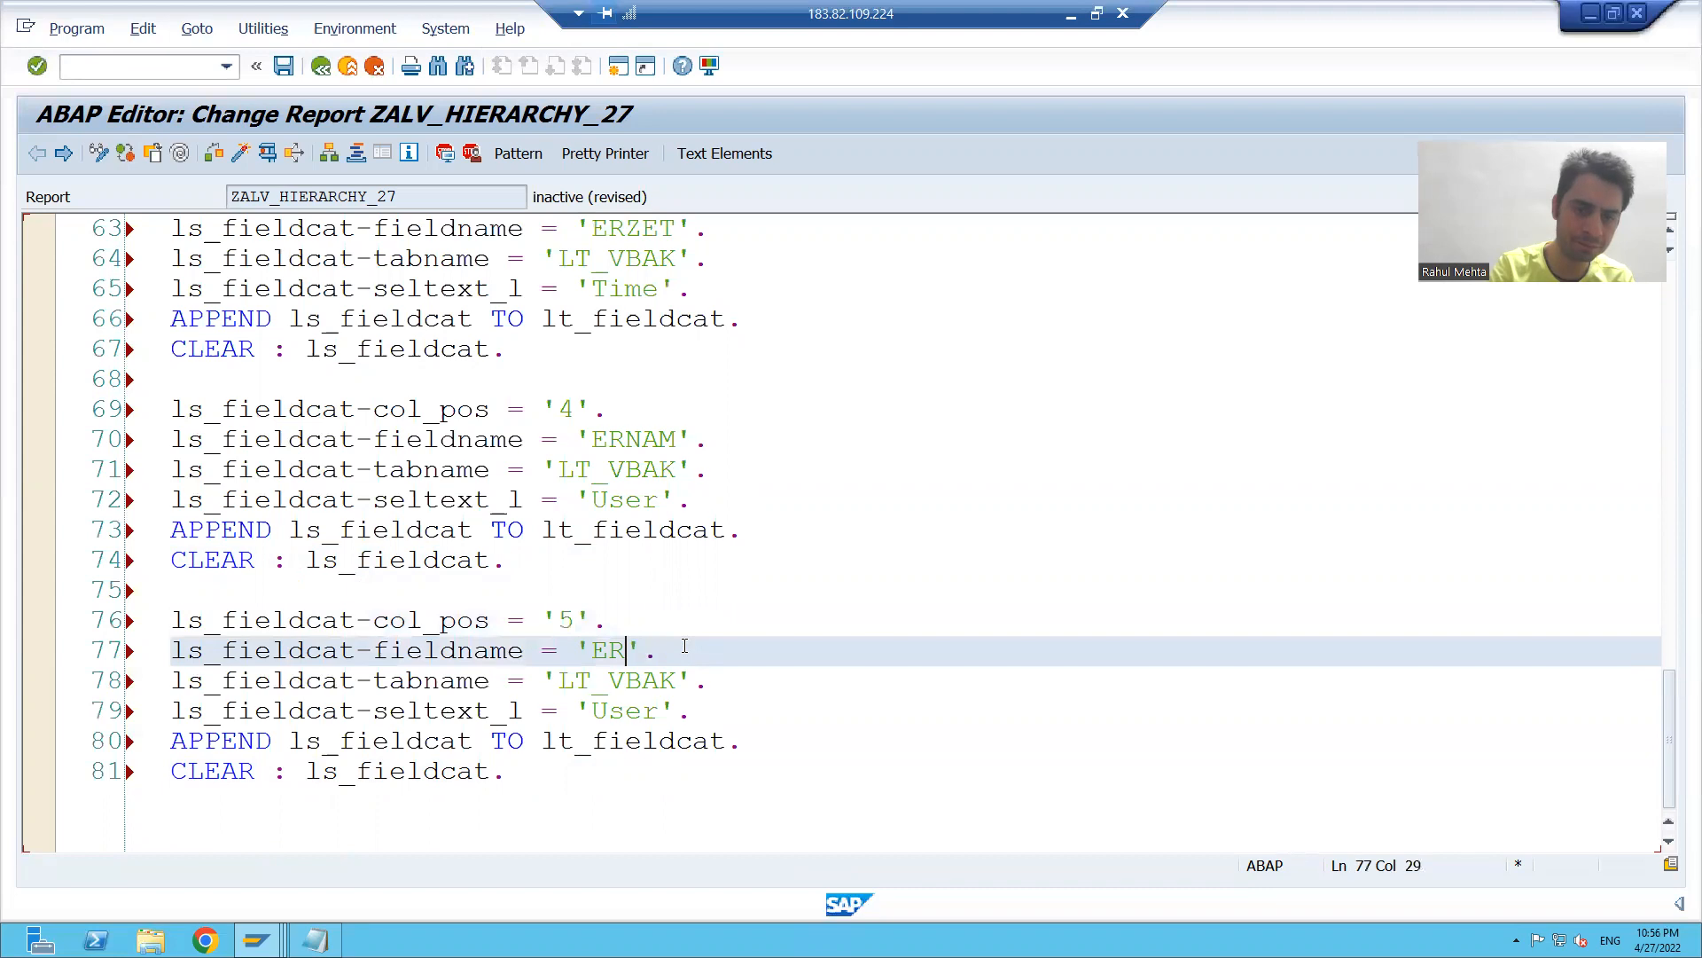
text(B TY)
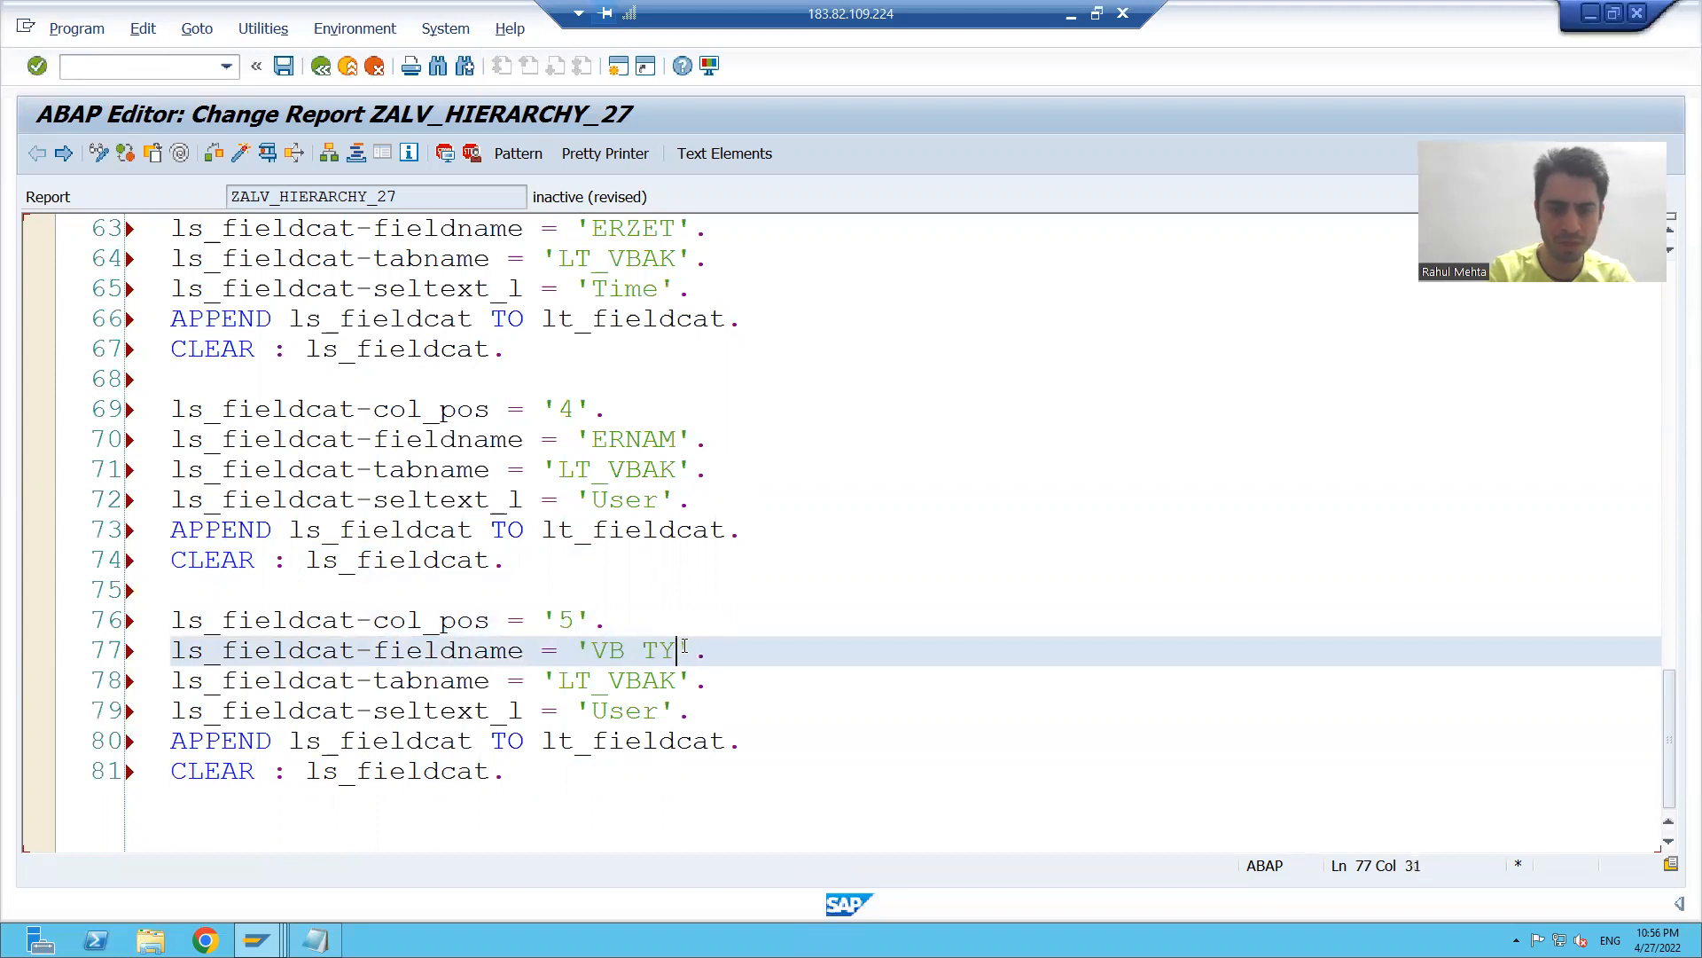
key(BackSpace)
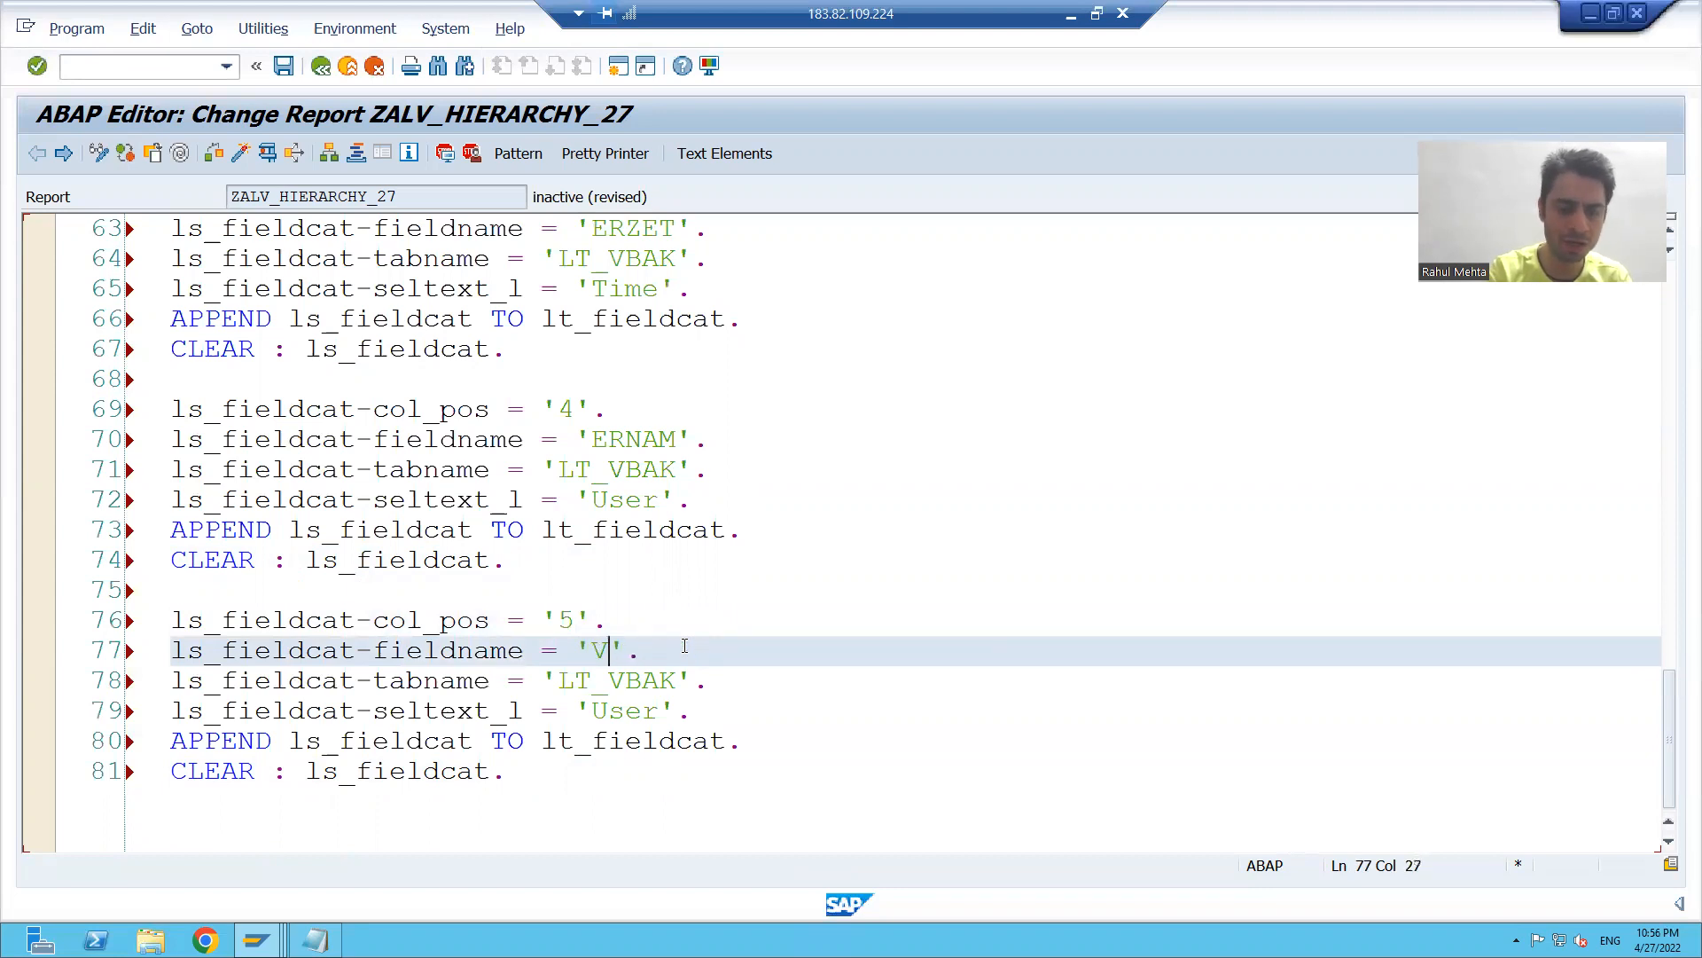
text(BTYP)
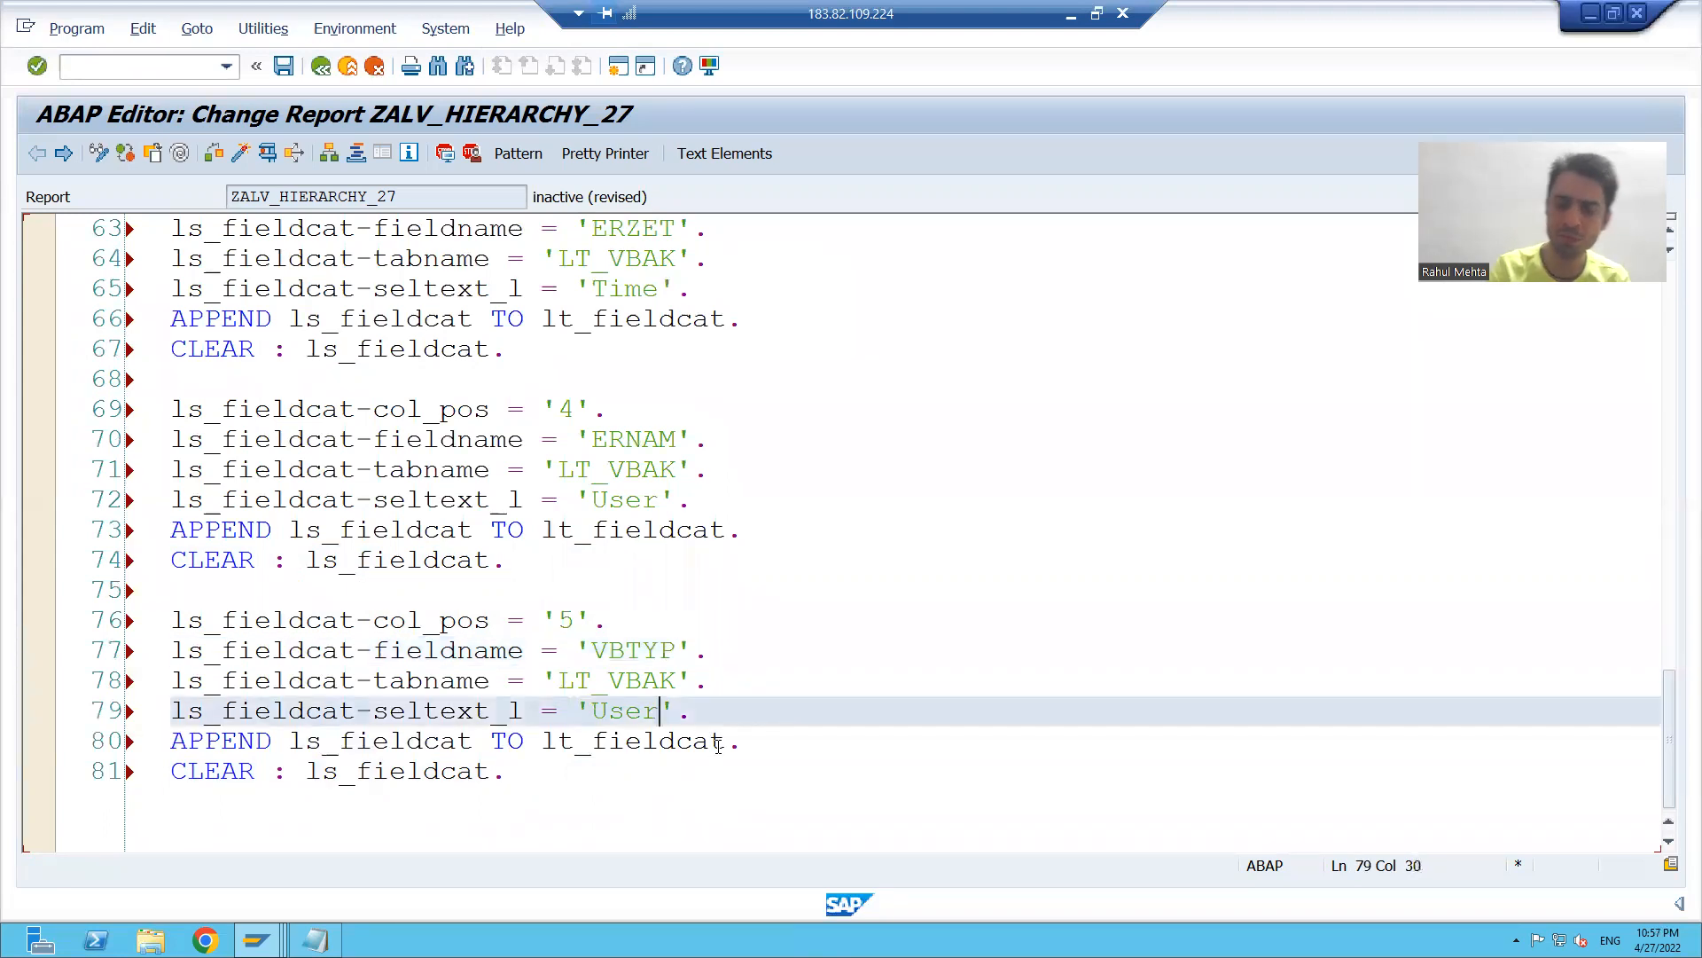
text(Ca)
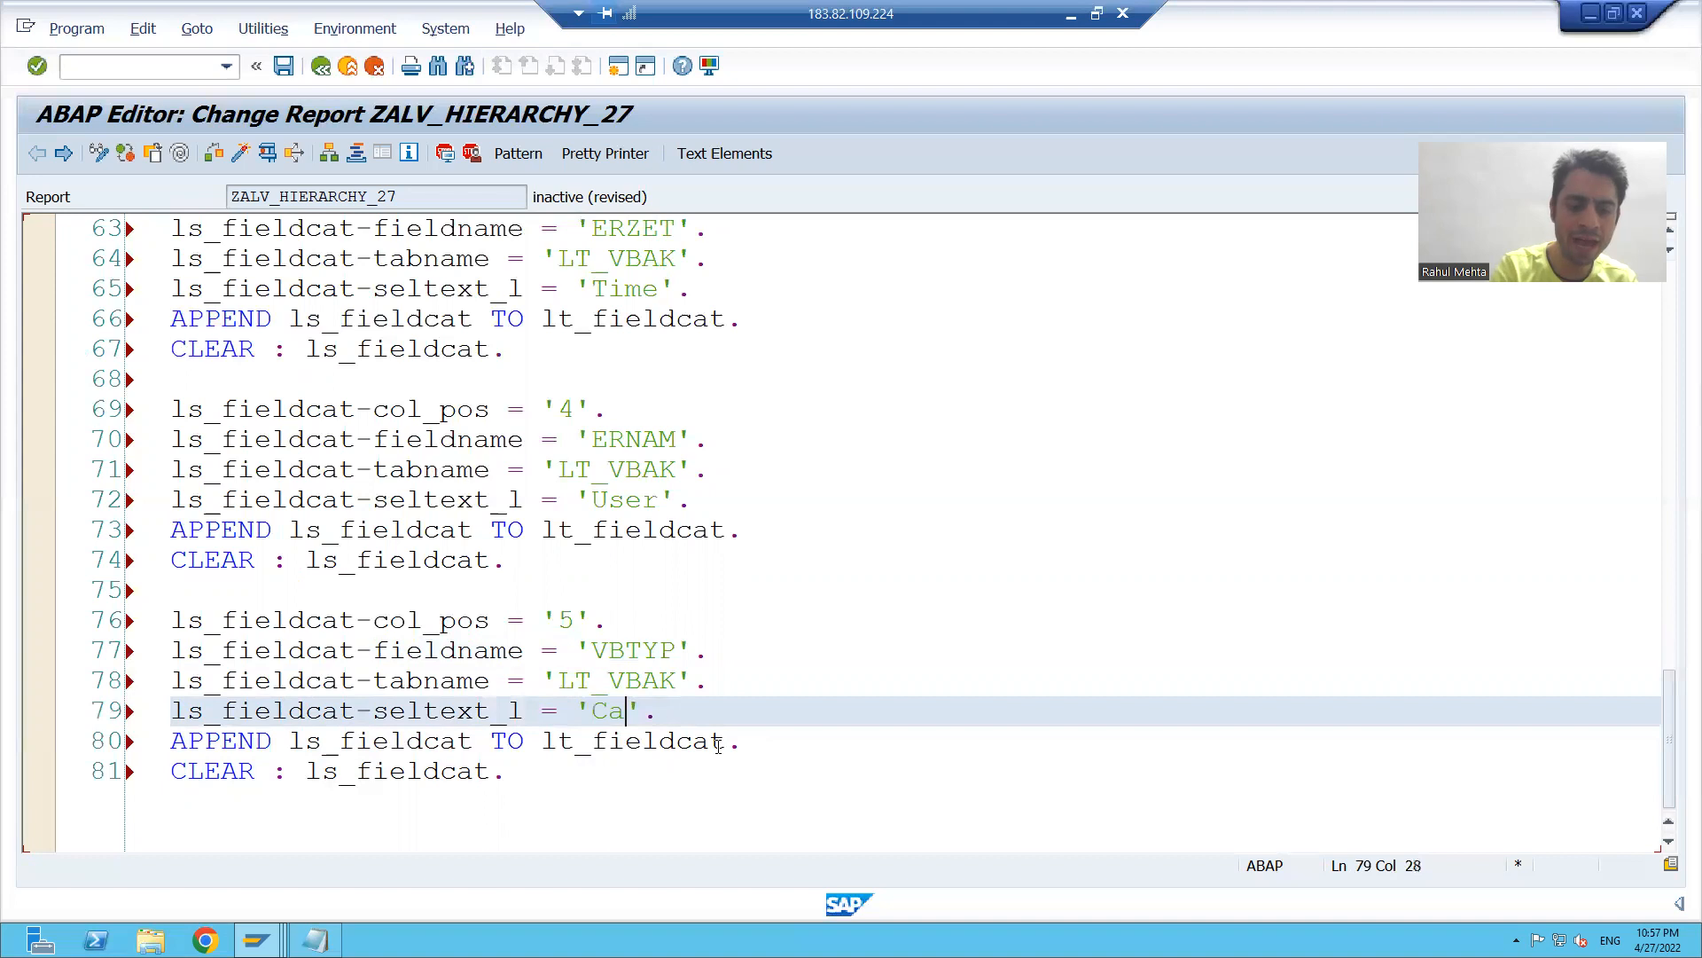
text(tegory)
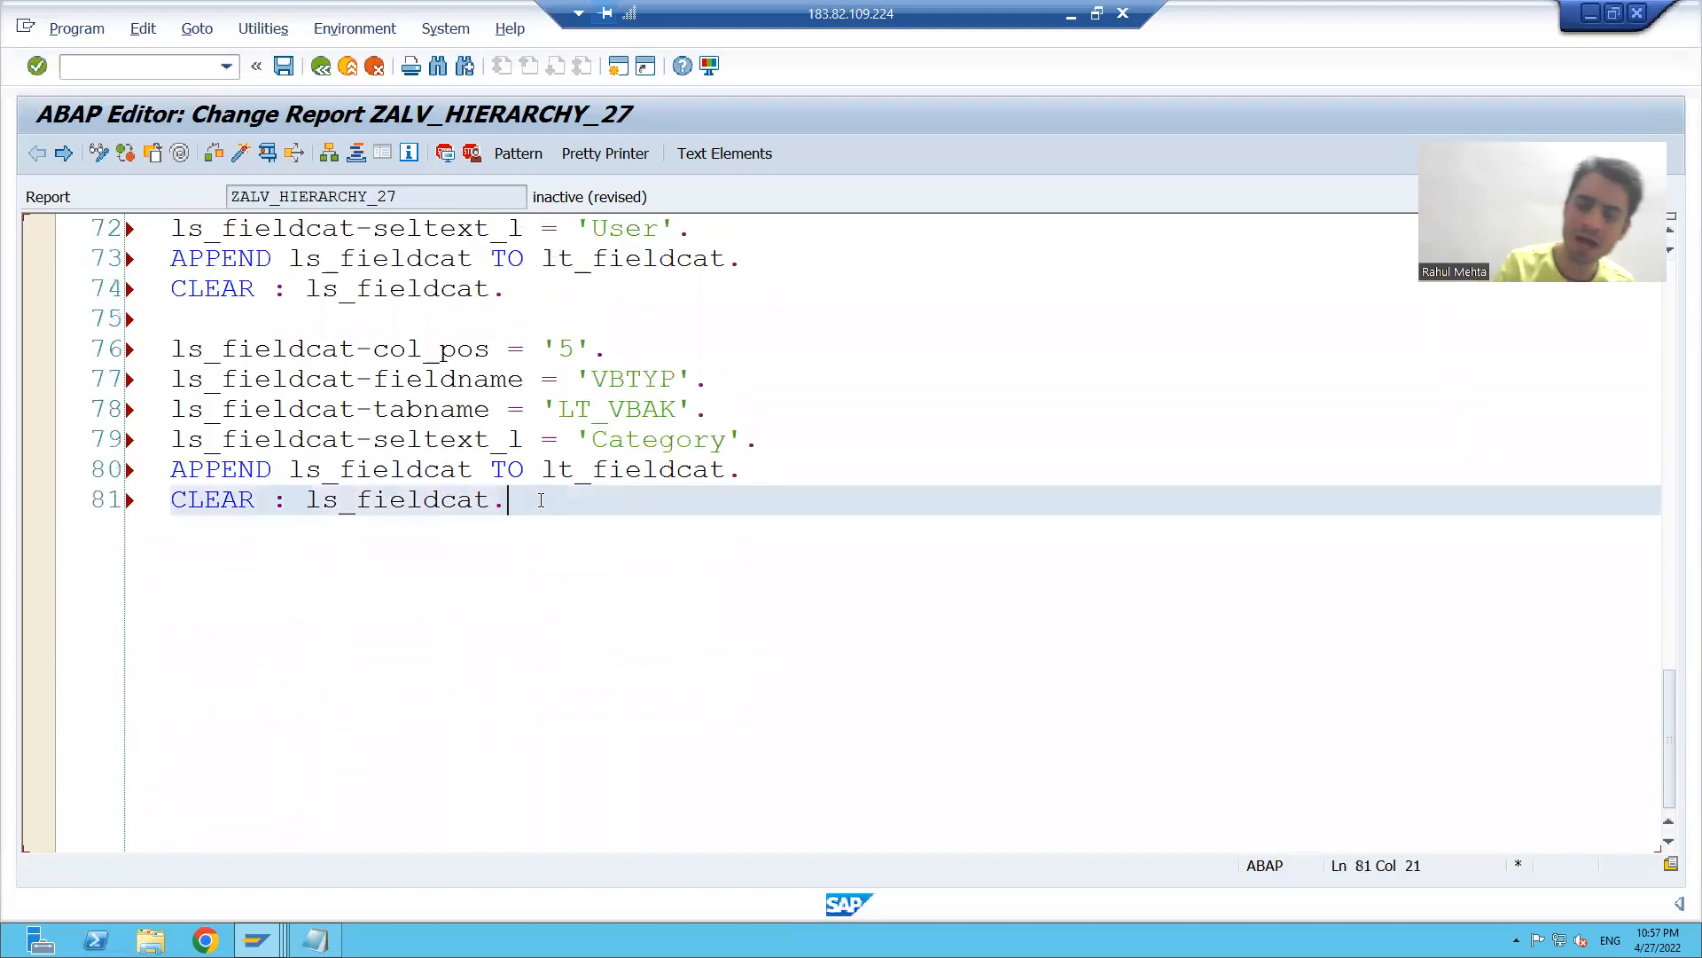
Insert a new line after the Category block for the VBELN 'Sales Document Number' entry.
key(enter)
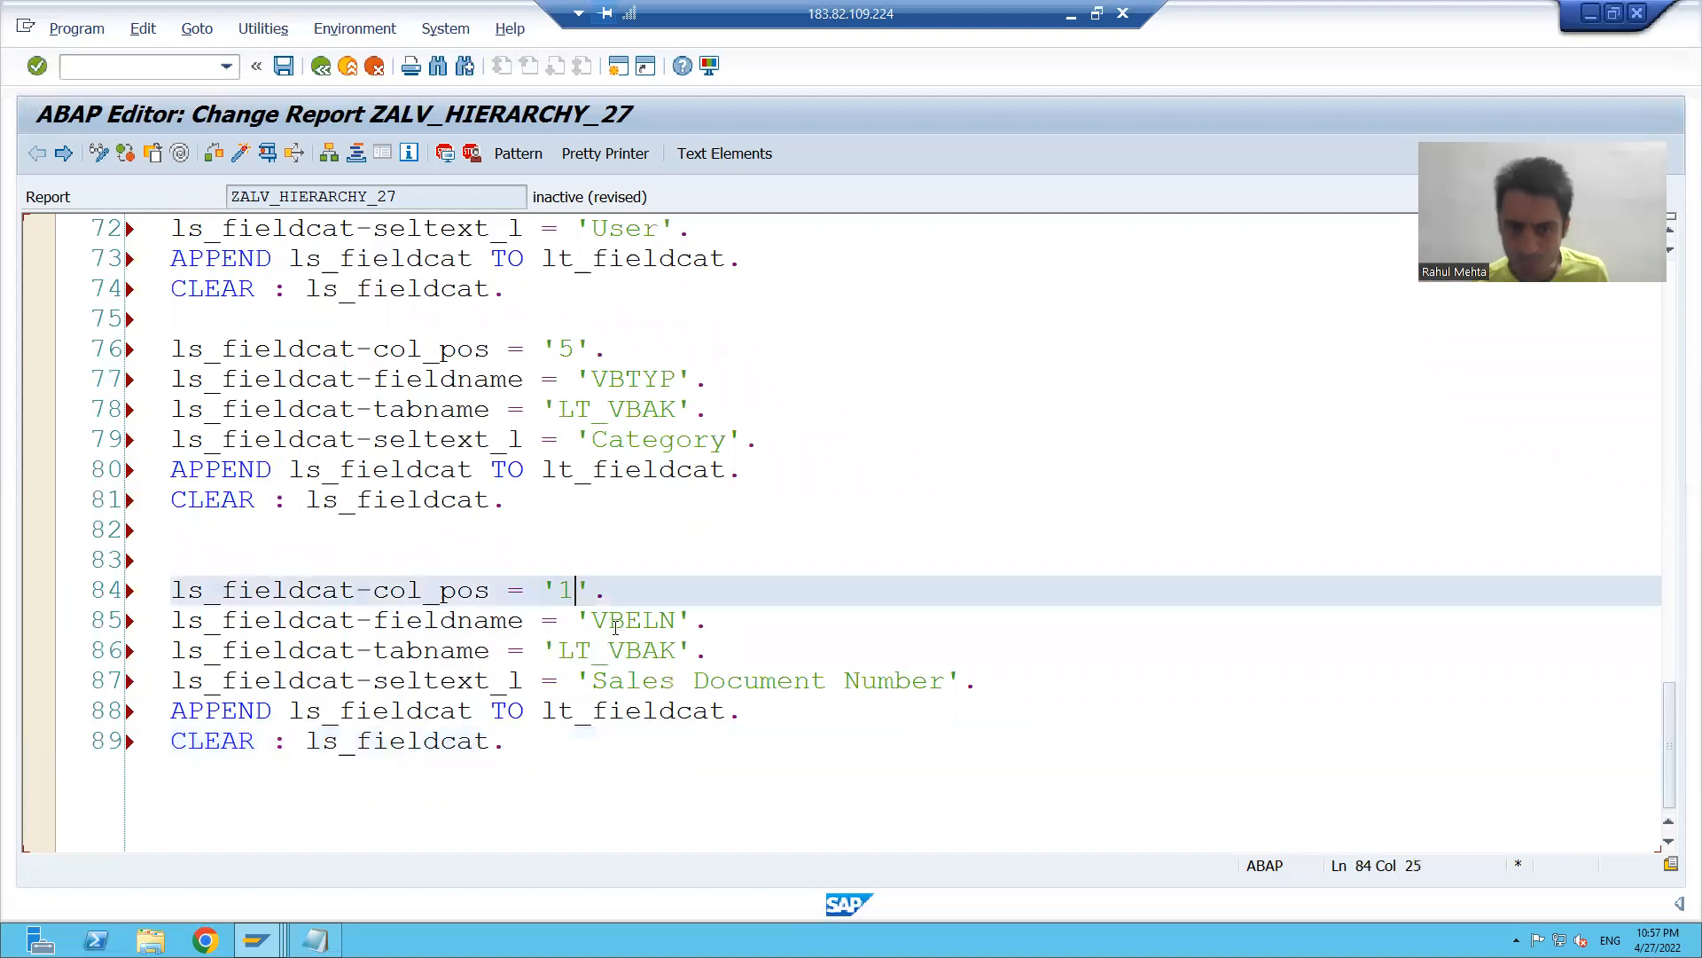
Change the VBELN entry's tabname to LT_VBAP and duplicate the block below it.
scroll(down, 3)
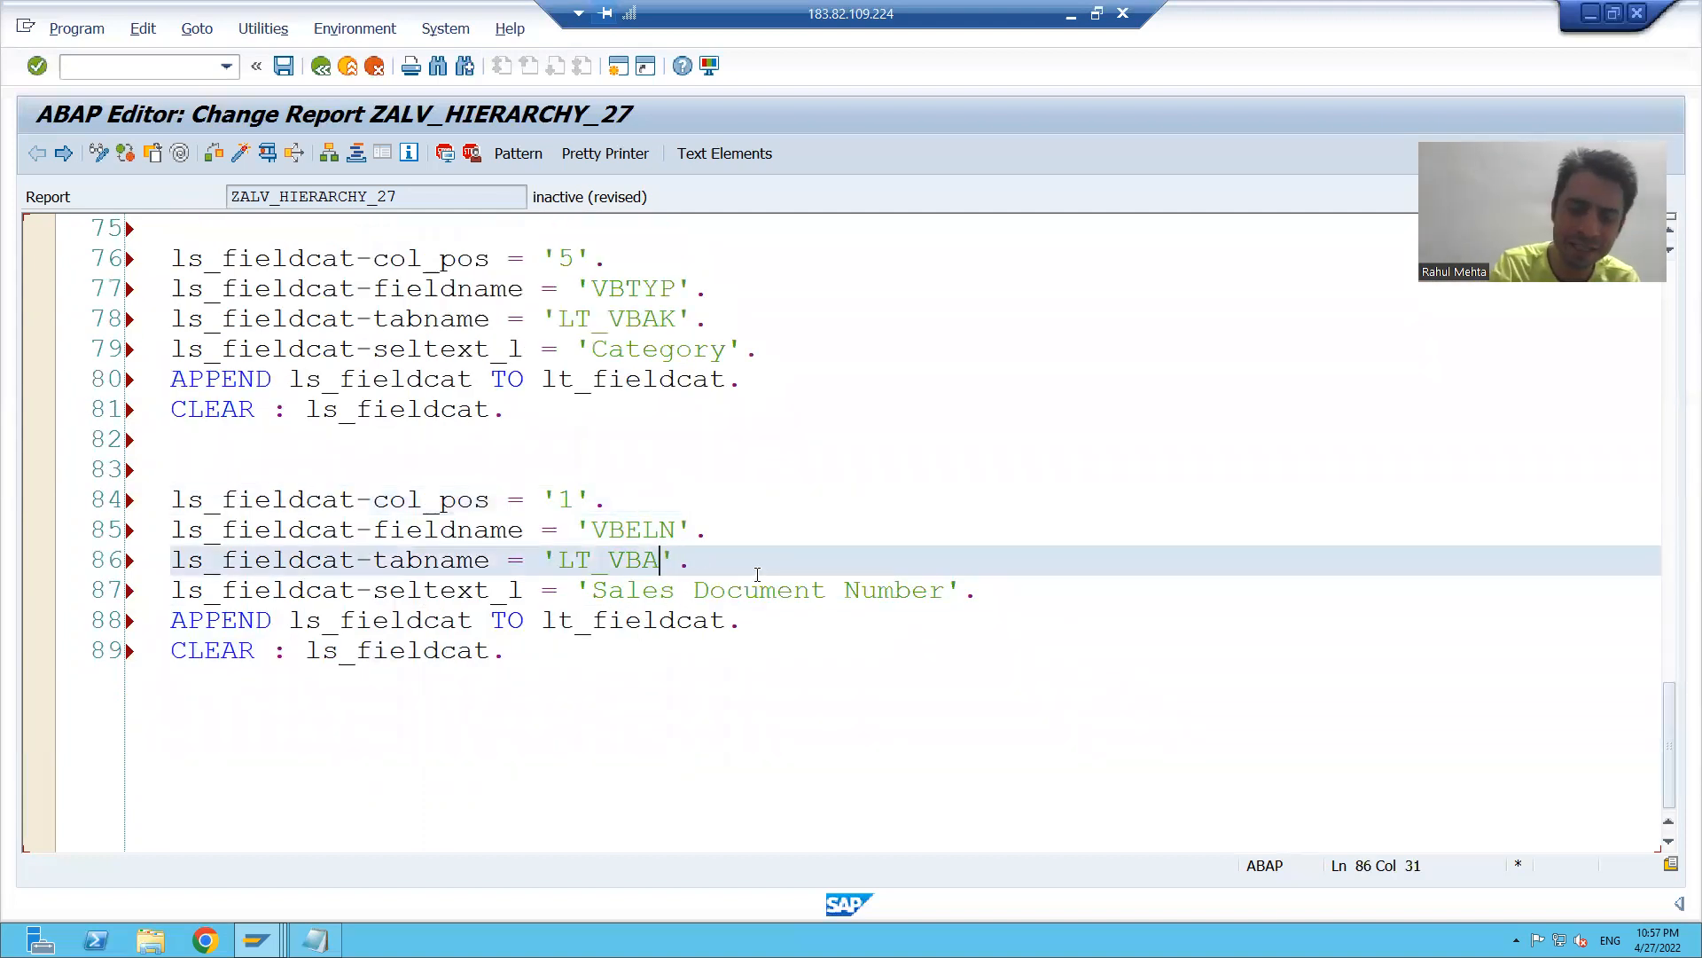
text(P)
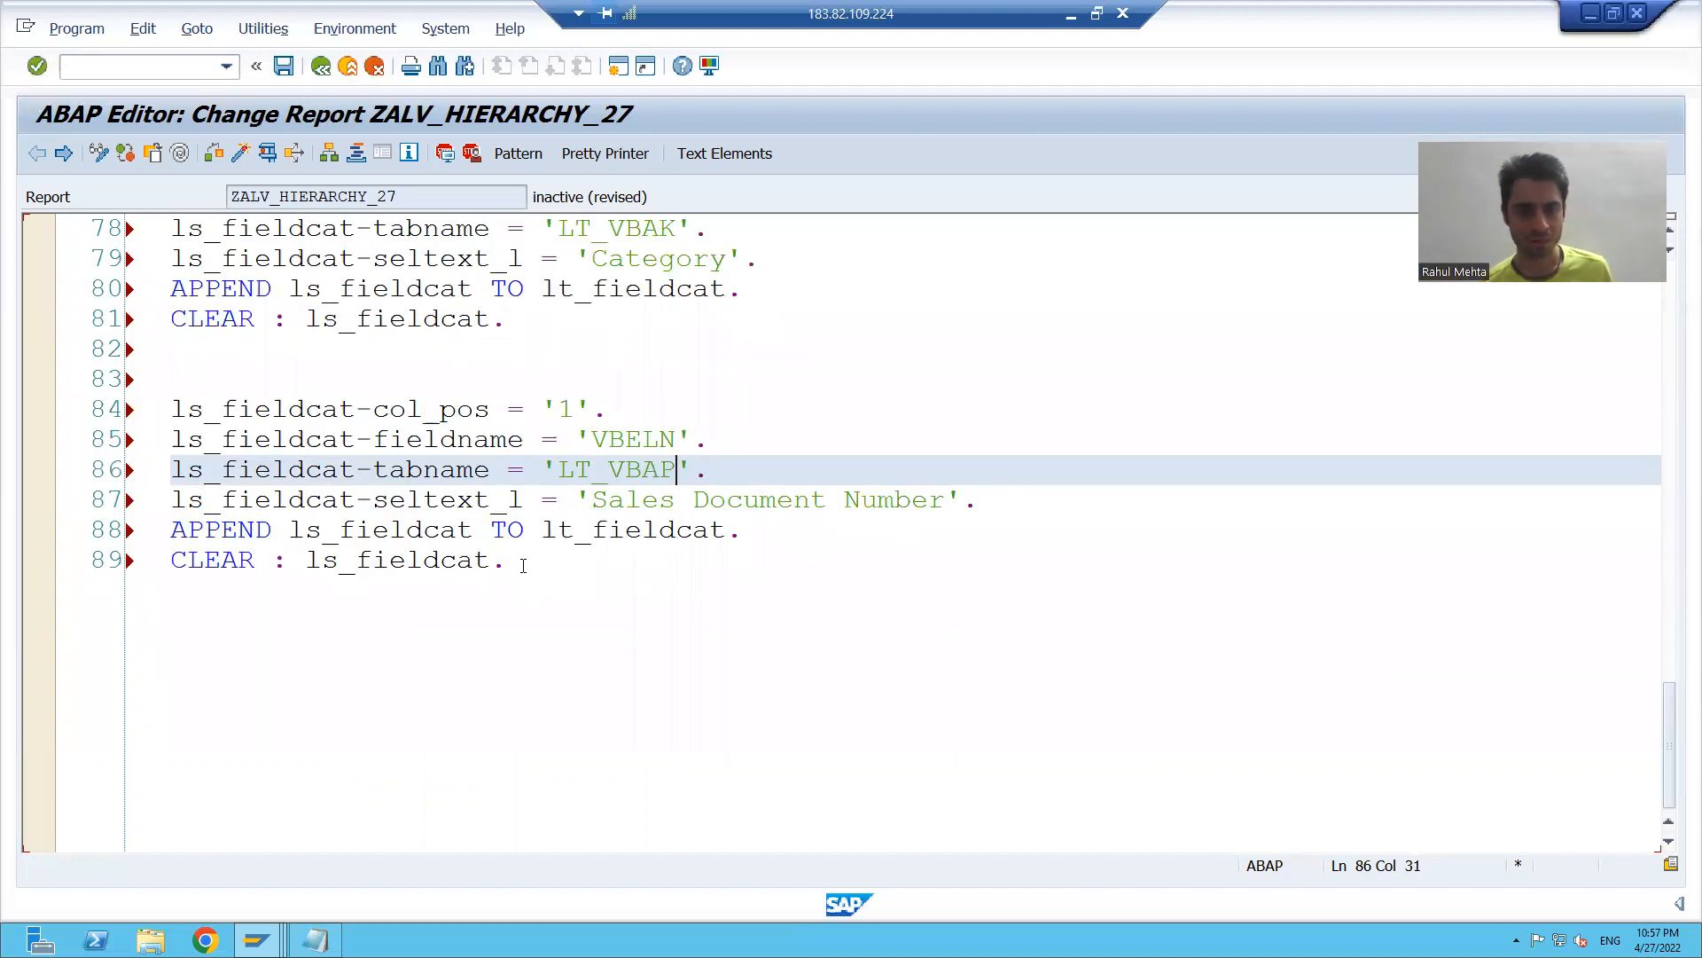
drag(174, 410, 499, 560)
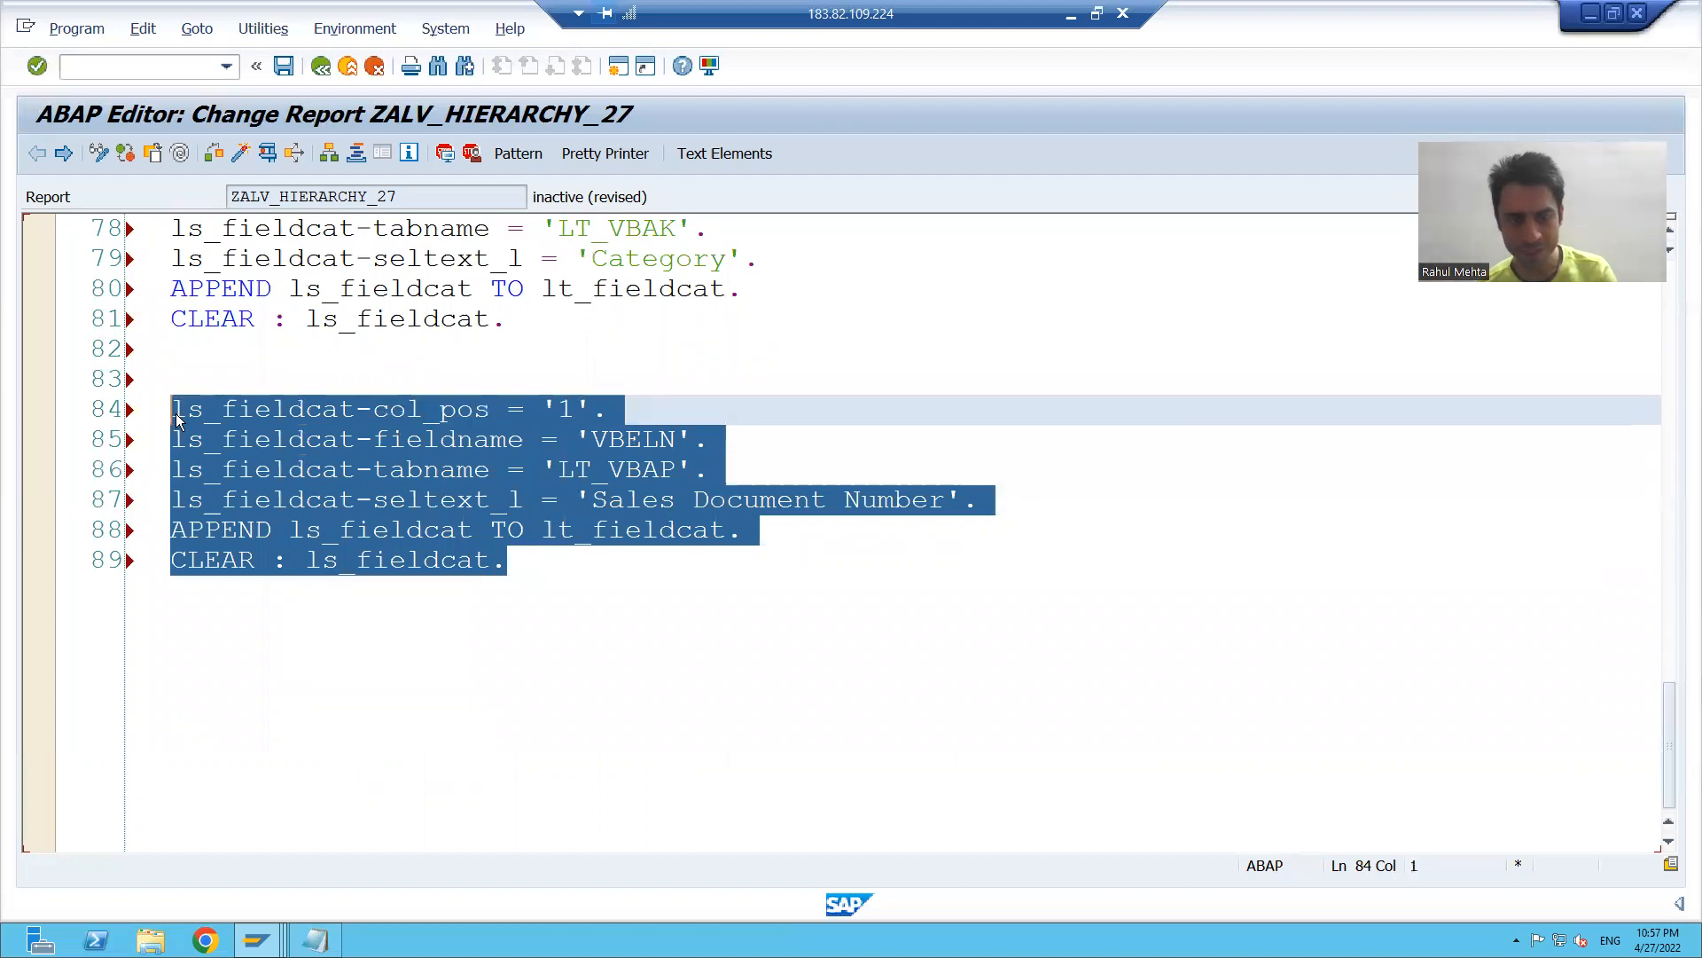
click(504, 559)
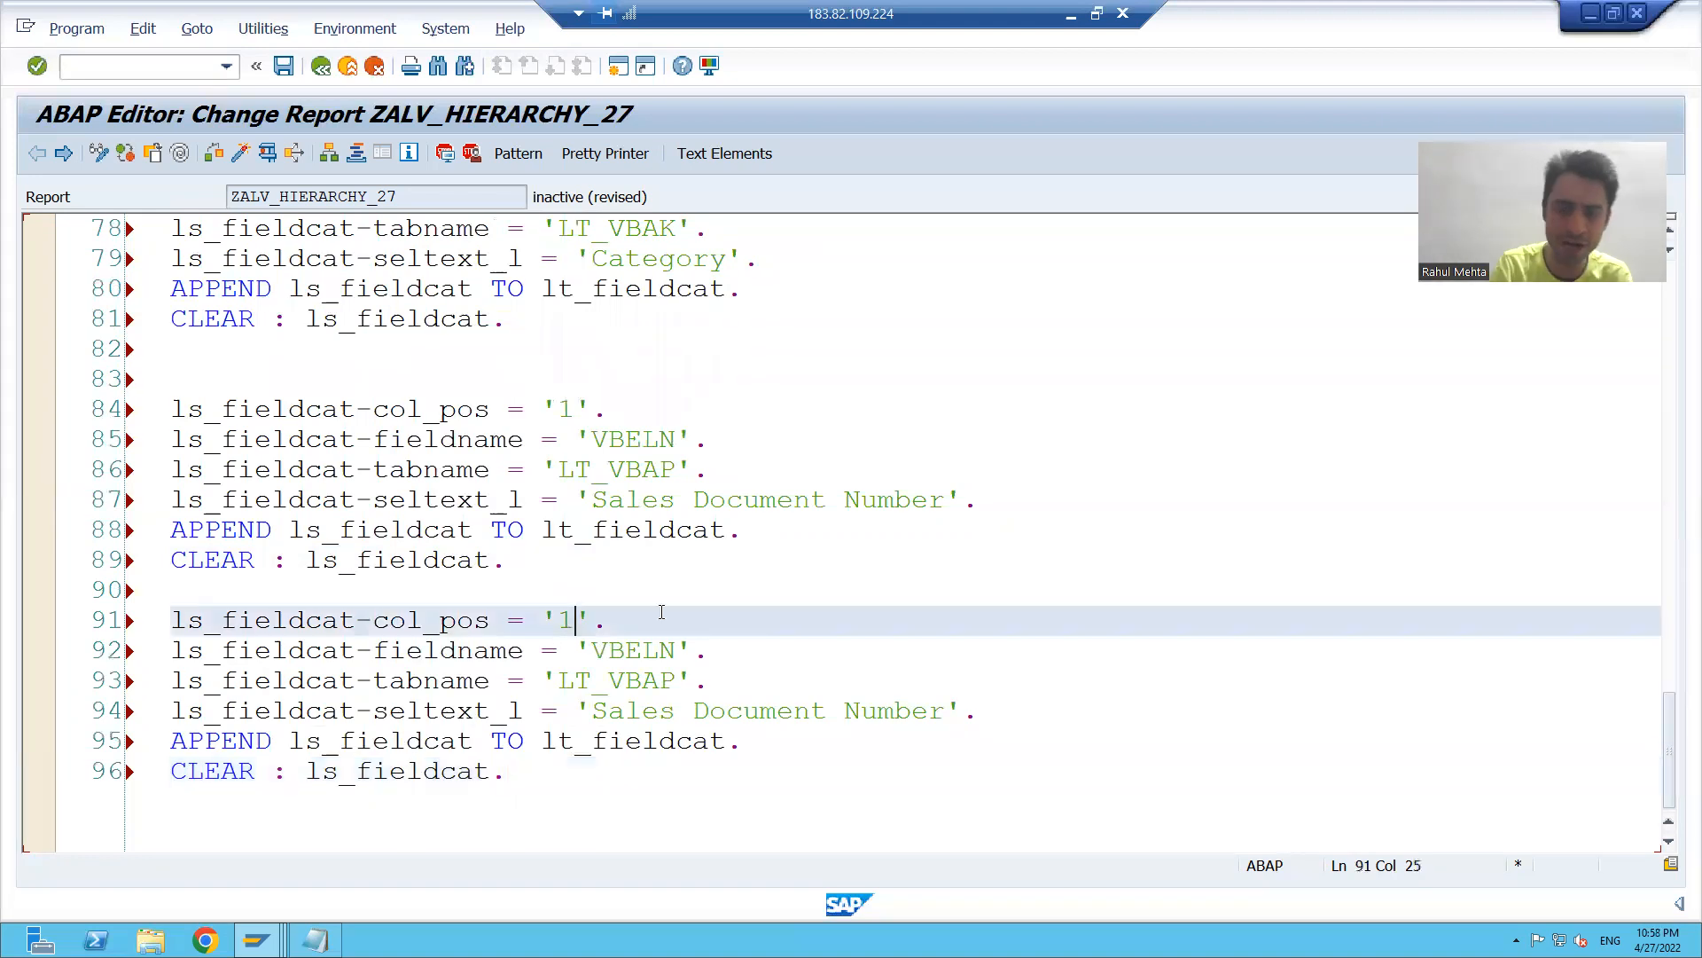
Set the copied entry to col_pos 2, fieldname POSNR, heading 'Item Number'.
text(2)
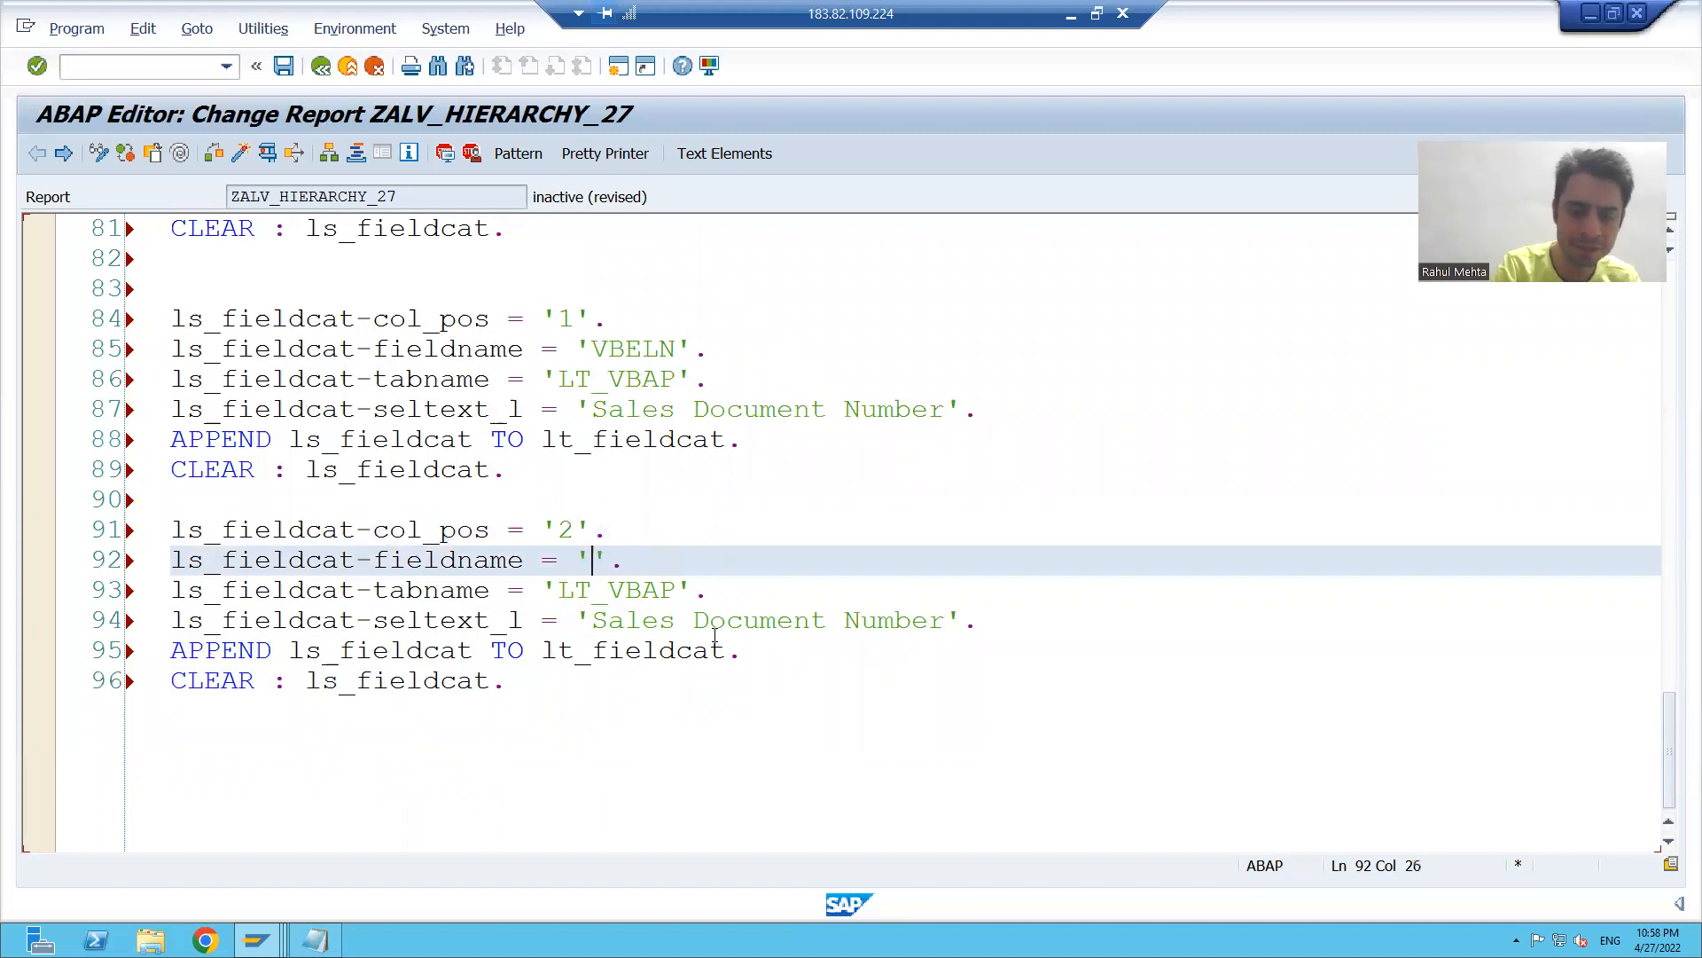
text(POSNR)
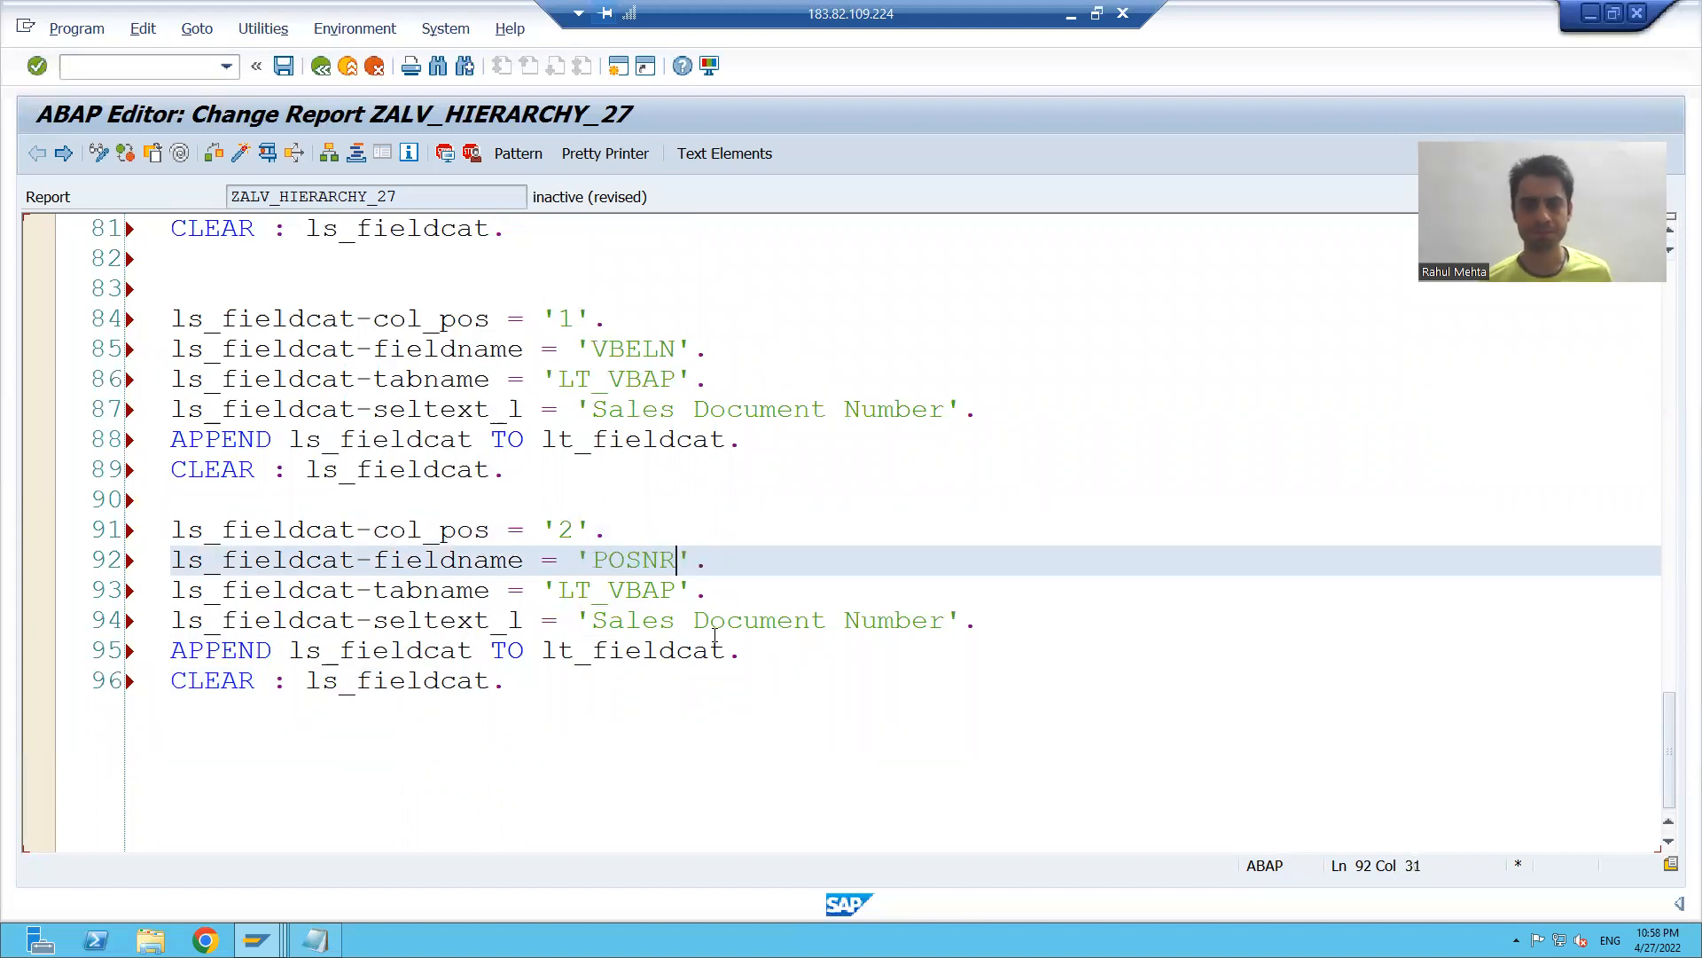
double_click(893, 528)
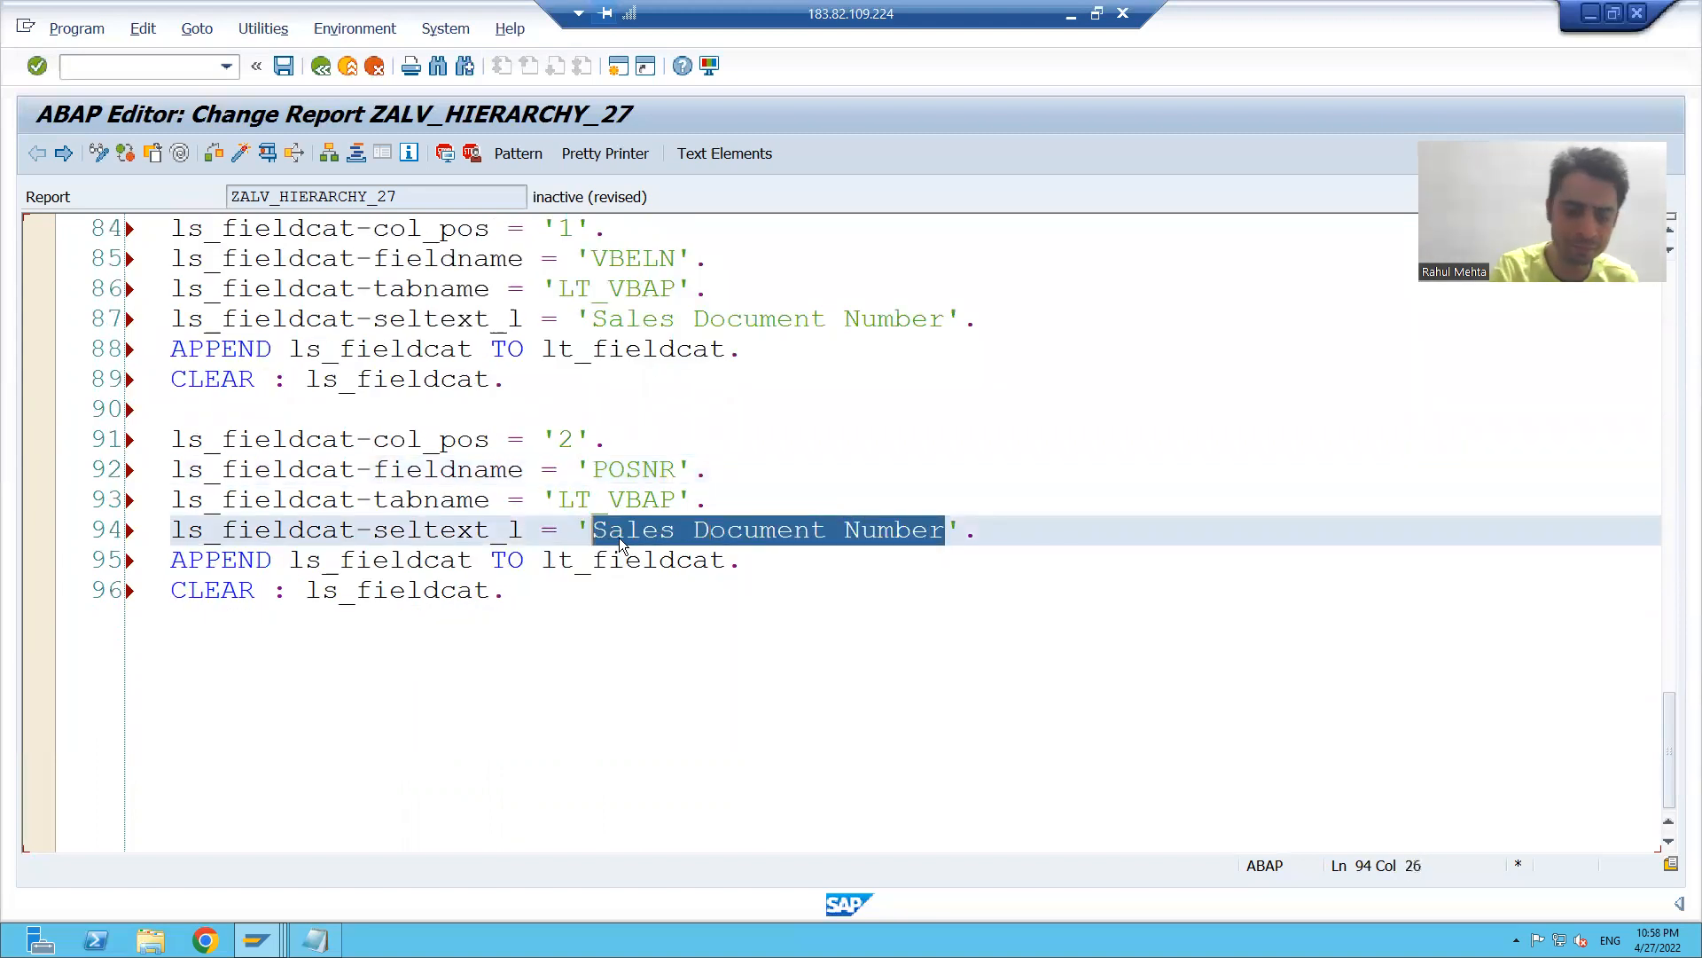
text(Item Num)
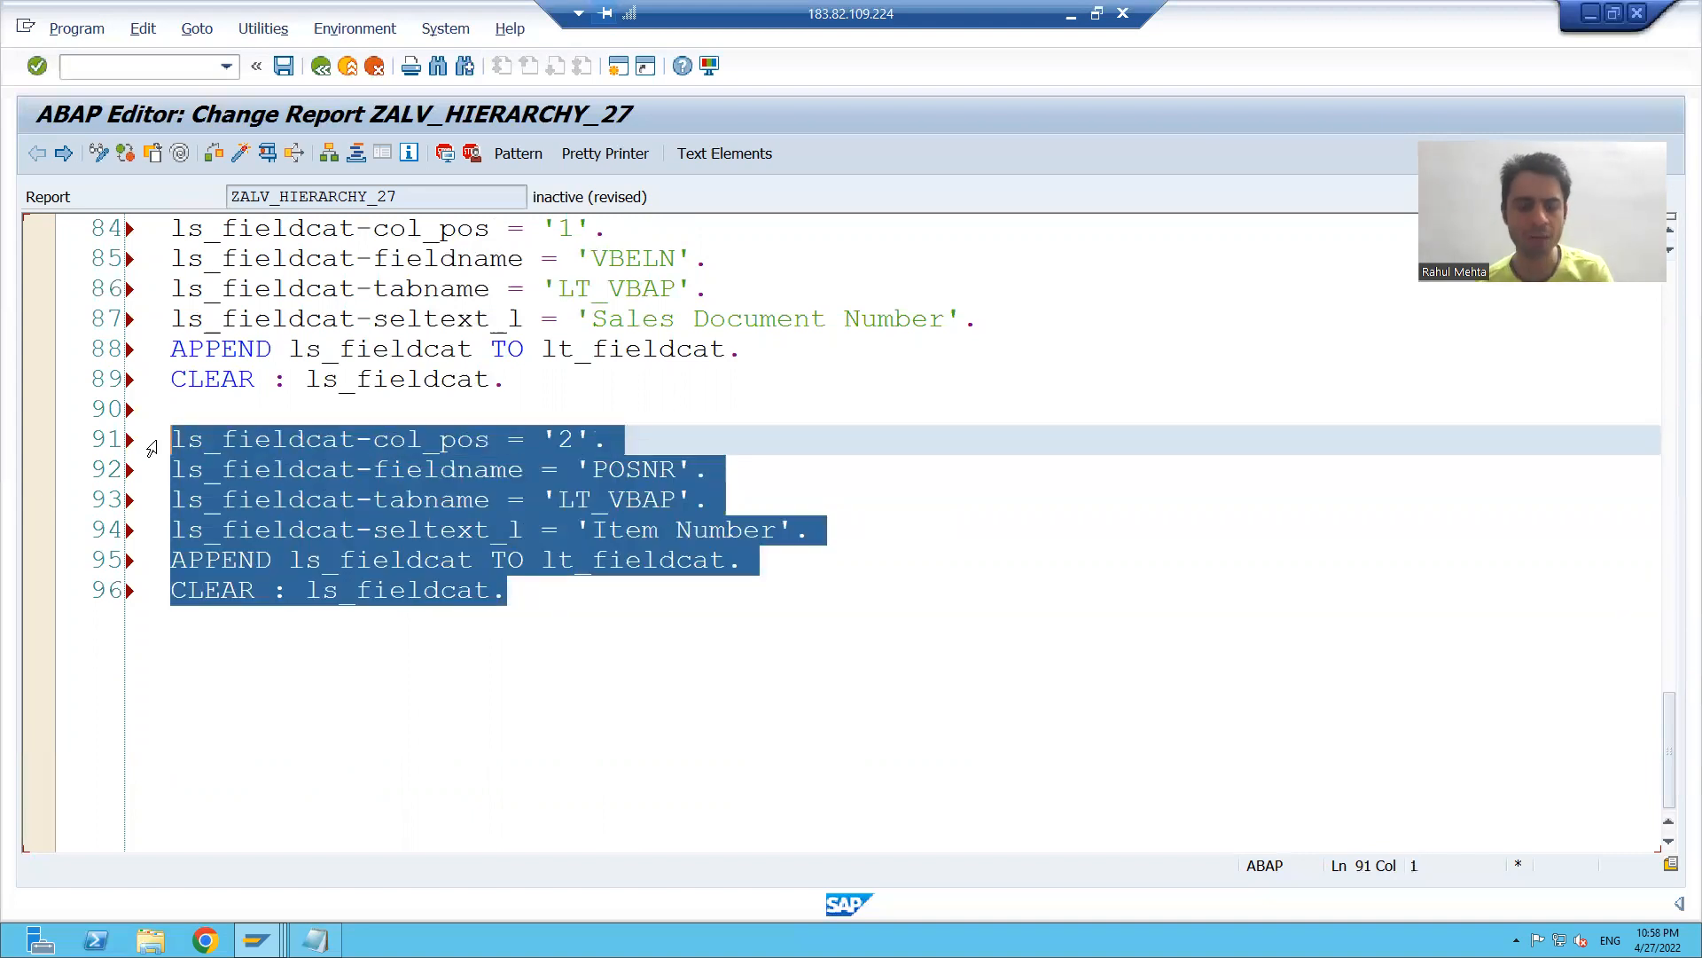
click(505, 590)
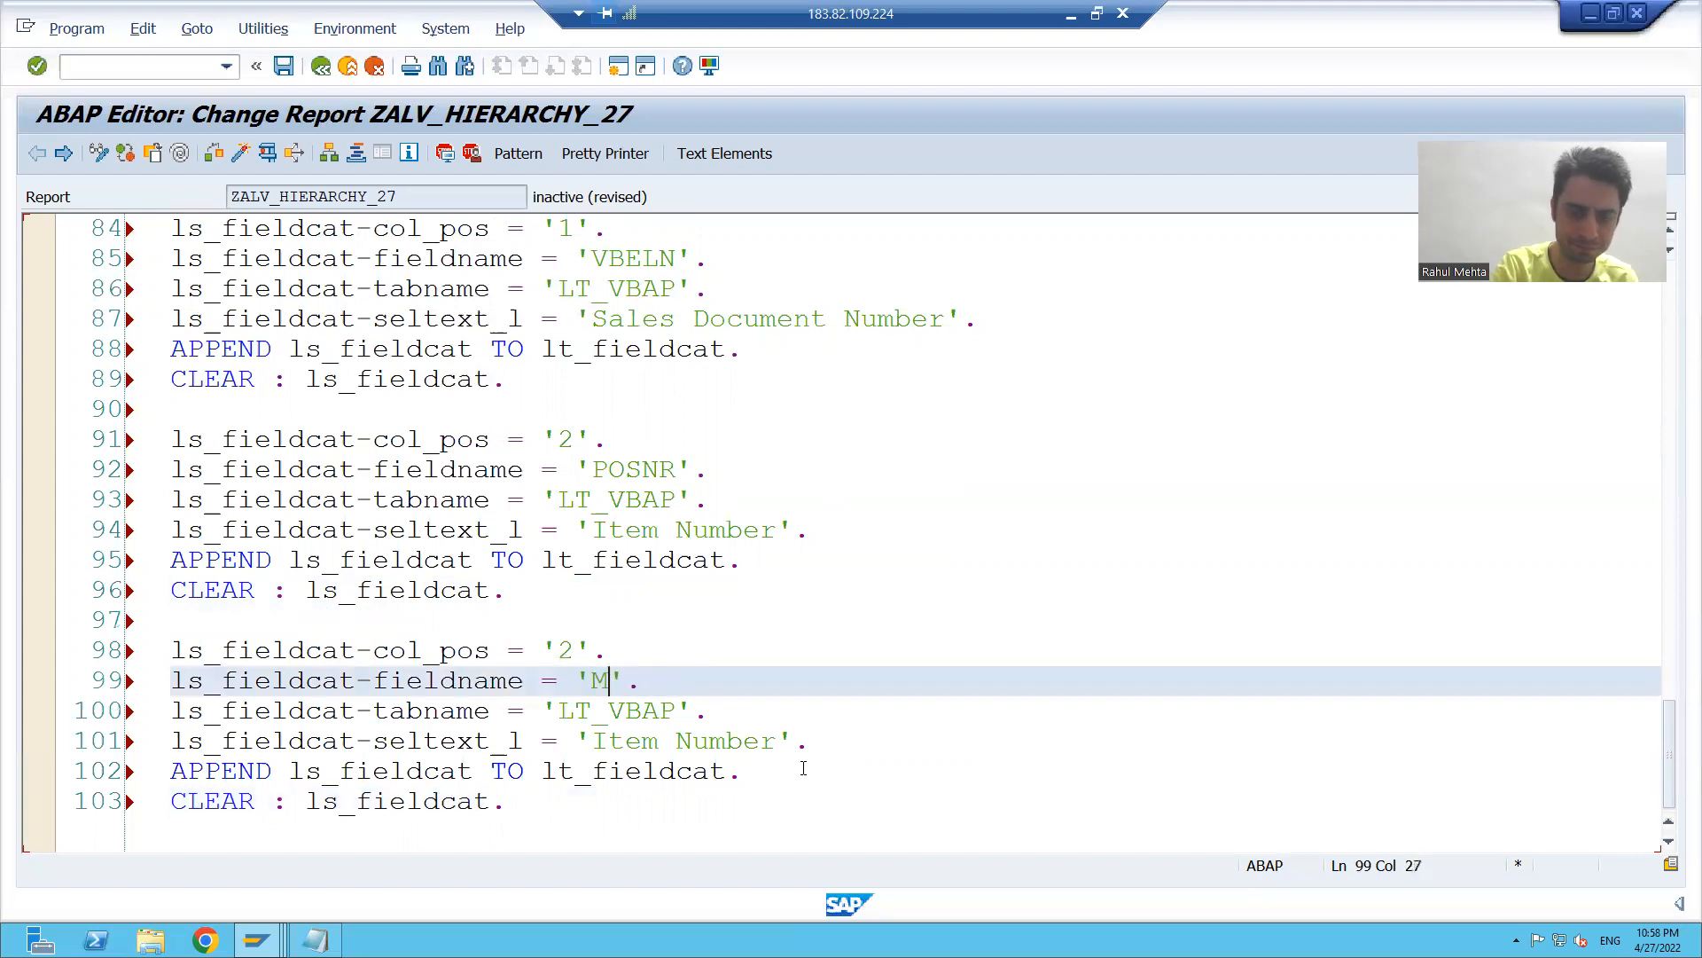
Set the pasted entry to fieldname MATNR, col_pos 3, heading 'Material Number'.
text(ATNR)
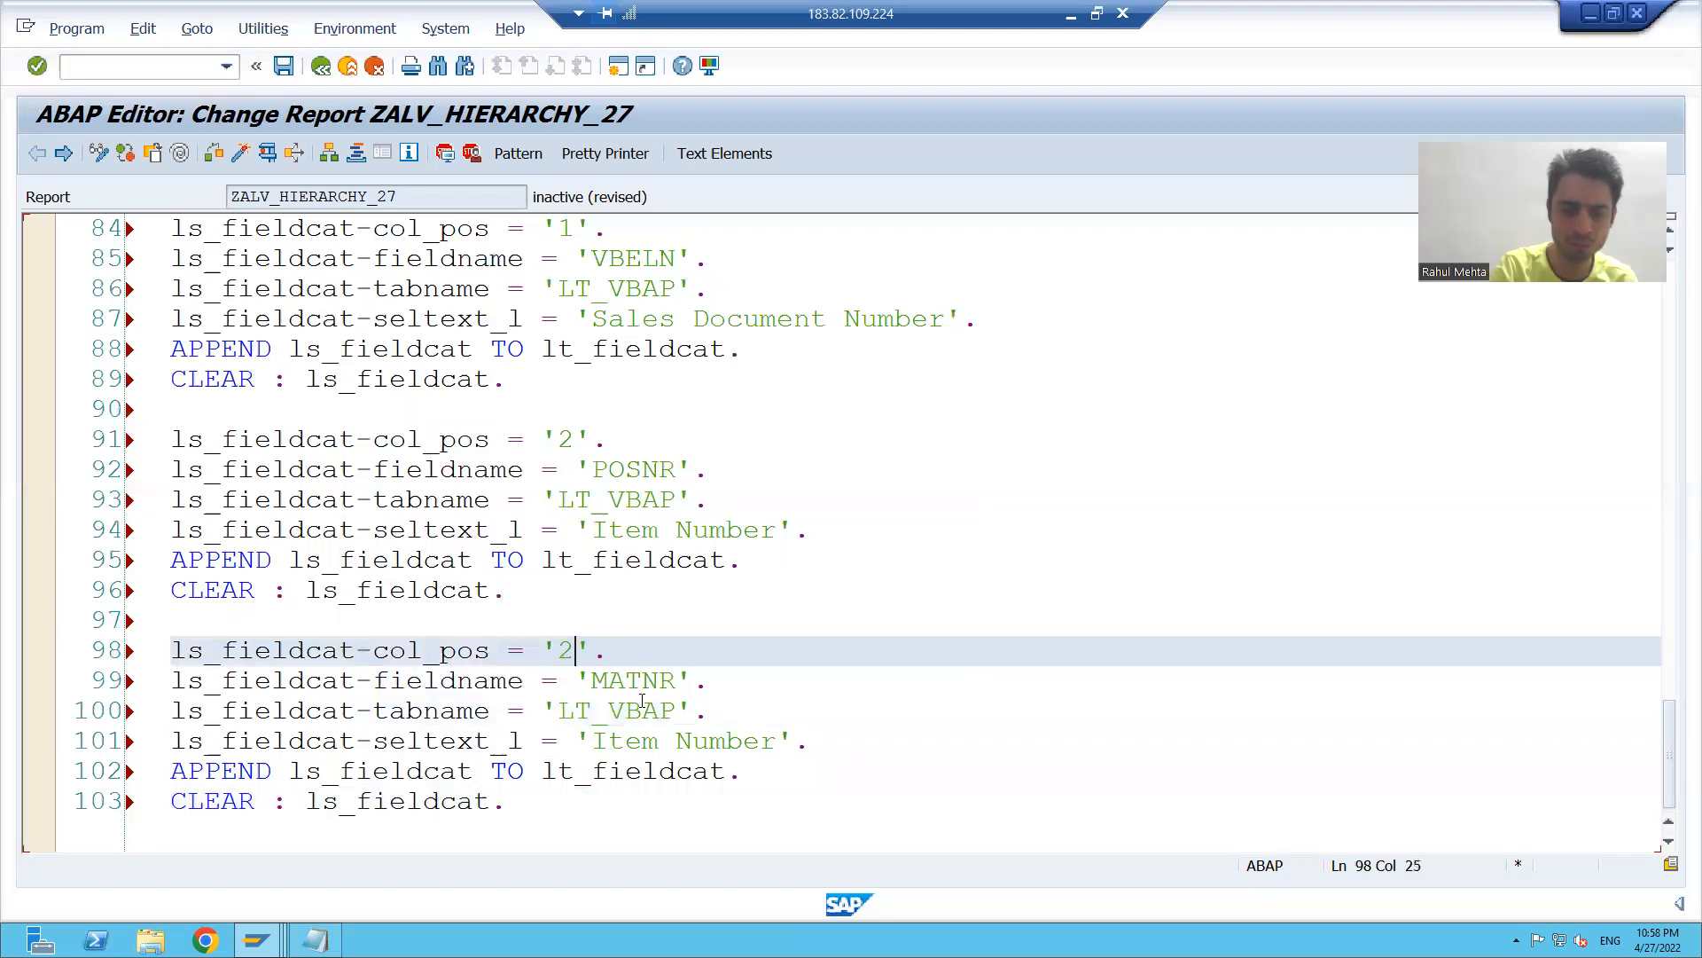
text(3)
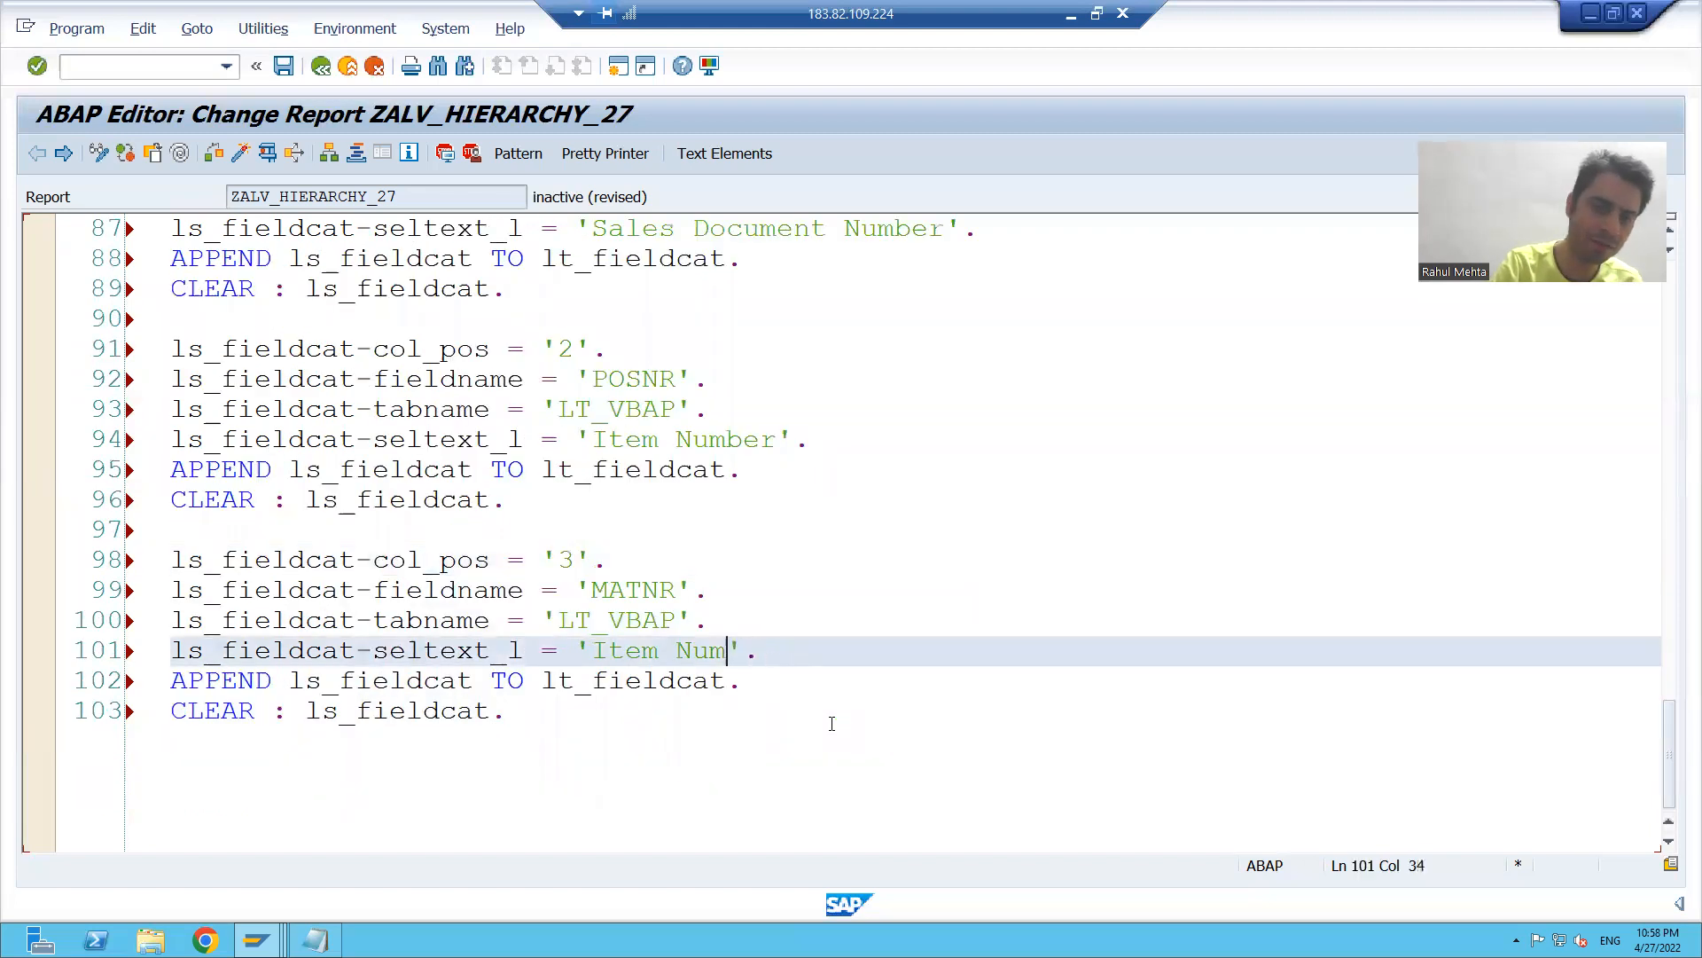
key(BackSpace)
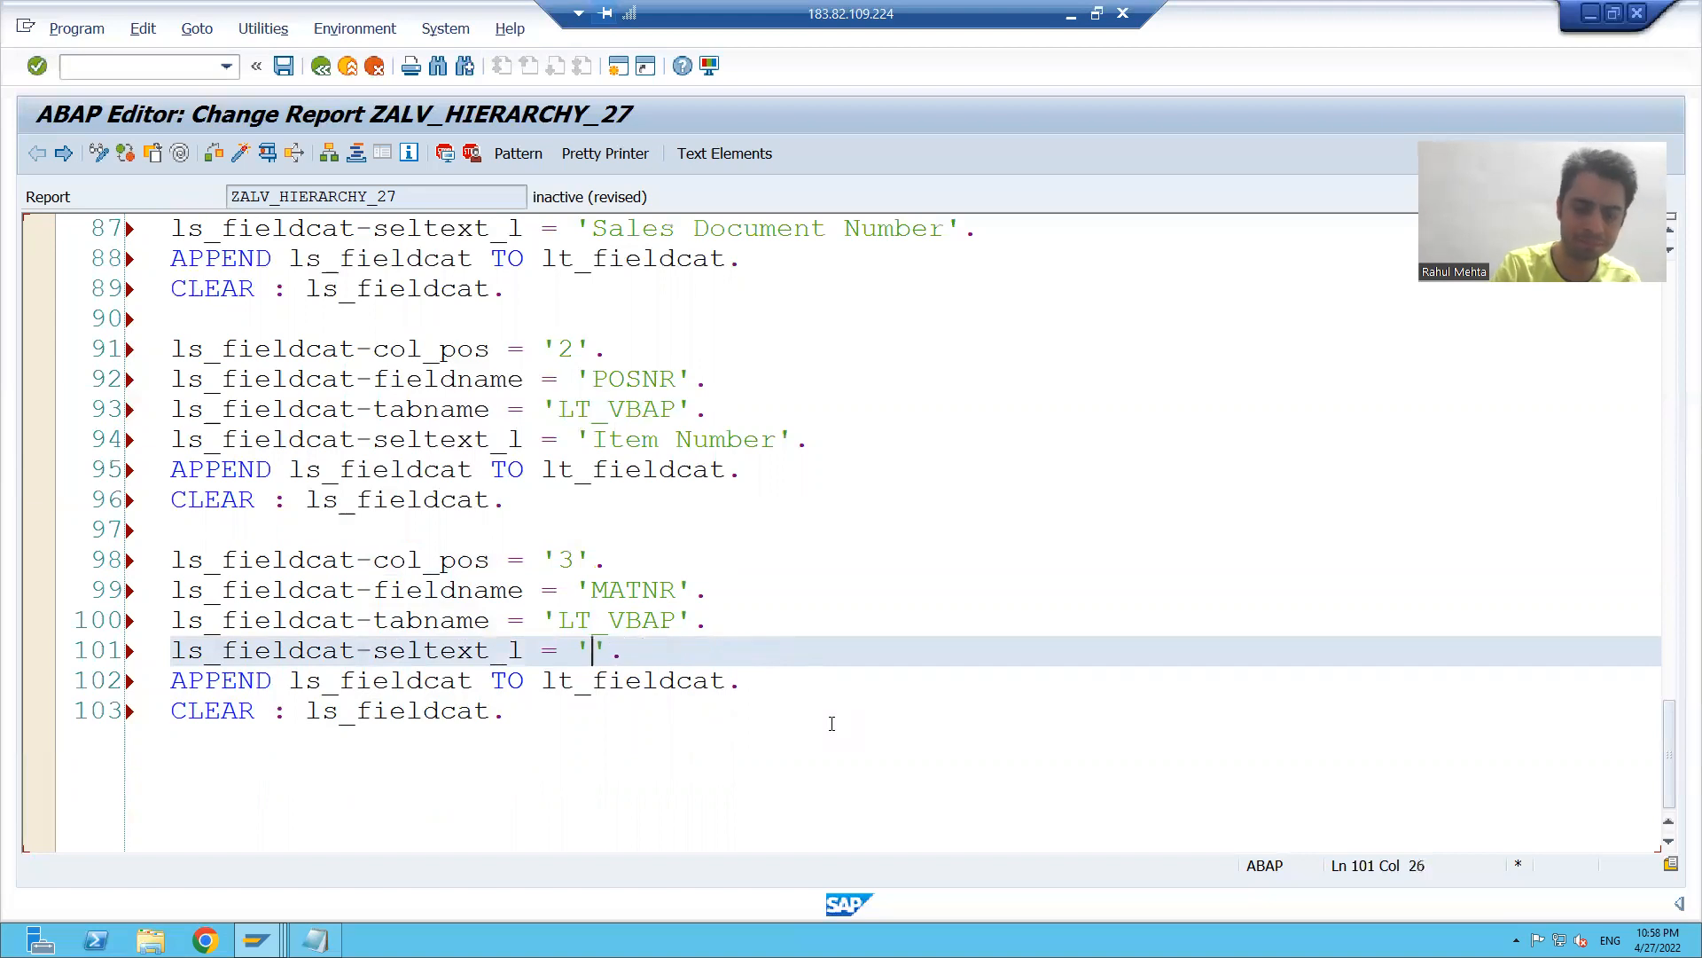
text(Material)
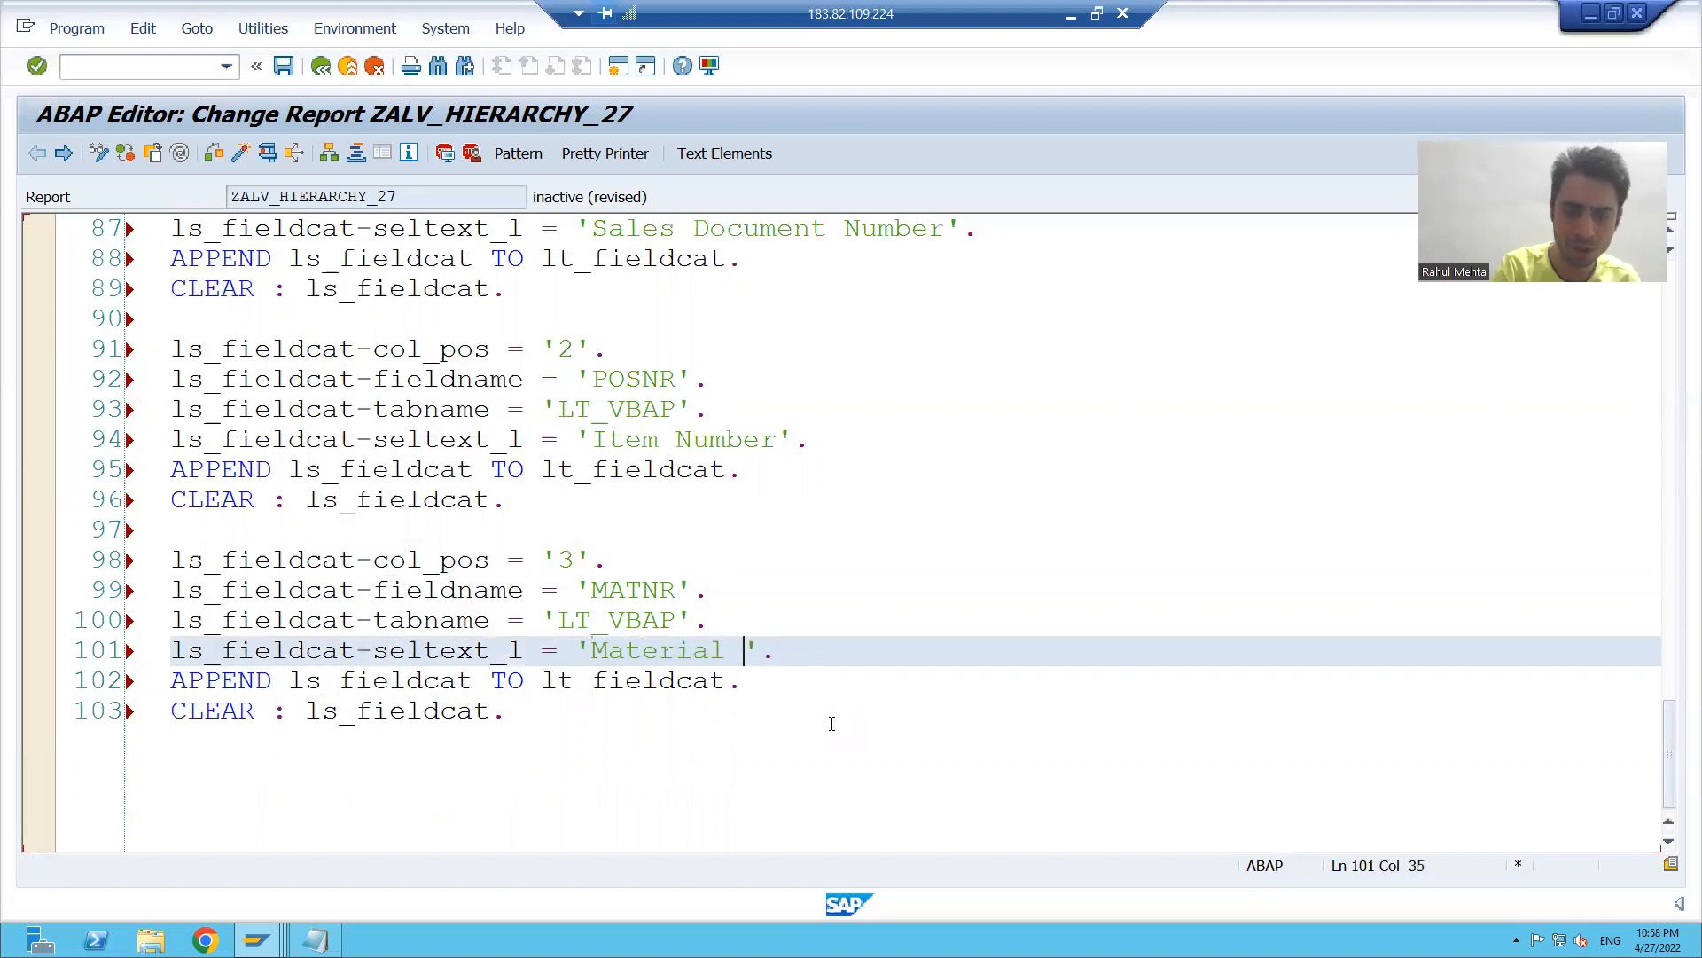
text(Number)
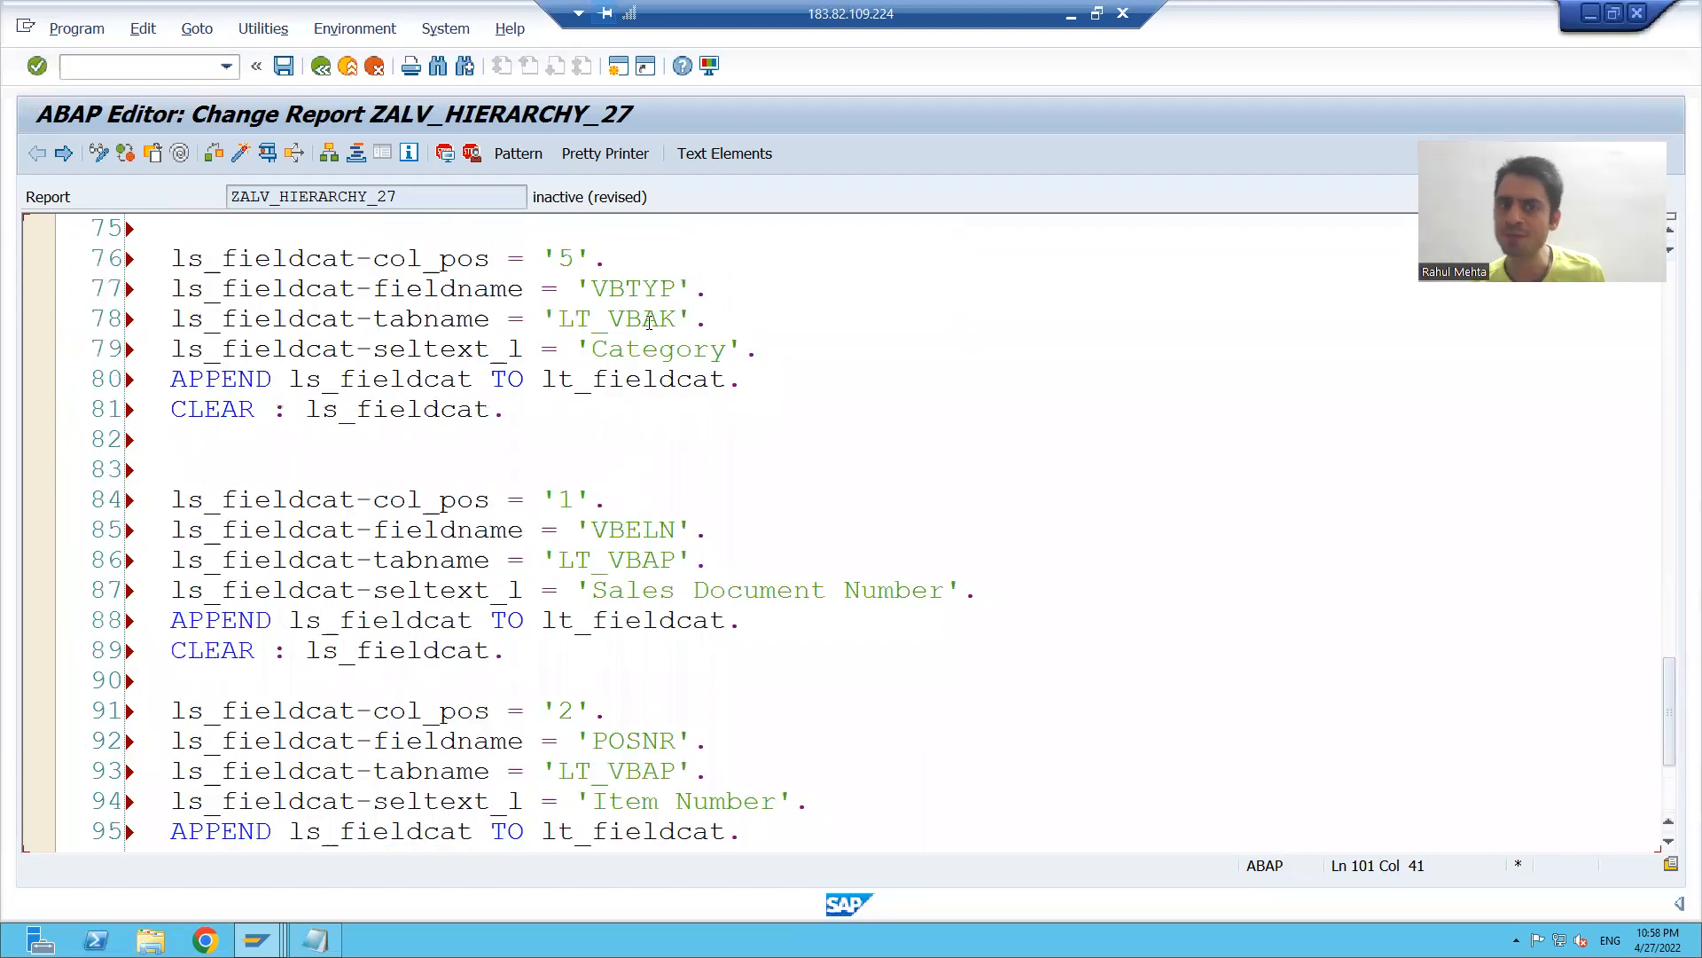
click(643, 318)
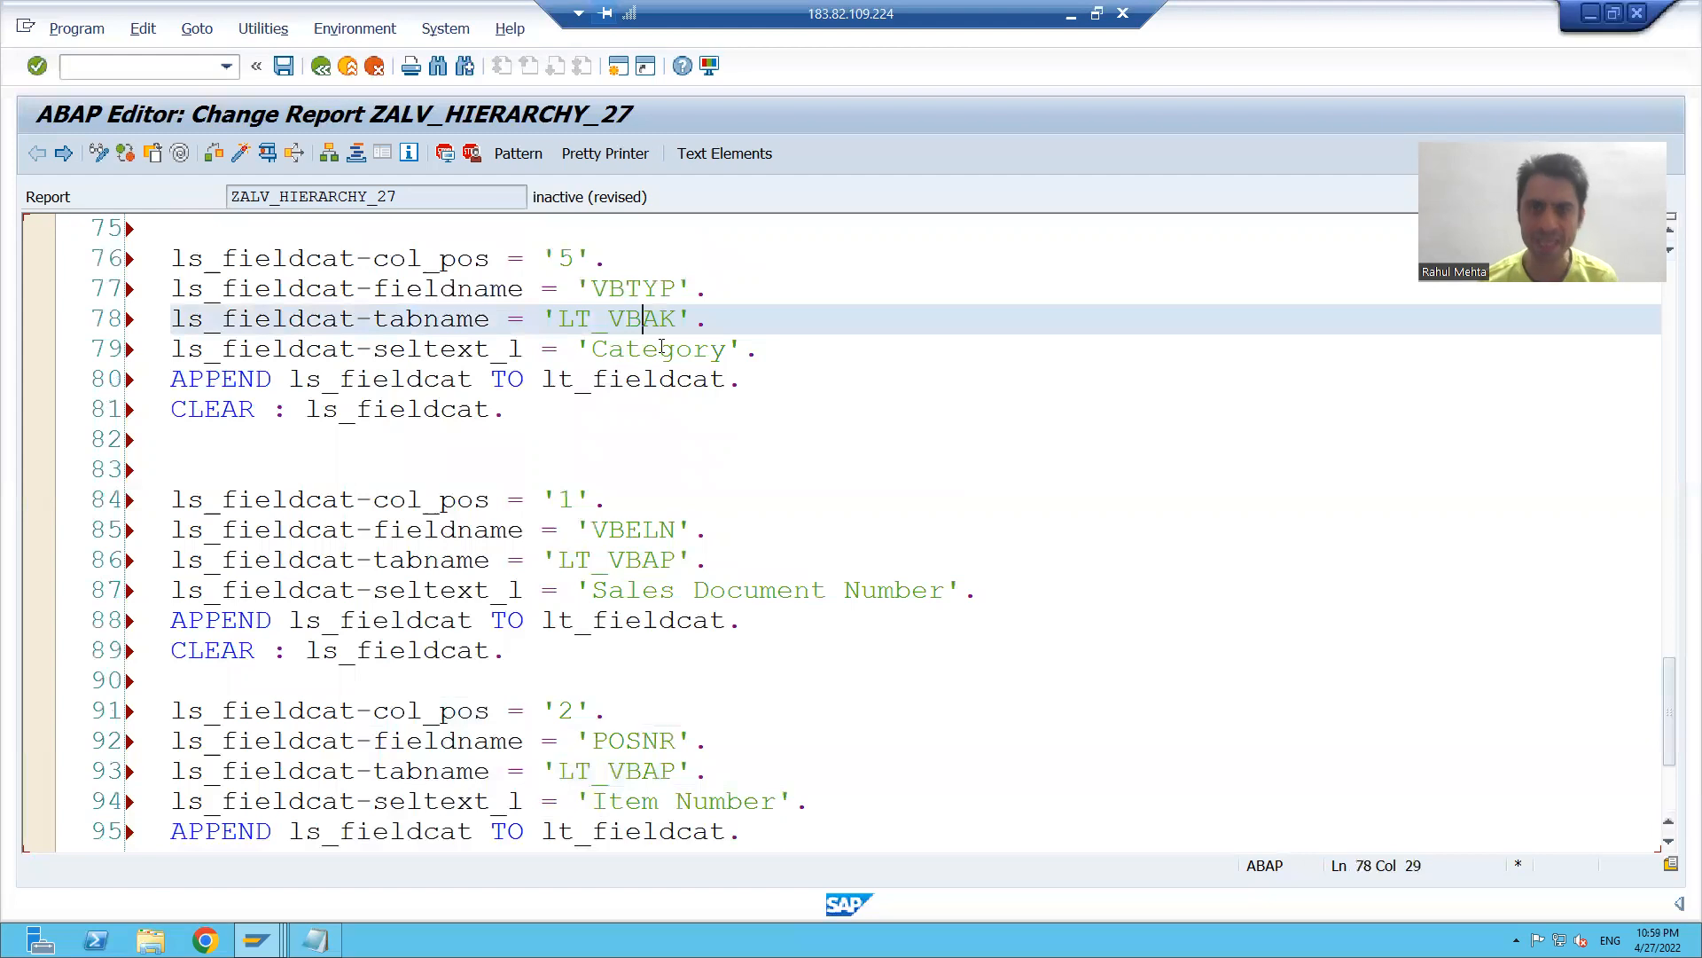
scroll(down, 3)
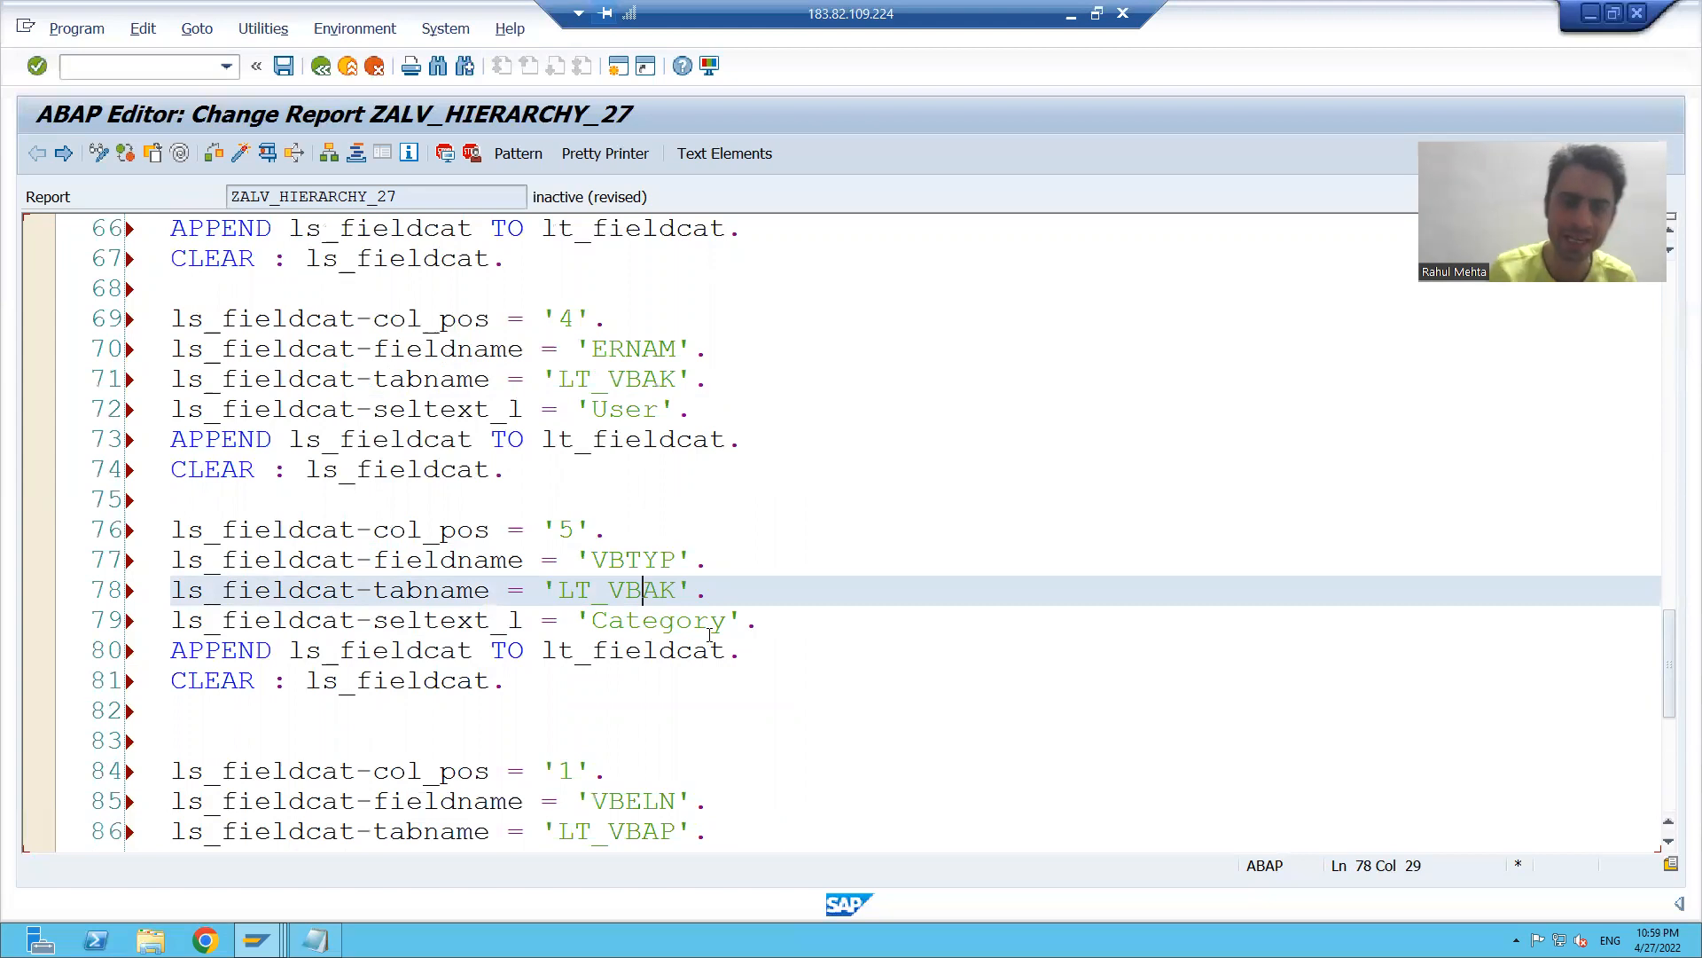
scroll(down, 3)
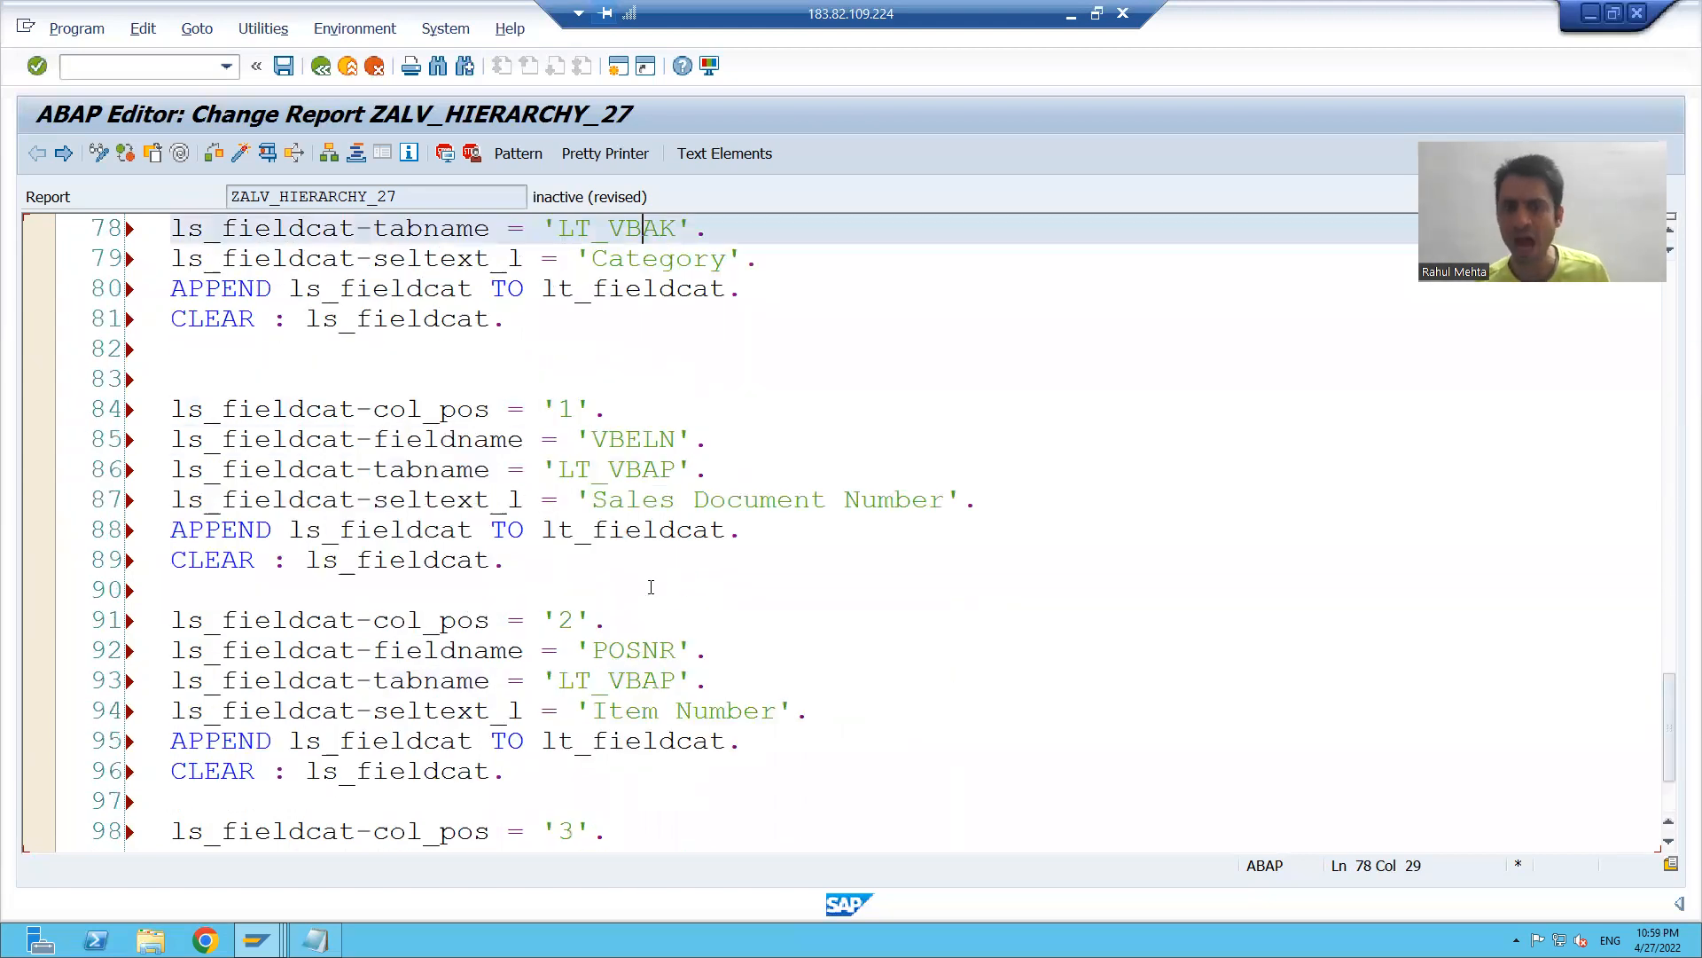